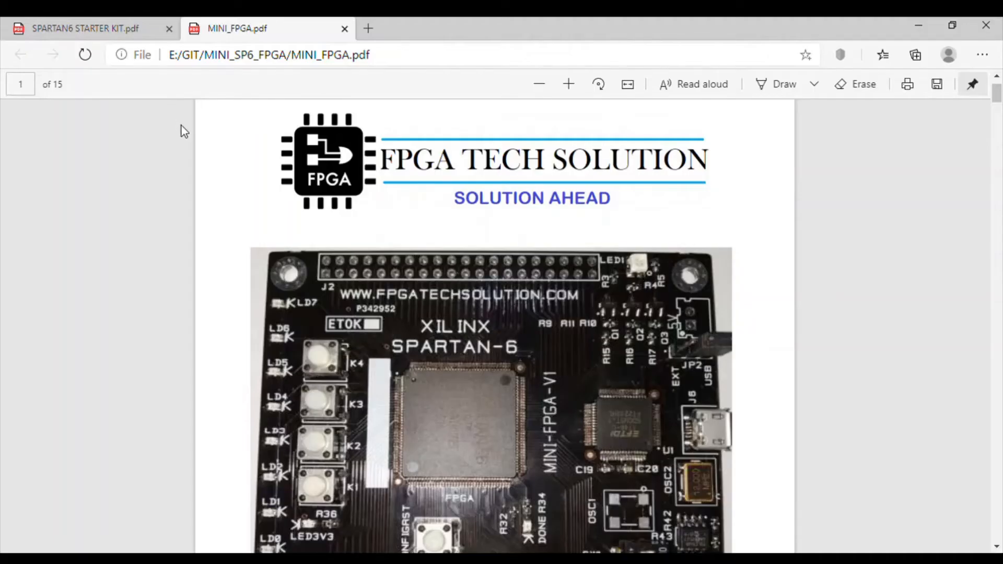
mouse_move(874, 239)
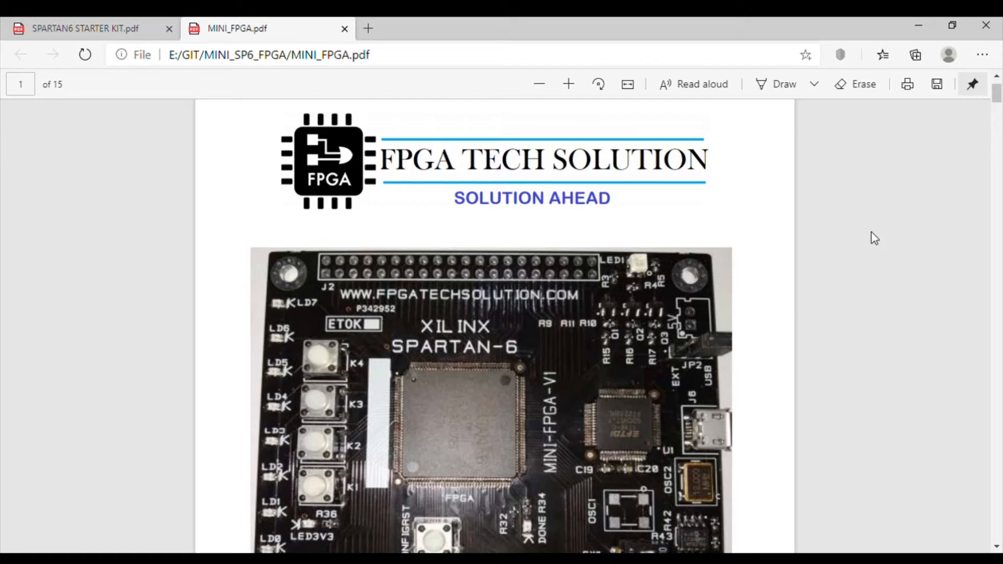
mouse_move(722, 396)
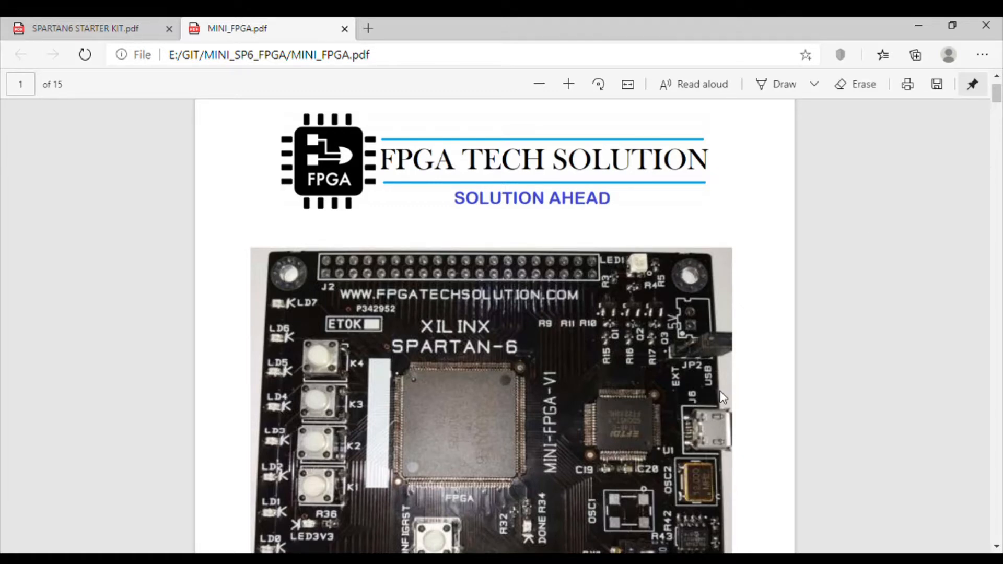
mouse_move(744, 387)
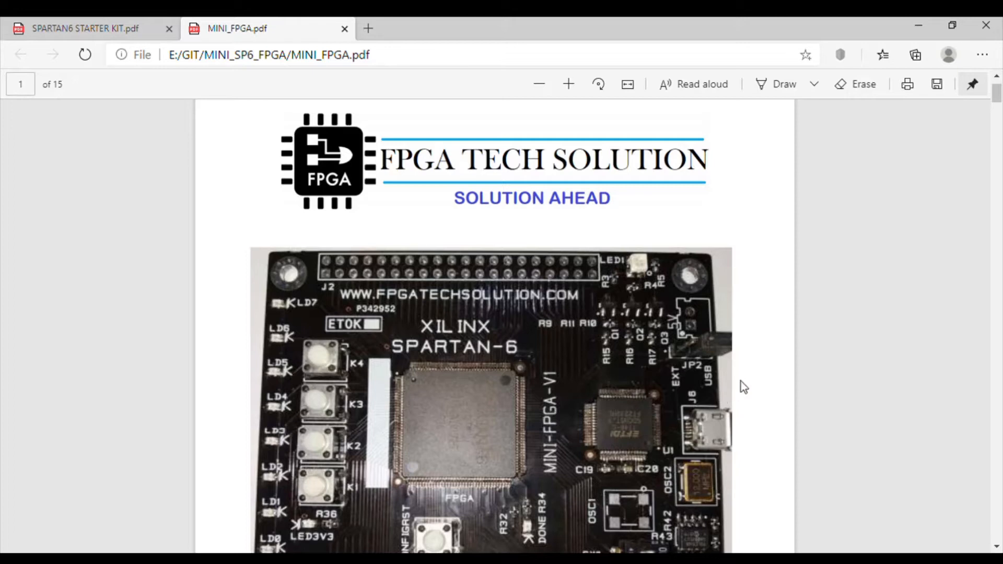
mouse_move(795, 410)
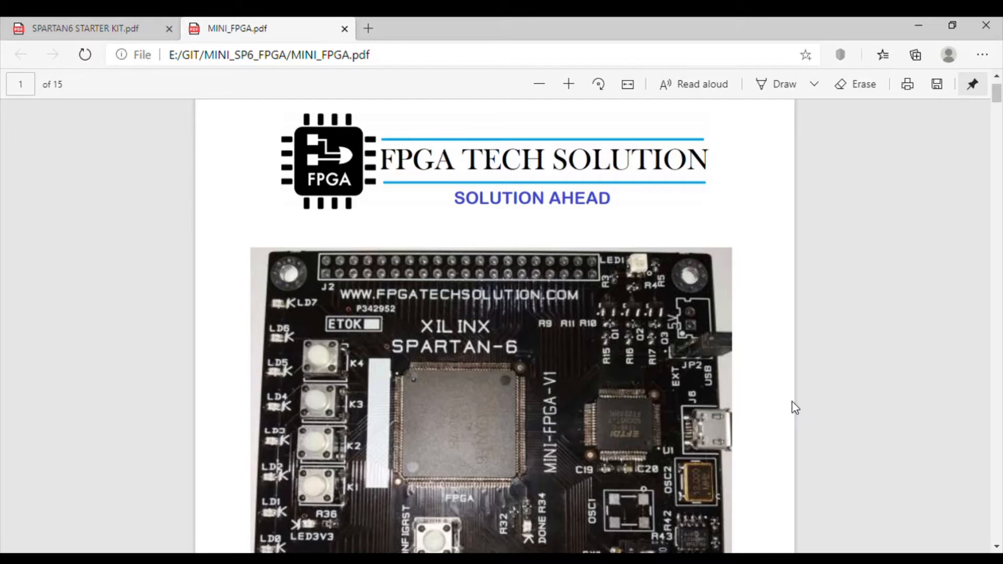
Scroll to page 2 and highlight M25P40 in the key components list
scroll("down", 3)
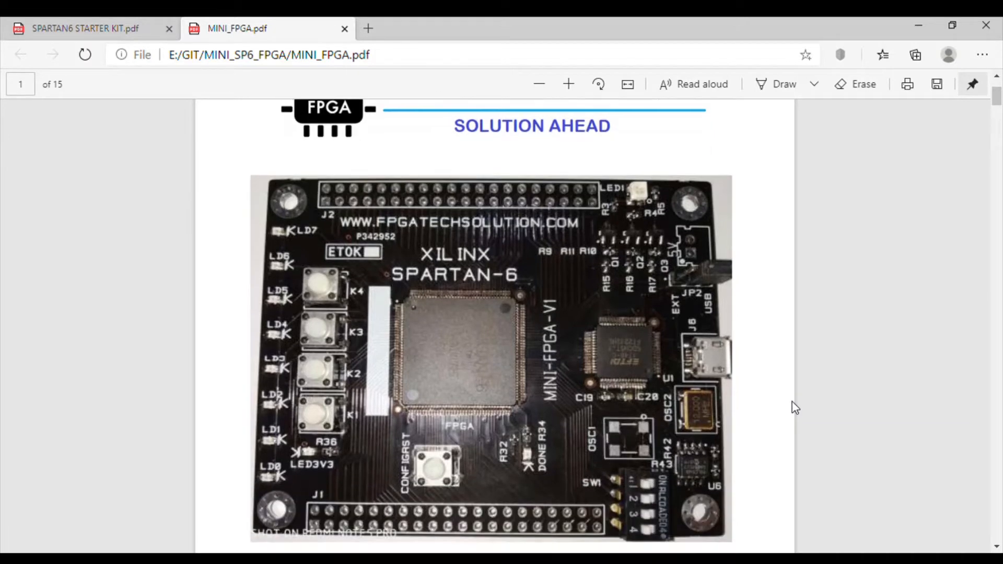
mouse_move(546, 399)
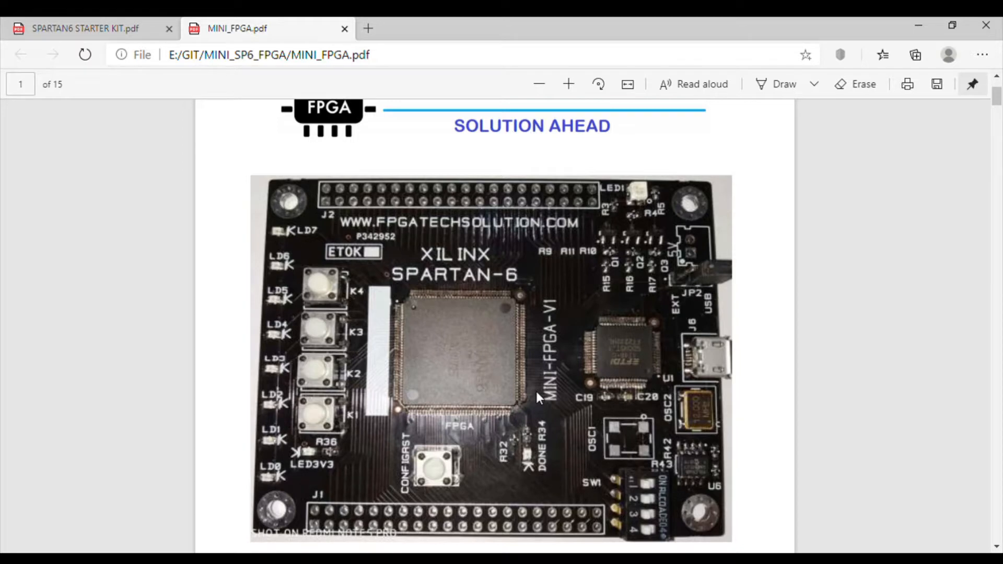
mouse_move(678, 405)
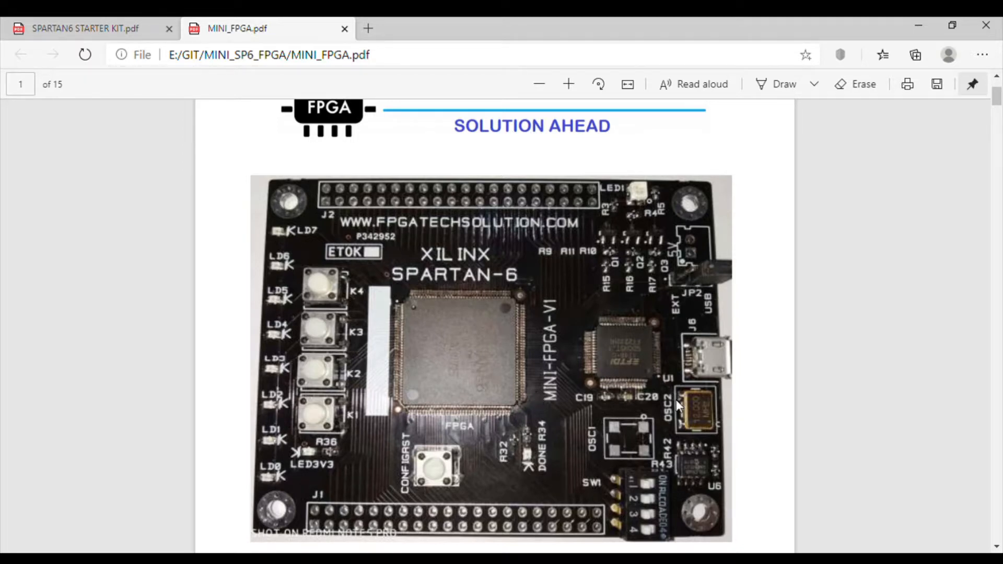
mouse_move(709, 373)
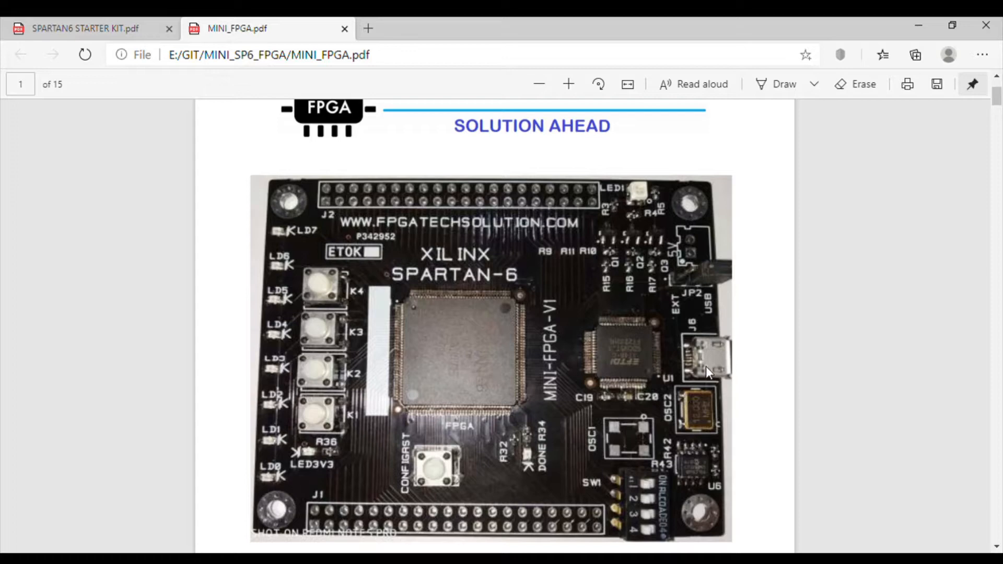
mouse_move(707, 362)
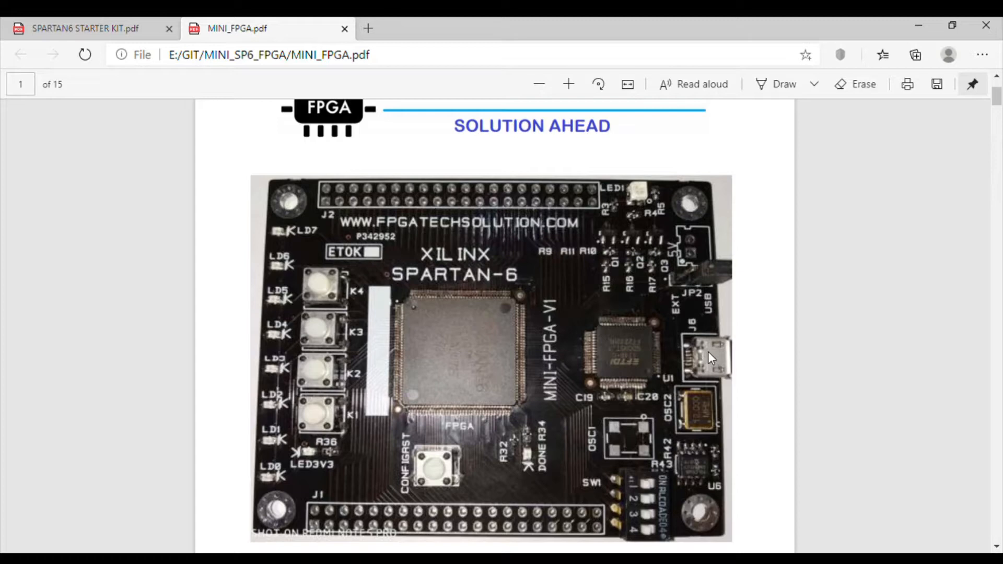
mouse_move(728, 338)
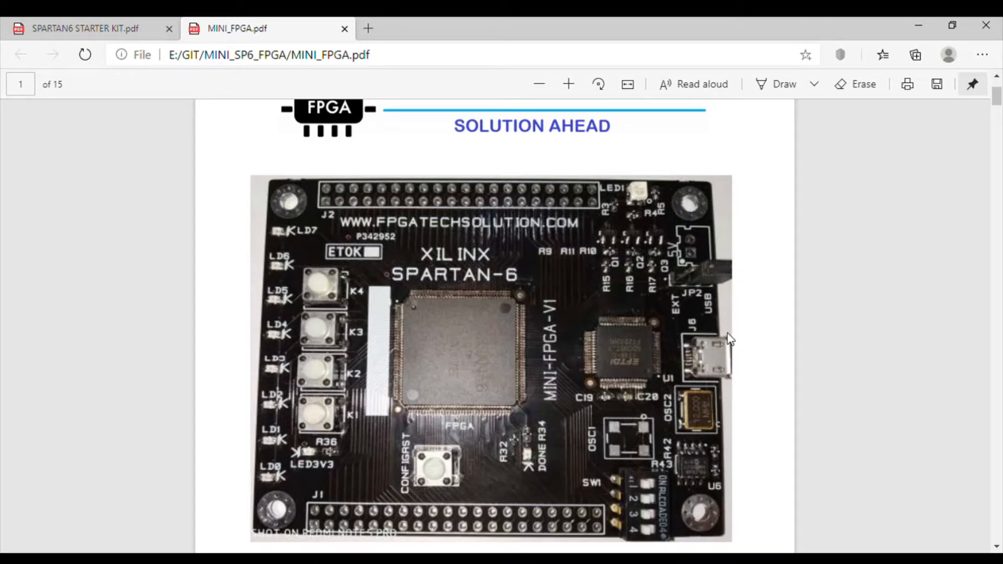
mouse_move(729, 339)
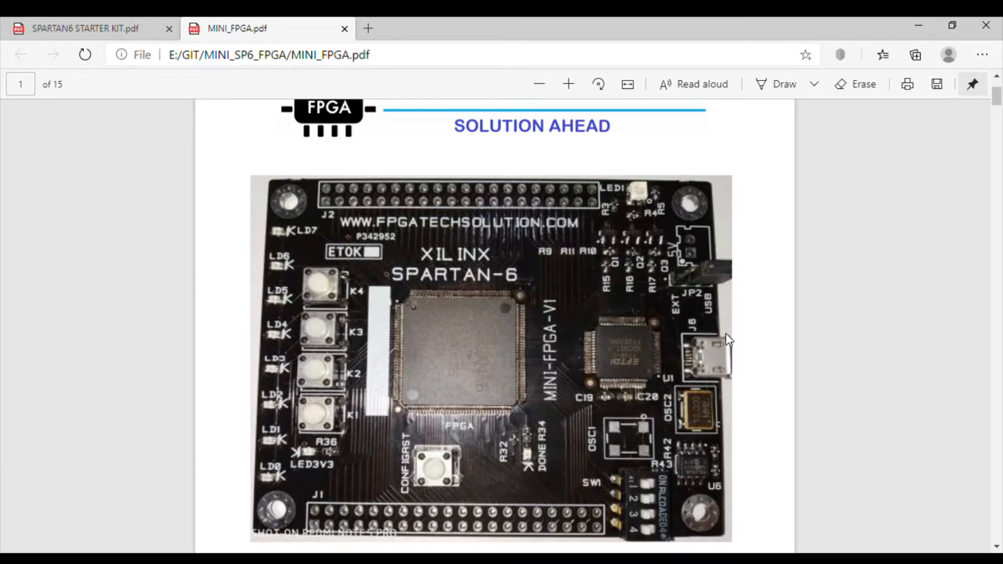
mouse_move(732, 354)
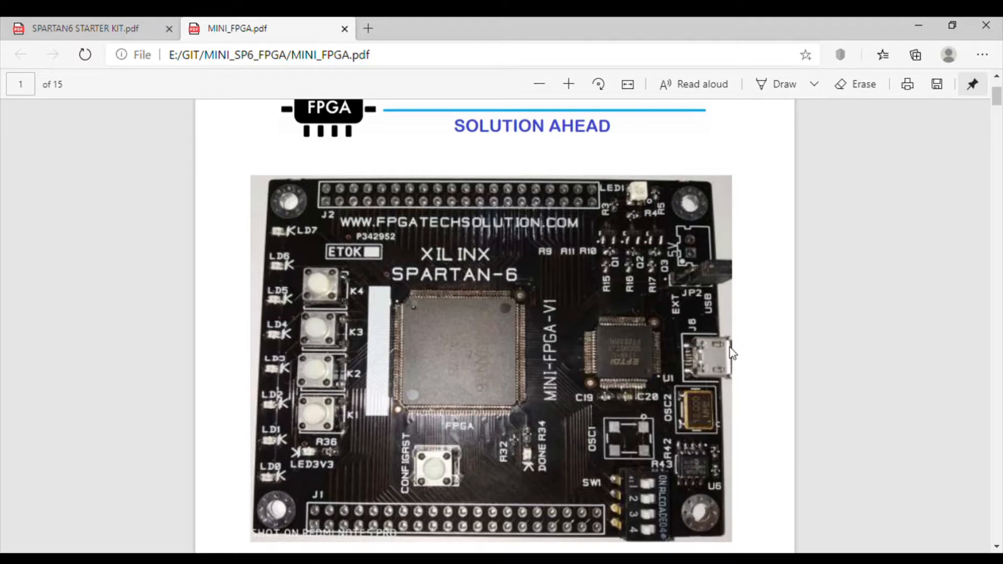
mouse_move(696, 305)
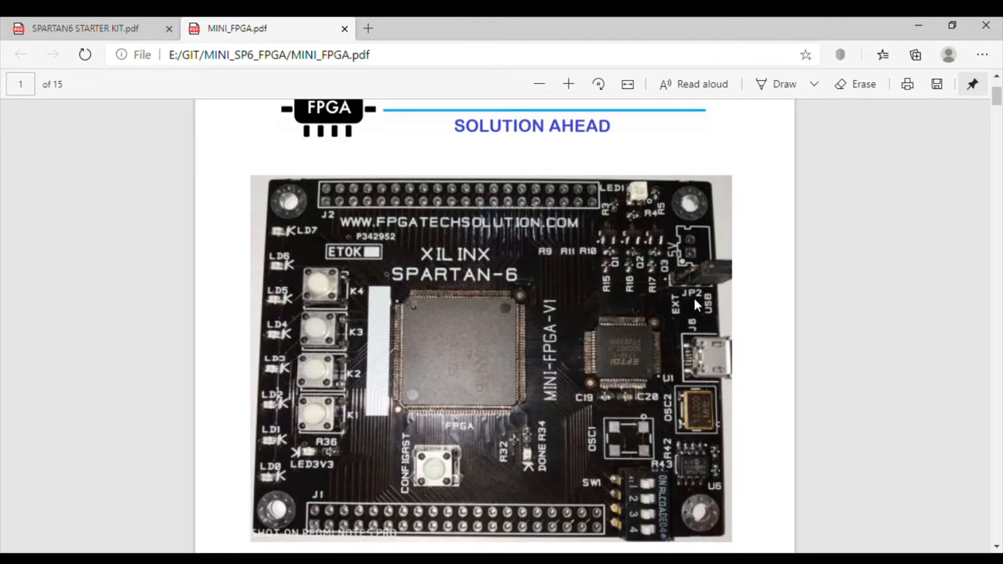
mouse_move(615, 356)
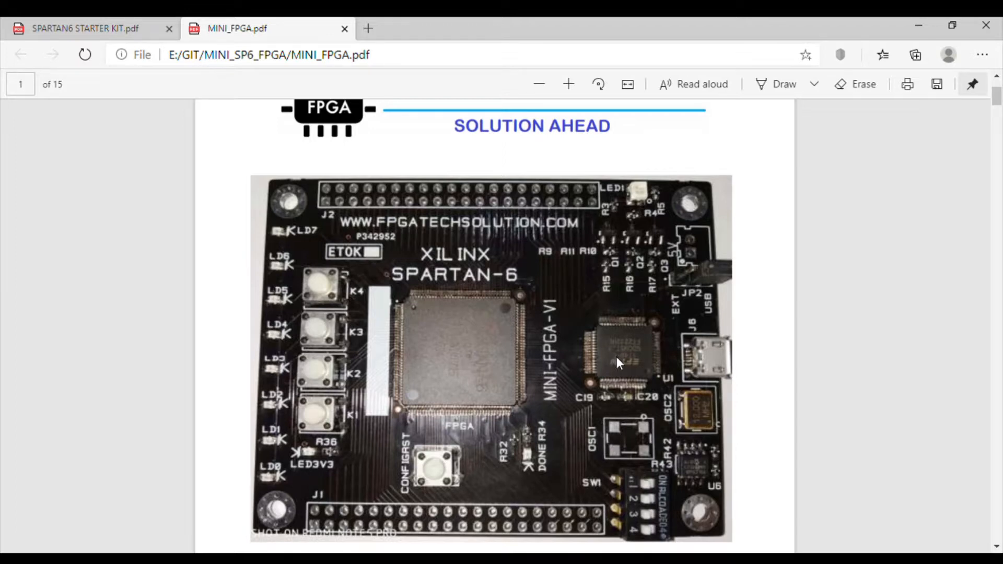
mouse_move(502, 329)
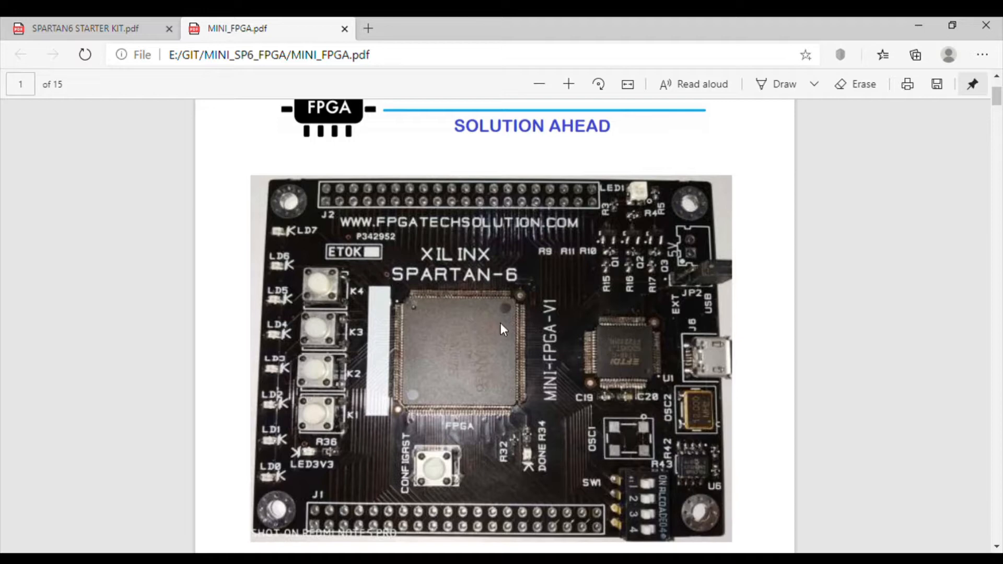
mouse_move(498, 355)
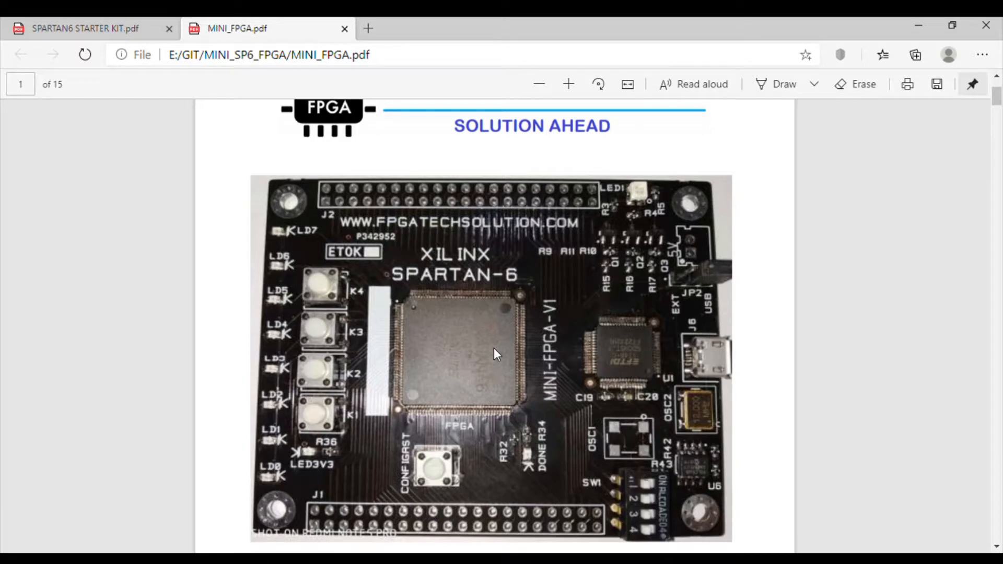
mouse_move(458, 338)
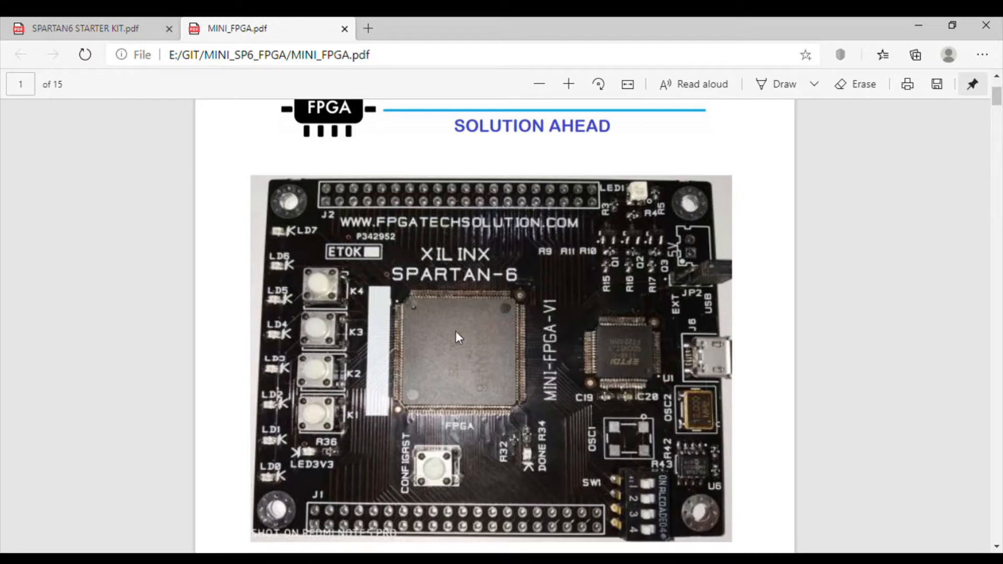
mouse_move(466, 333)
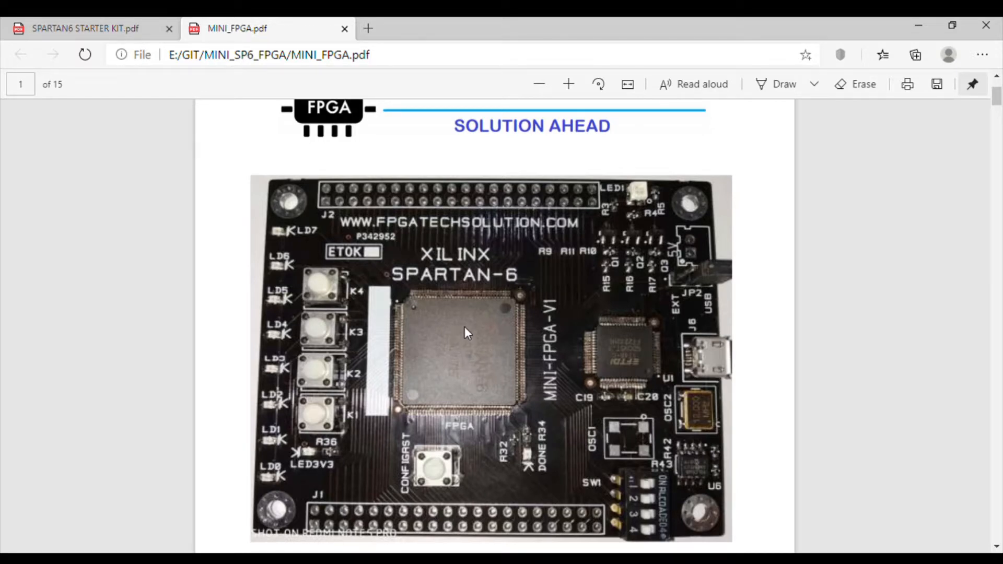
mouse_move(633, 377)
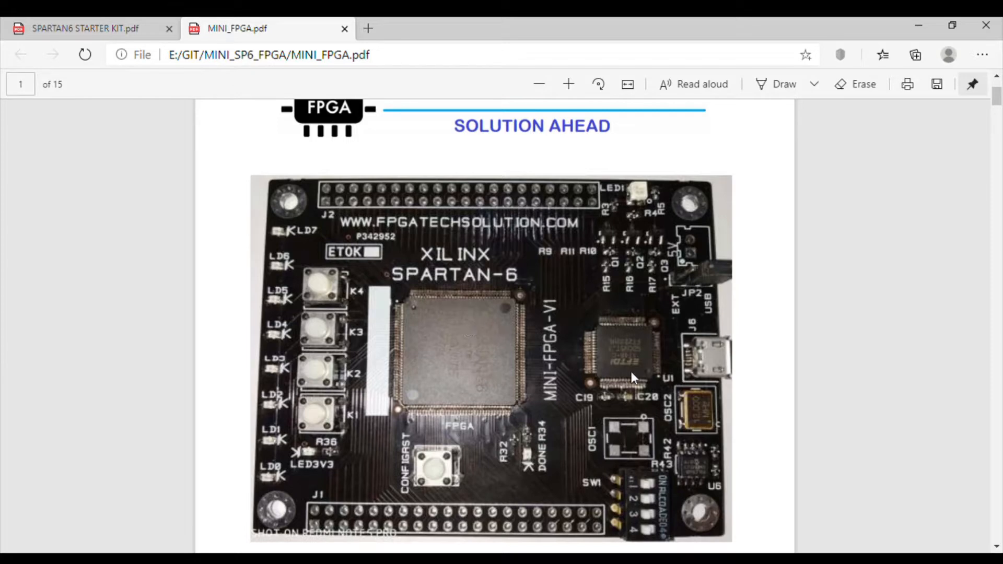
mouse_move(632, 361)
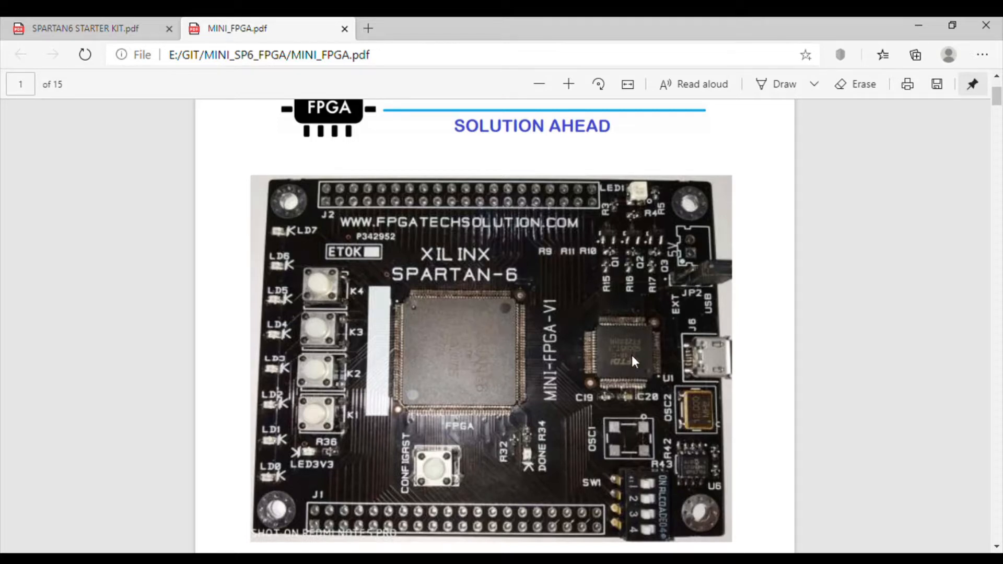
mouse_move(517, 357)
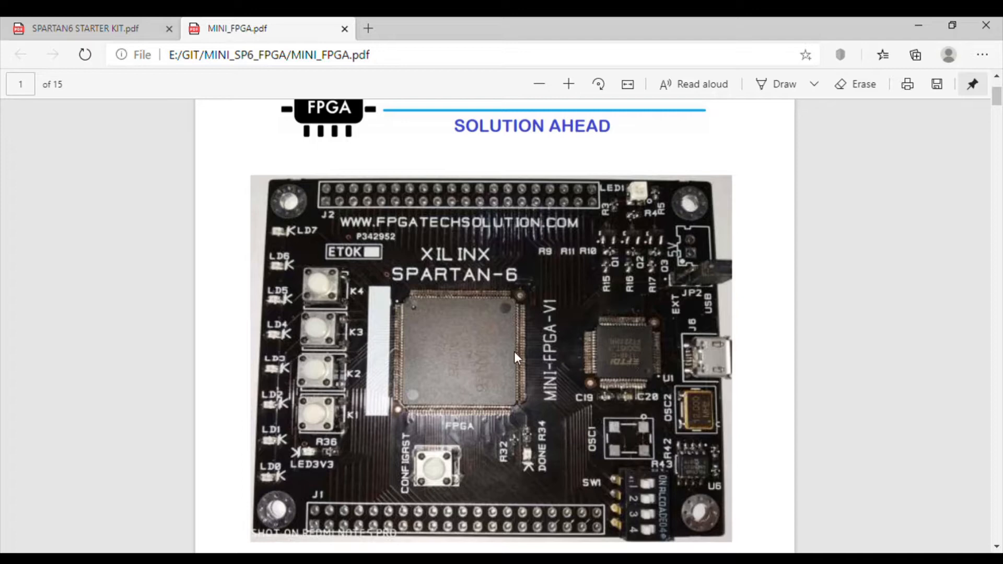
mouse_move(494, 354)
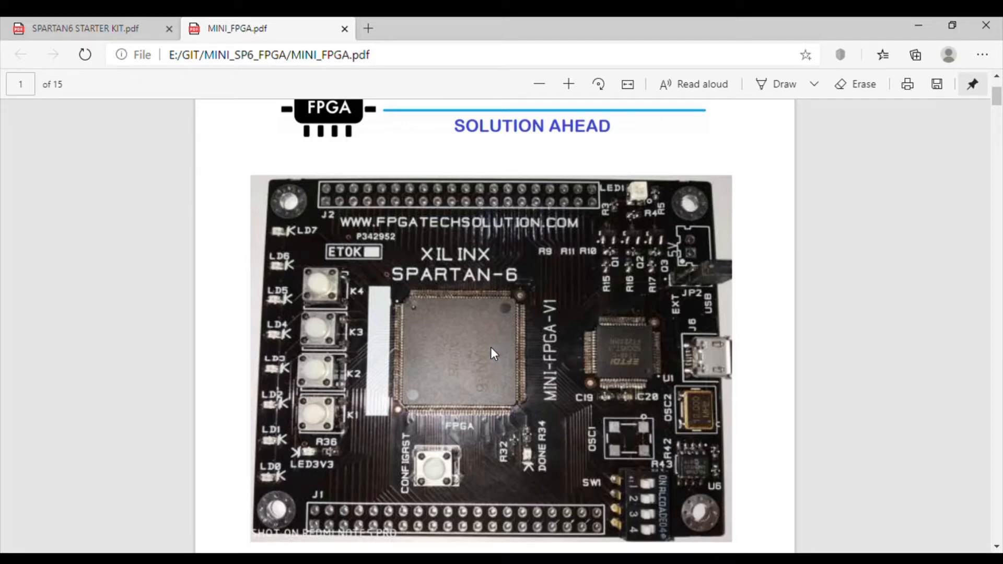
mouse_move(521, 373)
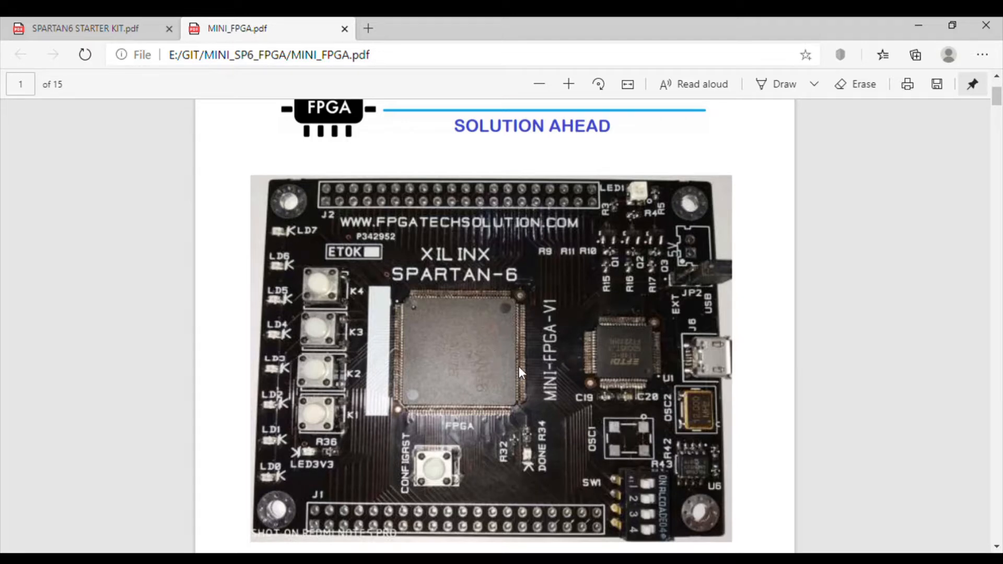
mouse_move(490, 378)
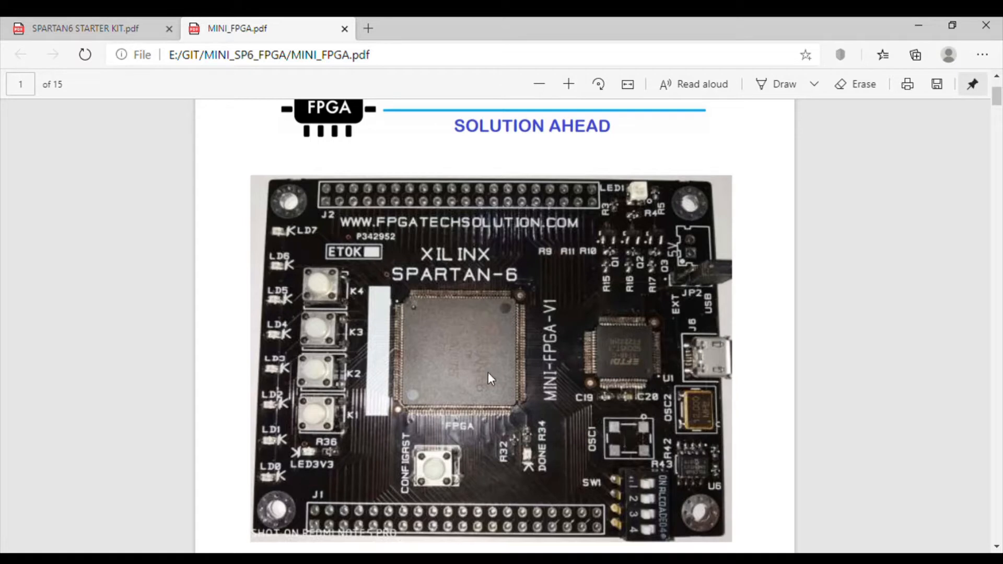
mouse_move(579, 384)
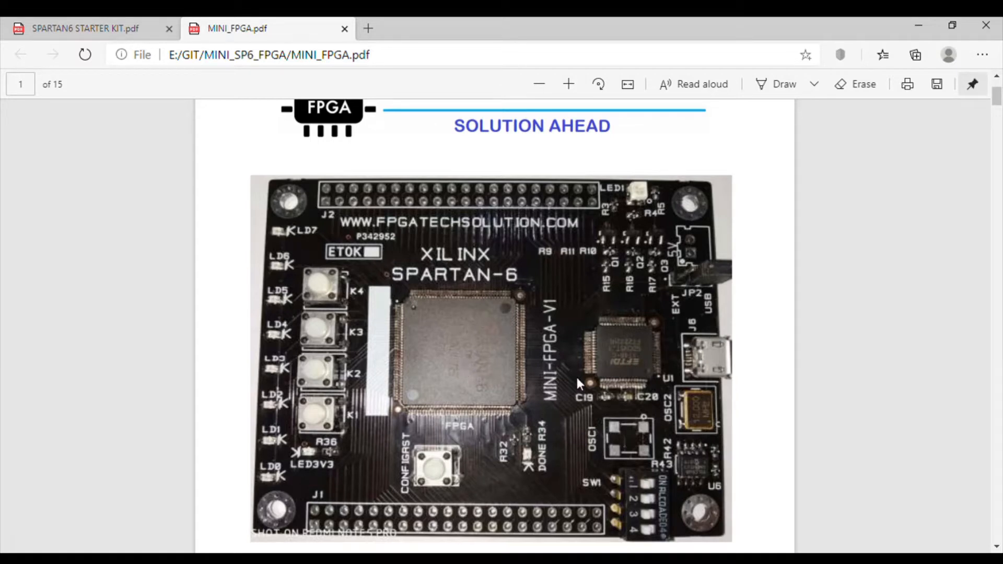
mouse_move(672, 370)
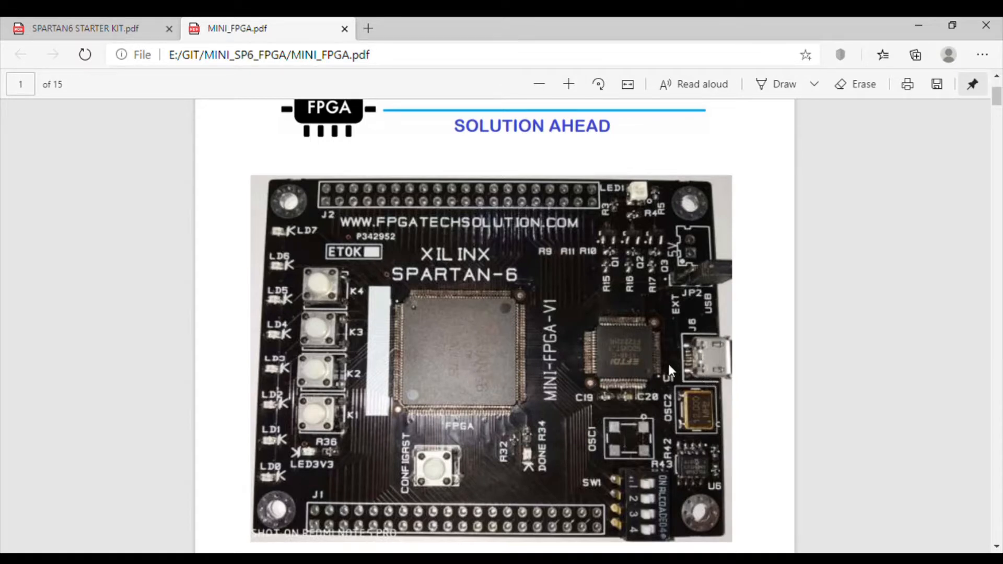
mouse_move(710, 461)
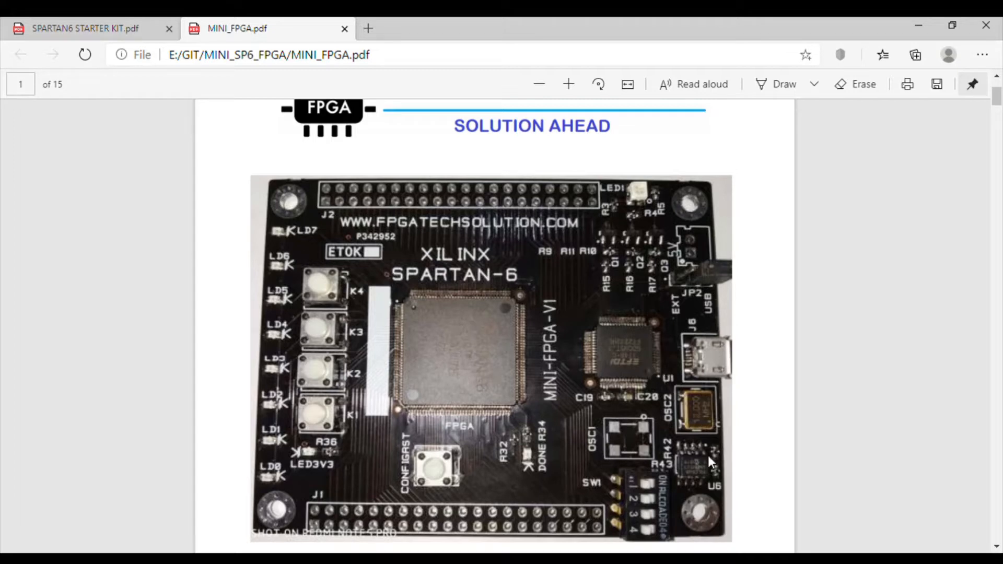
mouse_move(450, 401)
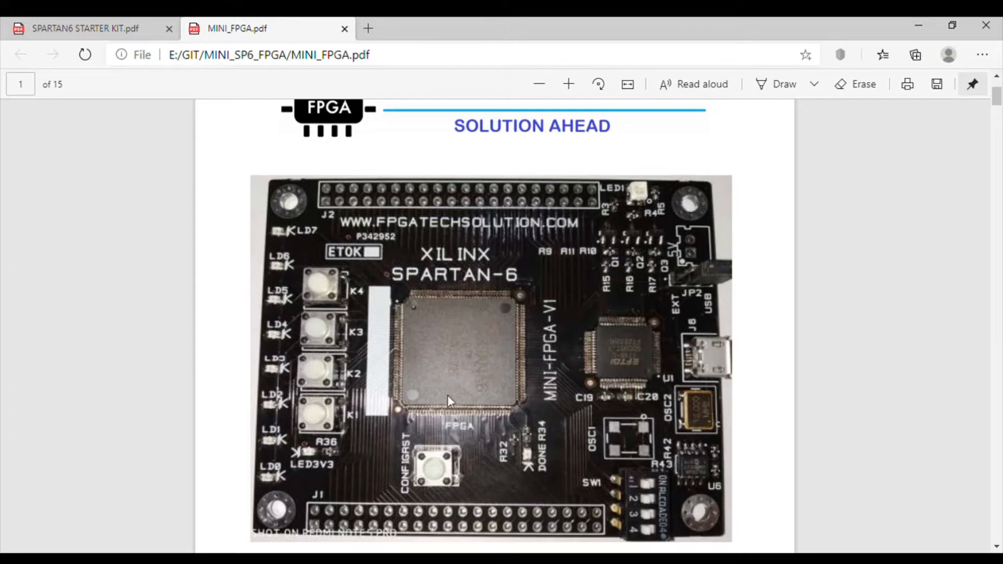
mouse_move(521, 377)
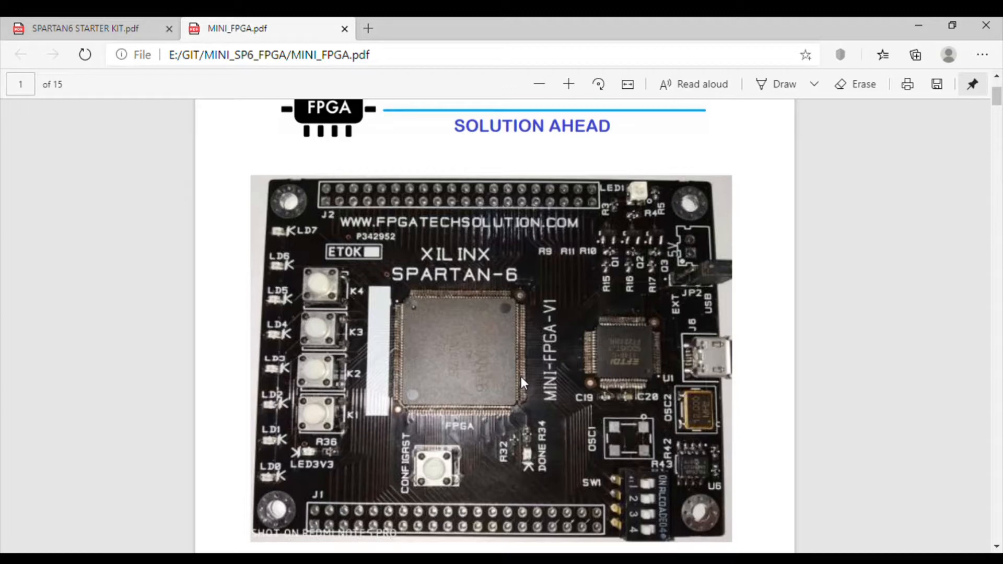
mouse_move(646, 204)
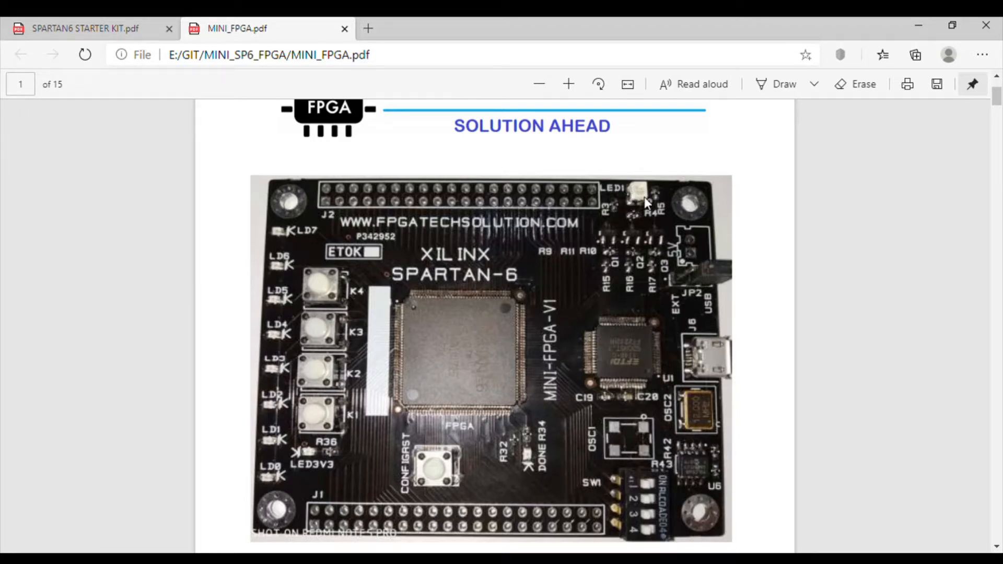
mouse_move(649, 225)
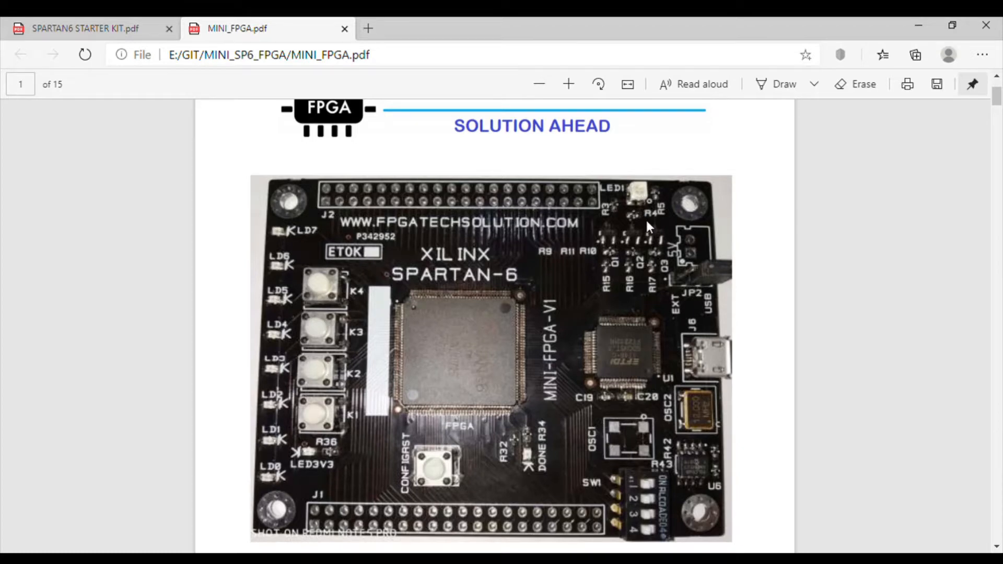
mouse_move(632, 233)
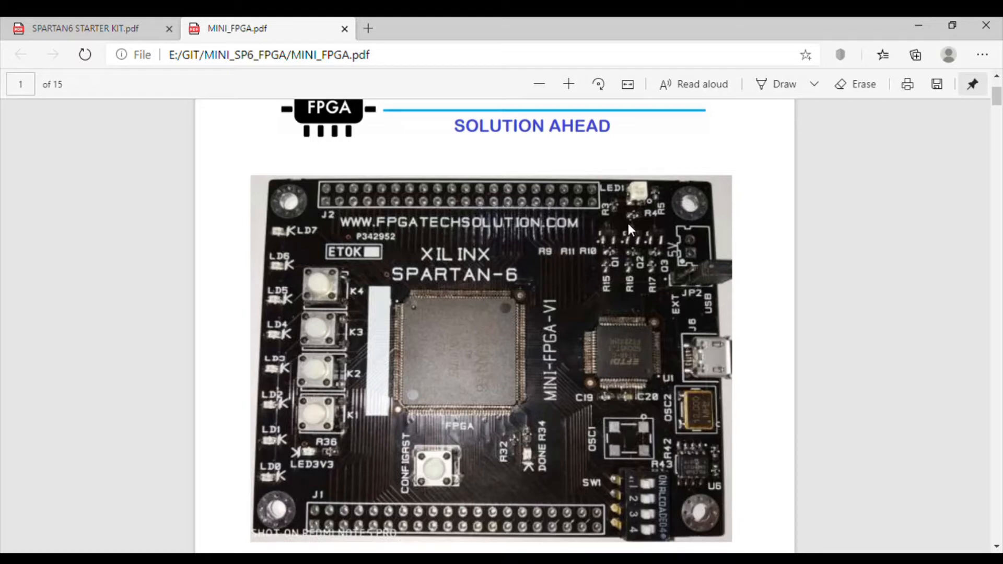
mouse_move(650, 208)
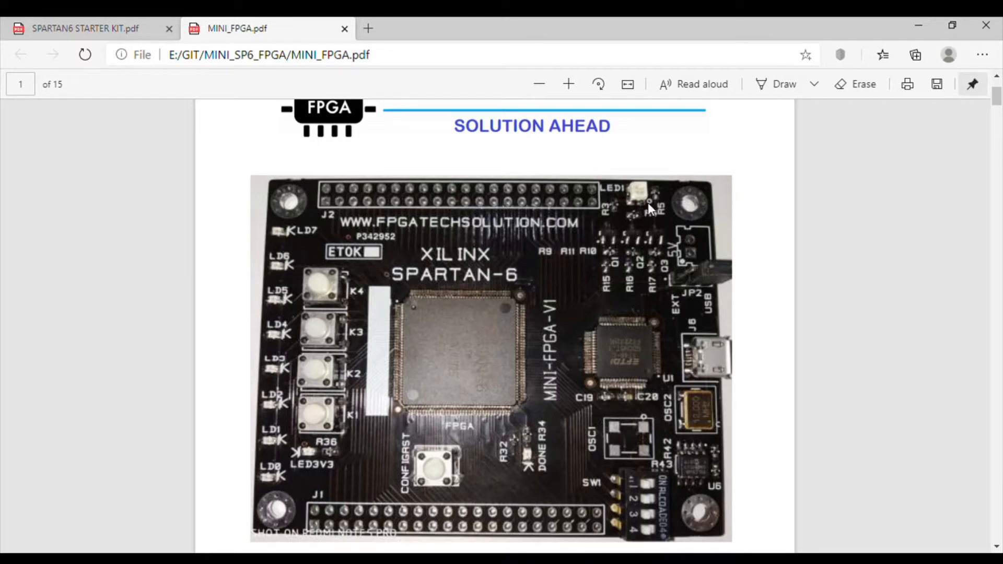
mouse_move(650, 214)
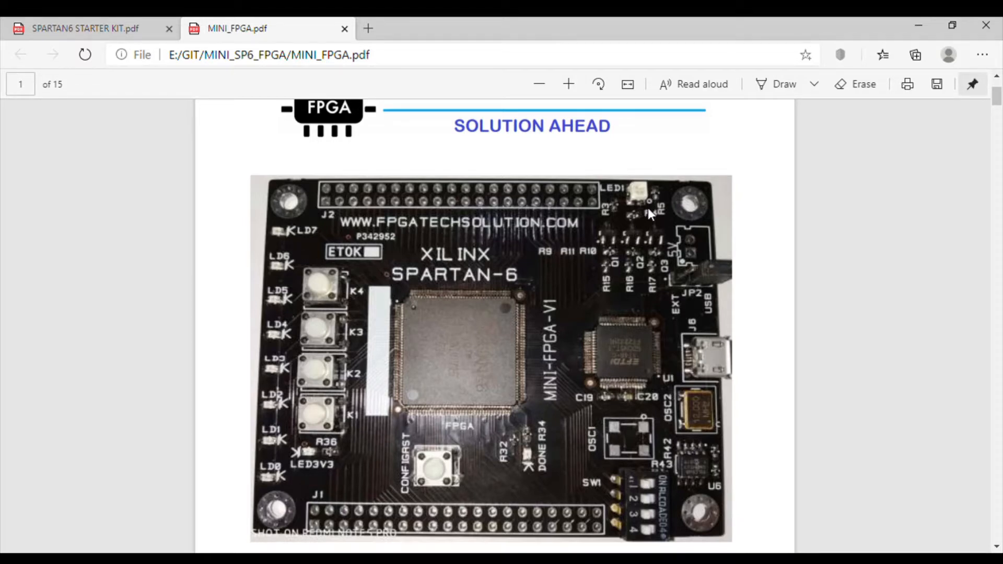
mouse_move(635, 236)
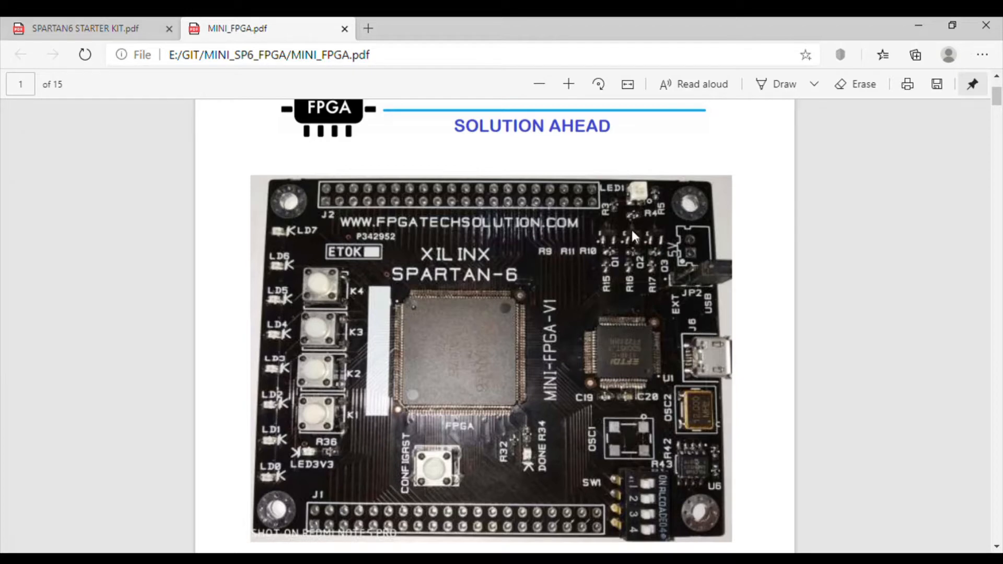
mouse_move(626, 238)
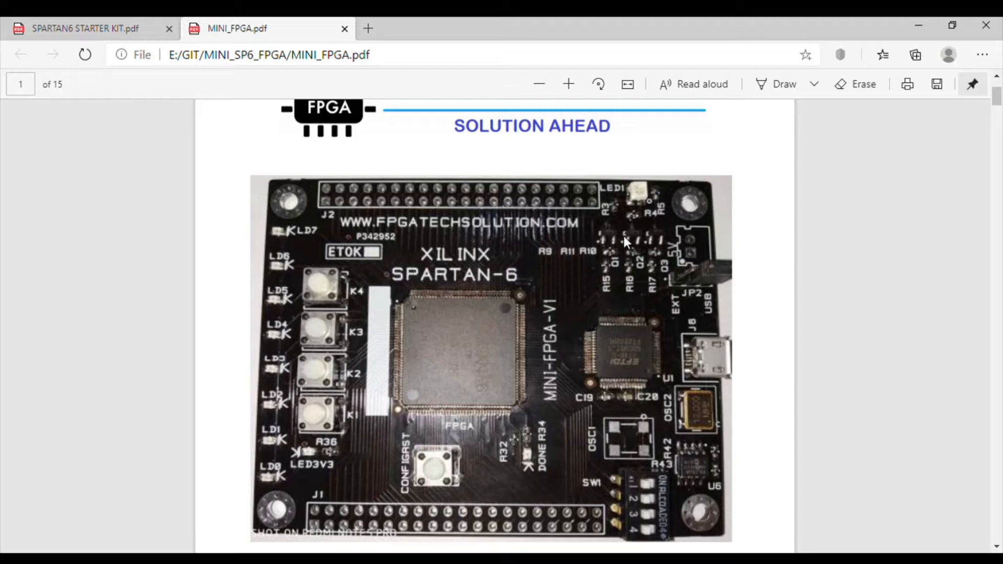
mouse_move(642, 236)
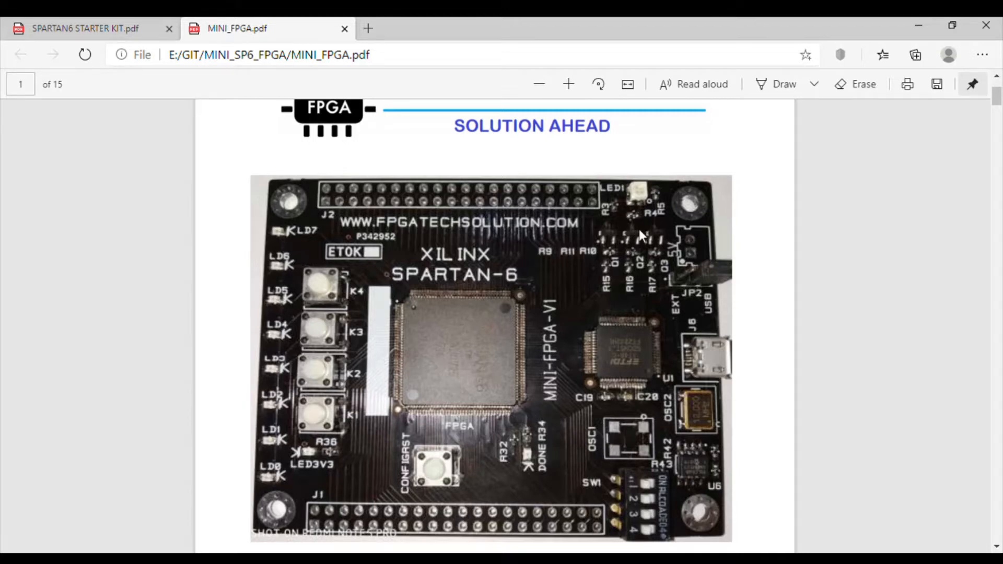
mouse_move(325, 292)
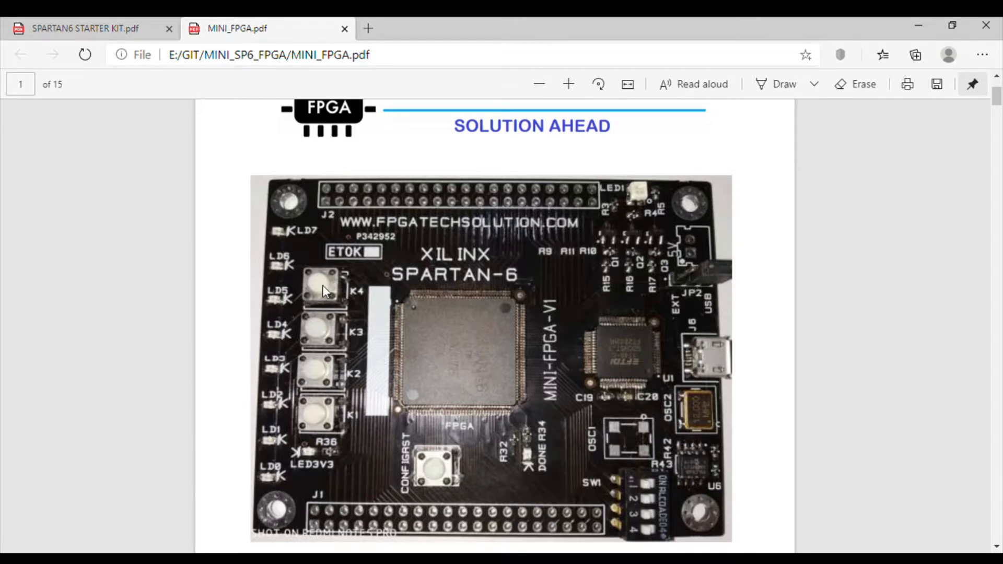
mouse_move(339, 445)
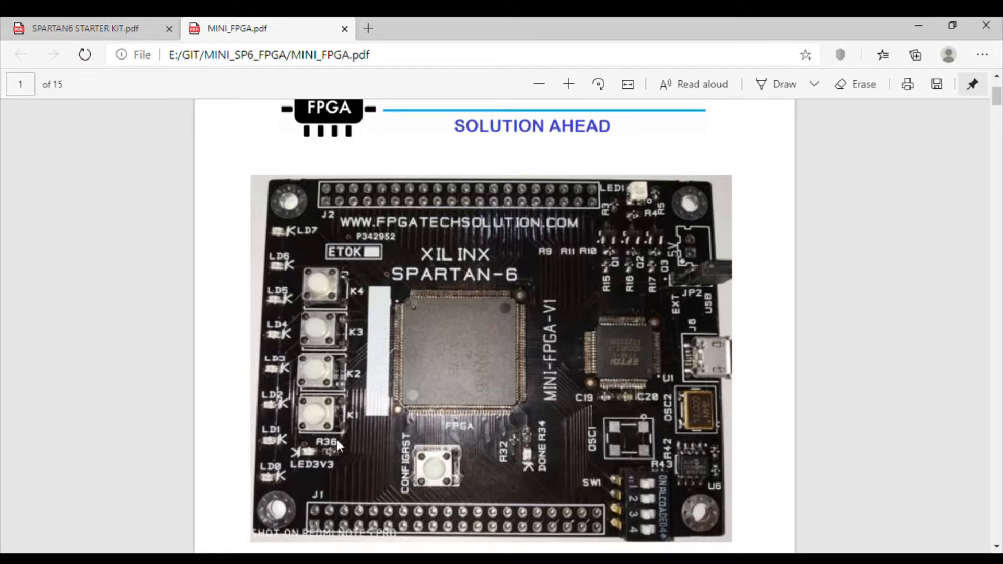
mouse_move(289, 478)
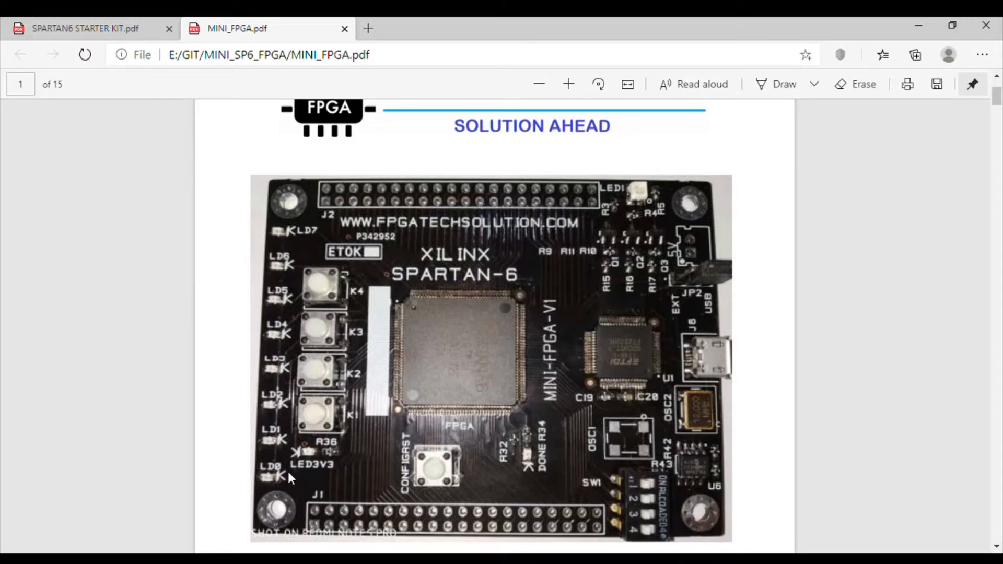
mouse_move(473, 527)
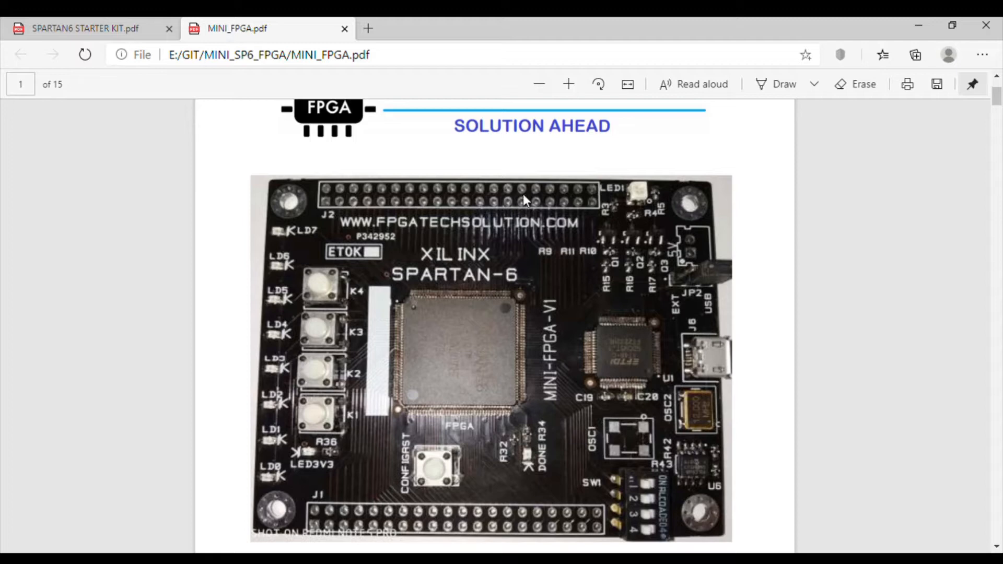
mouse_move(543, 224)
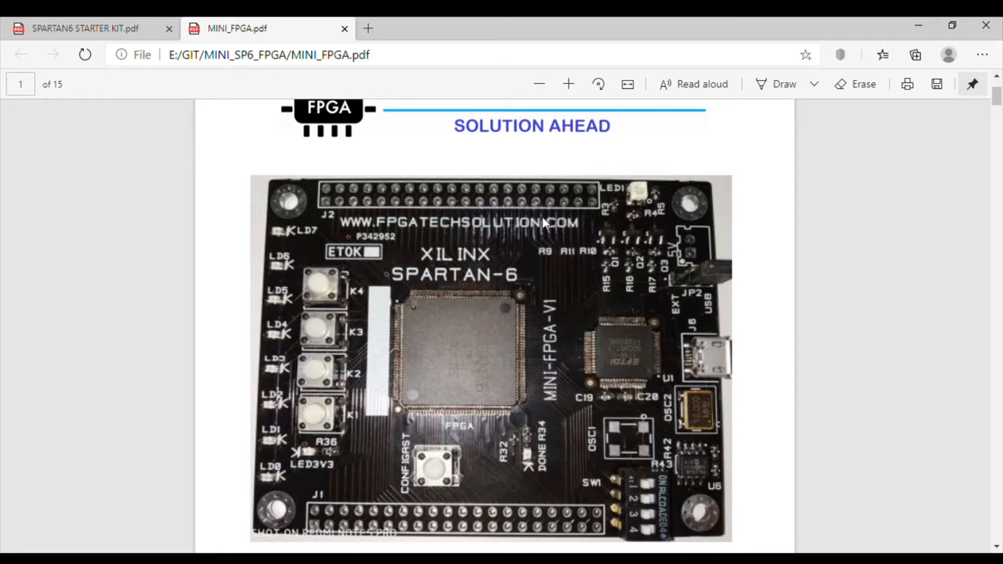
mouse_move(630, 384)
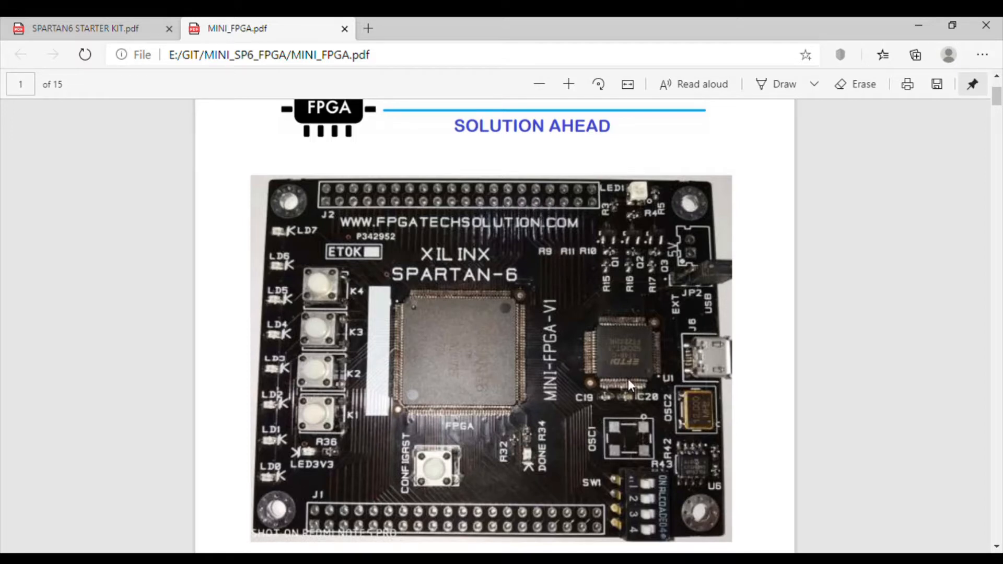
mouse_move(653, 498)
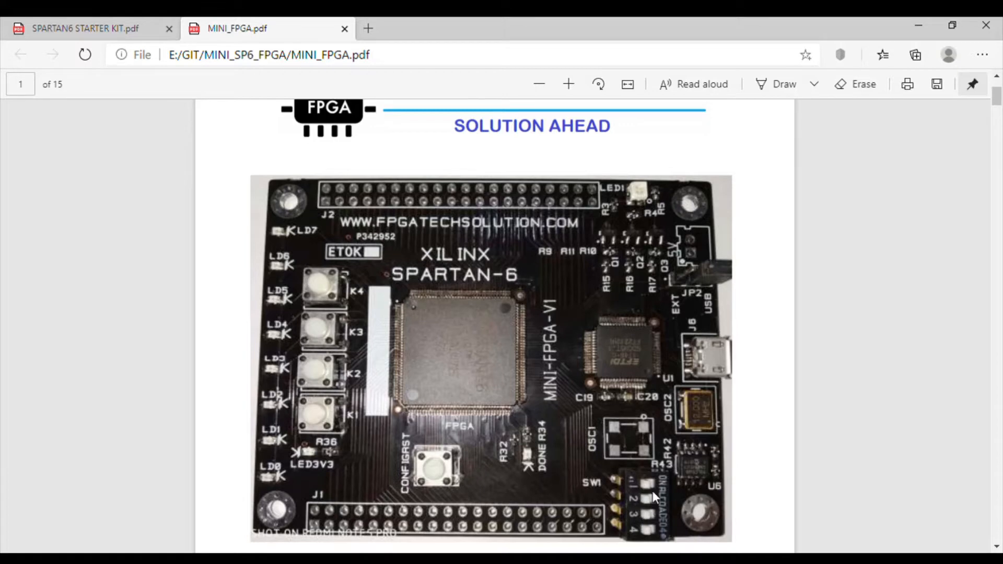
mouse_move(659, 531)
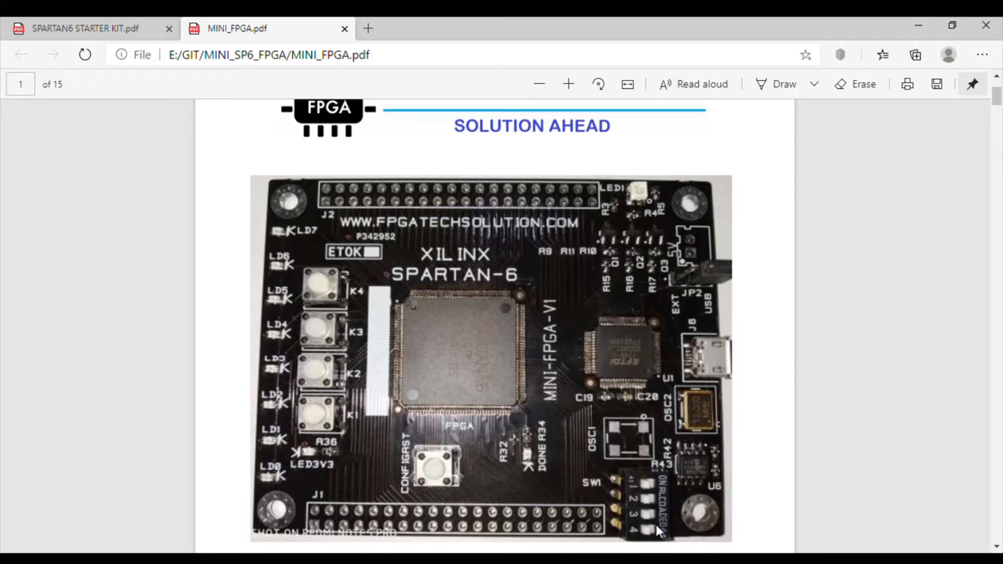
scroll("down", 3)
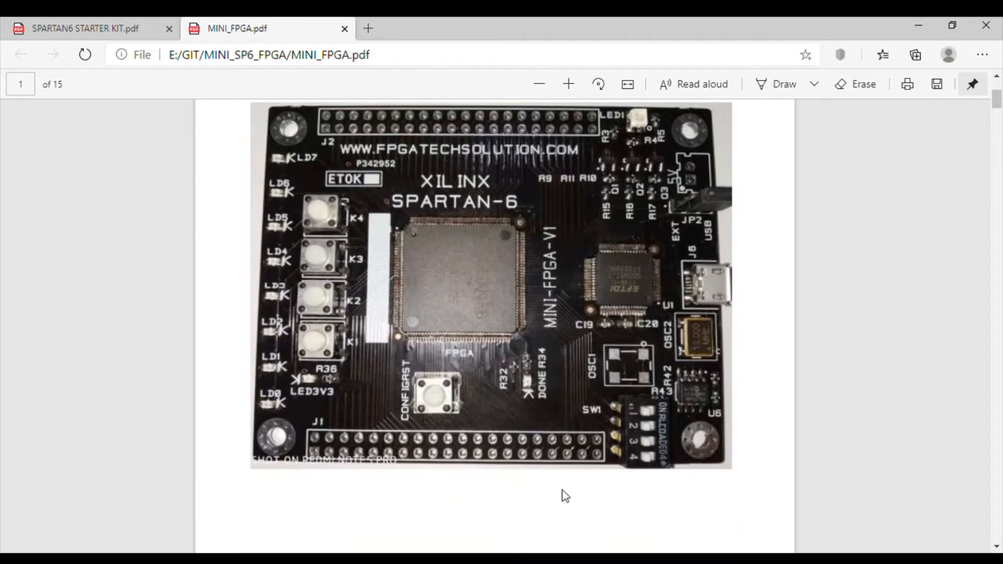
mouse_move(499, 472)
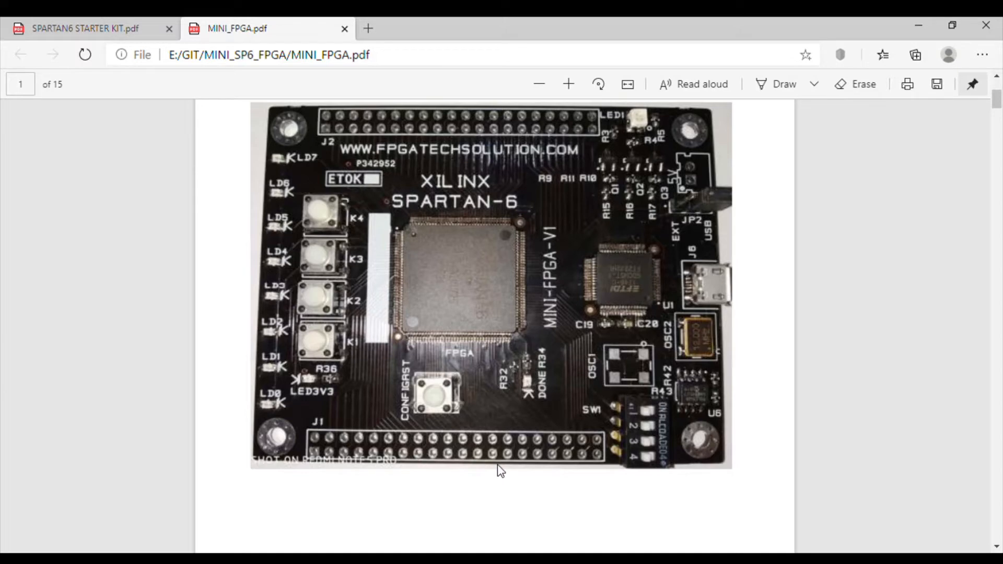
mouse_move(415, 158)
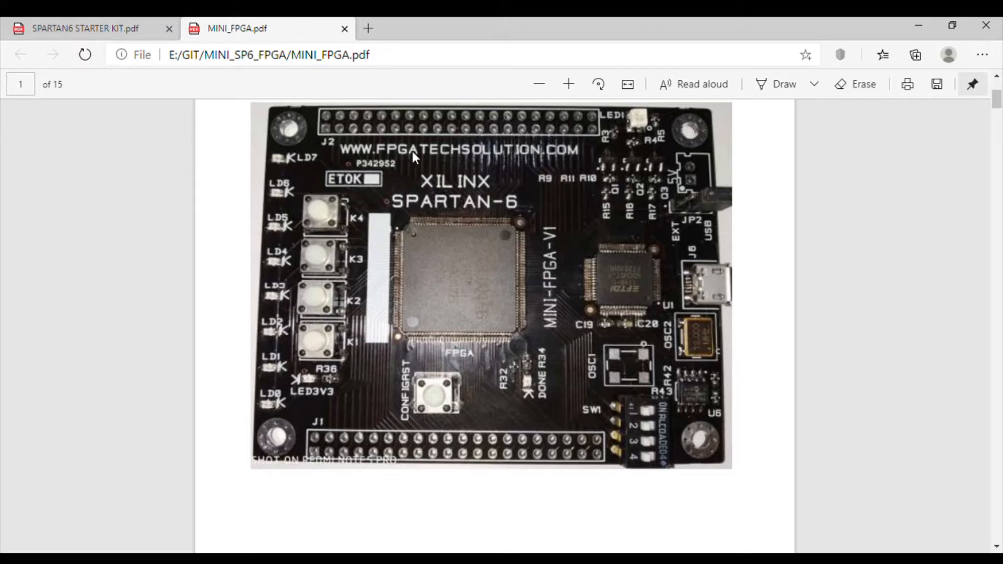
mouse_move(538, 493)
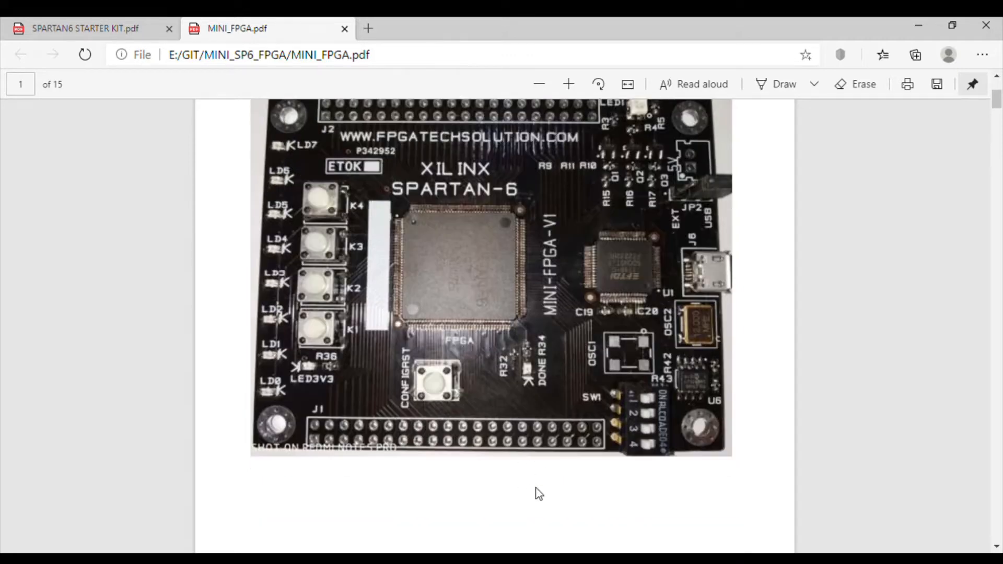
scroll("up", 3)
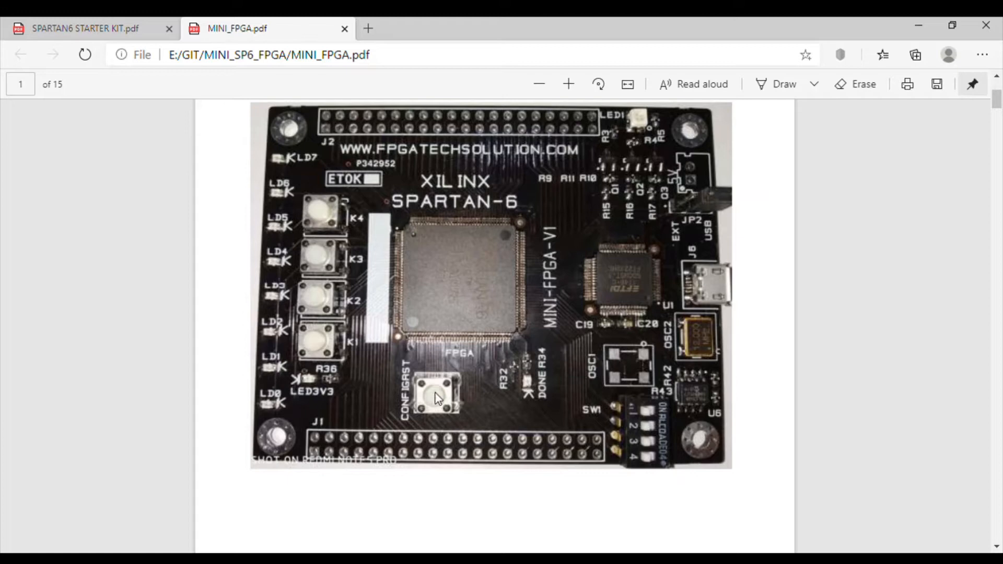
scroll("up", 3)
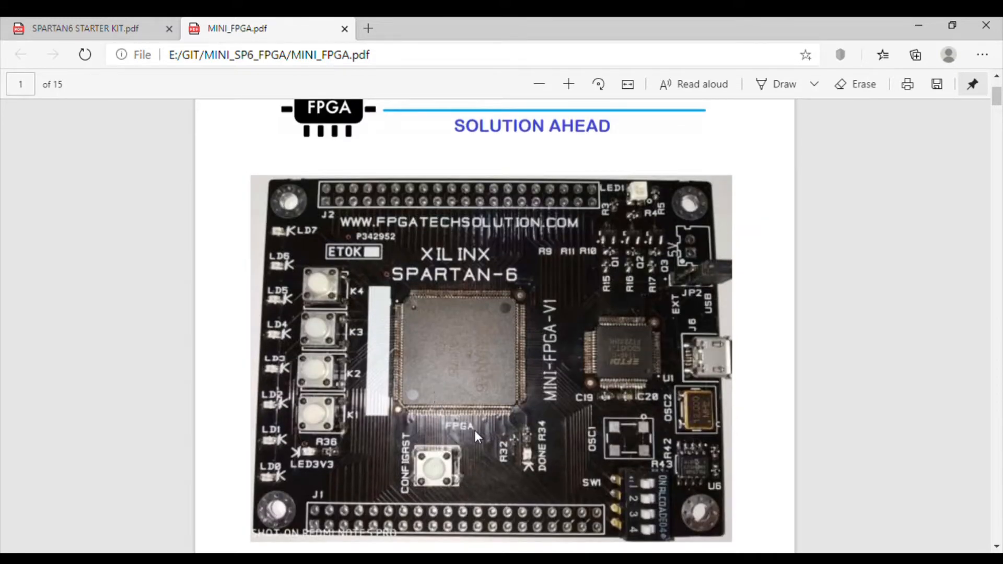
mouse_move(516, 464)
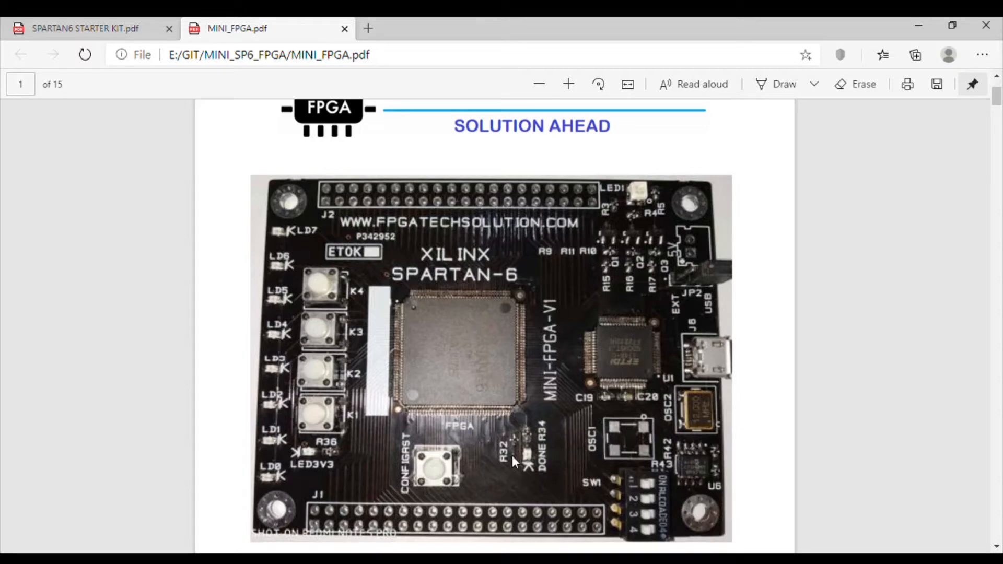
mouse_move(422, 492)
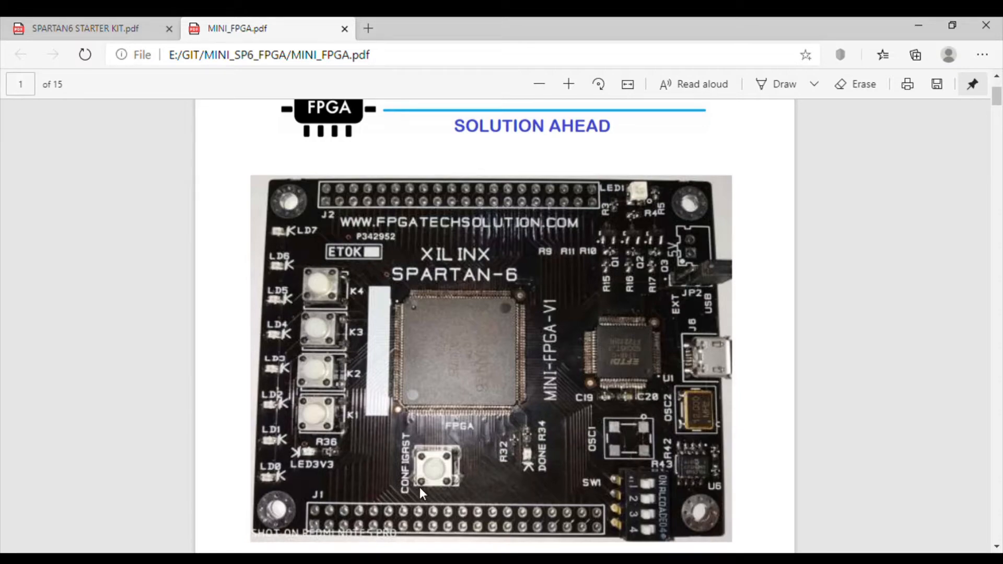
scroll("down", 3)
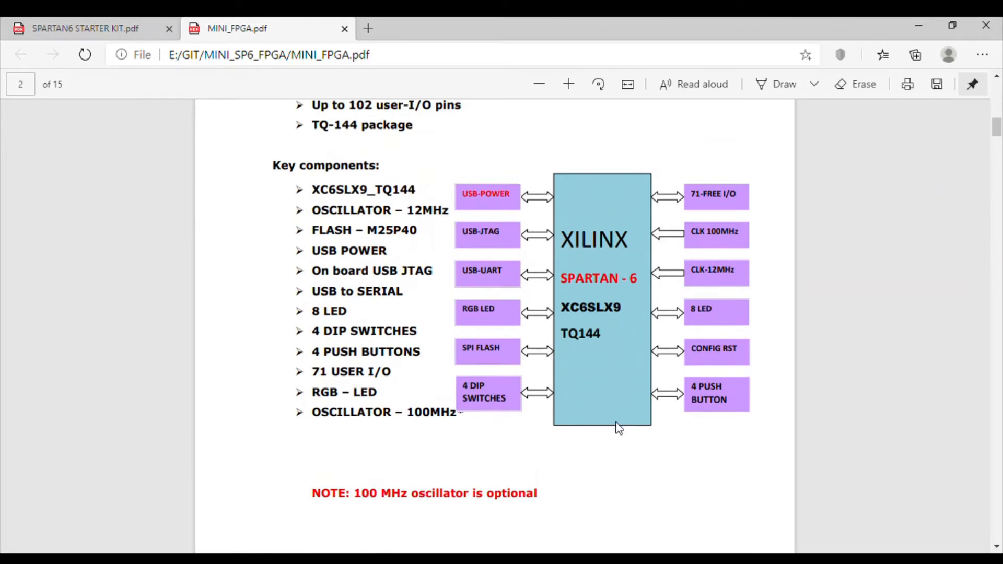
mouse_move(345, 238)
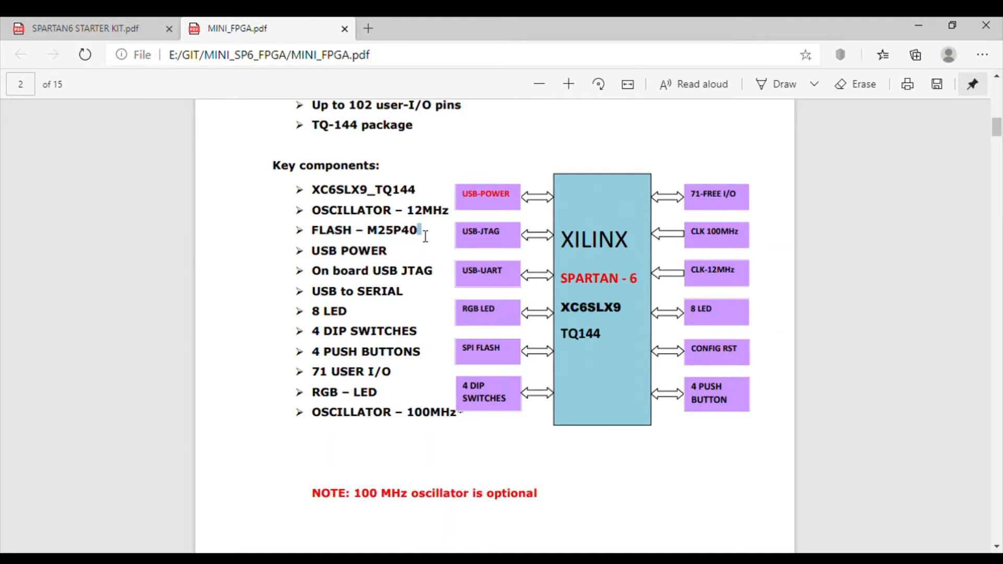
double_click(393, 231)
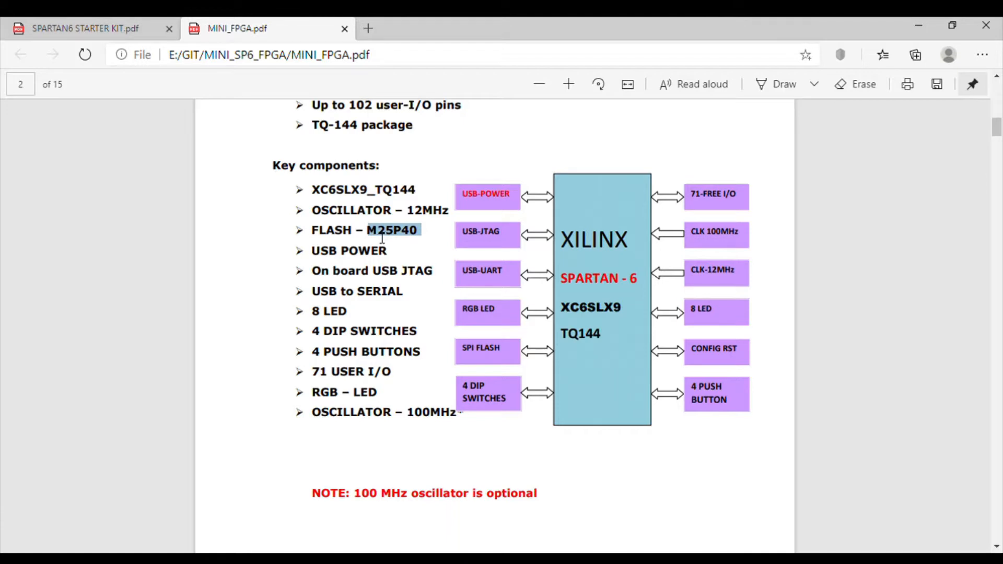
mouse_move(411, 245)
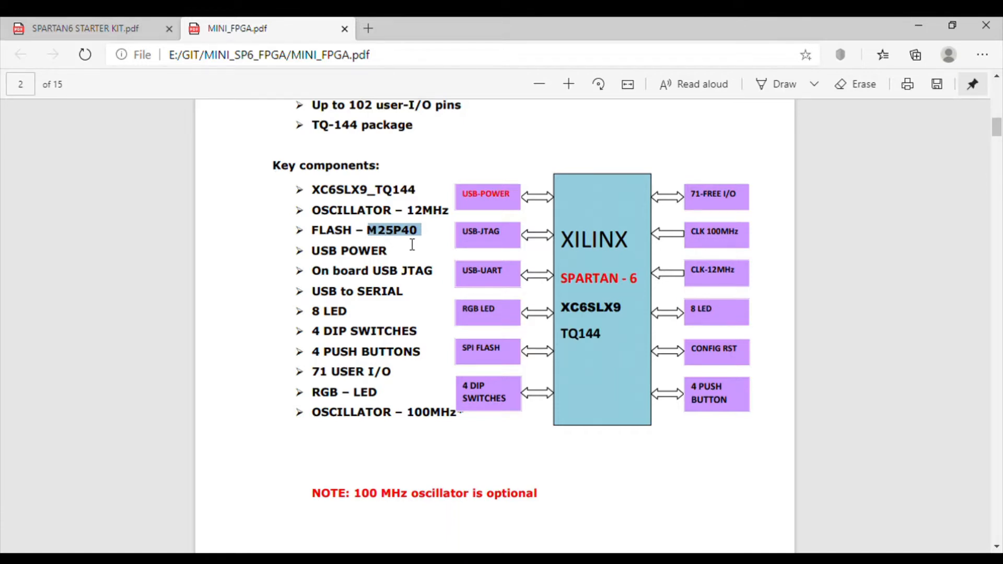
mouse_move(616, 346)
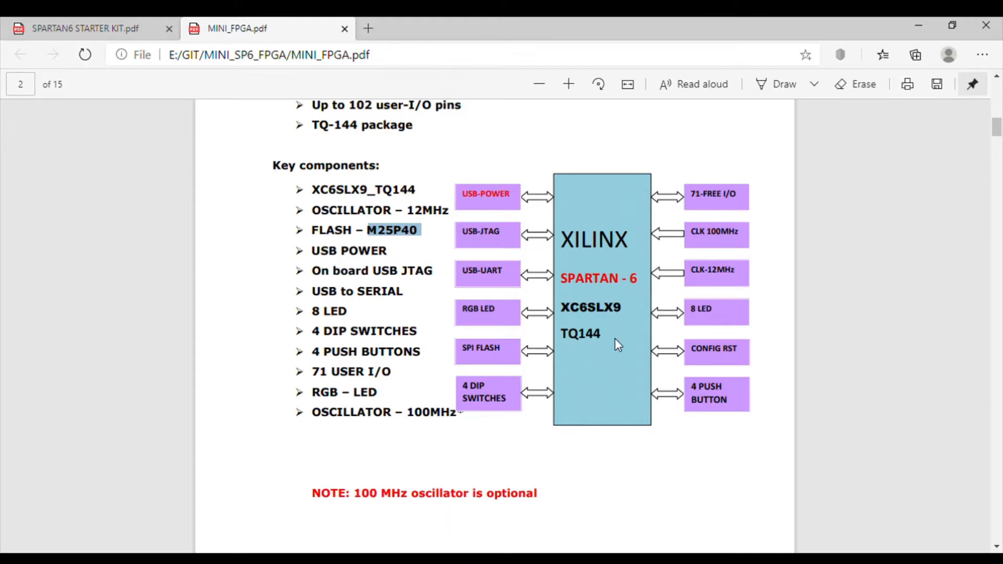
mouse_move(599, 385)
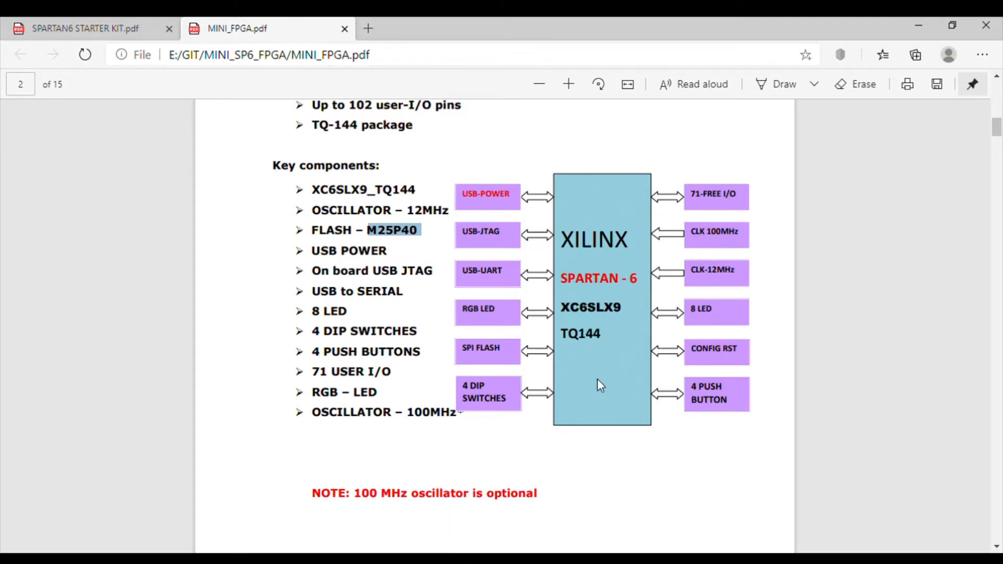
scroll("down", 3)
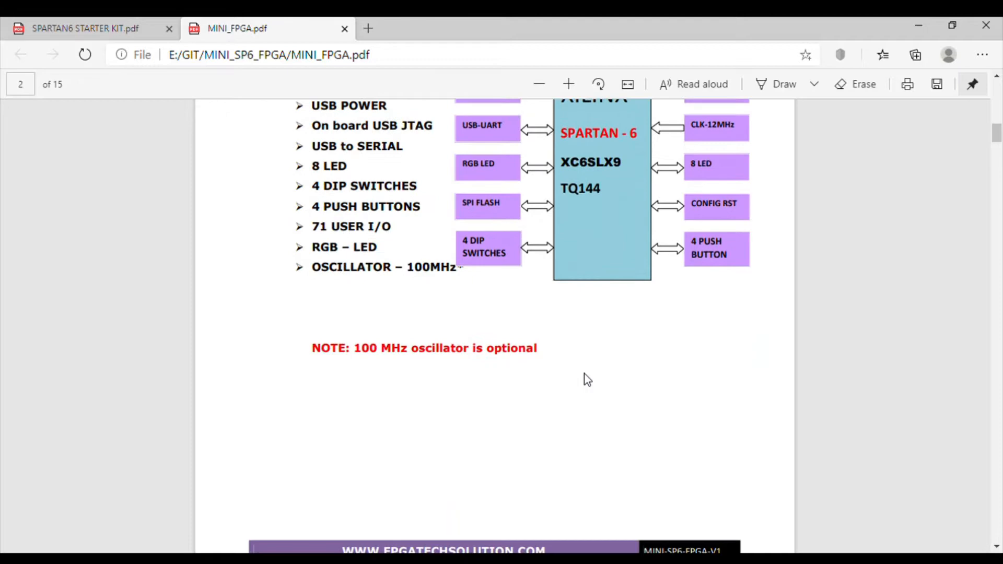
mouse_move(564, 353)
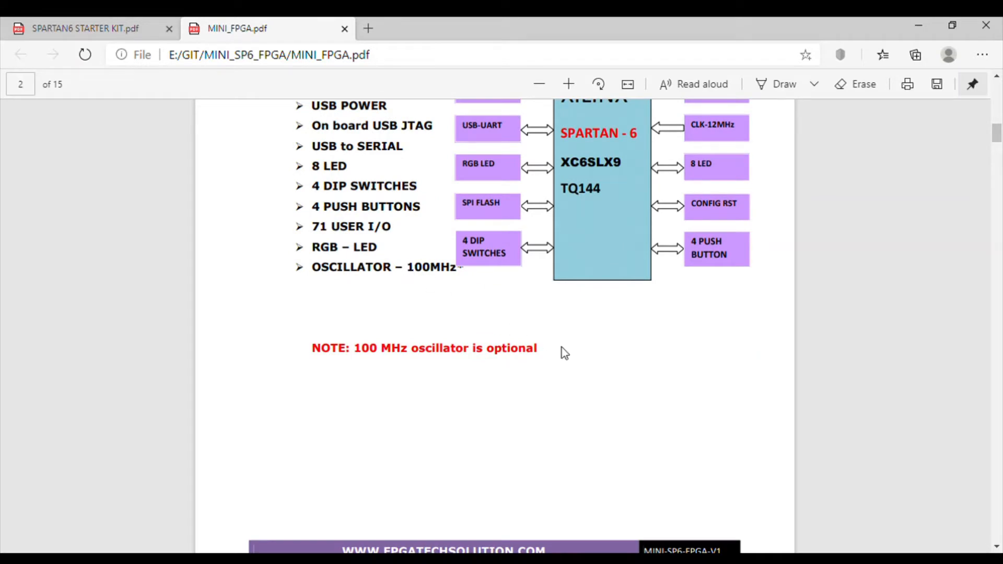
Glimpse the Power LED and DIP Switches pages, then return to page 2's oscillator note
scroll("down", 3)
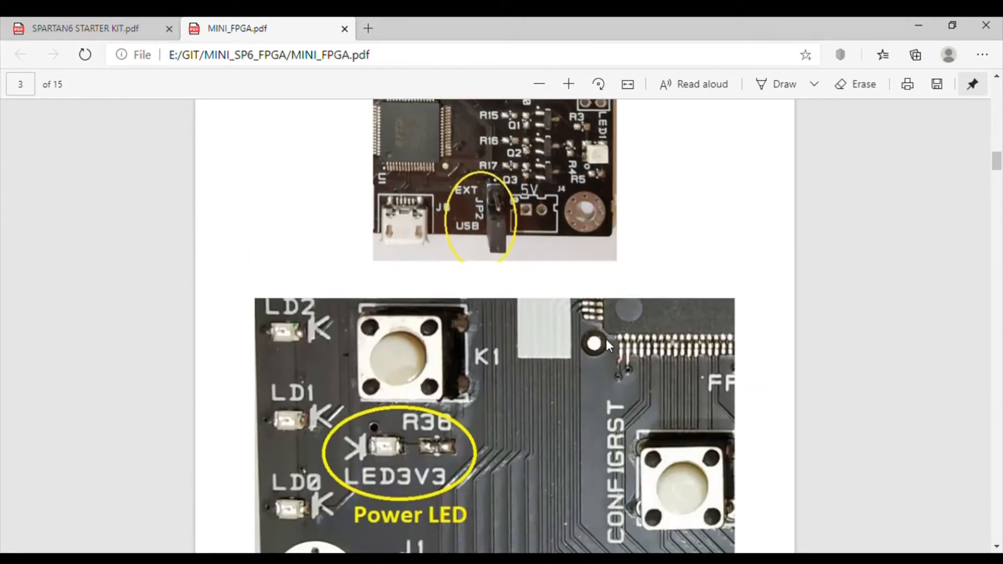
scroll("down", 3)
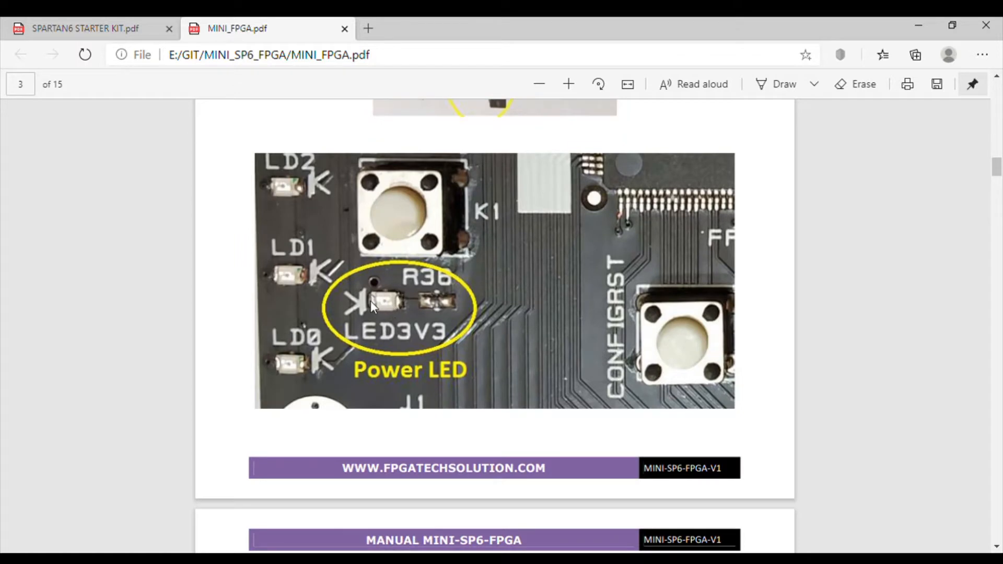
mouse_move(451, 336)
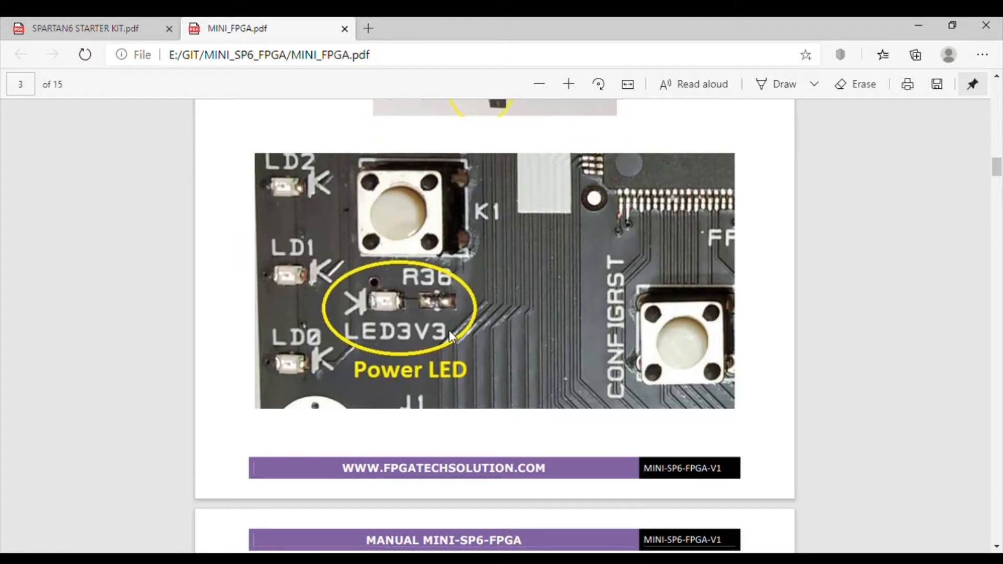
mouse_move(416, 312)
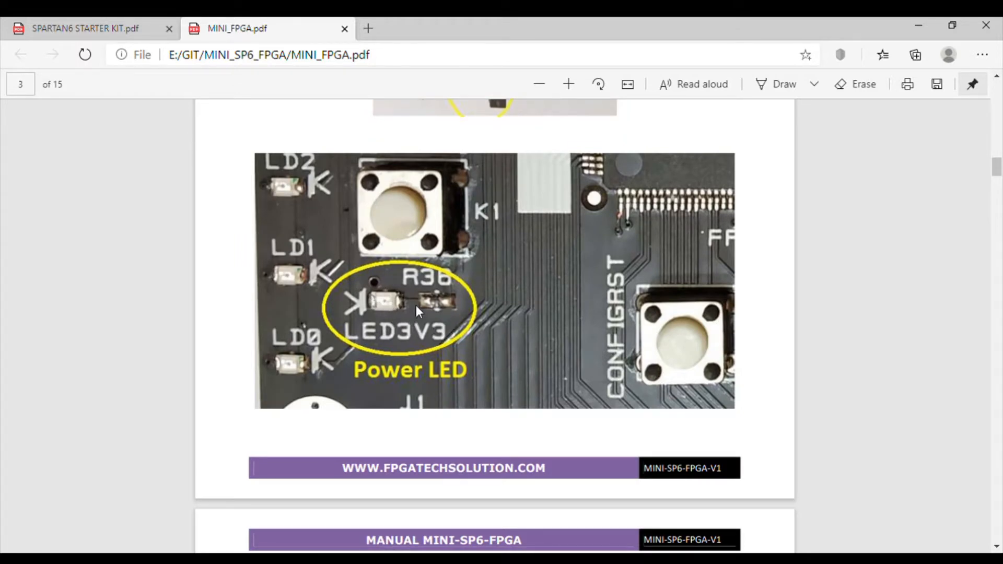
scroll("down", 3)
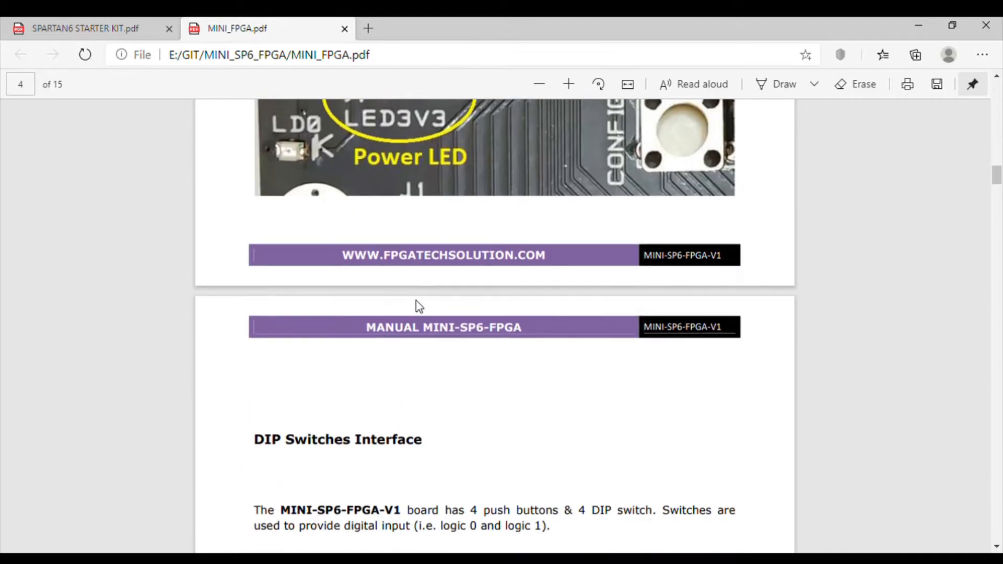
scroll("down", 3)
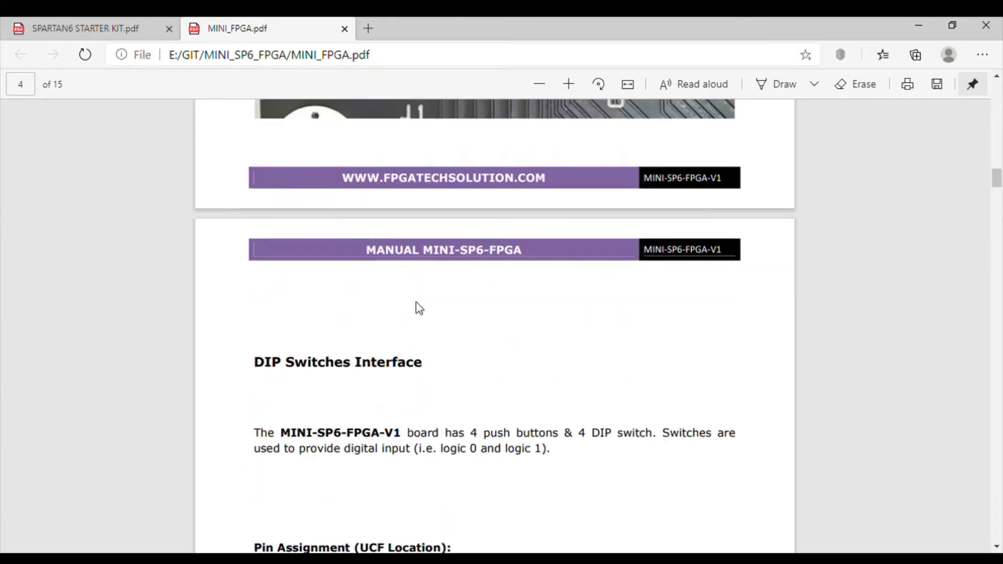
scroll("up", 3)
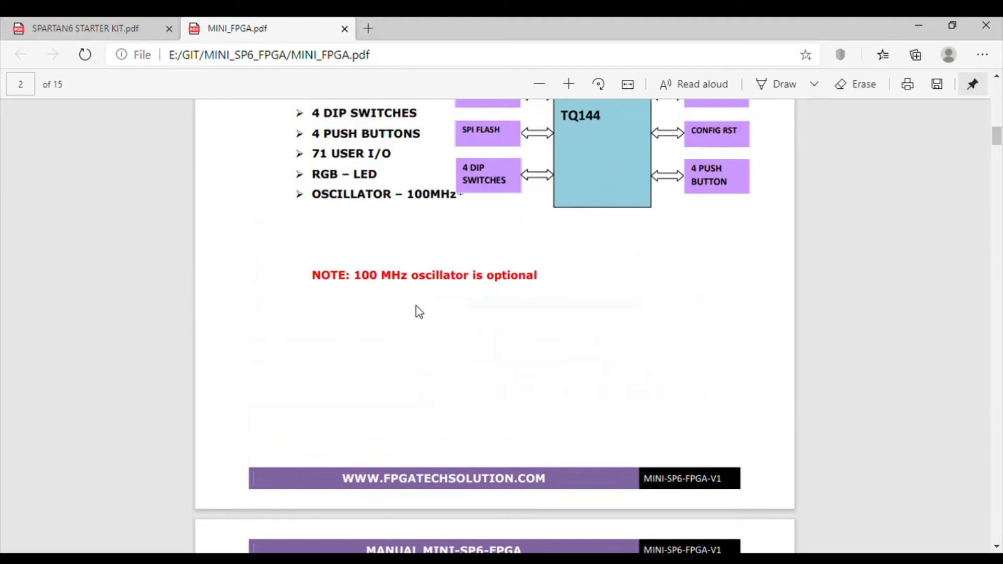
Scroll back up to page 1's Spartan-6 board photo and footer
scroll("up", 3)
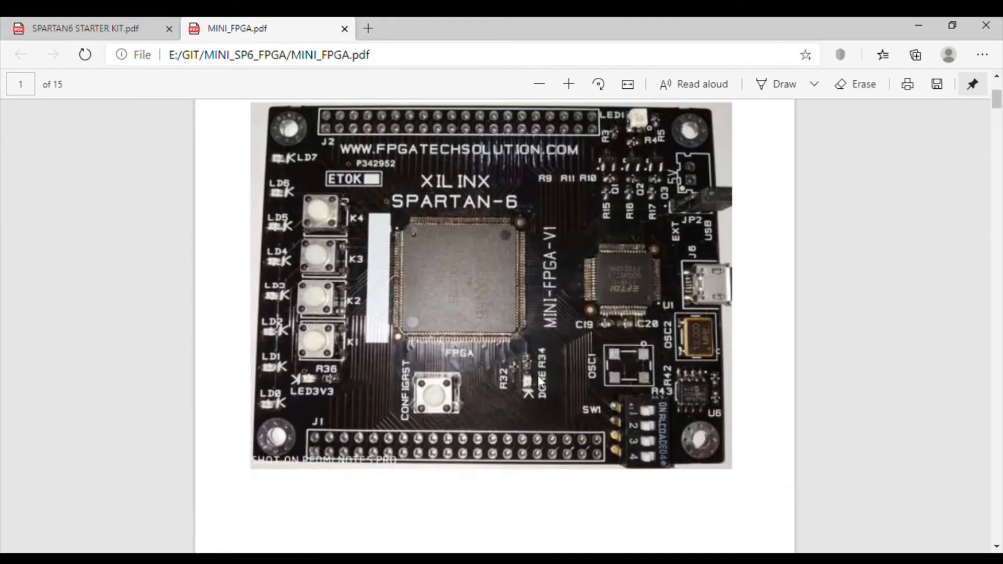
mouse_move(544, 384)
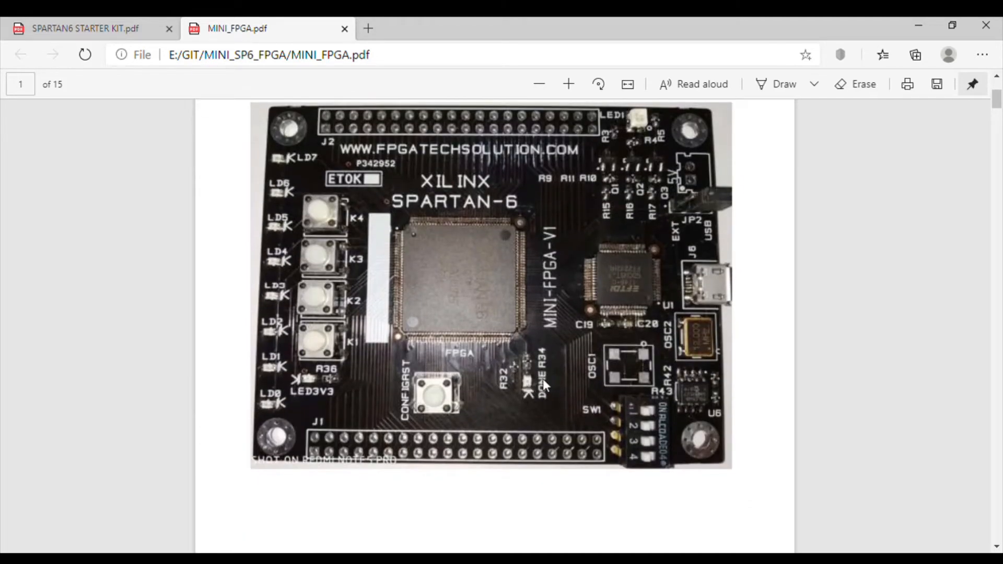
mouse_move(464, 268)
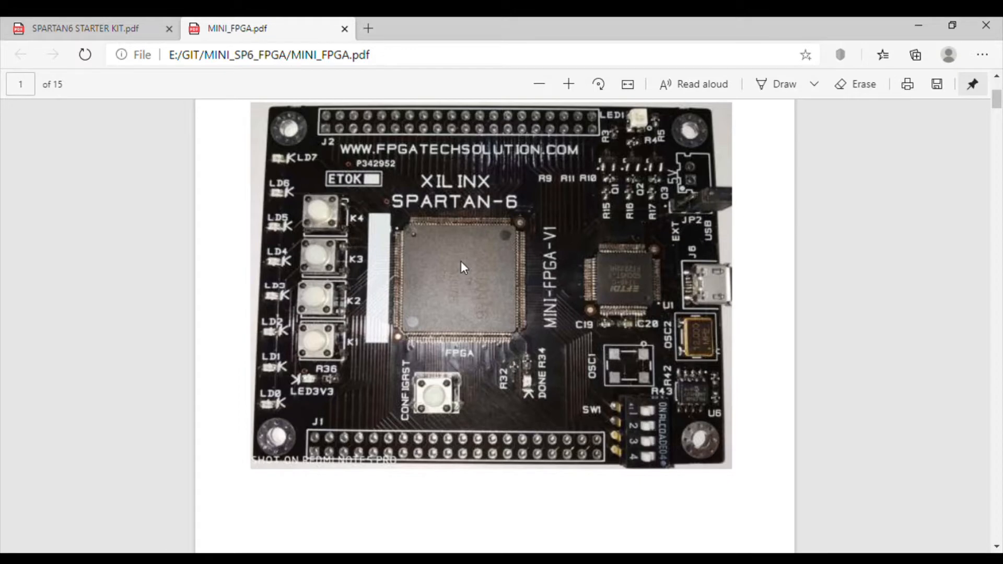
mouse_move(517, 237)
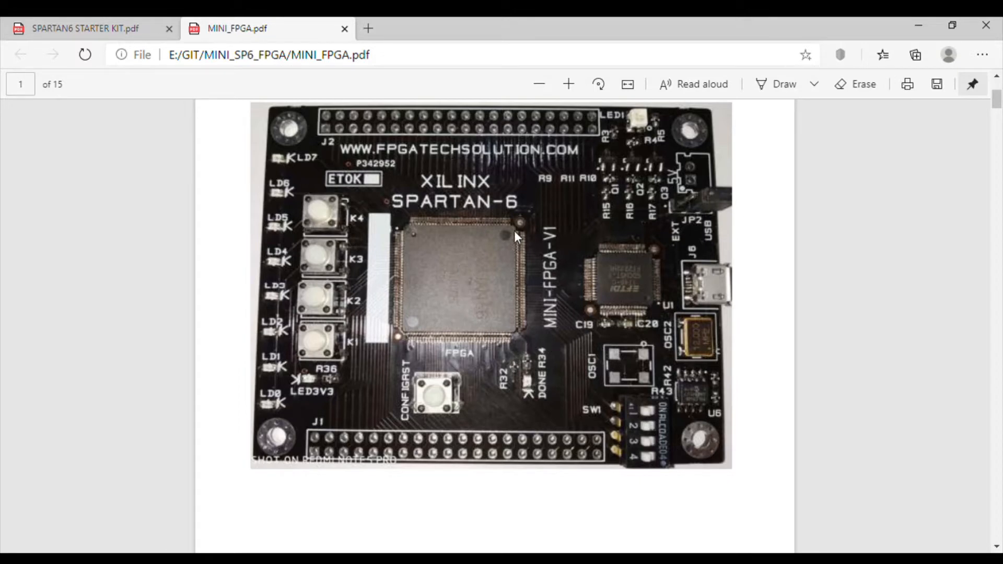
mouse_move(534, 396)
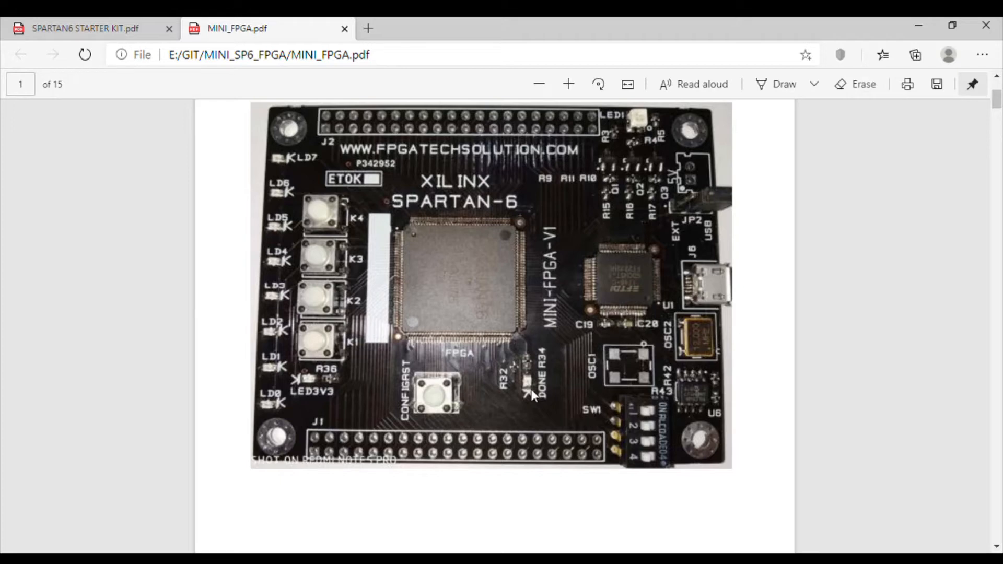
mouse_move(558, 385)
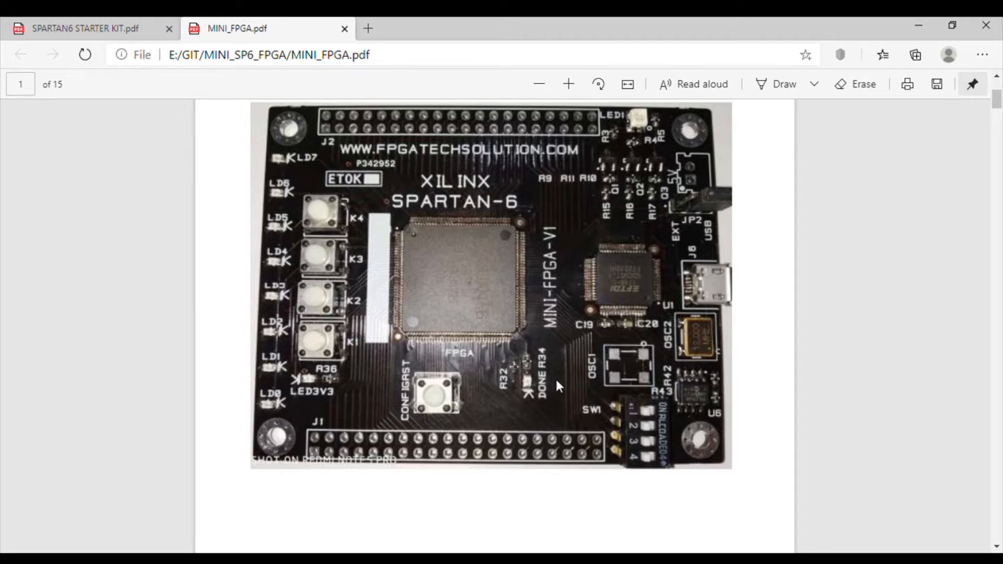
scroll("down", 3)
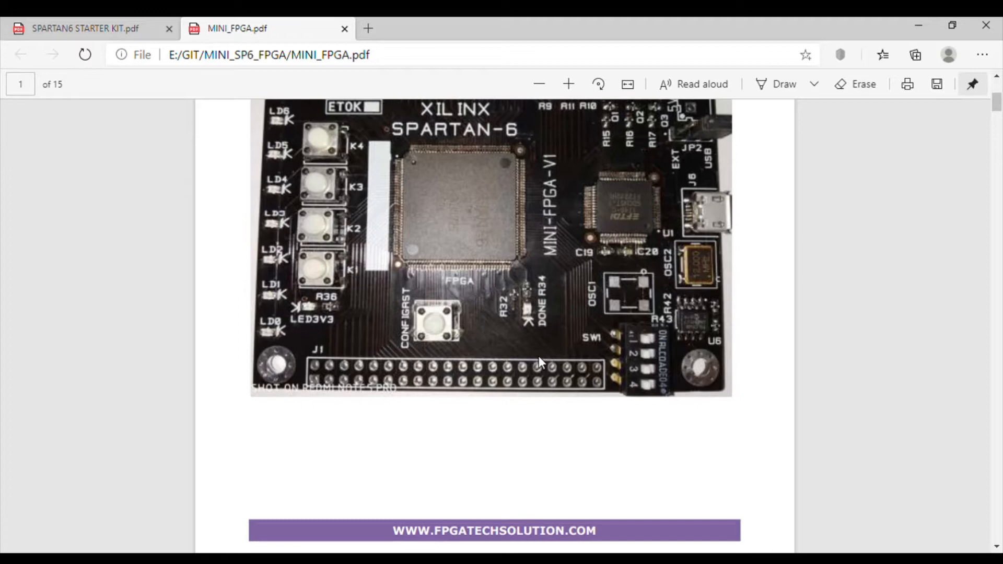
mouse_move(926, 117)
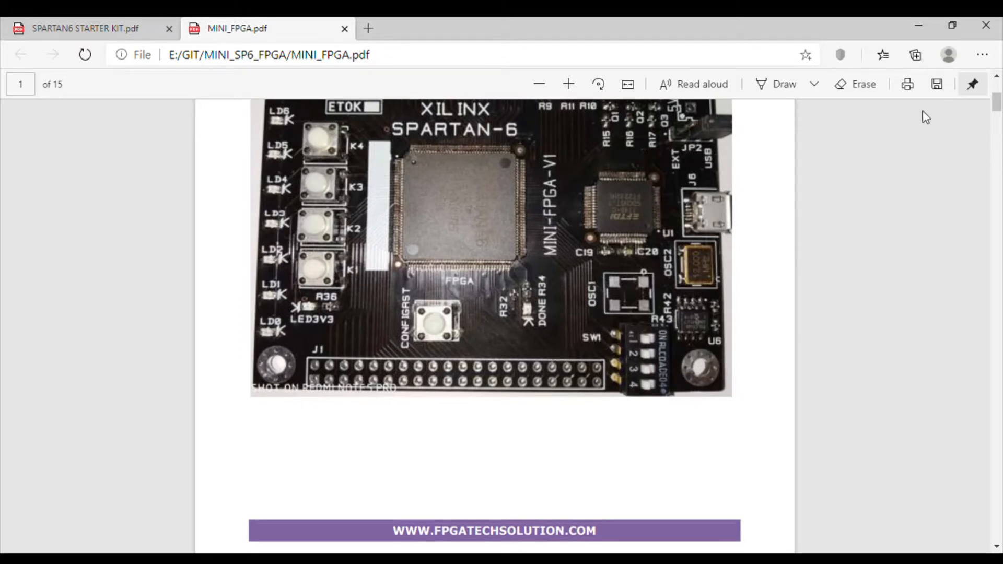
Scroll past page 2's block diagram to the Board Powering heading on page 3
scroll("down", 3)
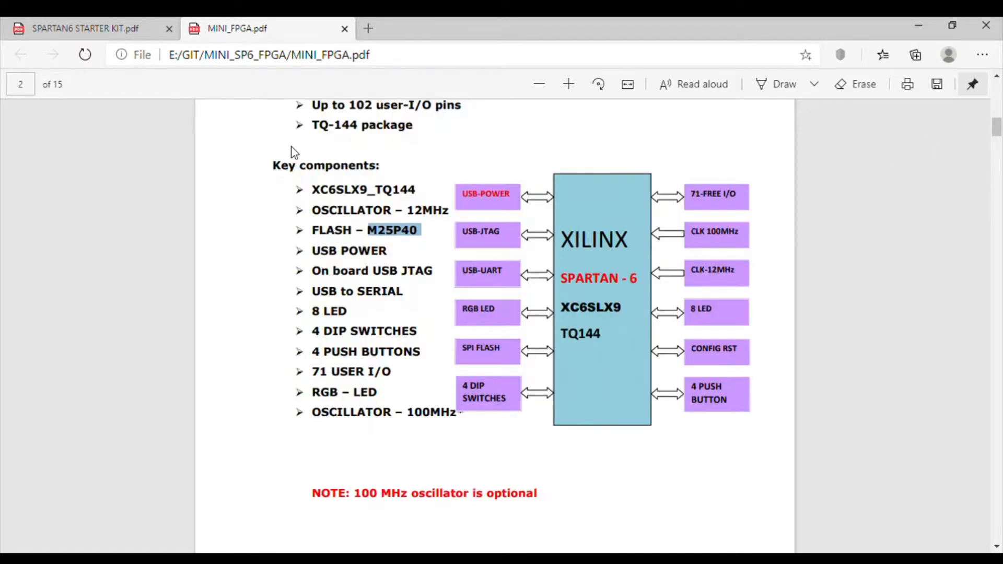
mouse_move(742, 182)
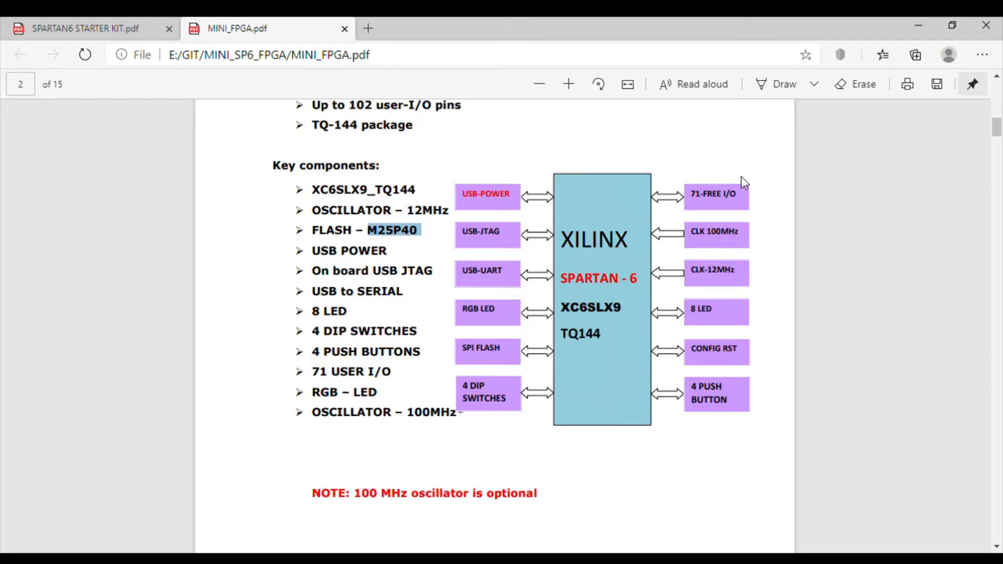
mouse_move(662, 304)
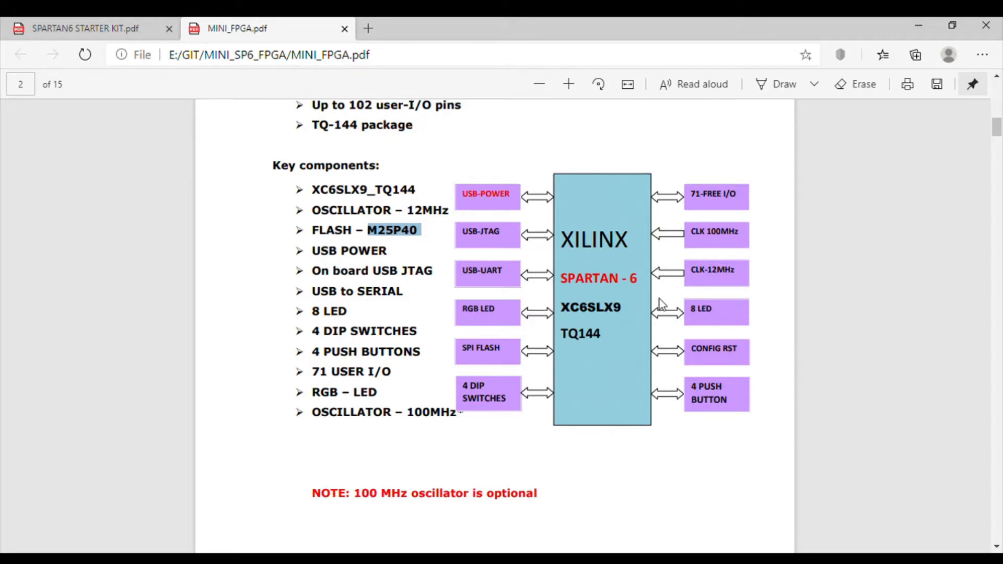
mouse_move(664, 321)
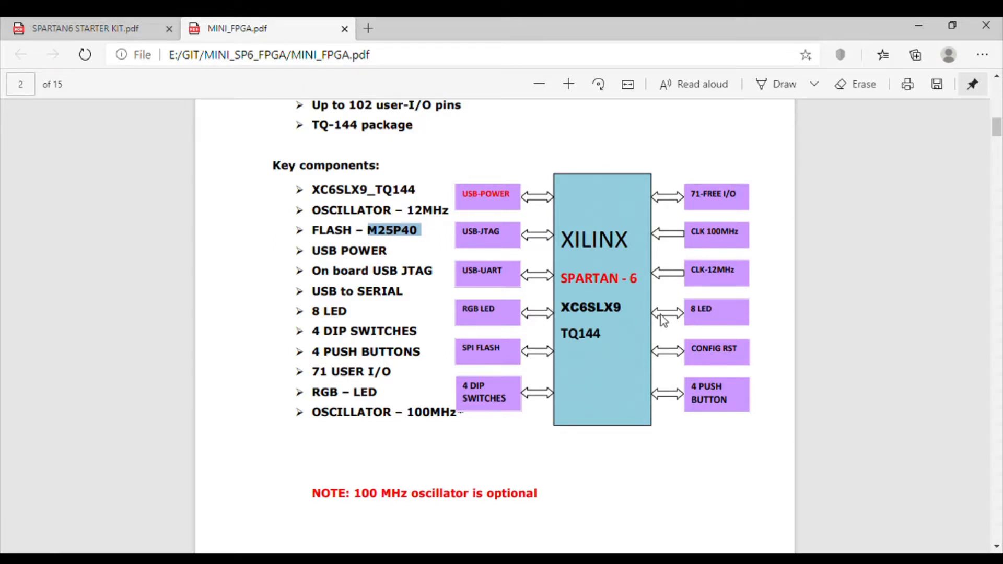
scroll("down", 3)
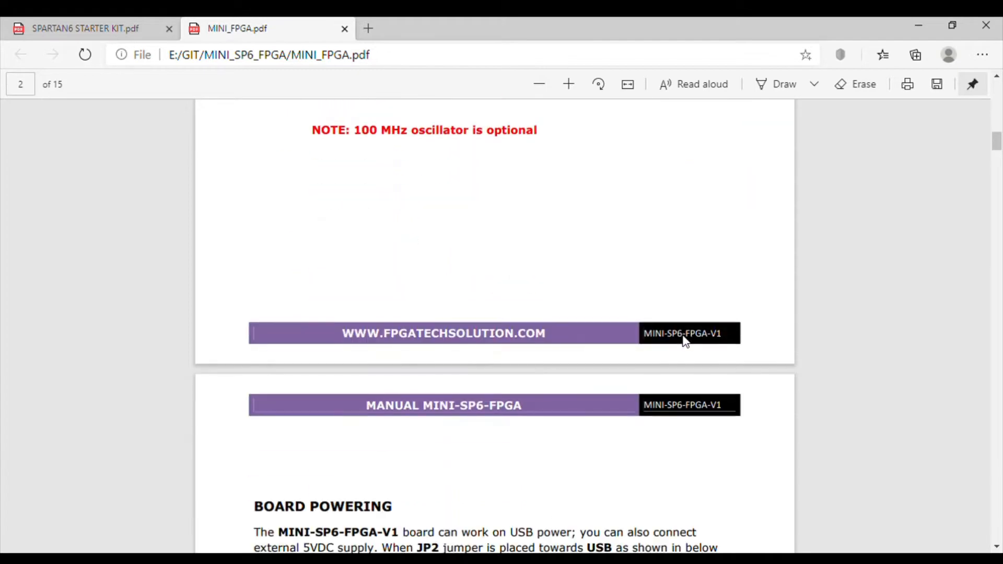
Scroll past the JP2 power-jumper photo to the Power LED photo
scroll("down", 3)
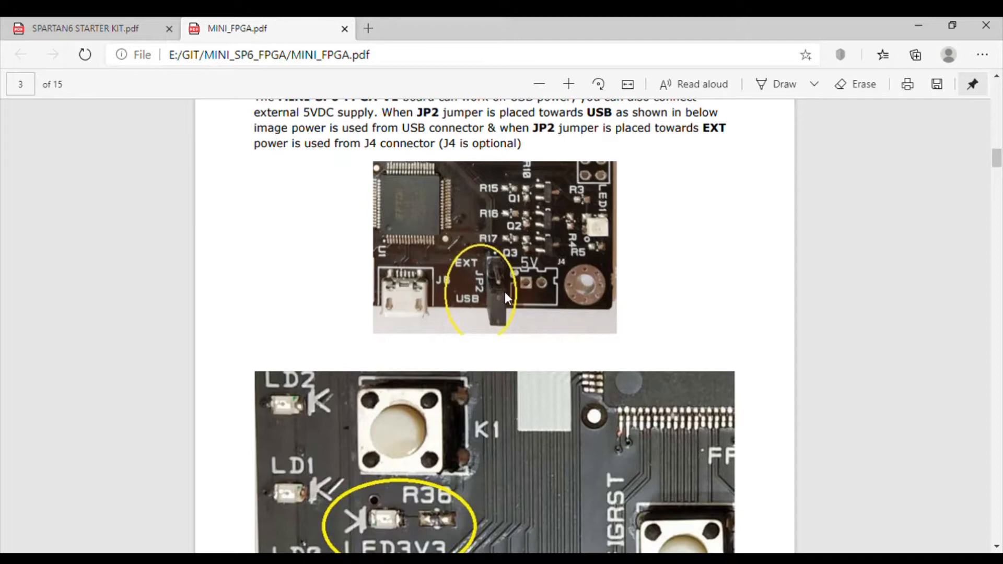
mouse_move(520, 296)
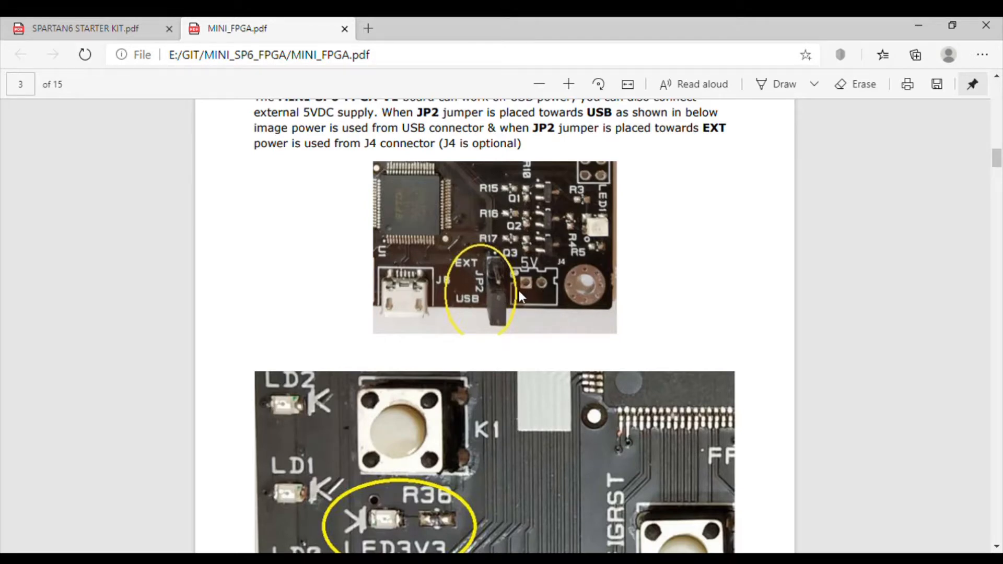
mouse_move(473, 276)
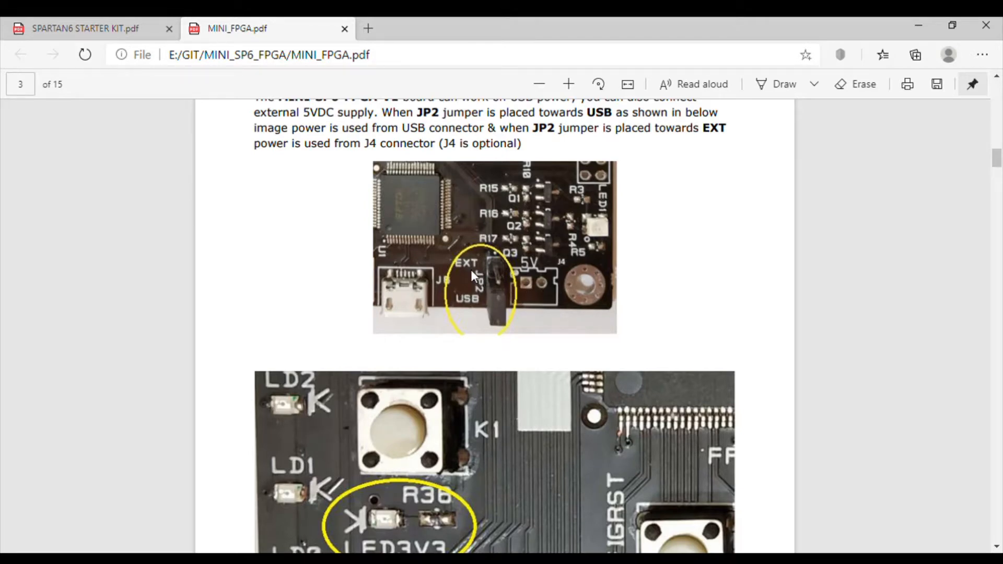
mouse_move(535, 293)
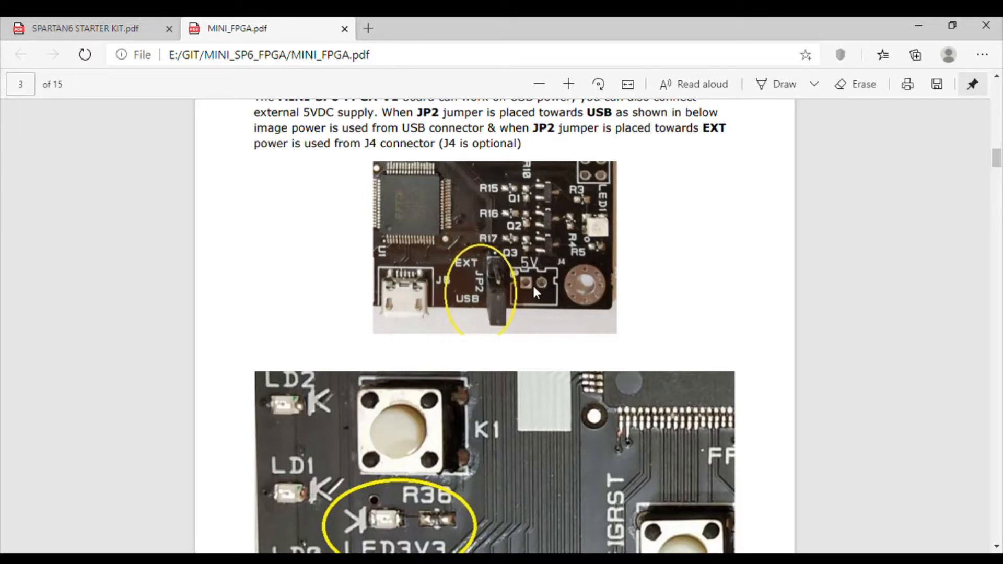
mouse_move(540, 291)
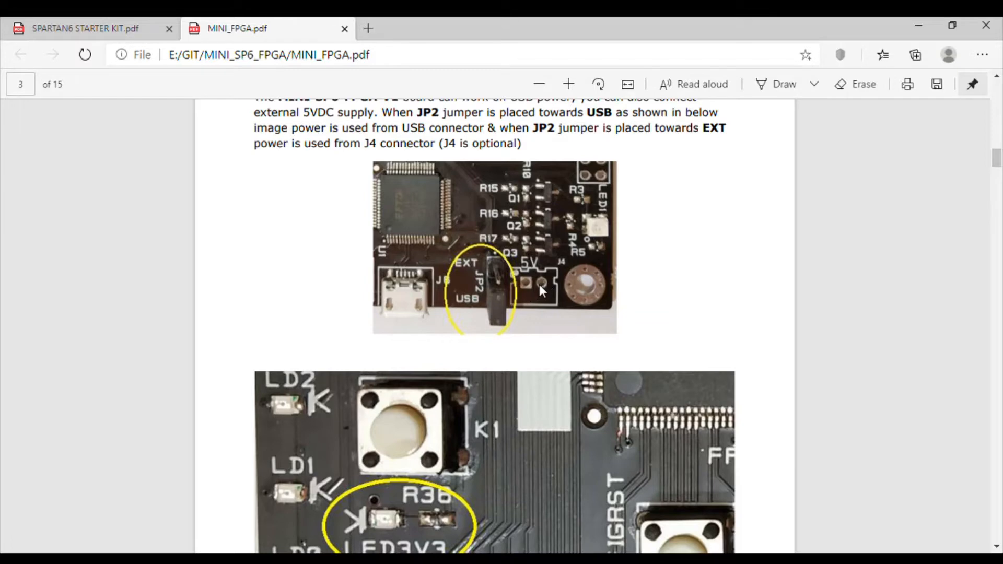
mouse_move(553, 296)
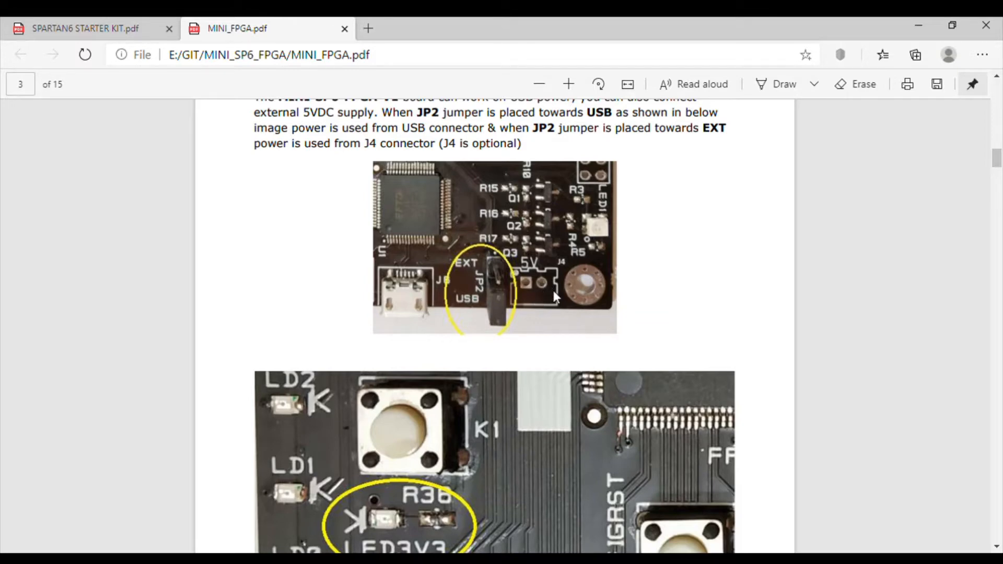
mouse_move(496, 288)
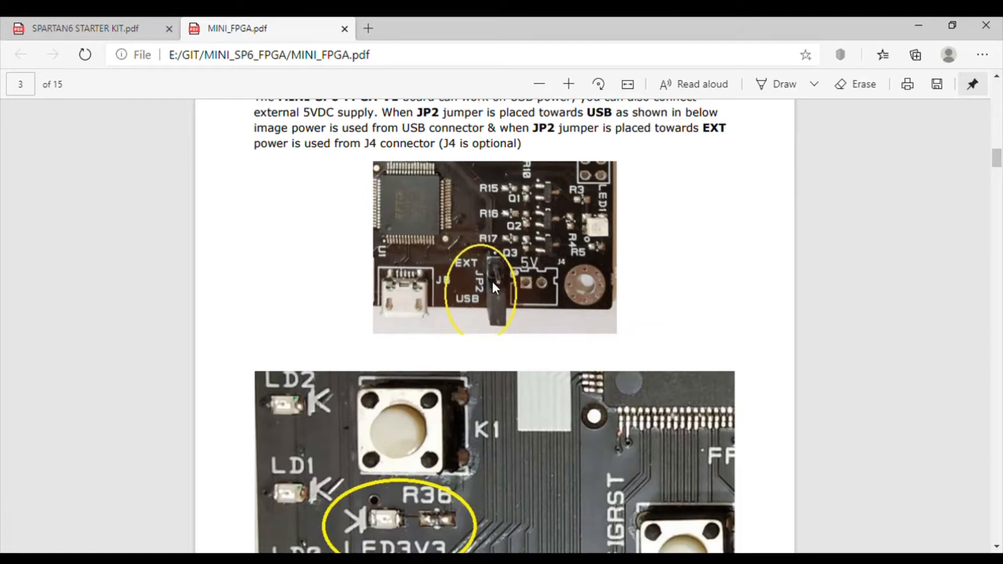
mouse_move(534, 289)
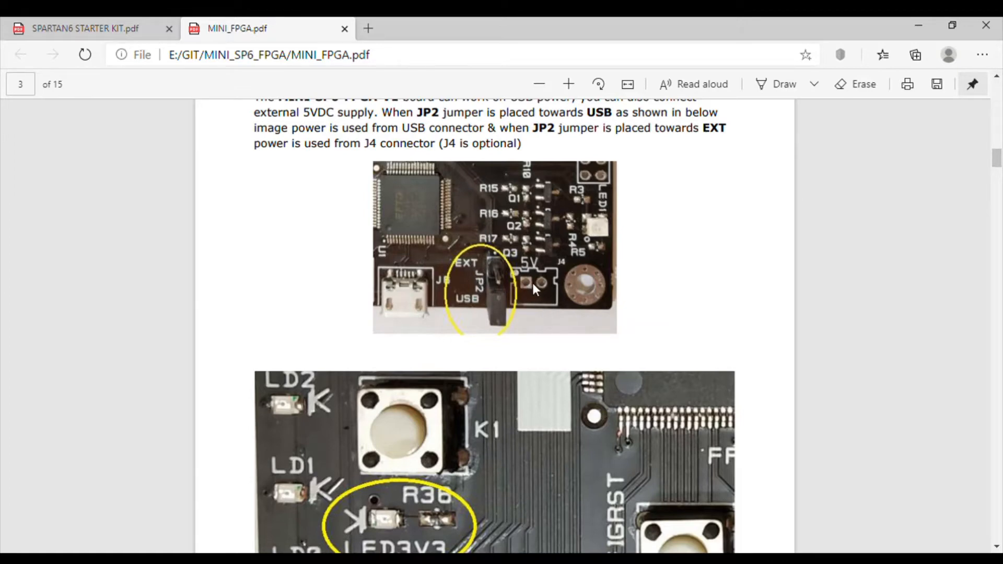
mouse_move(499, 293)
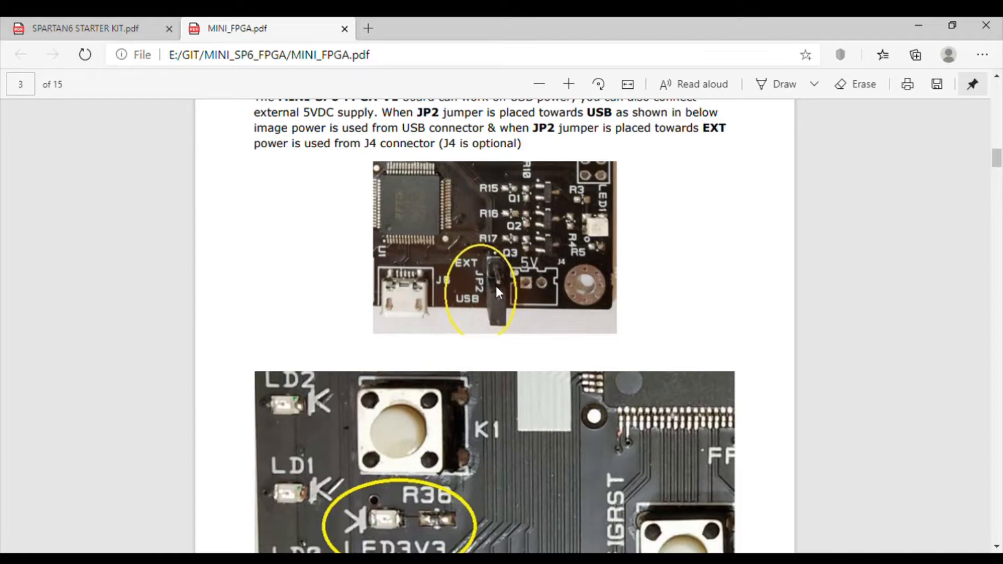
mouse_move(469, 271)
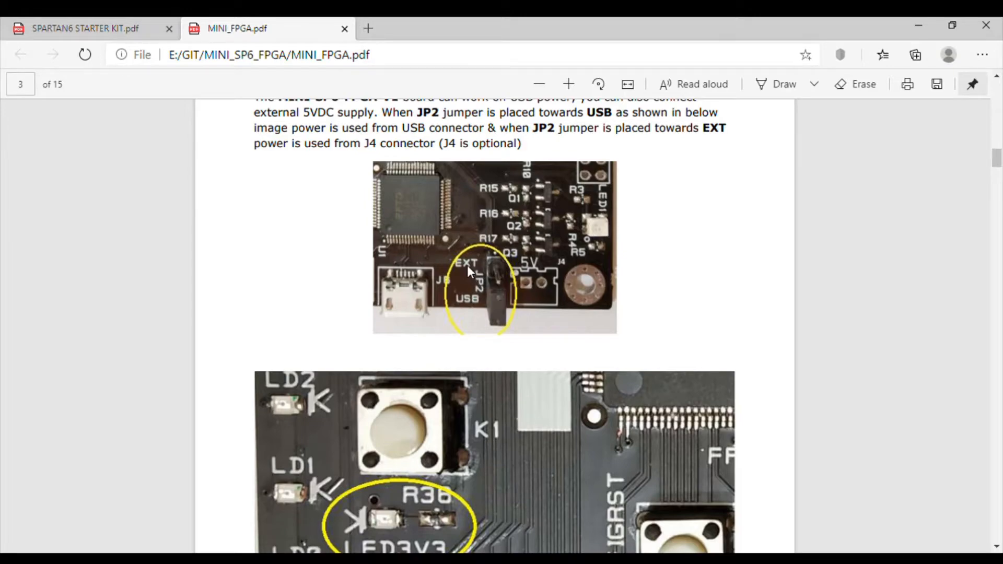
scroll("down", 3)
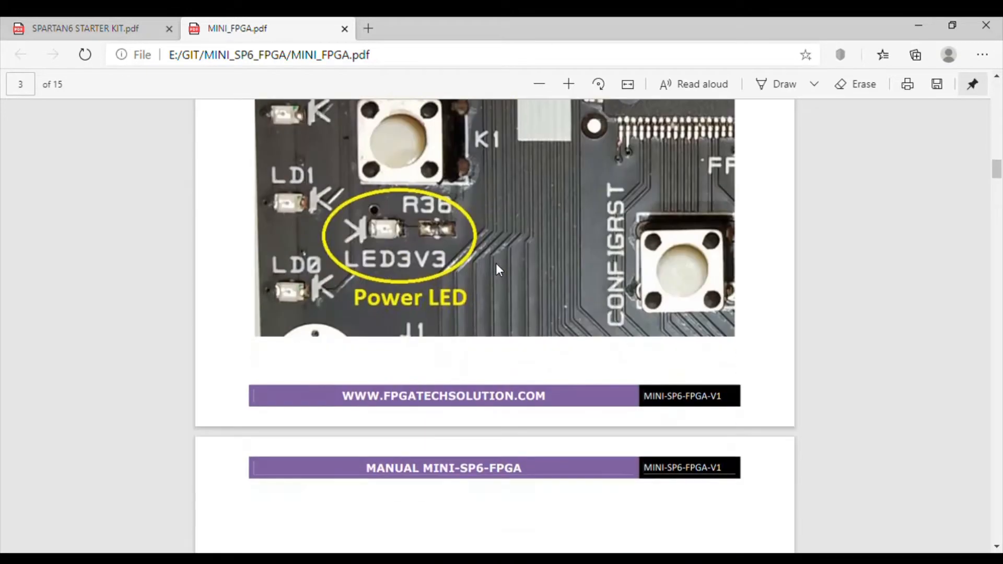
Scroll through the DIP switch and push button pin tables to page 7's USB Interface
scroll("down", 3)
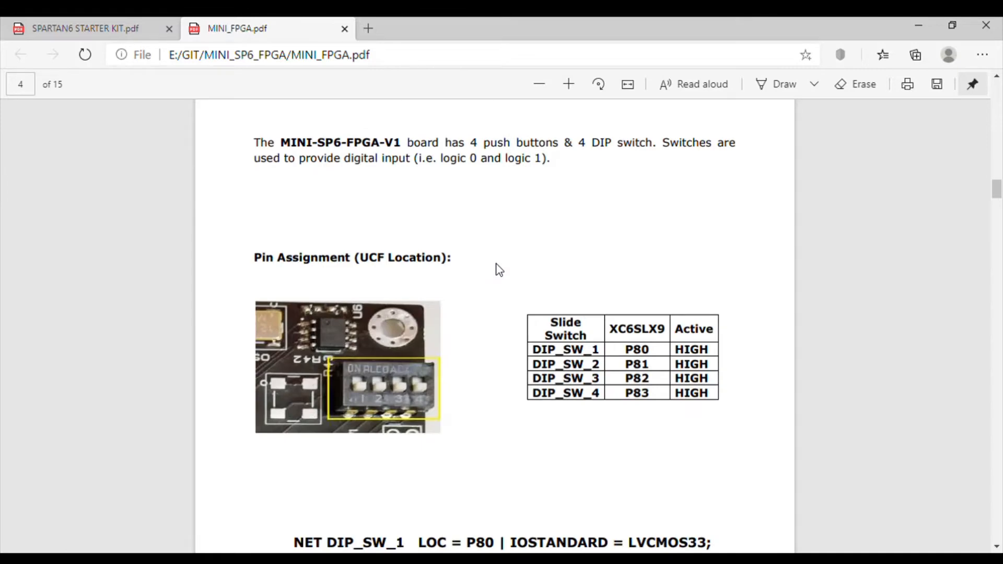
scroll("down", 3)
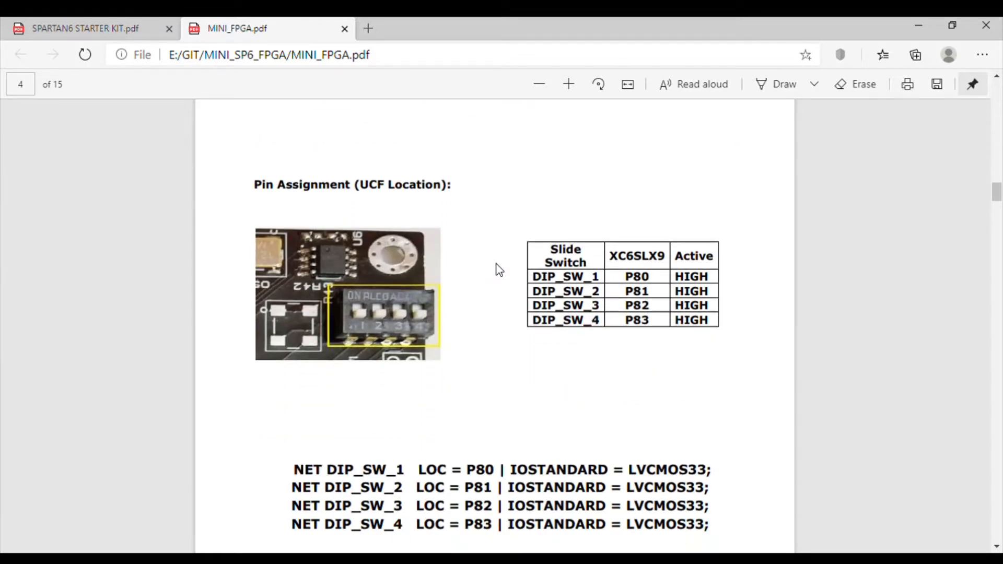
scroll("down", 3)
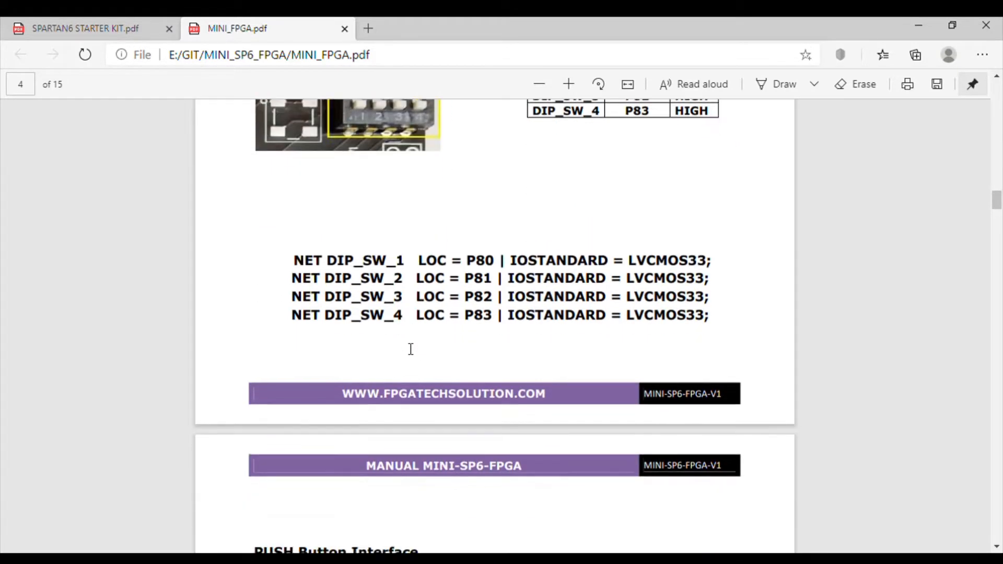
scroll("up", 3)
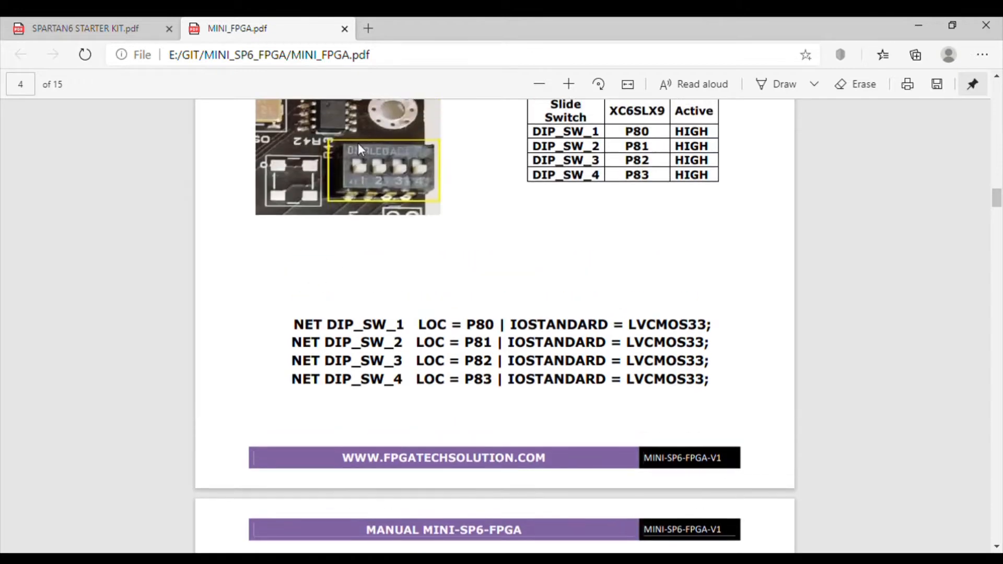
mouse_move(374, 173)
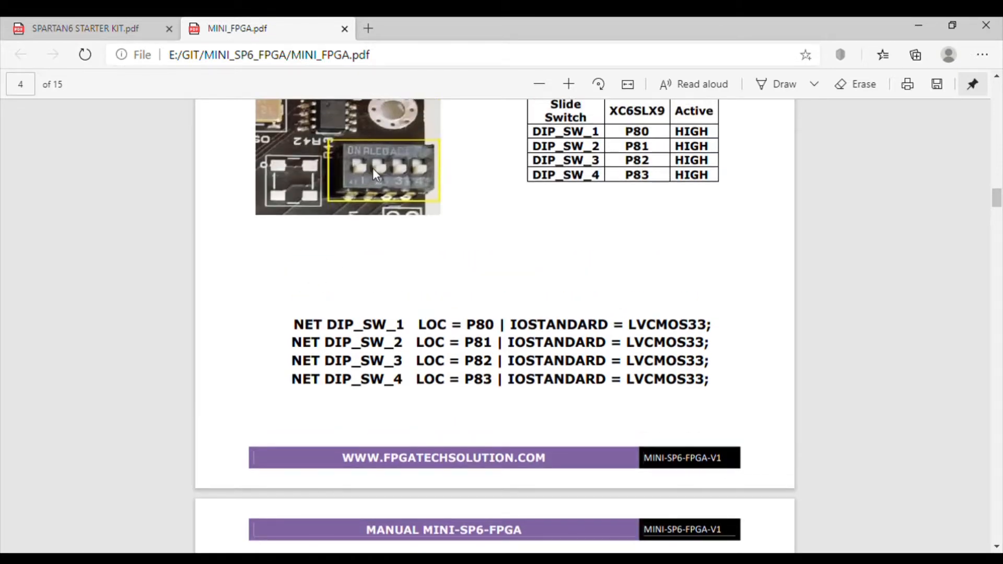
mouse_move(652, 149)
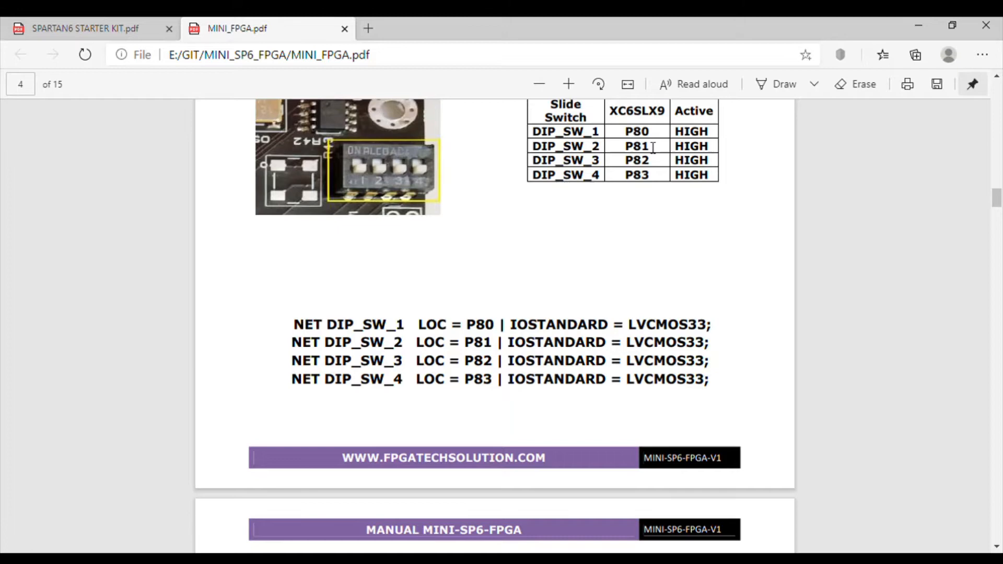
mouse_move(651, 182)
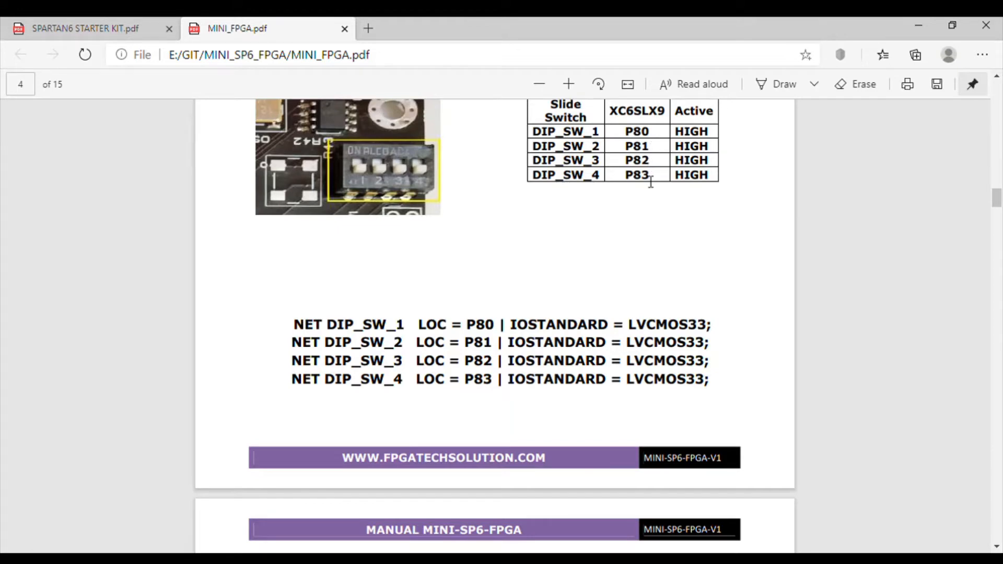
scroll("up", 3)
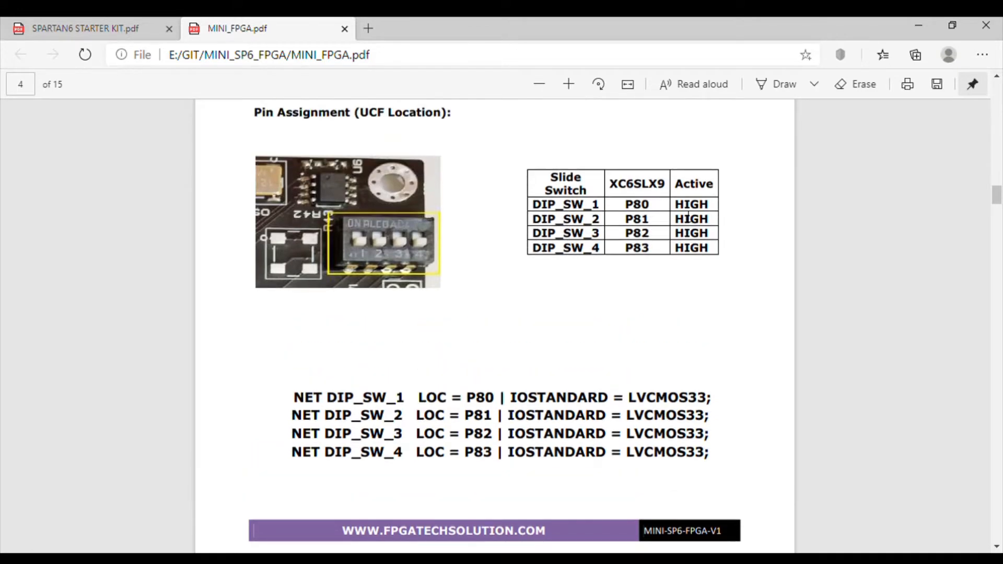
scroll("down", 3)
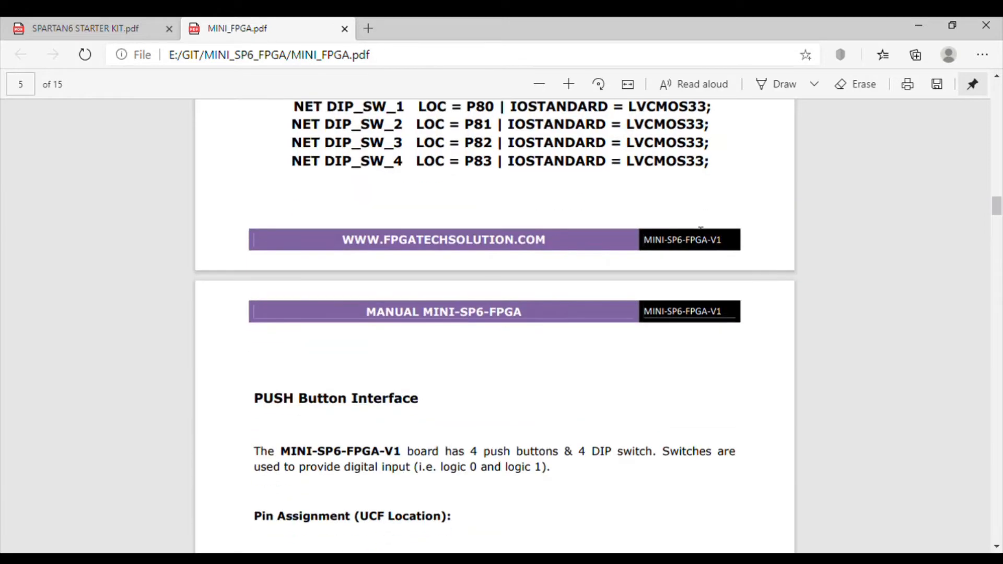
scroll("down", 3)
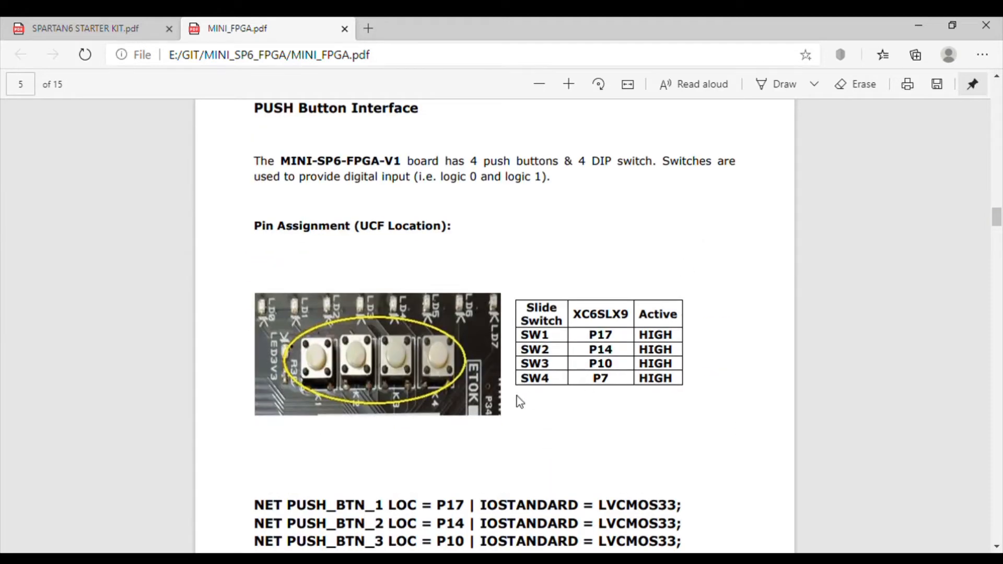
mouse_move(659, 333)
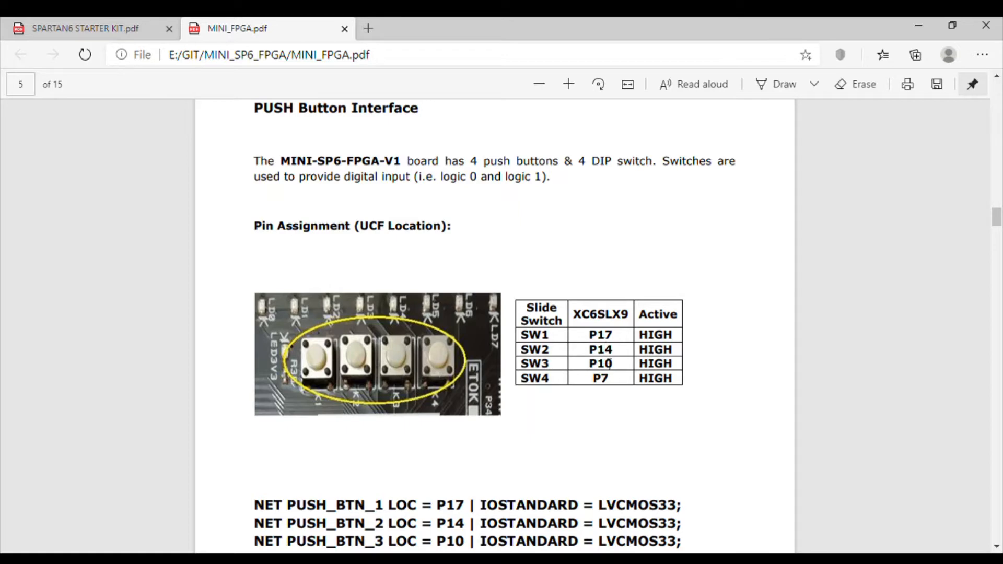
scroll("down", 3)
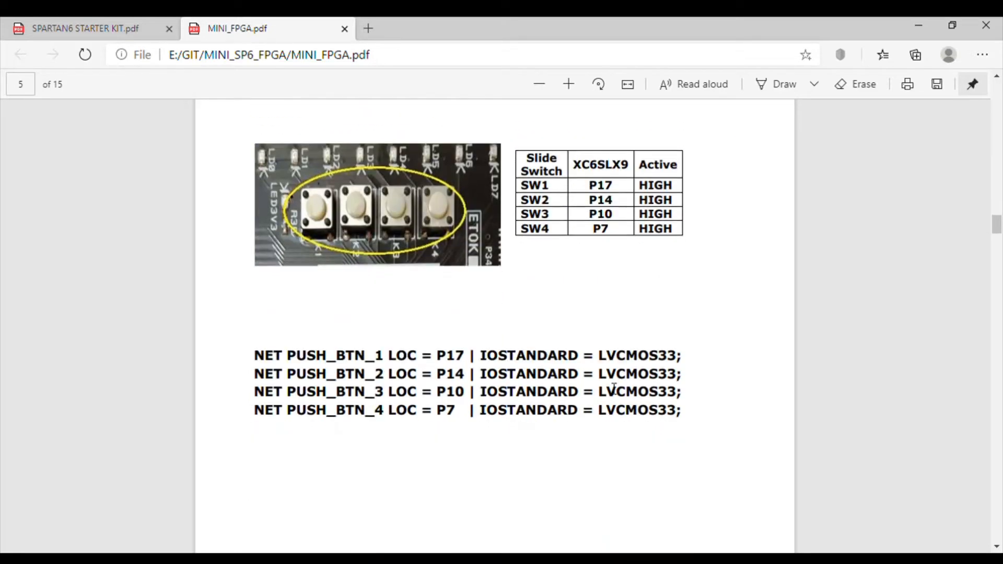
scroll("down", 3)
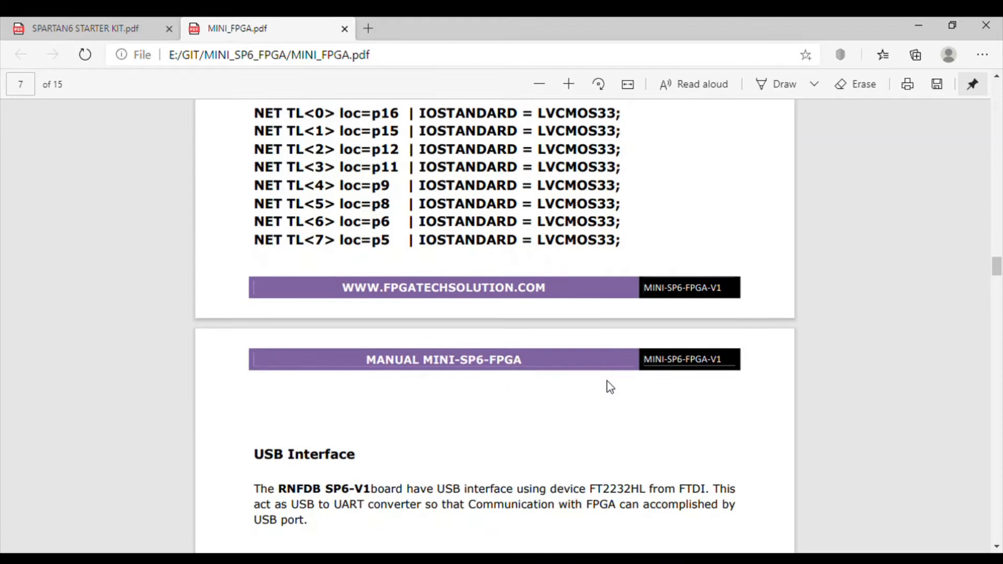
Scroll past the USB_Rx/USB_TX pin table and UCF lines to page 8's Clock Sources
scroll("down", 3)
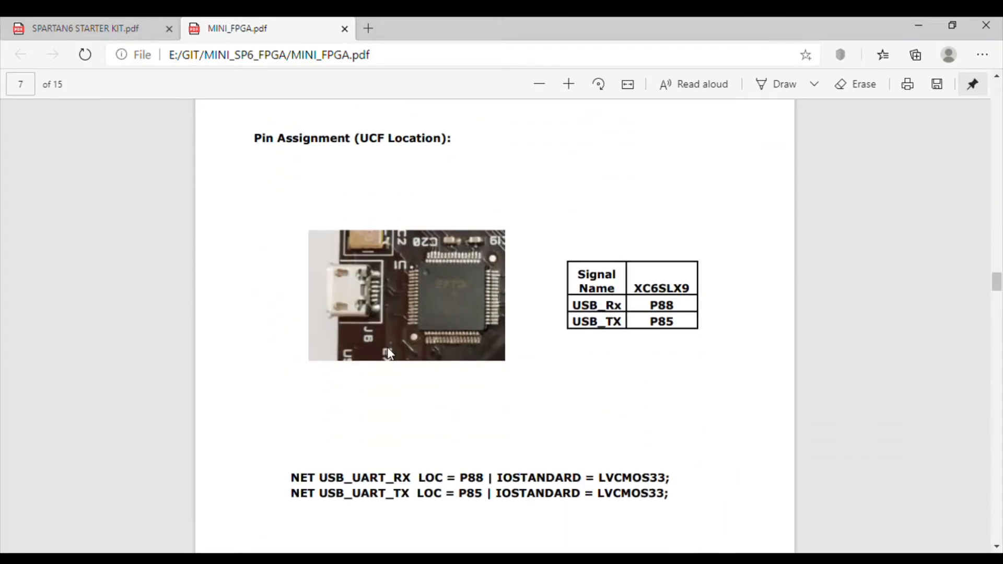
mouse_move(480, 327)
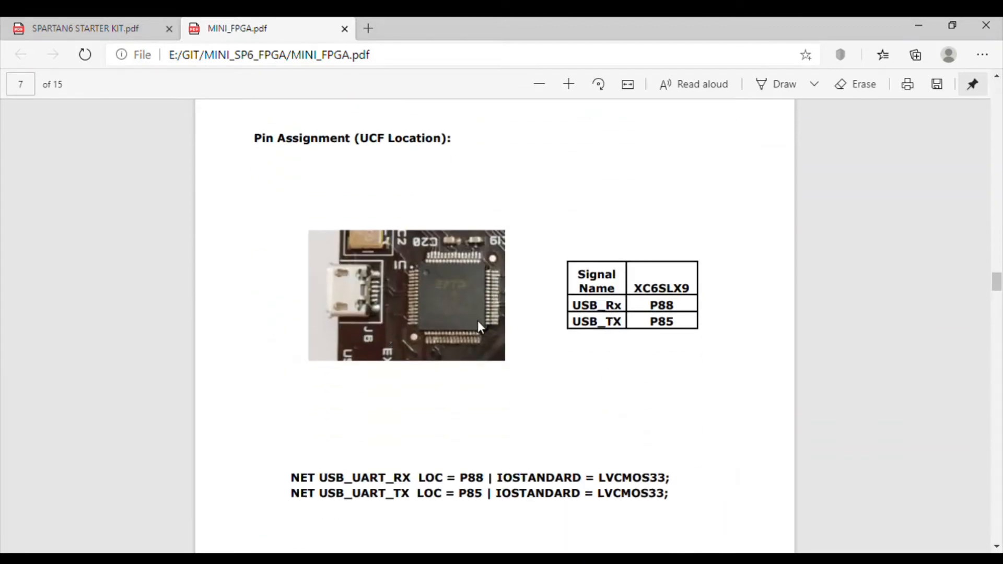
mouse_move(479, 336)
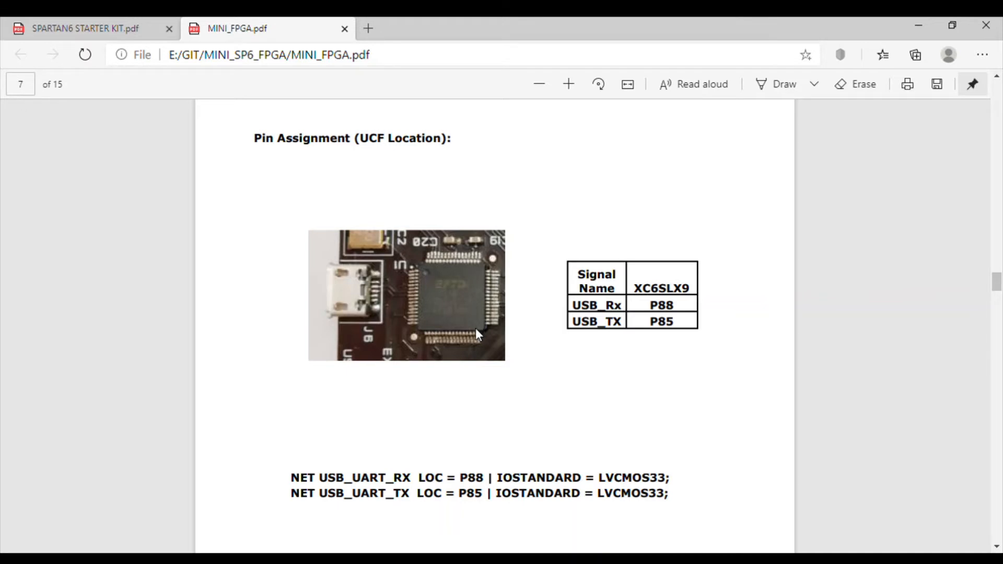
mouse_move(483, 301)
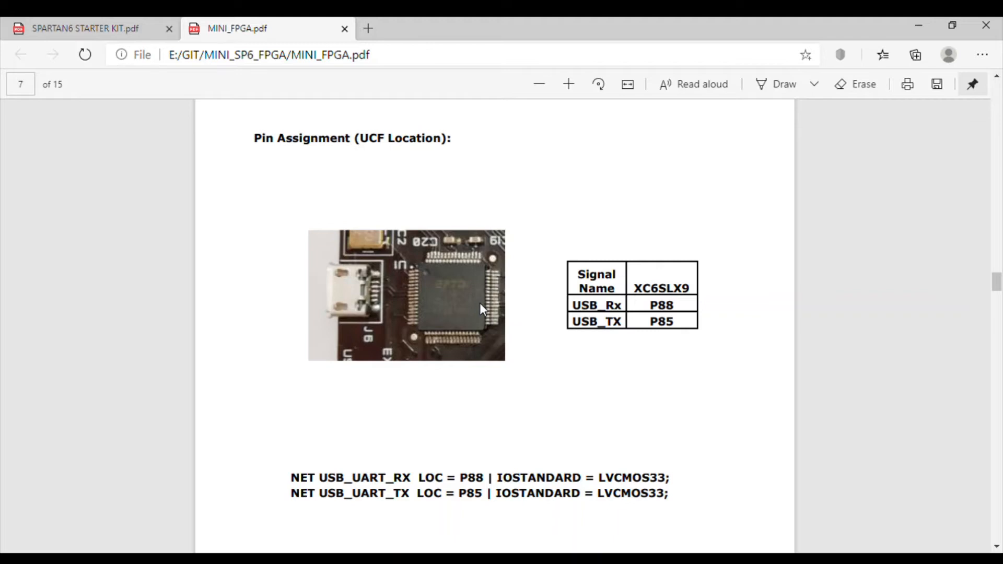
mouse_move(476, 307)
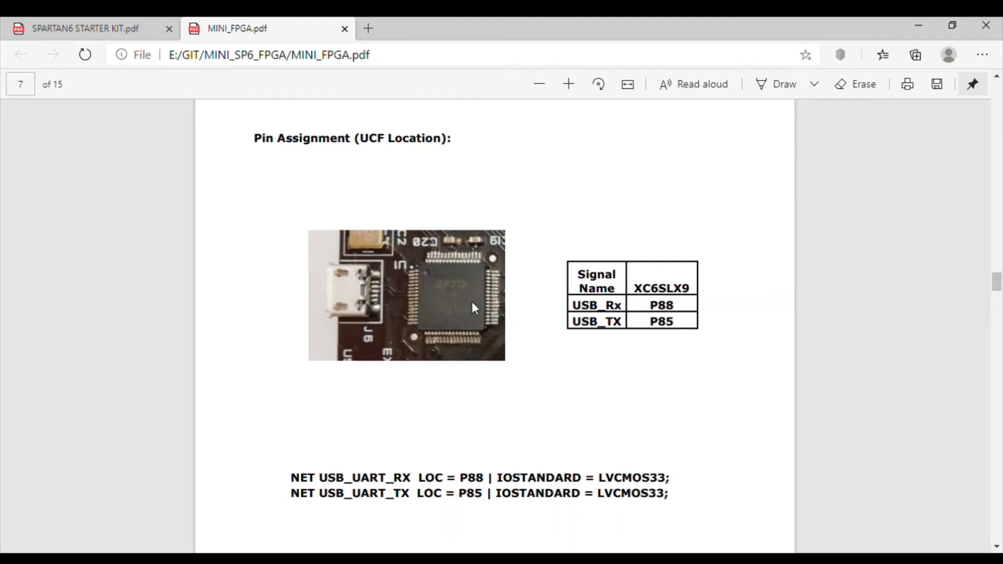
mouse_move(606, 226)
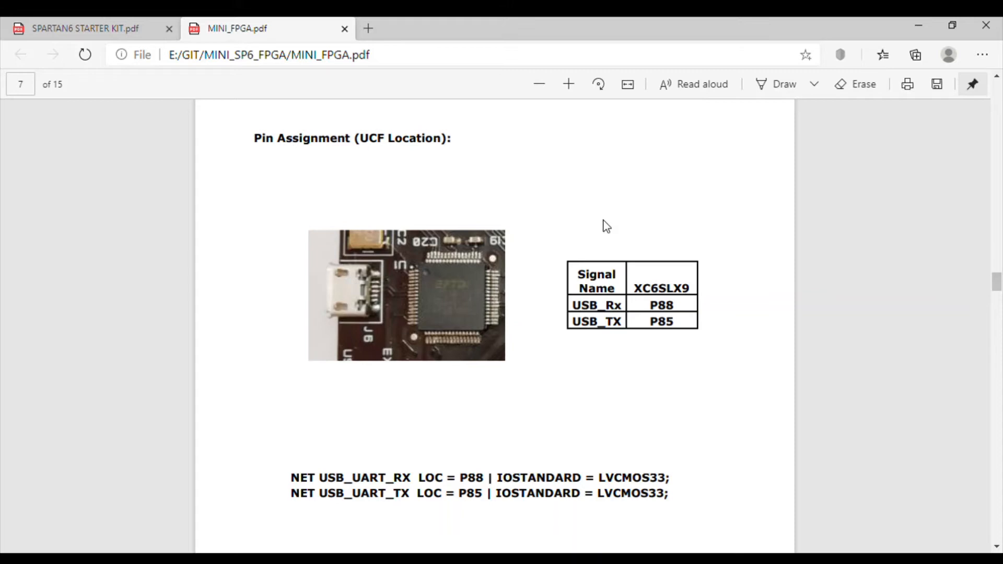
mouse_move(599, 328)
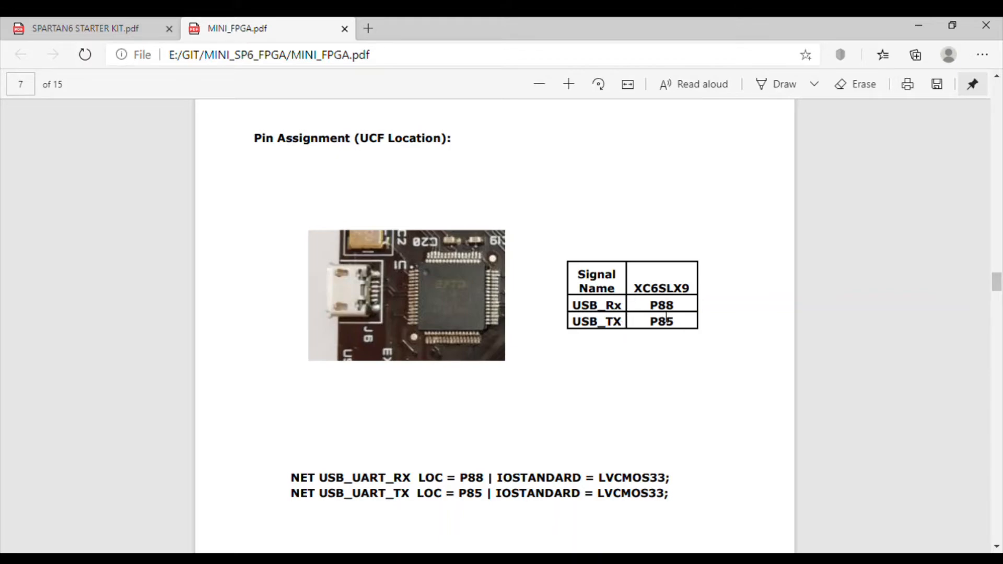
scroll("down", 3)
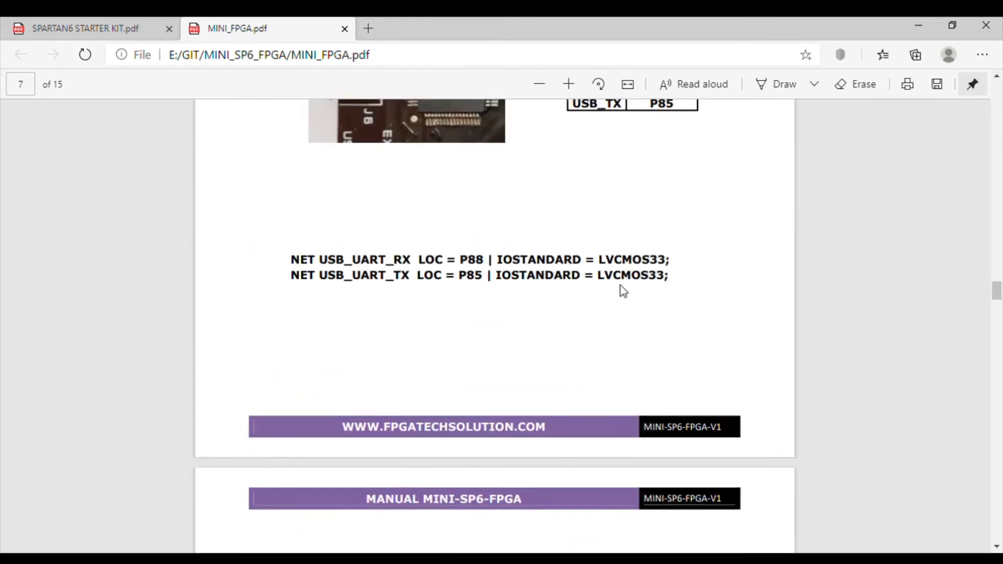
scroll("up", 3)
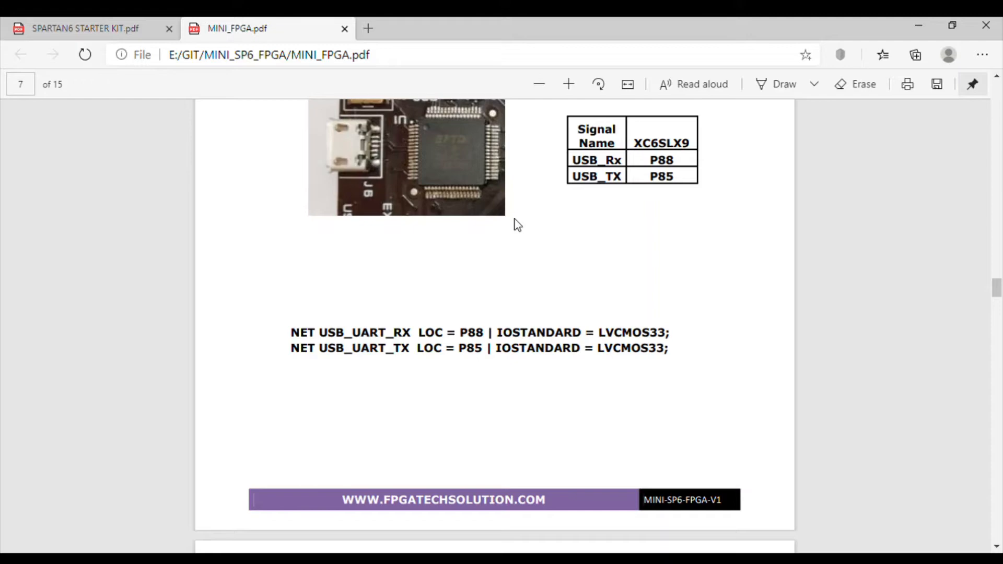
scroll("down", 3)
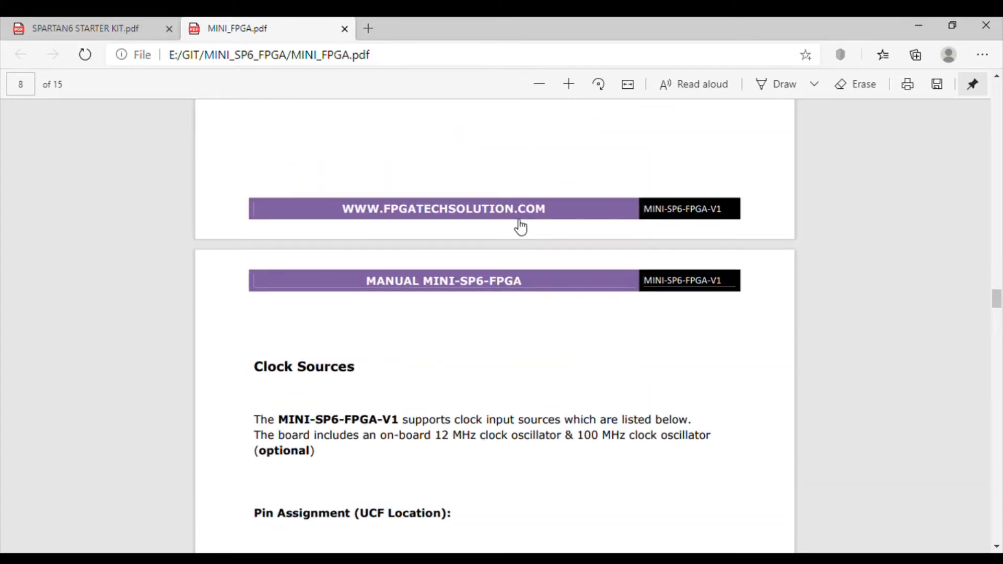
Skim the clock, RGB LED and free I/O pages, settling on page 14's GitHub link
scroll("down", 3)
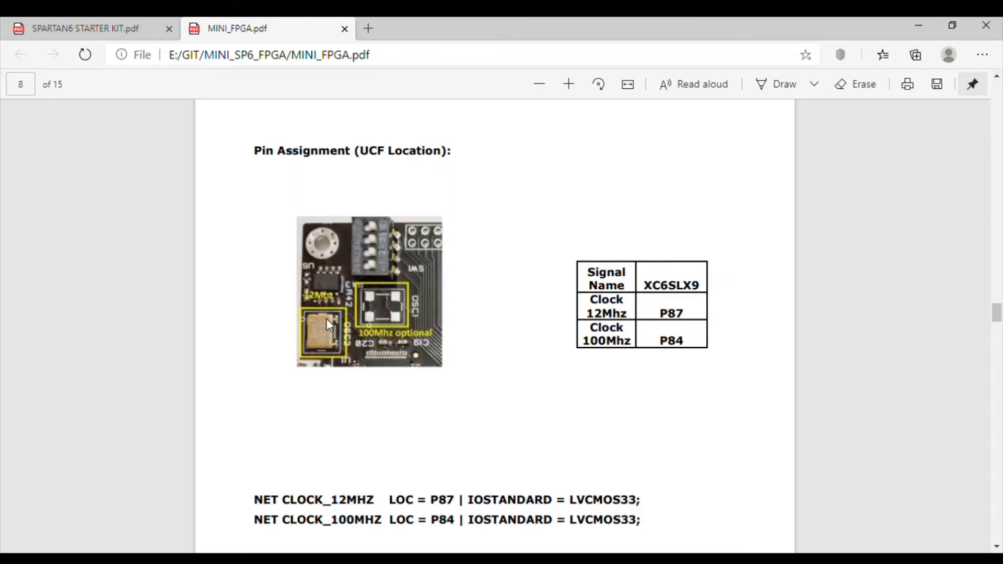
mouse_move(387, 336)
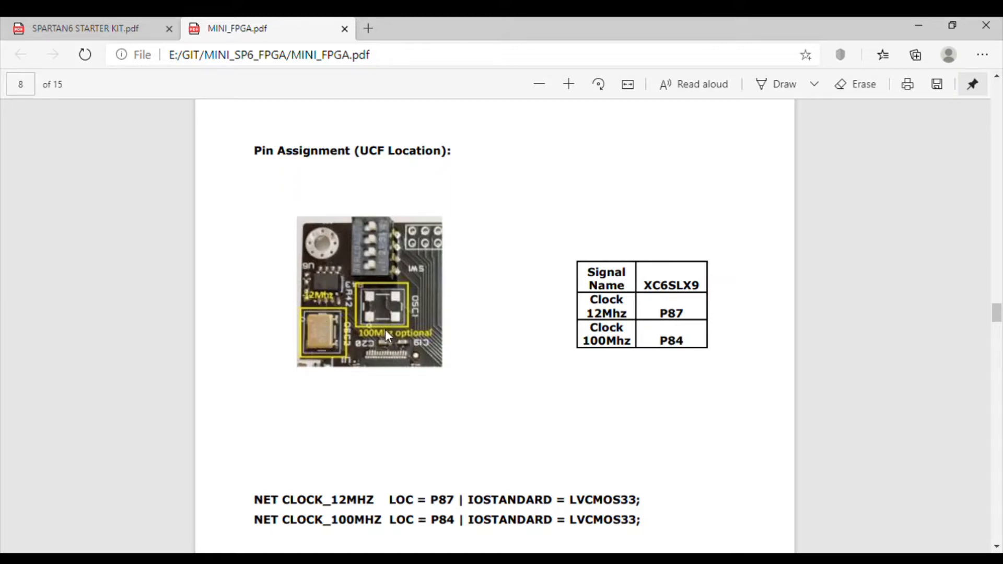
scroll("down", 3)
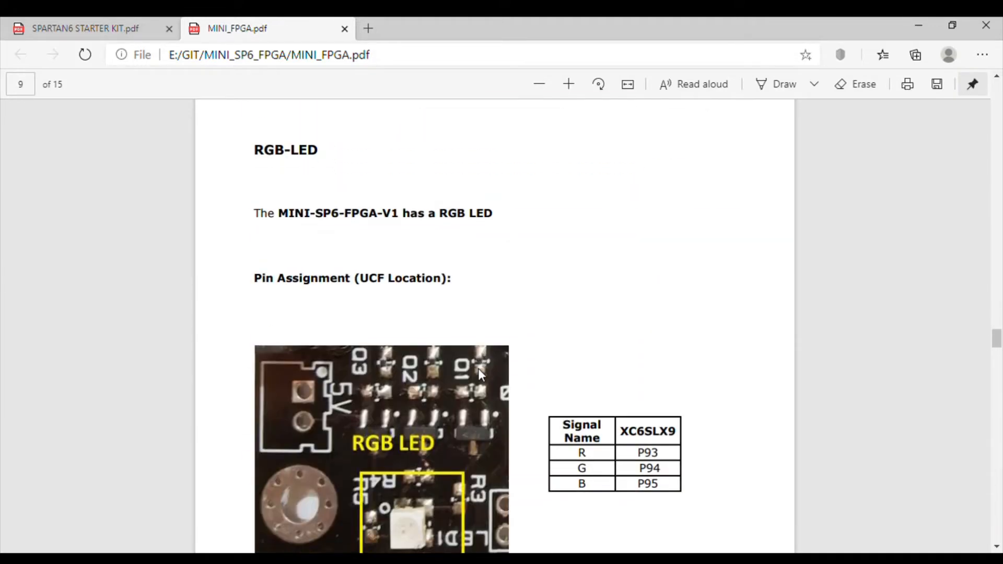
scroll("down", 3)
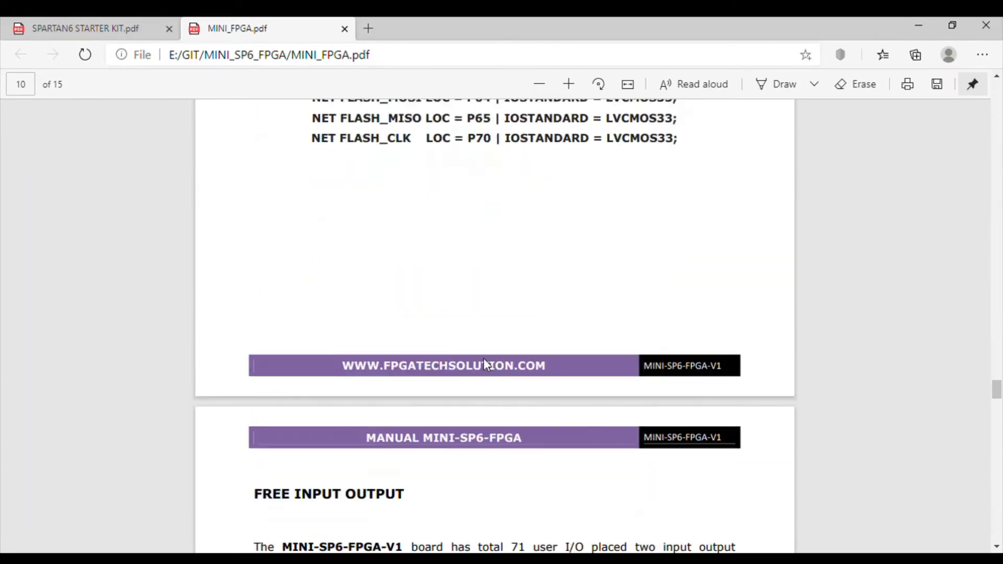
scroll("down", 3)
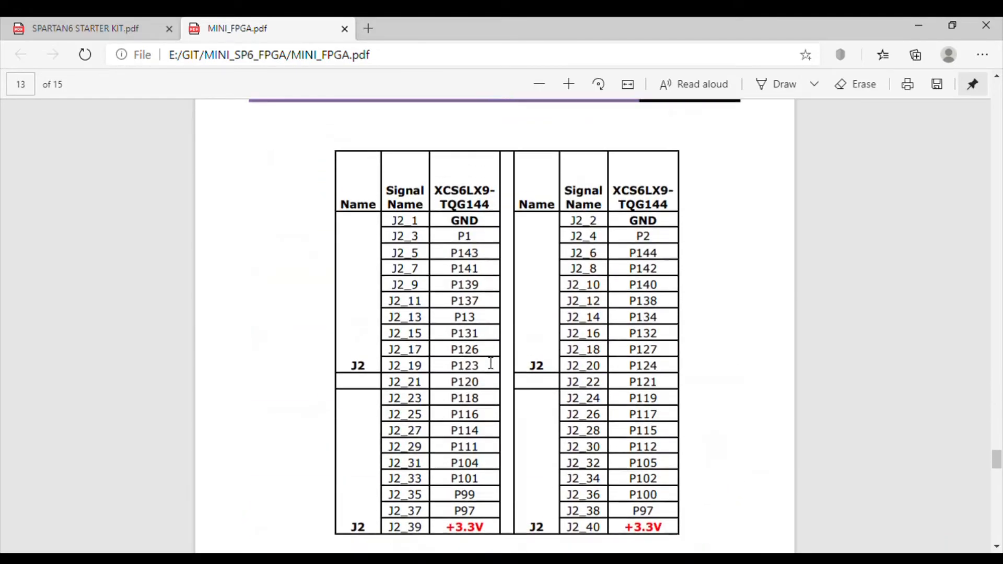
scroll("down", 3)
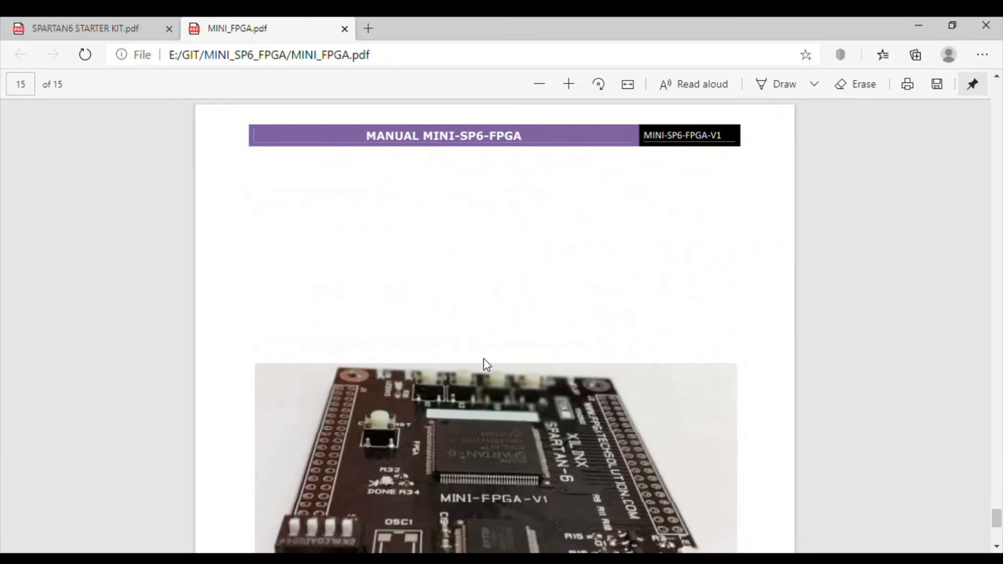
scroll("up", 3)
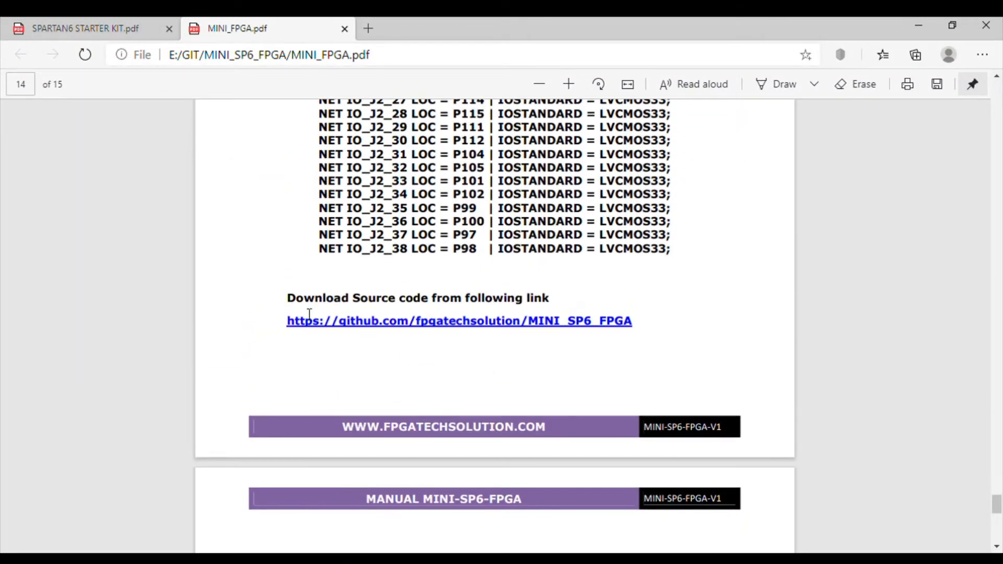
mouse_move(414, 312)
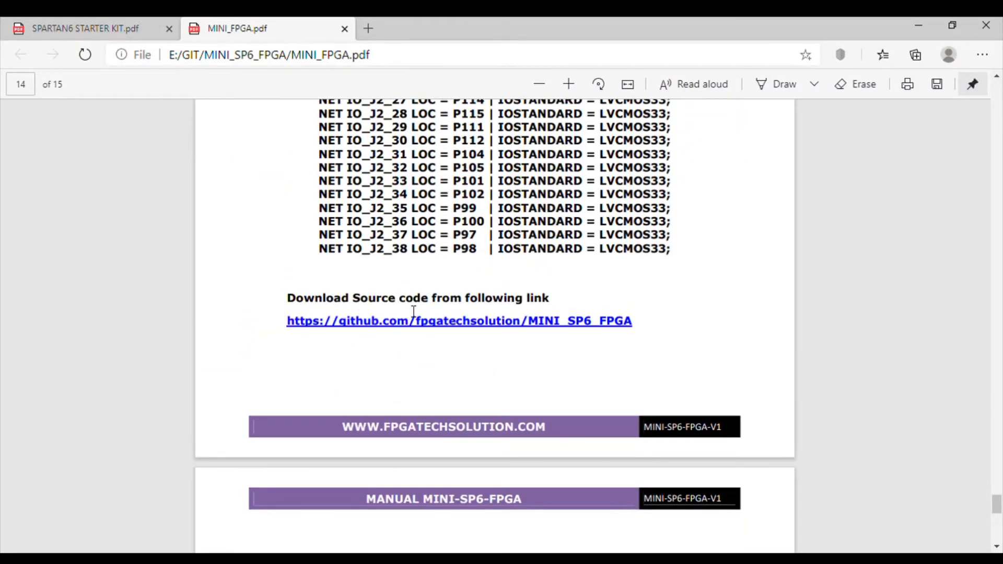
mouse_move(527, 340)
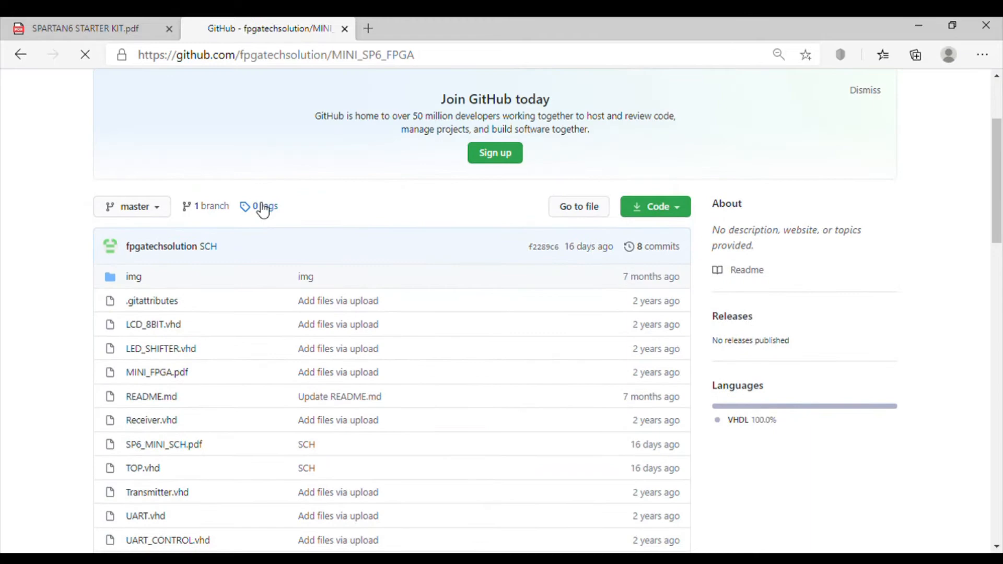
Browse the MINI_SP6_FPGA file list and README photo, then open SP6_MINI_SCH.pdf
scroll("down", 3)
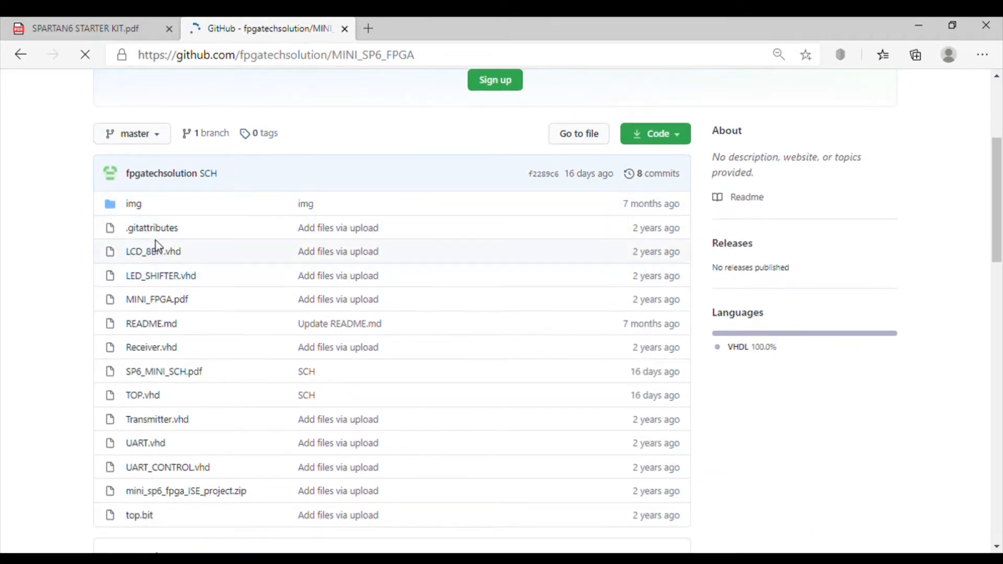
mouse_move(156, 299)
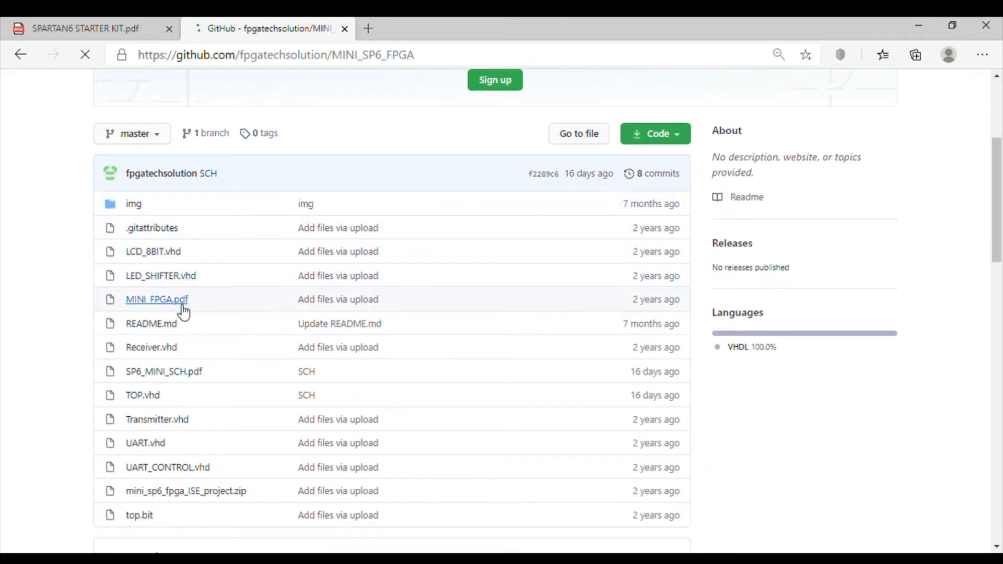
scroll("down", 3)
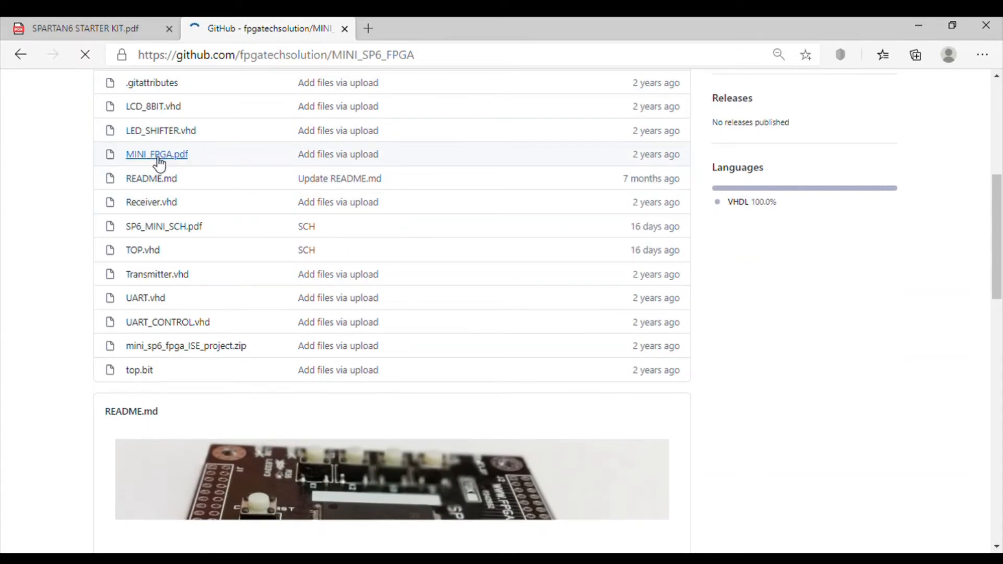
mouse_move(158, 228)
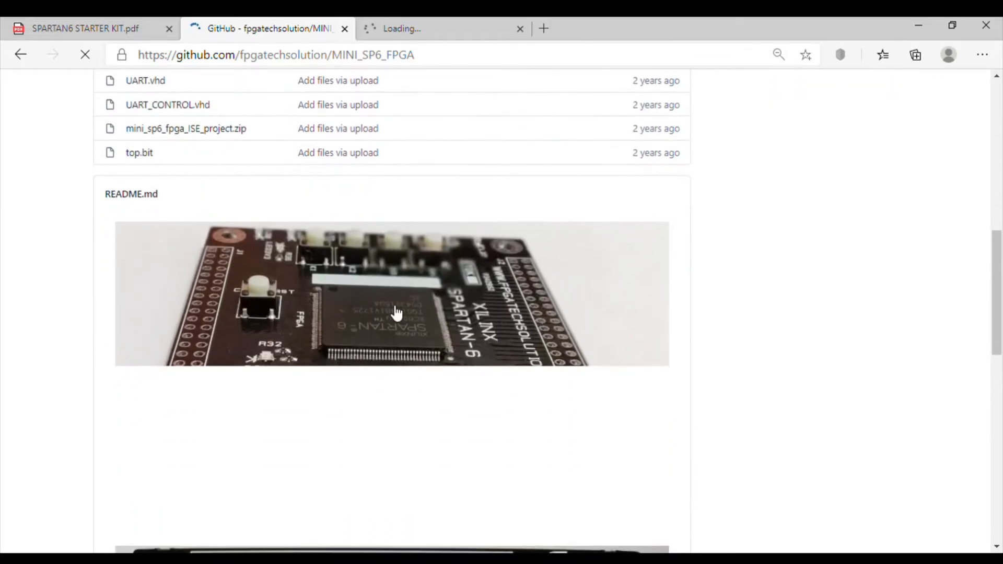
scroll("down", 3)
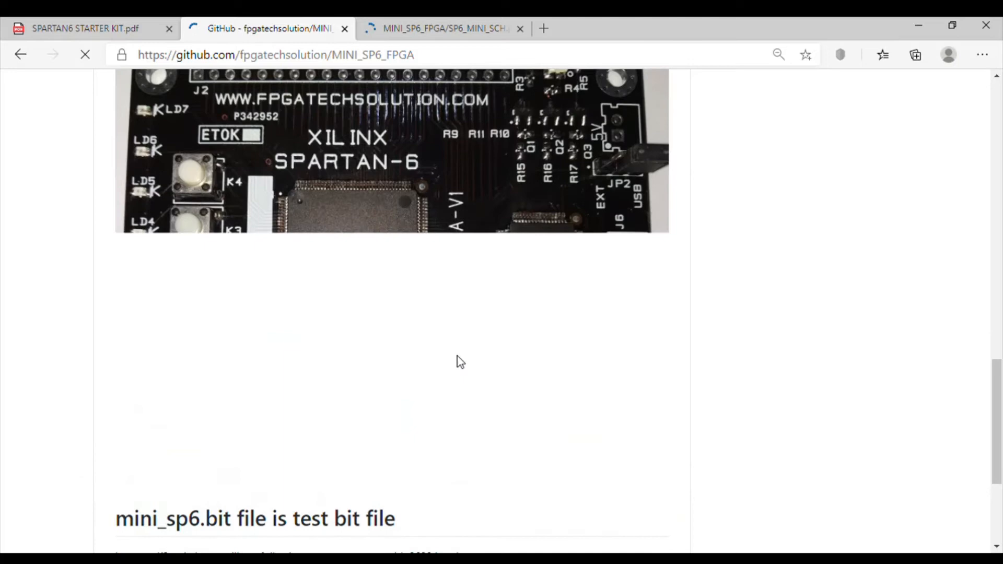
scroll("up", 3)
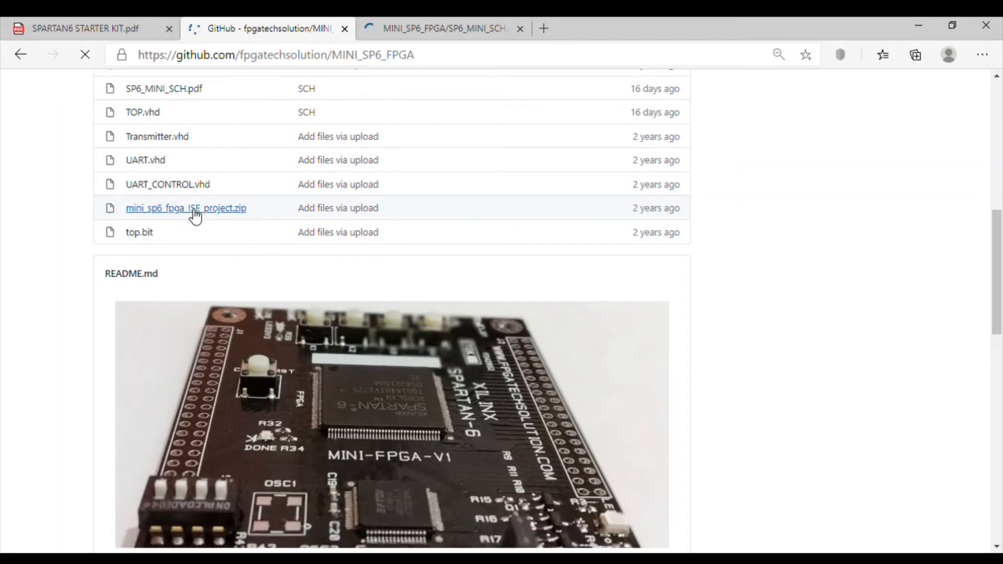
mouse_move(304, 547)
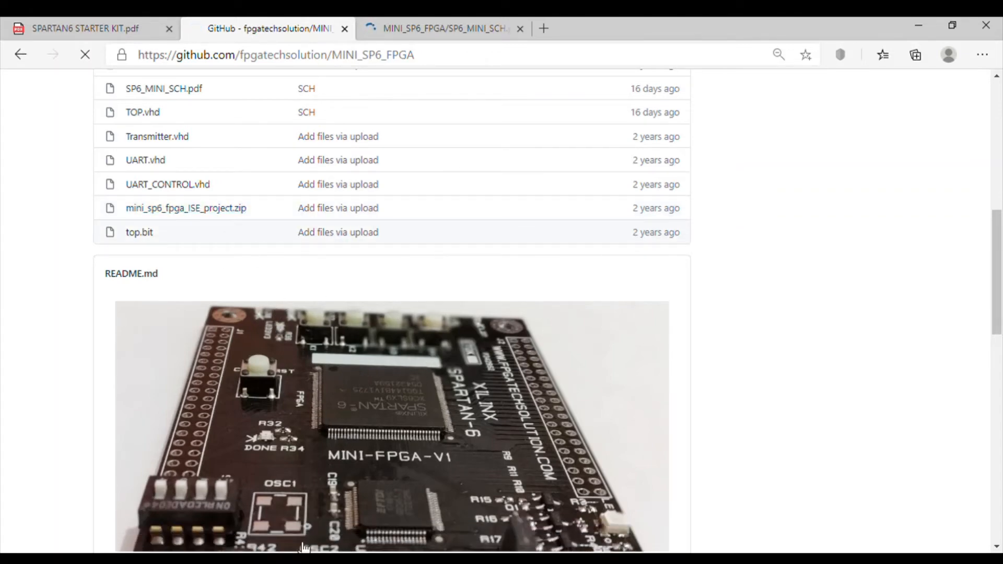
mouse_move(438, 410)
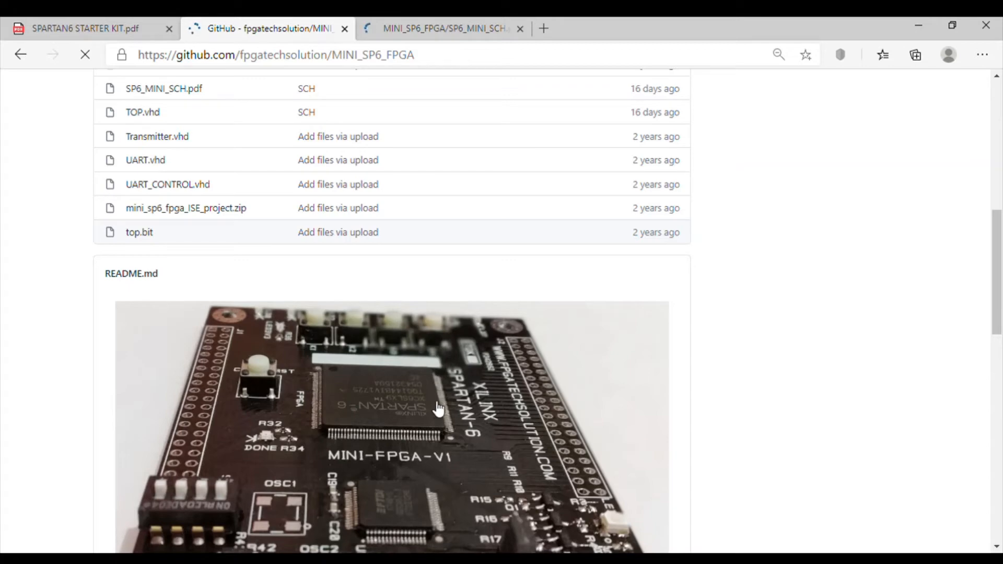
left_click(163, 88)
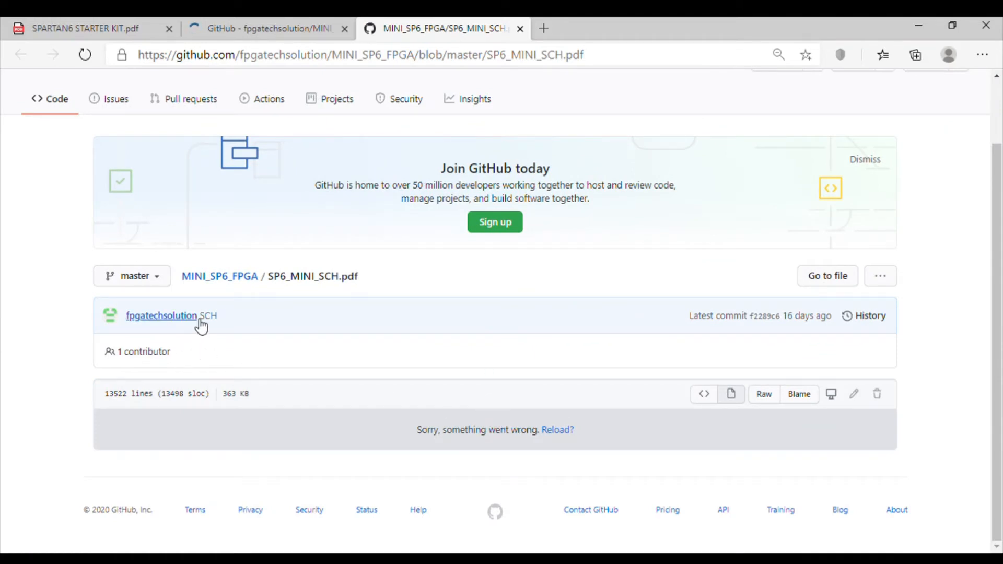
mouse_move(416, 336)
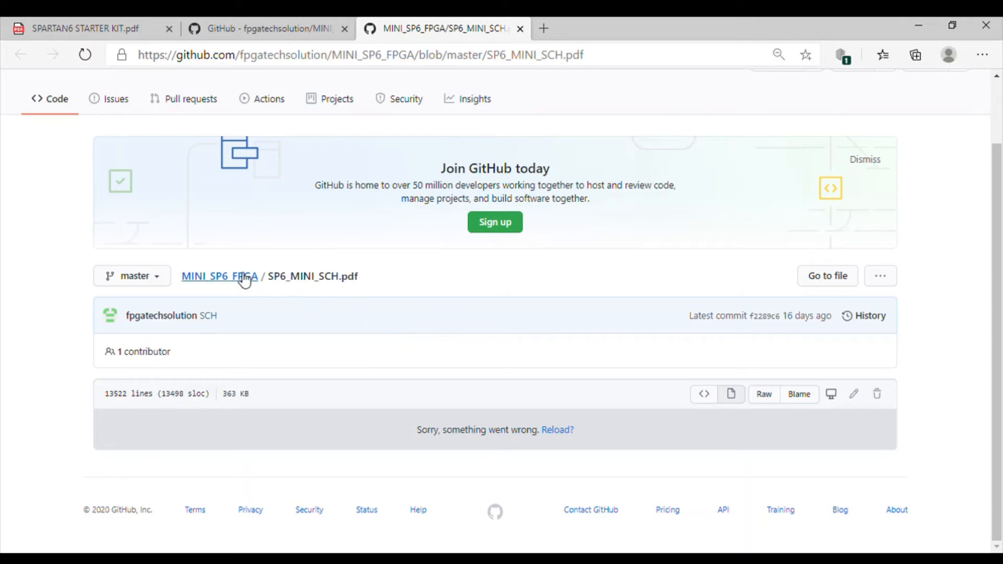
mouse_move(485, 209)
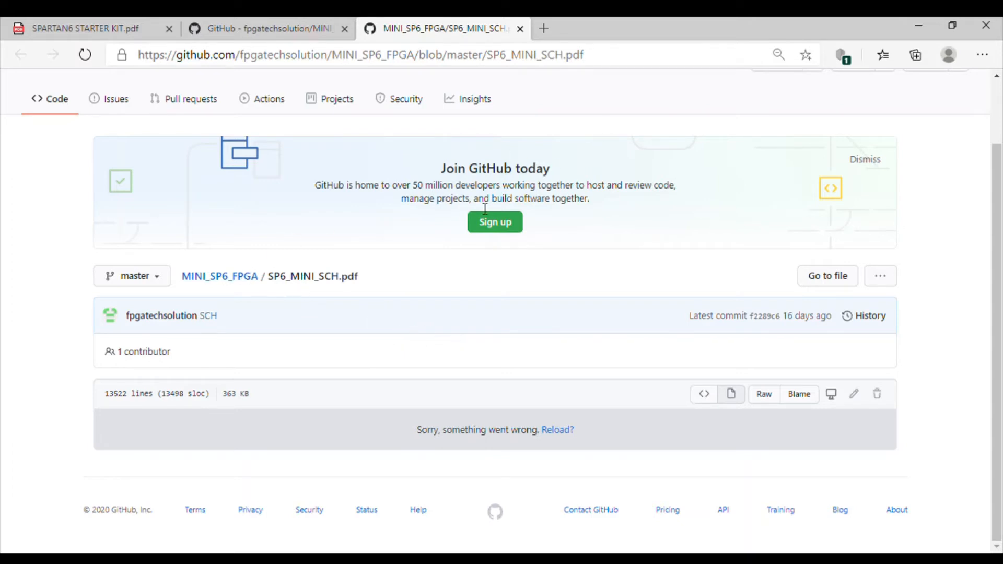
View SP6_MINI_SCH.pdf's contributor list, showing only fpgatechsolution, then close it
left_click(142, 351)
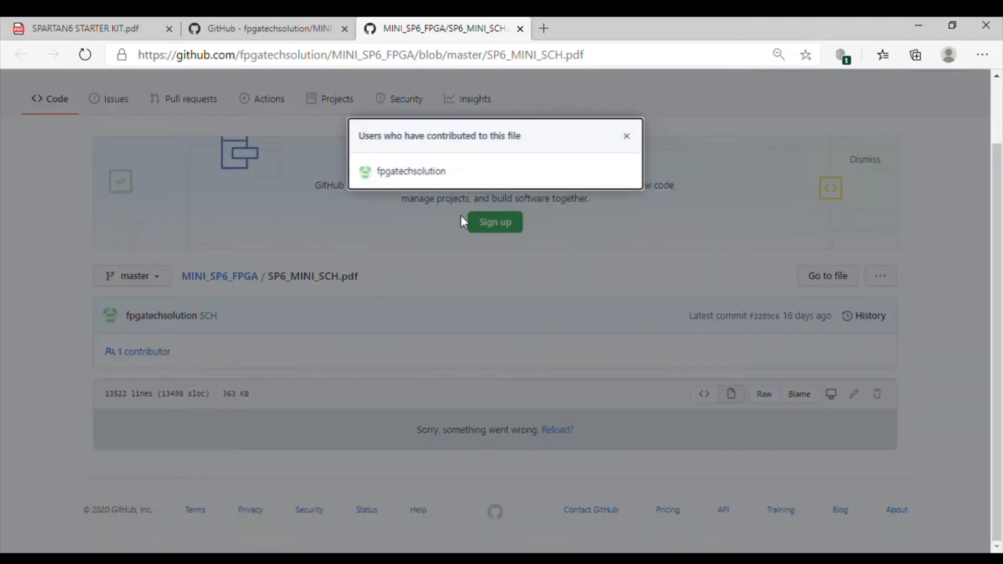
left_click(626, 136)
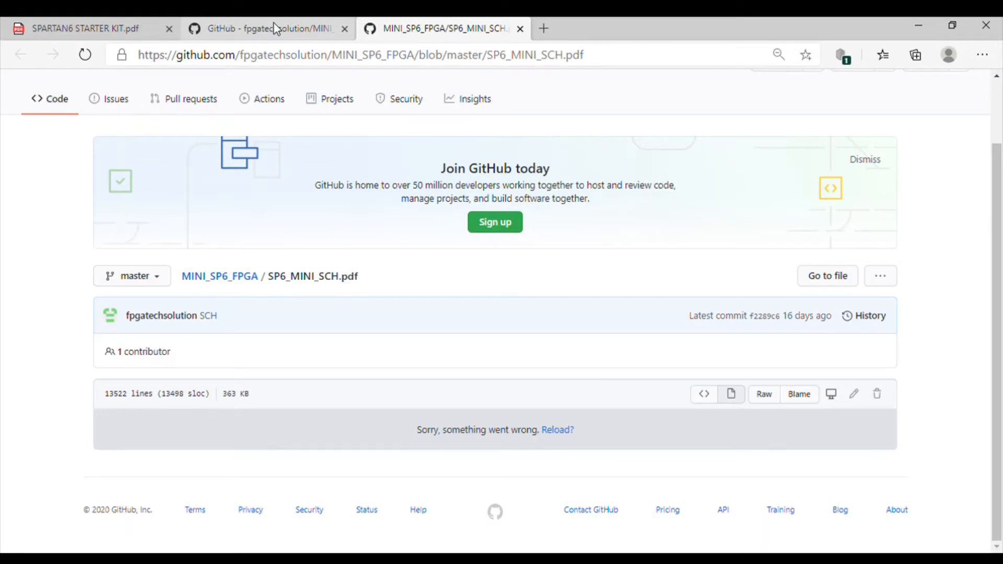
mouse_move(587, 147)
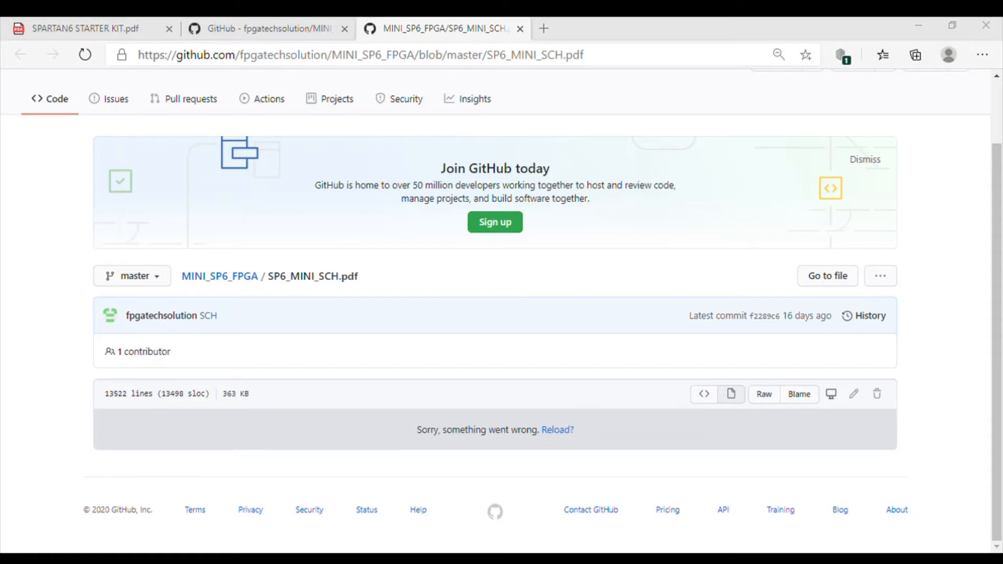
mouse_move(212, 268)
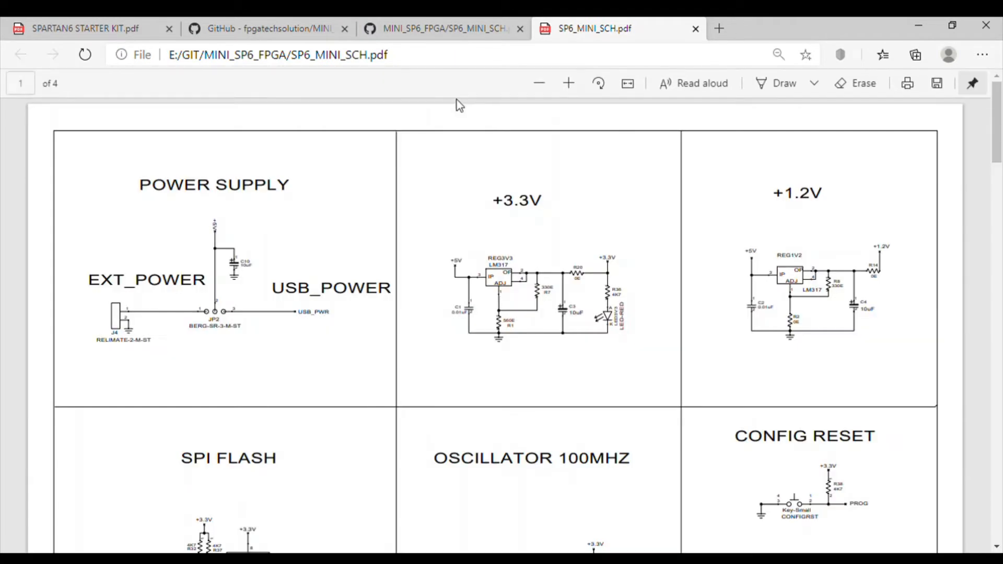
Scroll the SP6_MINI_SCH schematic down to page 4's FT2232 USB and 12 MHz oscillator circuits
scroll("down", 3)
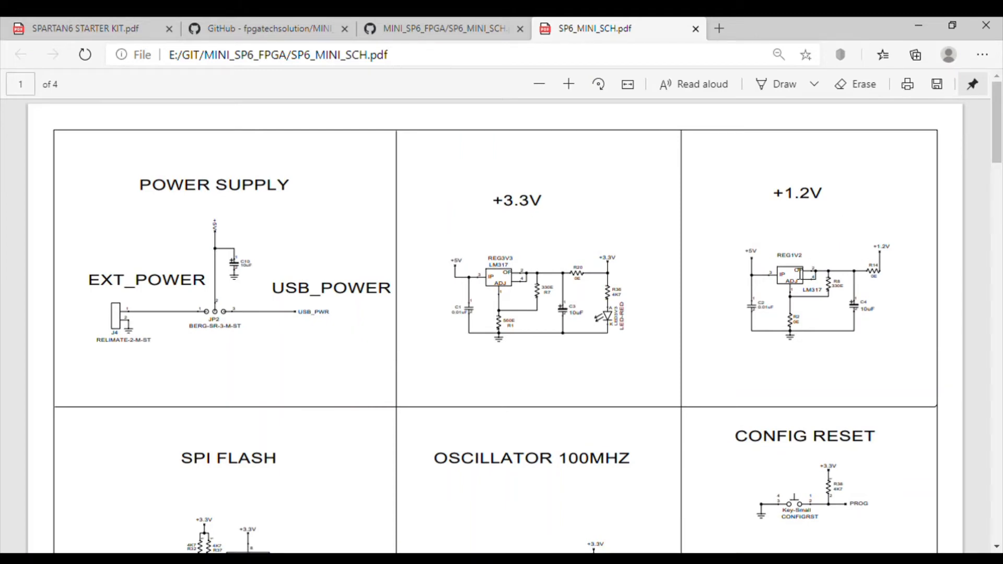
mouse_move(779, 303)
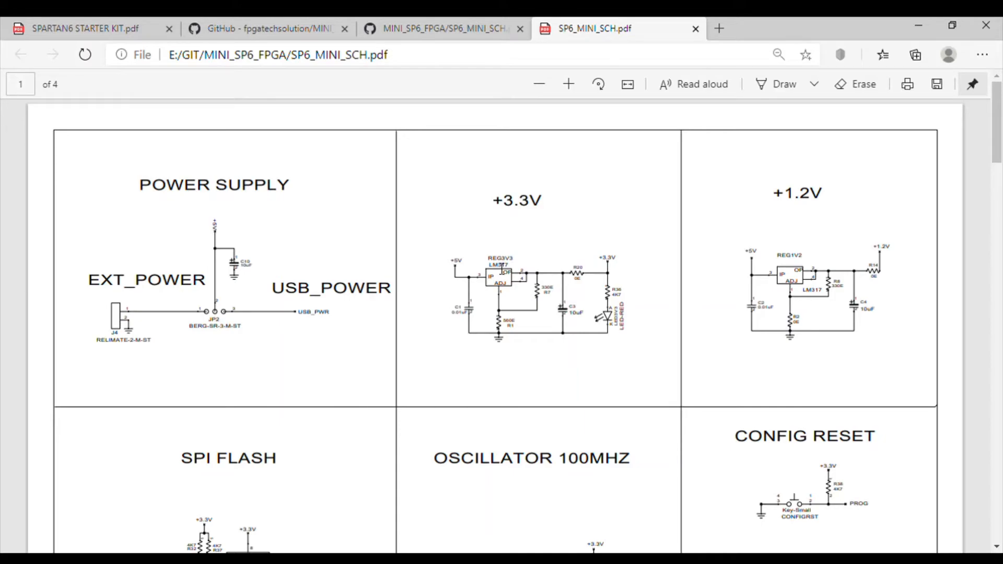
scroll("down", 3)
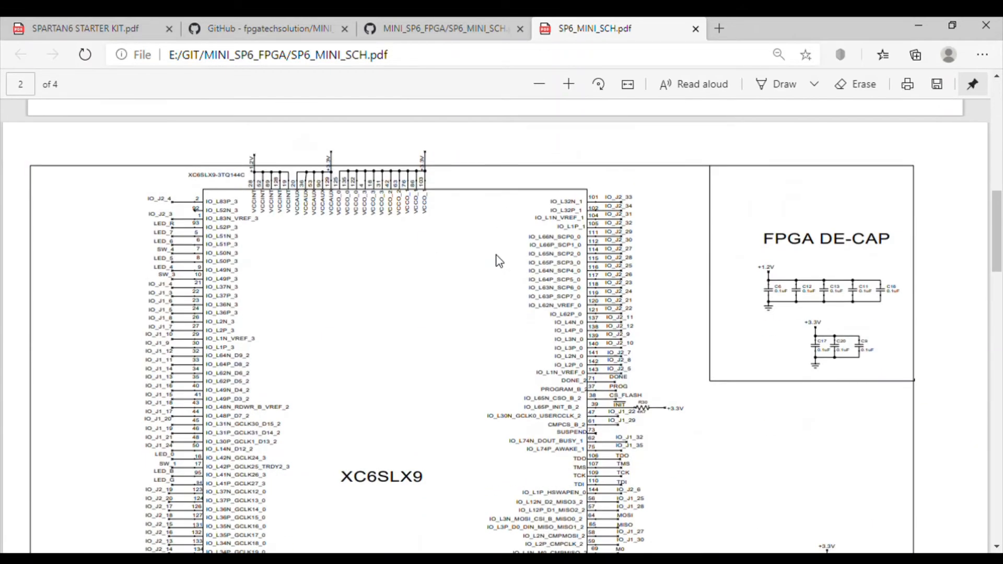
scroll("down", 3)
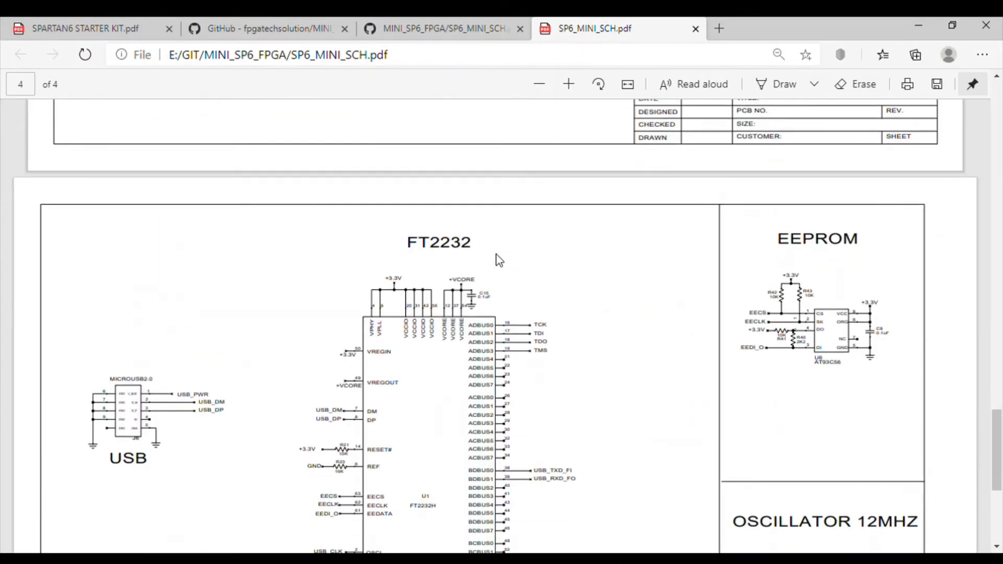
scroll("down", 3)
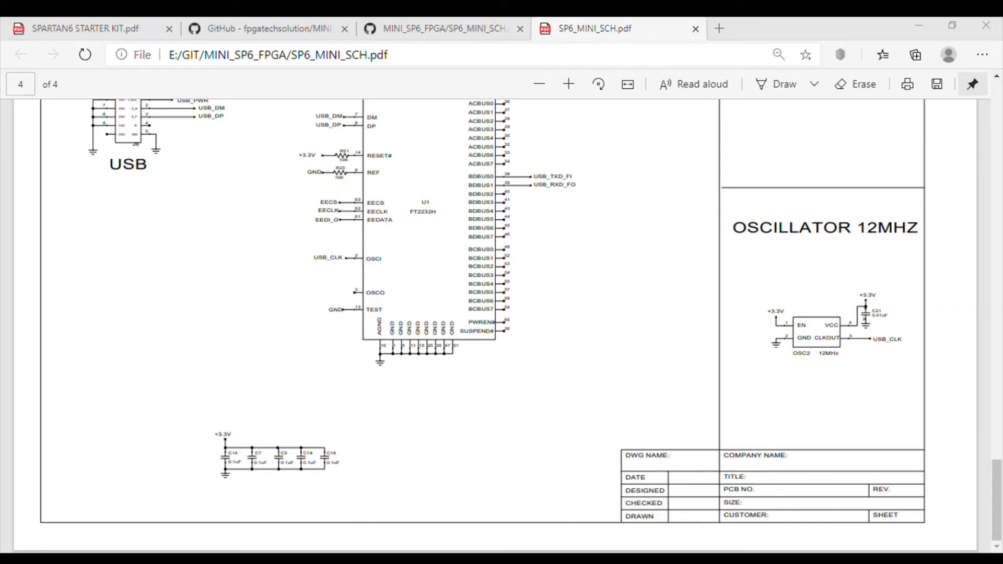
mouse_move(535, 417)
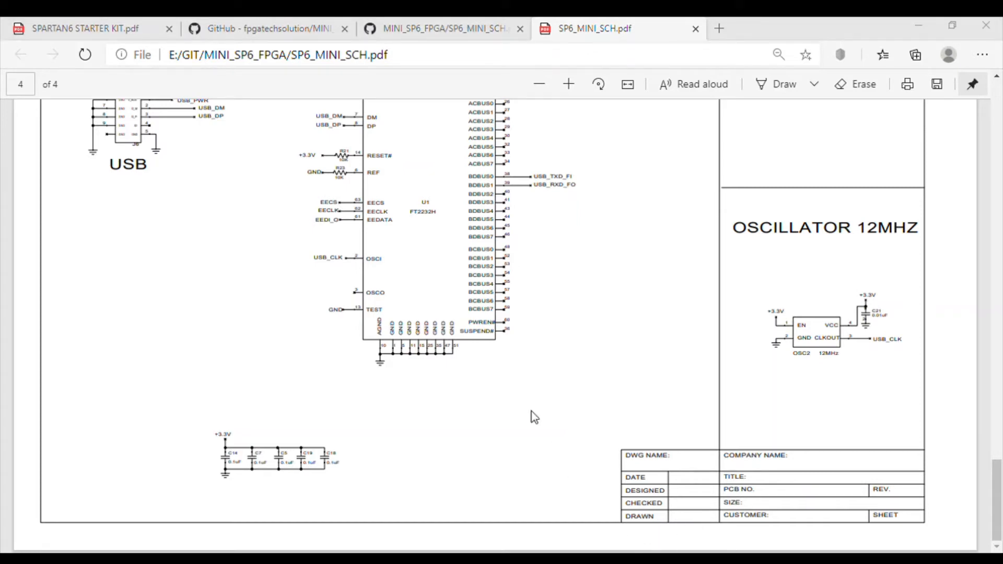
mouse_move(519, 373)
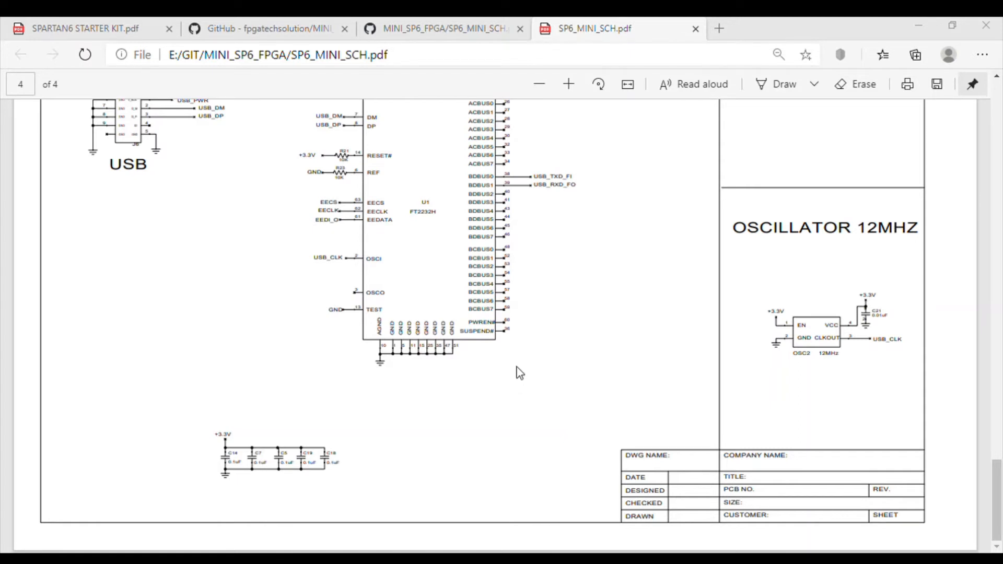
mouse_move(528, 319)
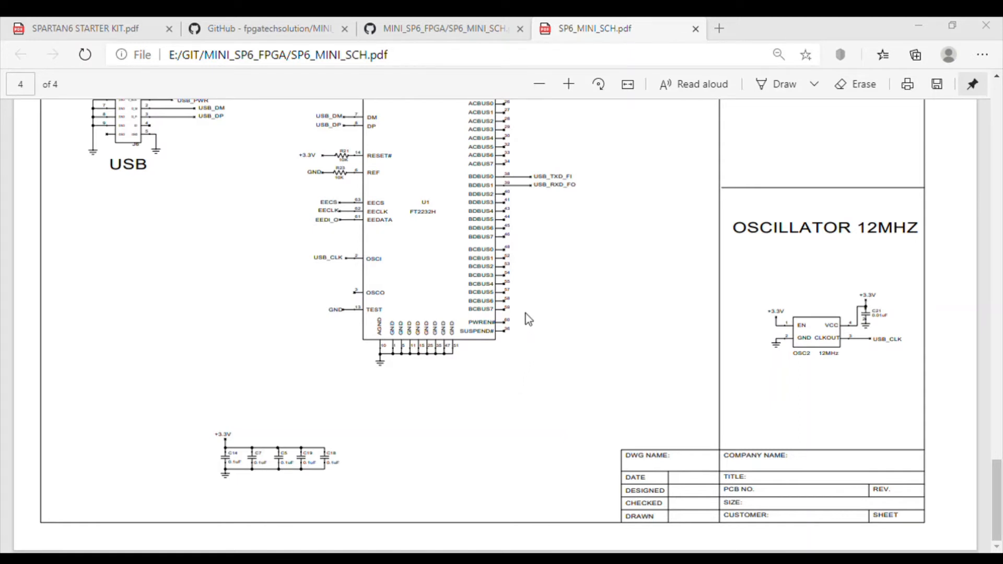
mouse_move(534, 322)
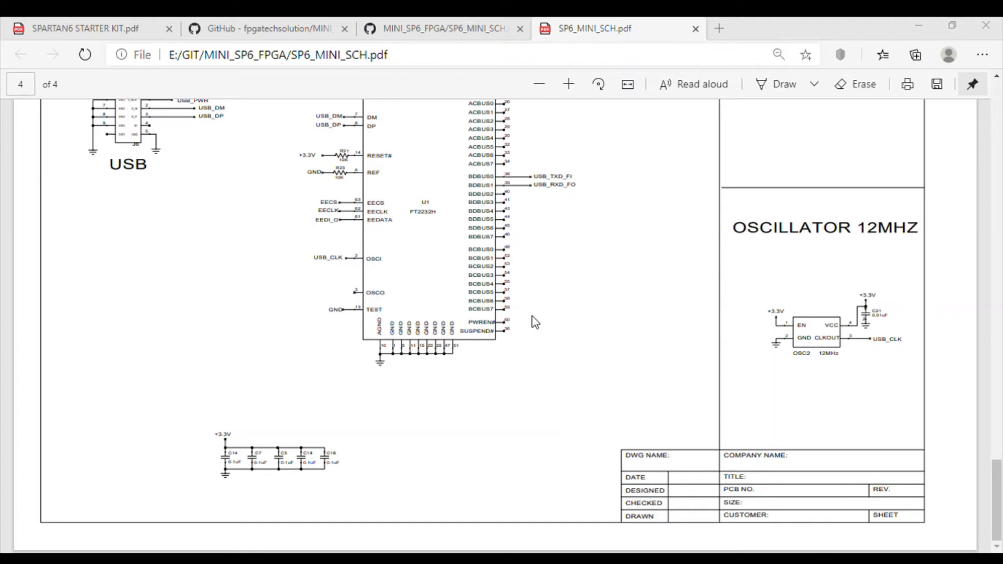
mouse_move(543, 302)
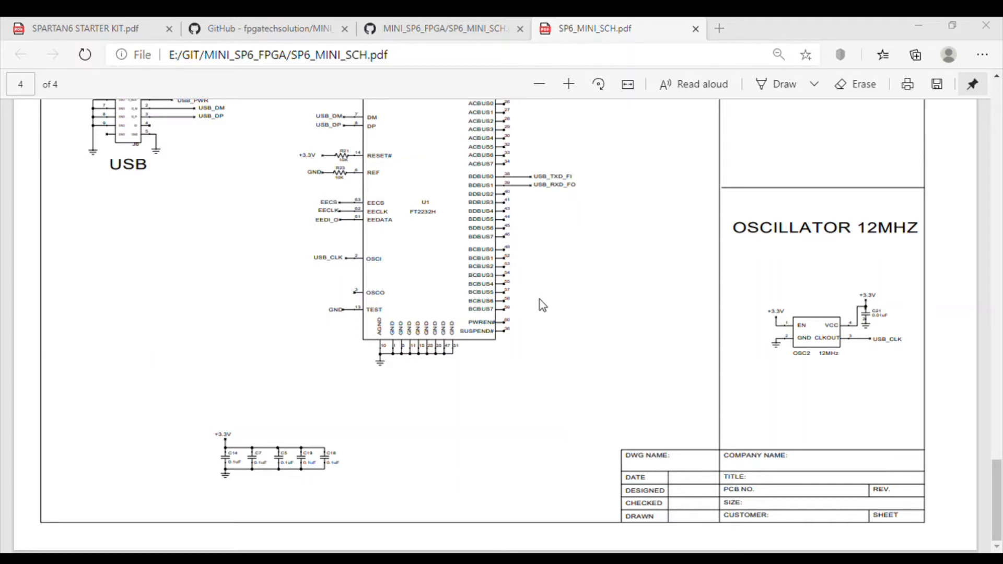
mouse_move(18, 197)
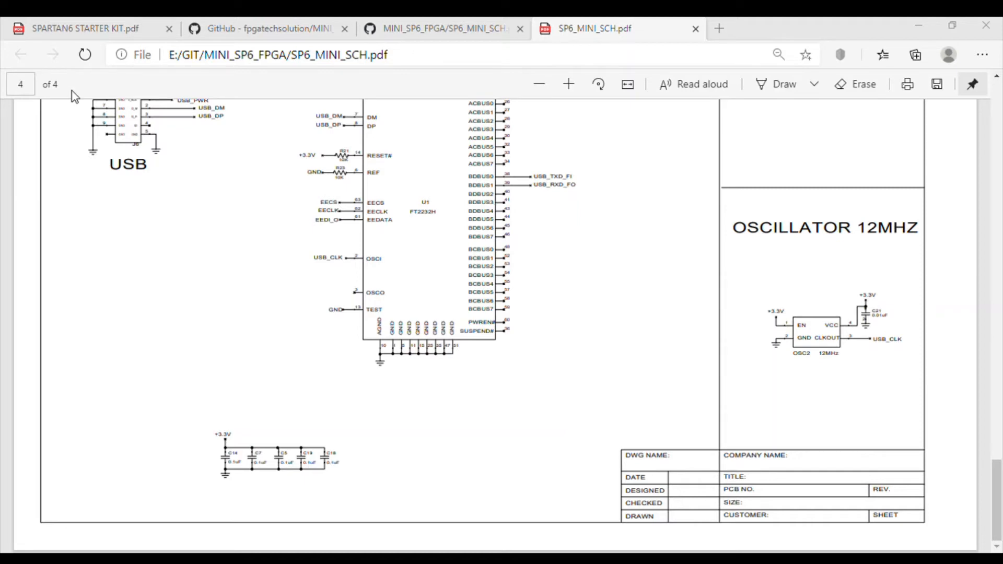
mouse_move(401, 132)
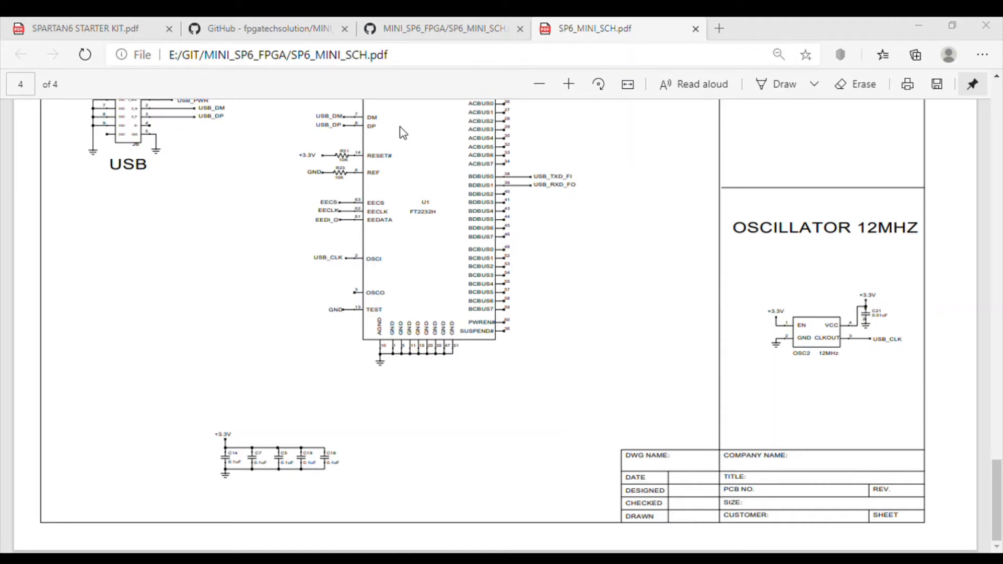
mouse_move(430, 174)
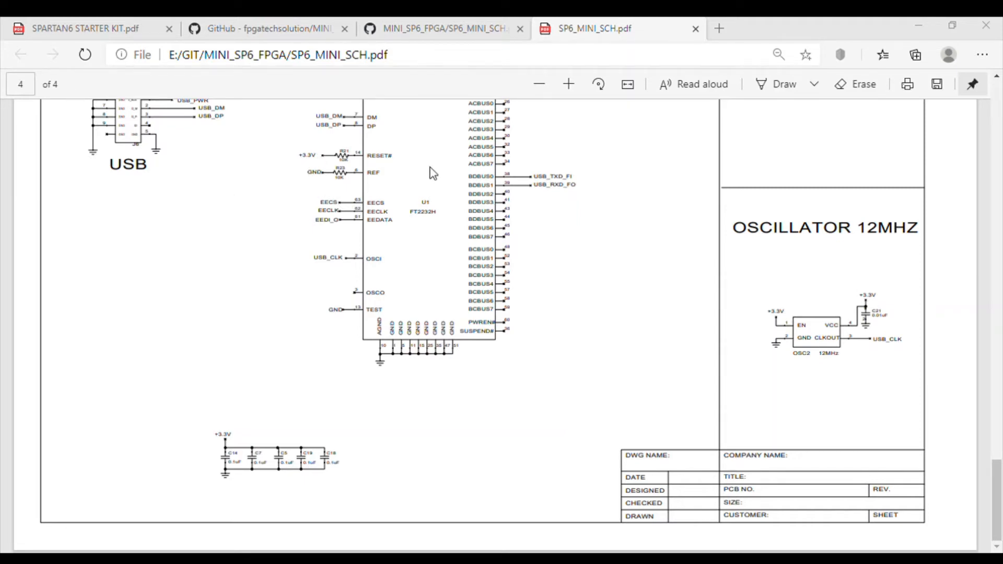
mouse_move(479, 234)
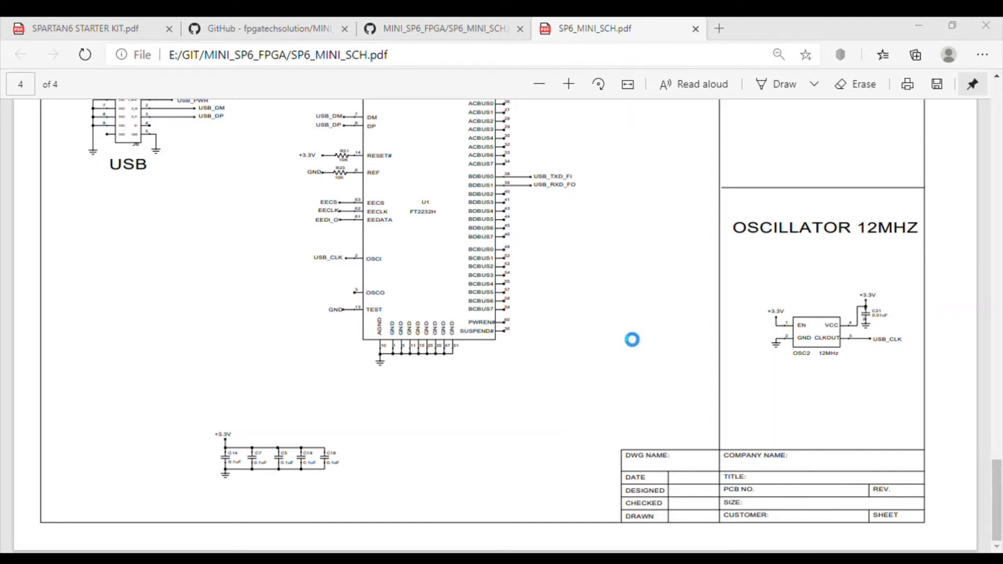
mouse_move(832, 527)
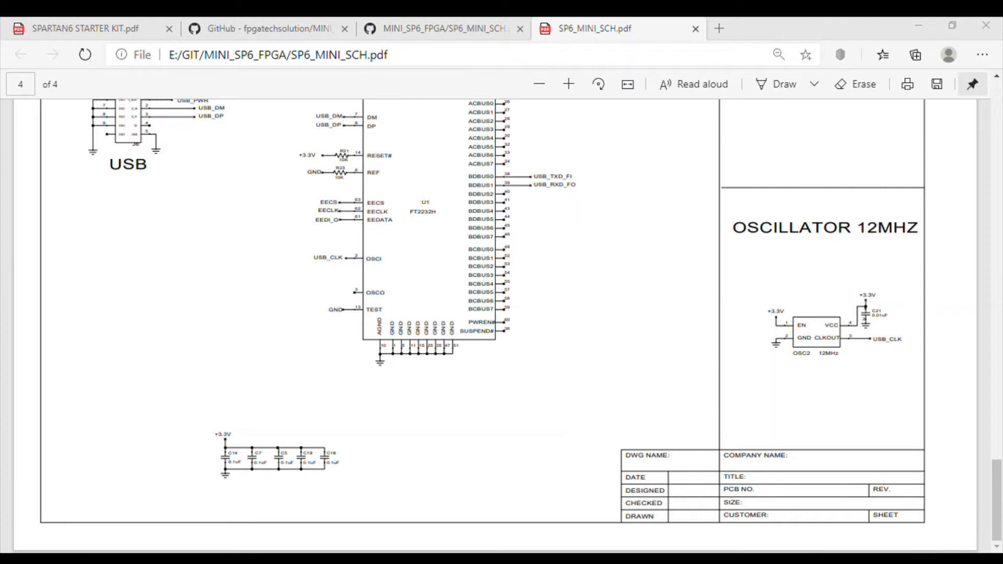
mouse_move(468, 264)
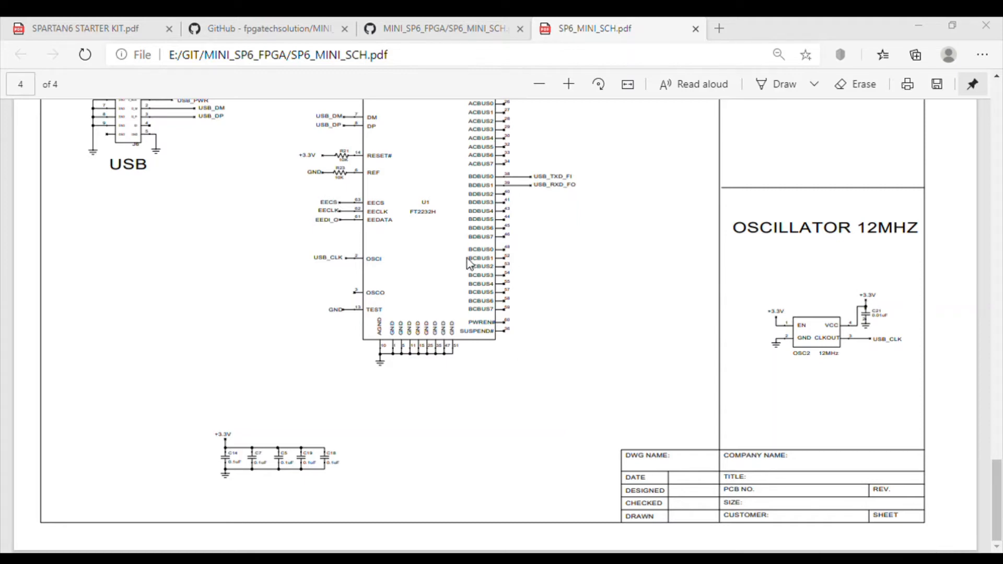
mouse_move(408, 237)
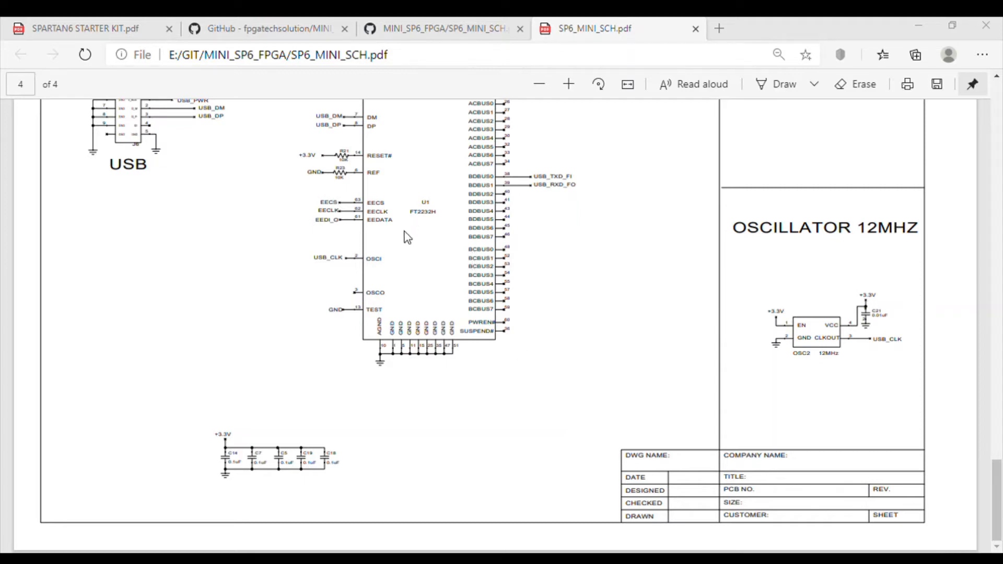
mouse_move(429, 271)
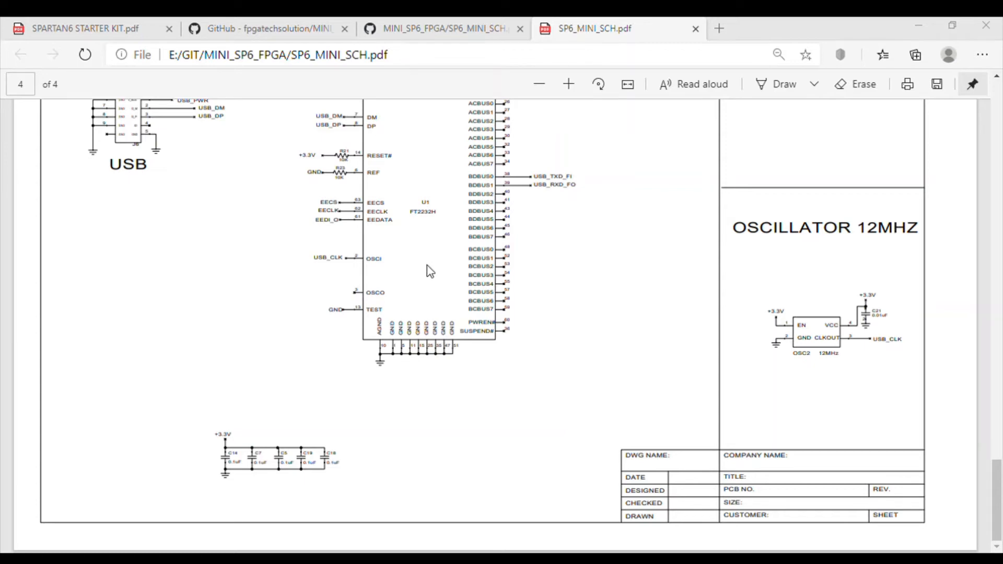
mouse_move(428, 282)
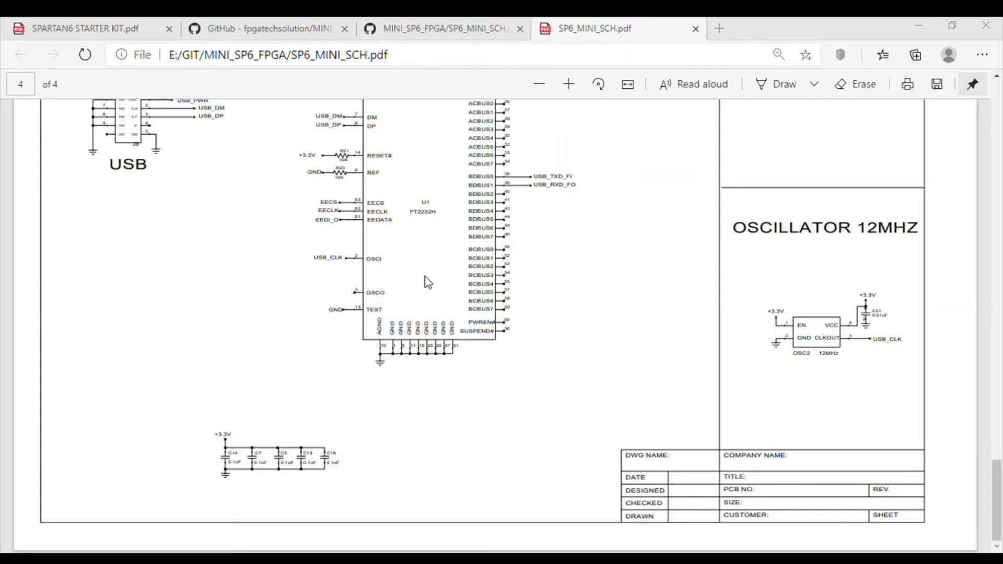
mouse_move(283, 154)
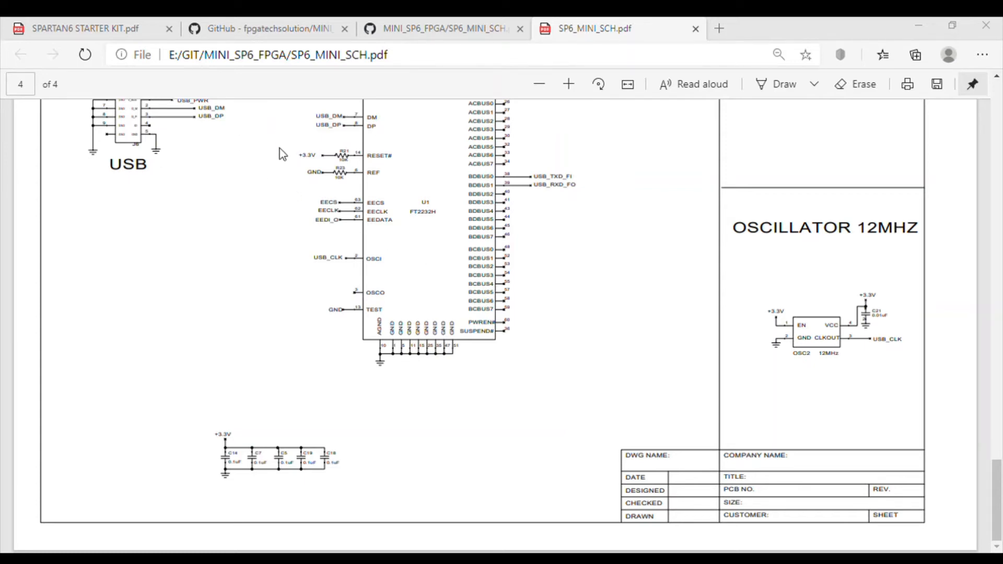
mouse_move(650, 121)
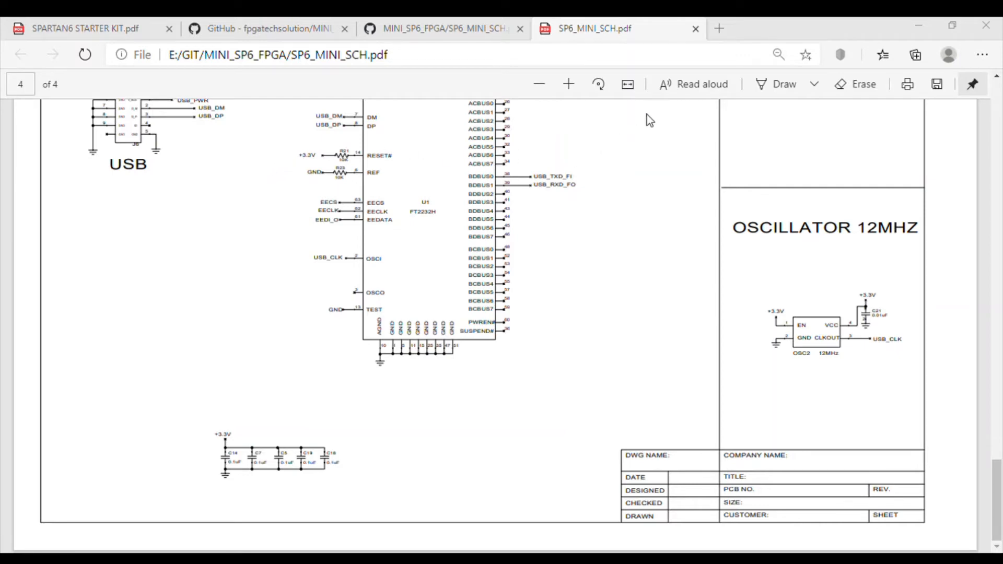
mouse_move(661, 120)
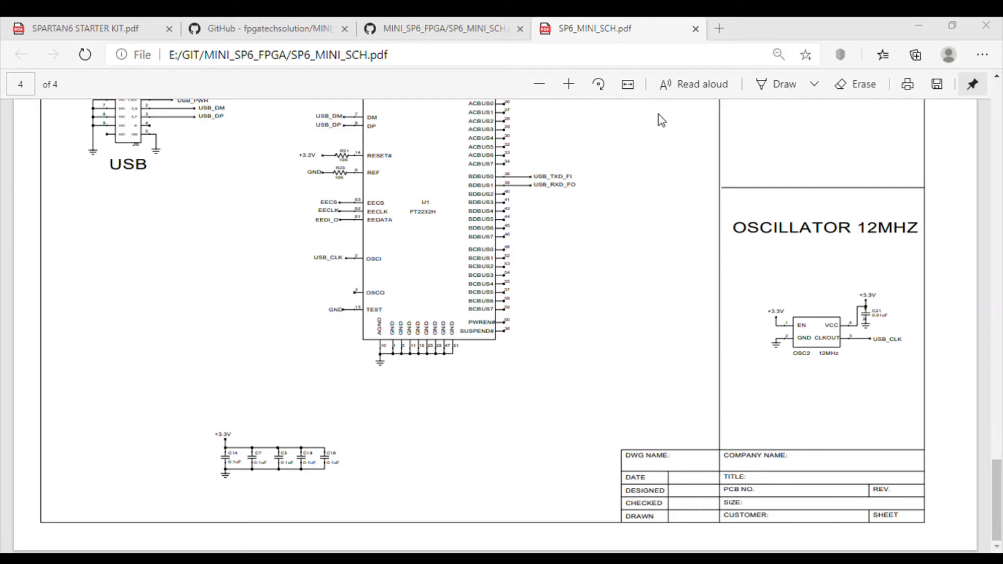
mouse_move(608, 420)
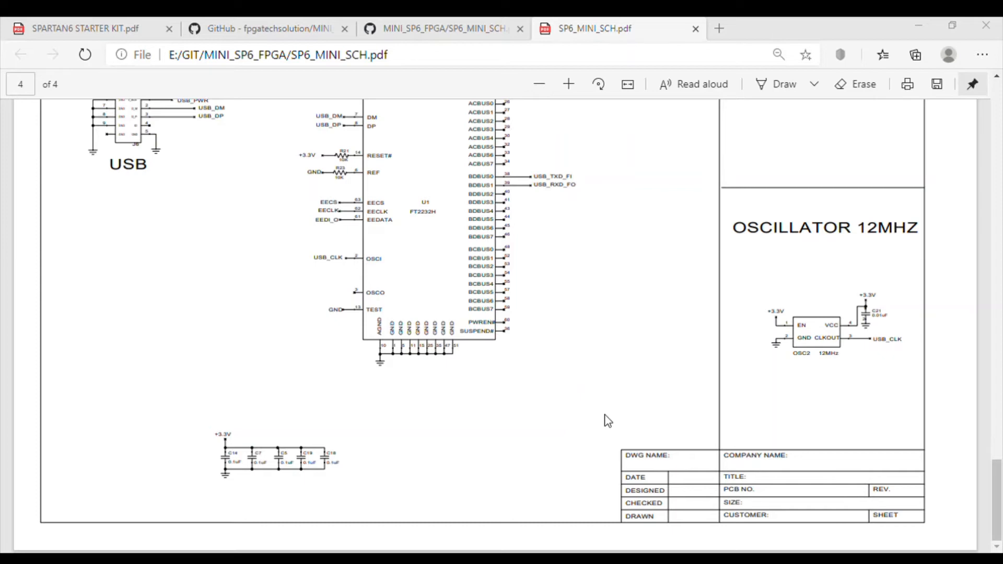
mouse_move(264, 139)
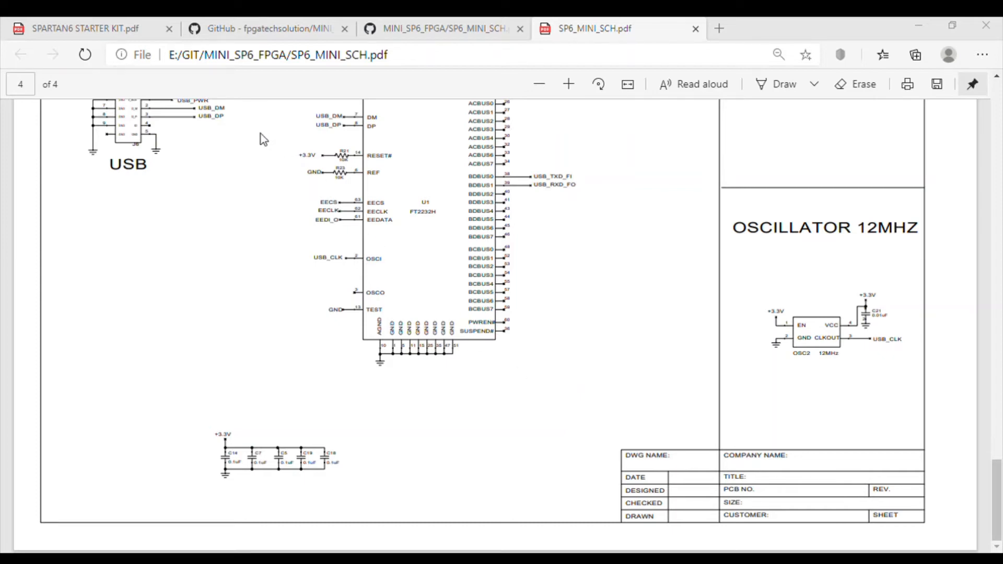
mouse_move(310, 142)
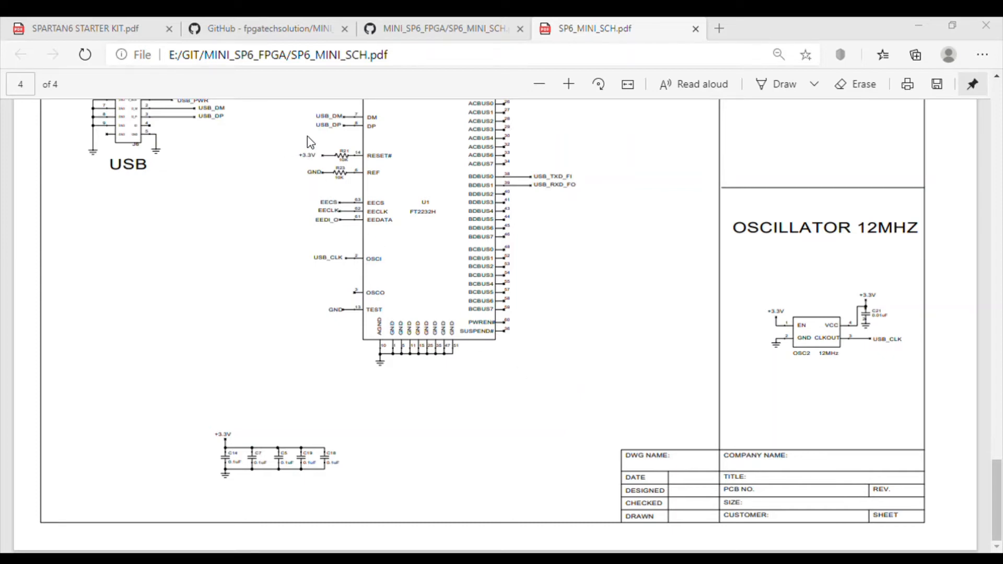
mouse_move(568, 486)
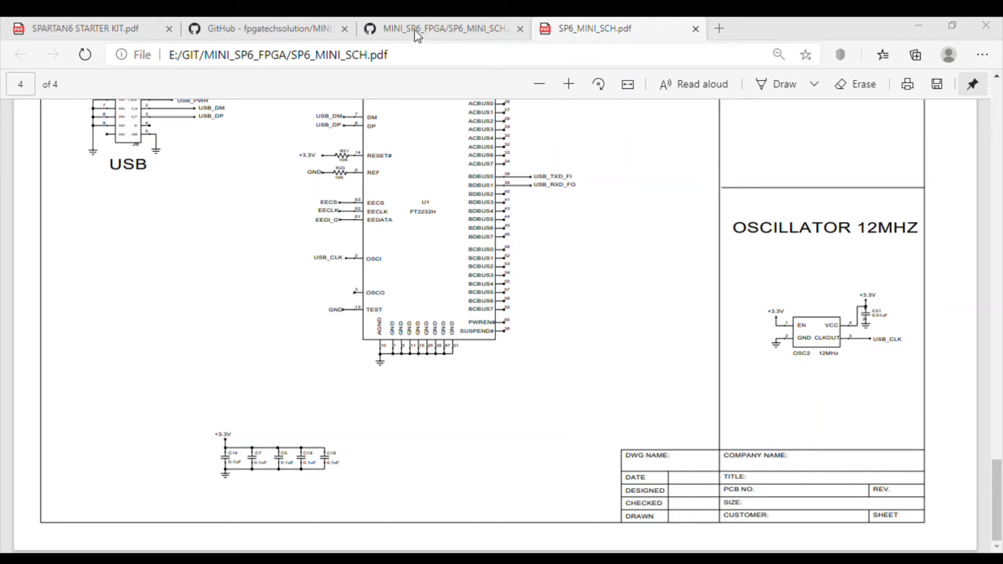
mouse_move(489, 294)
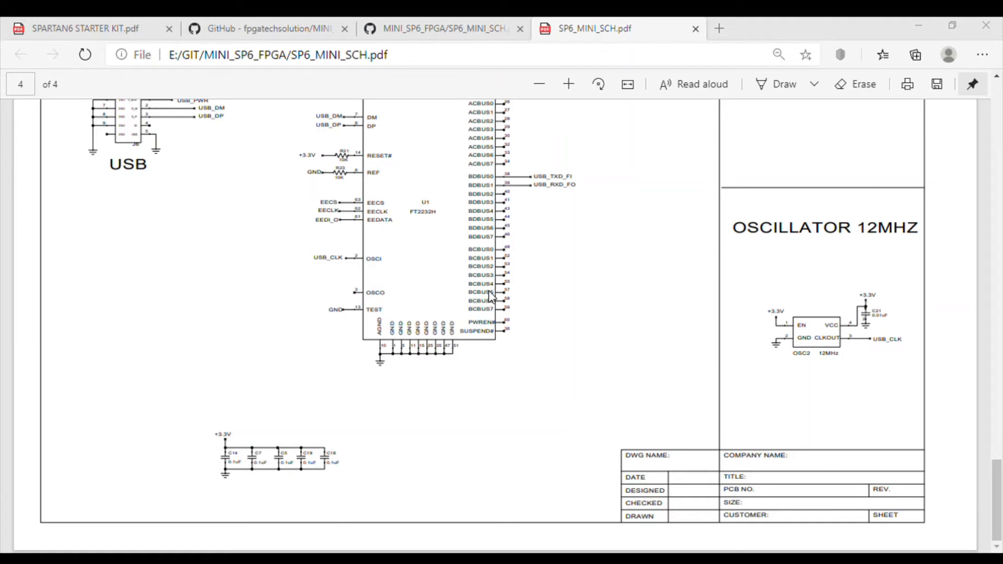
mouse_move(493, 324)
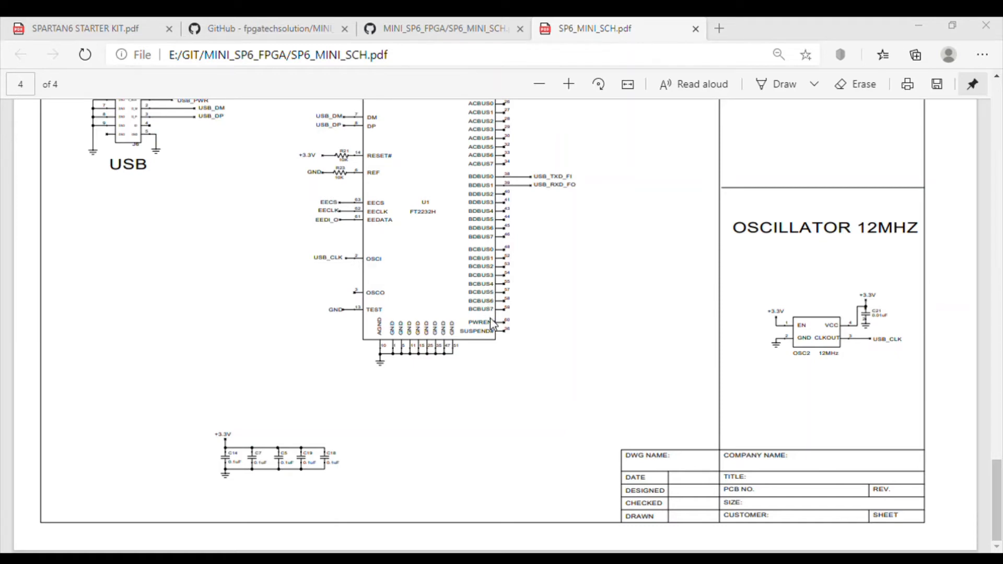
mouse_move(367, 197)
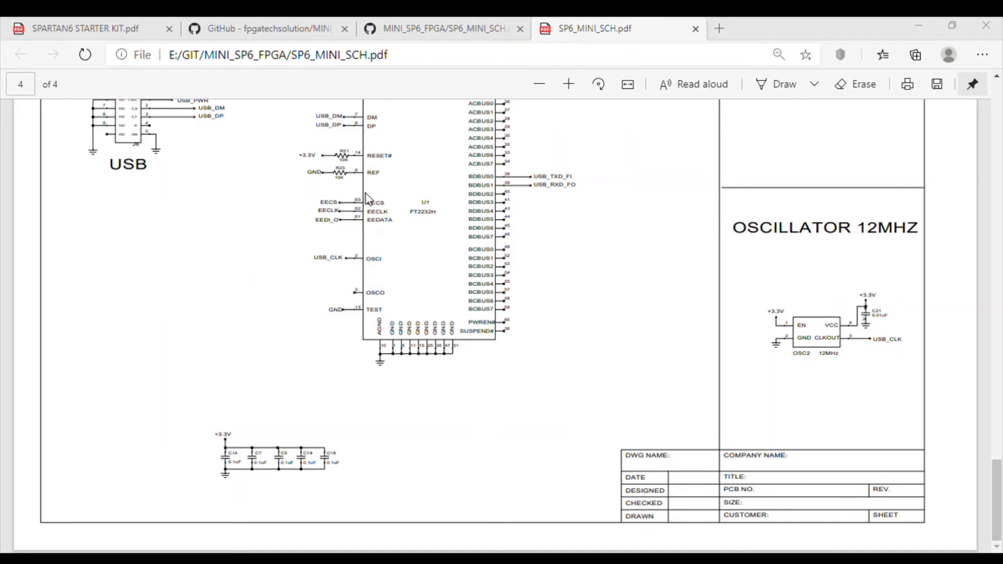
mouse_move(336, 304)
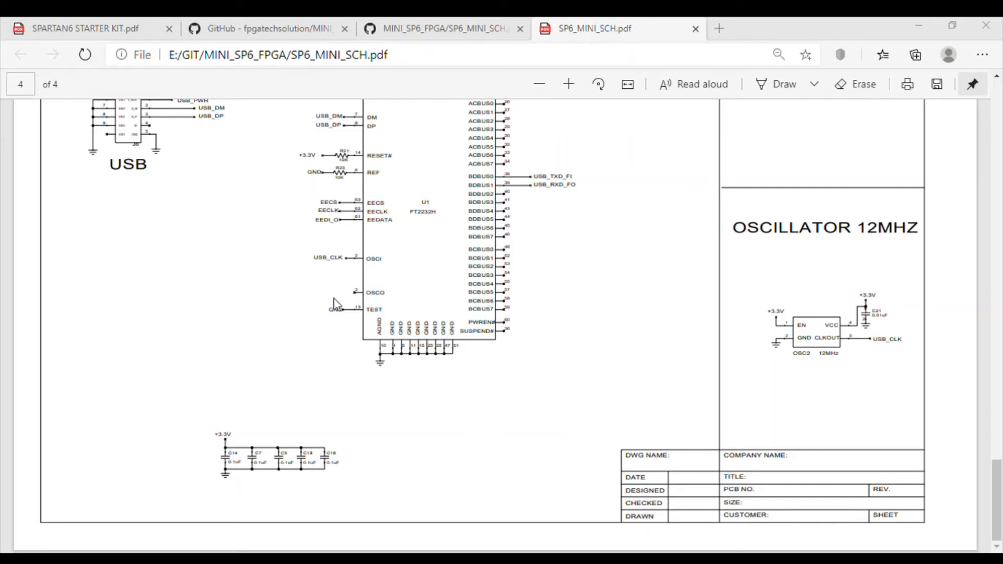
mouse_move(373, 279)
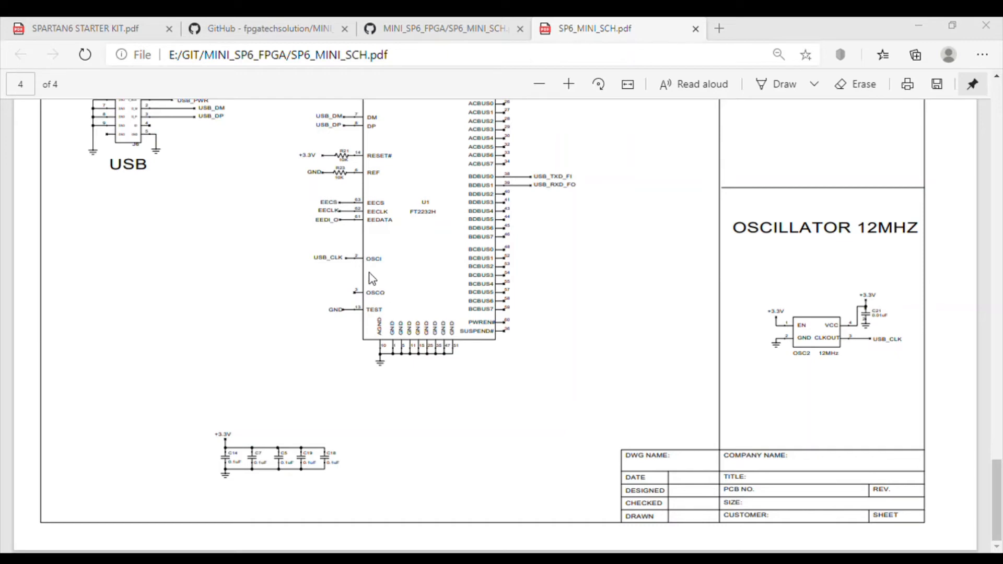
mouse_move(368, 341)
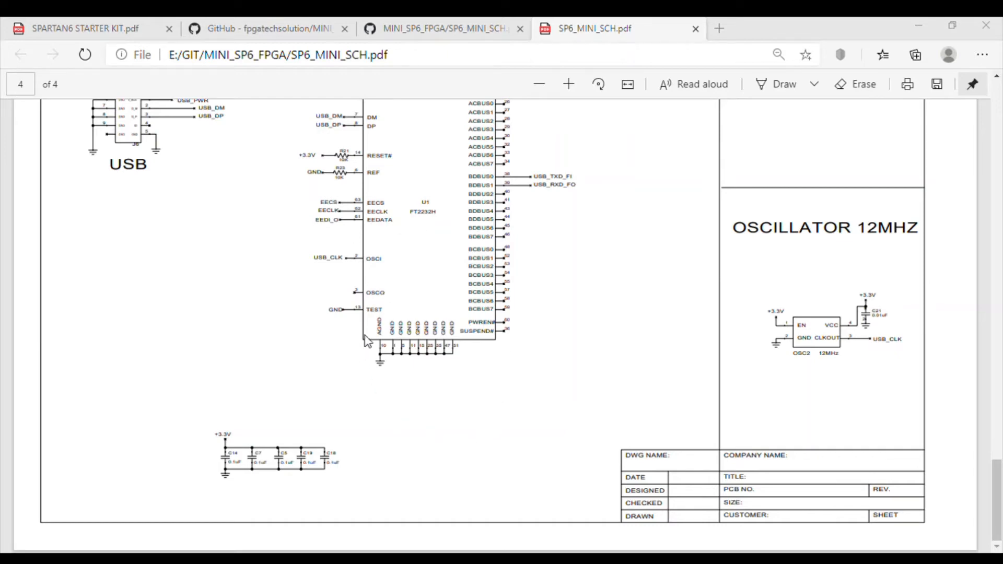
mouse_move(454, 126)
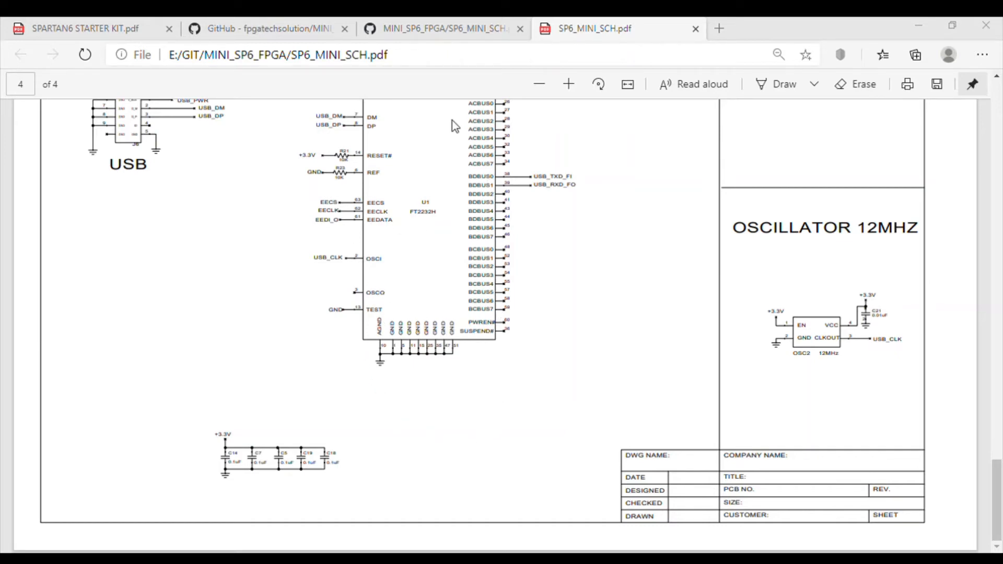
mouse_move(506, 489)
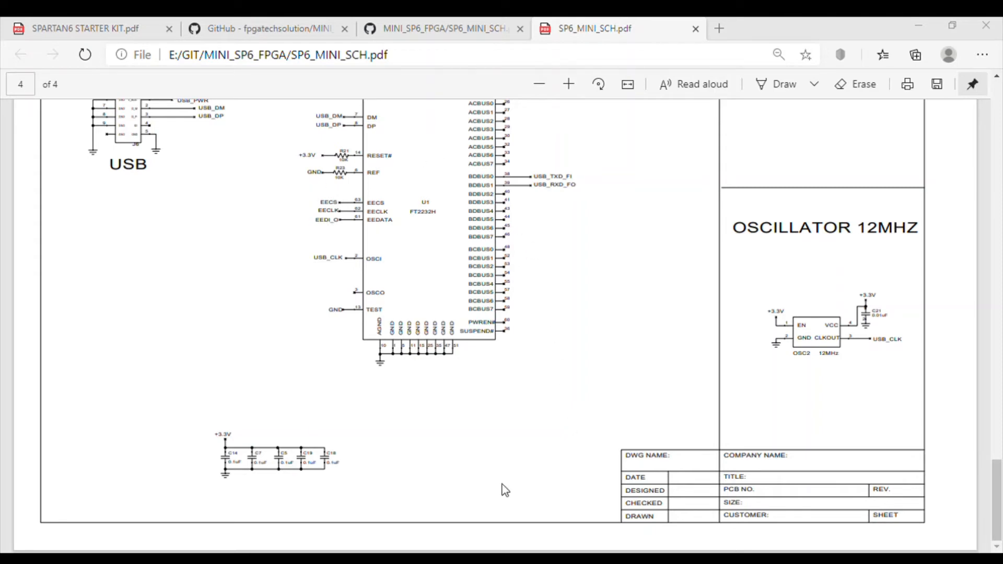
mouse_move(416, 494)
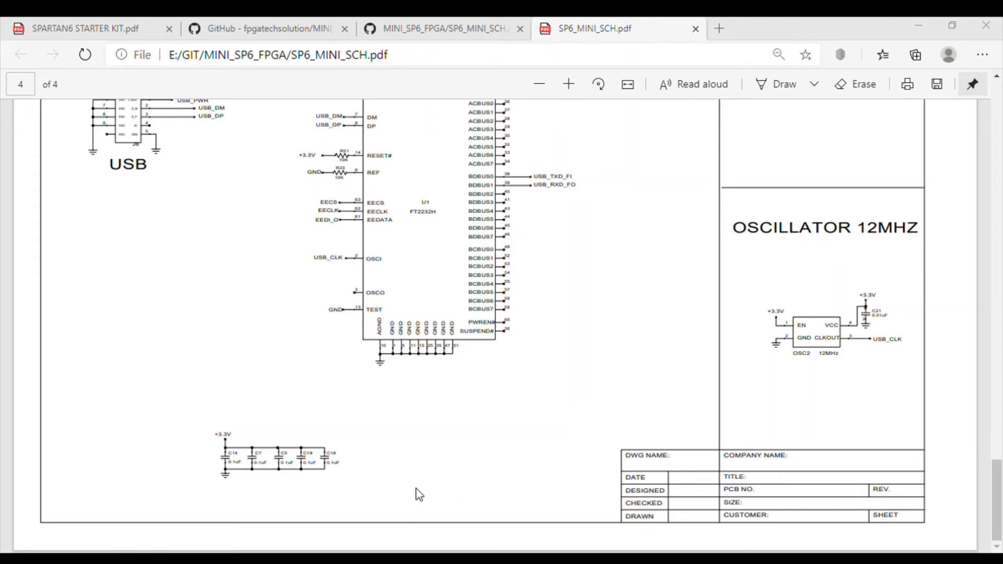
mouse_move(296, 162)
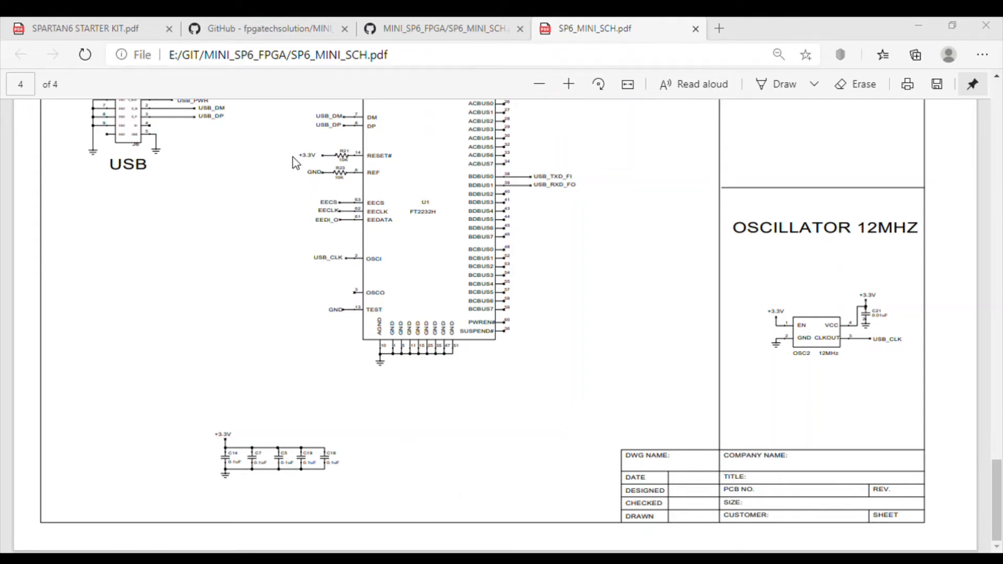
mouse_move(300, 159)
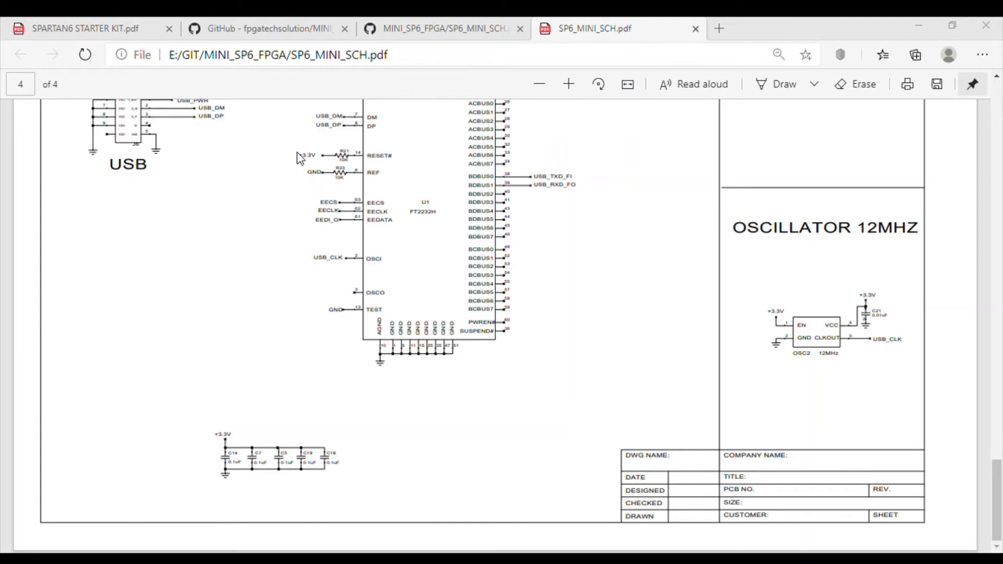
mouse_move(526, 178)
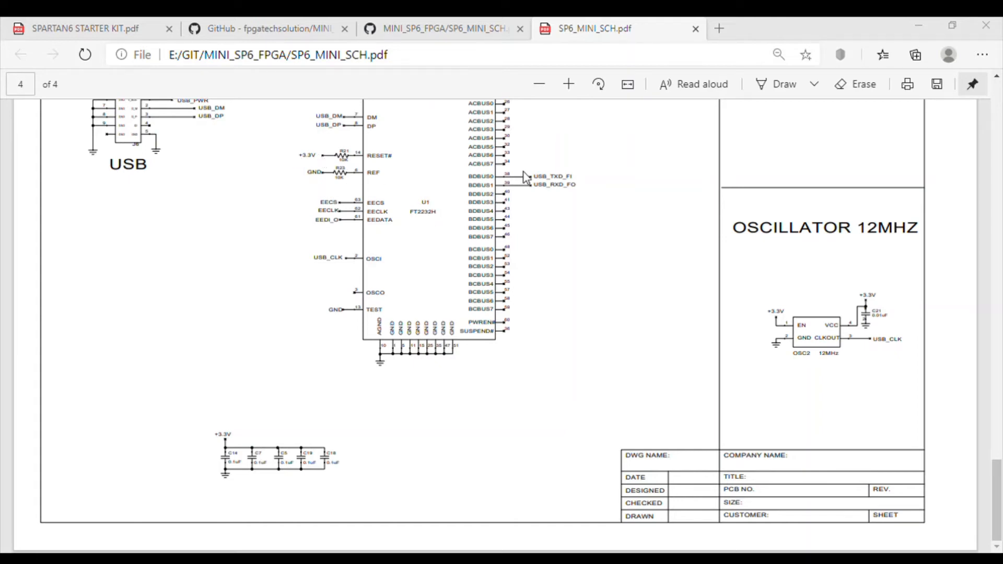
mouse_move(565, 342)
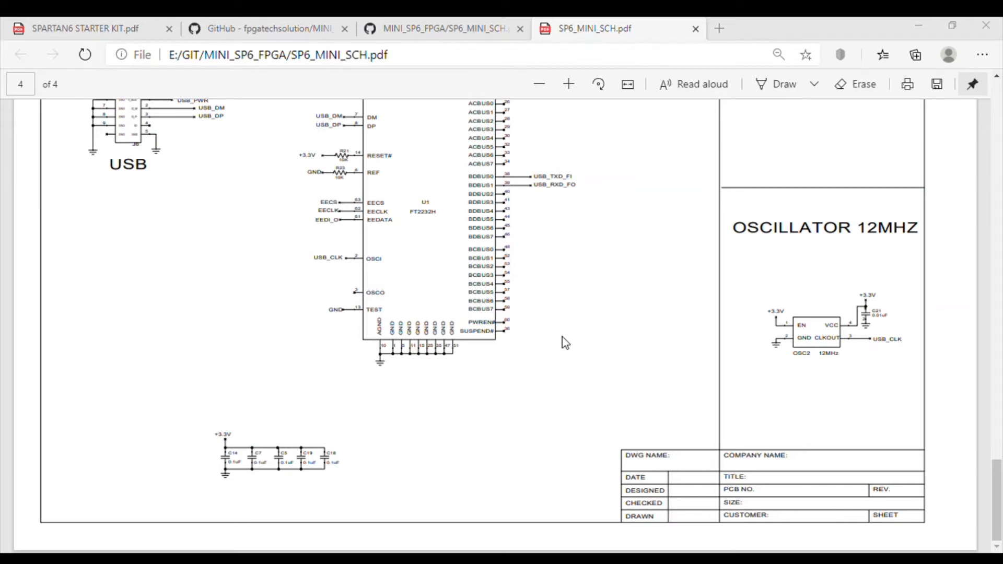
mouse_move(483, 479)
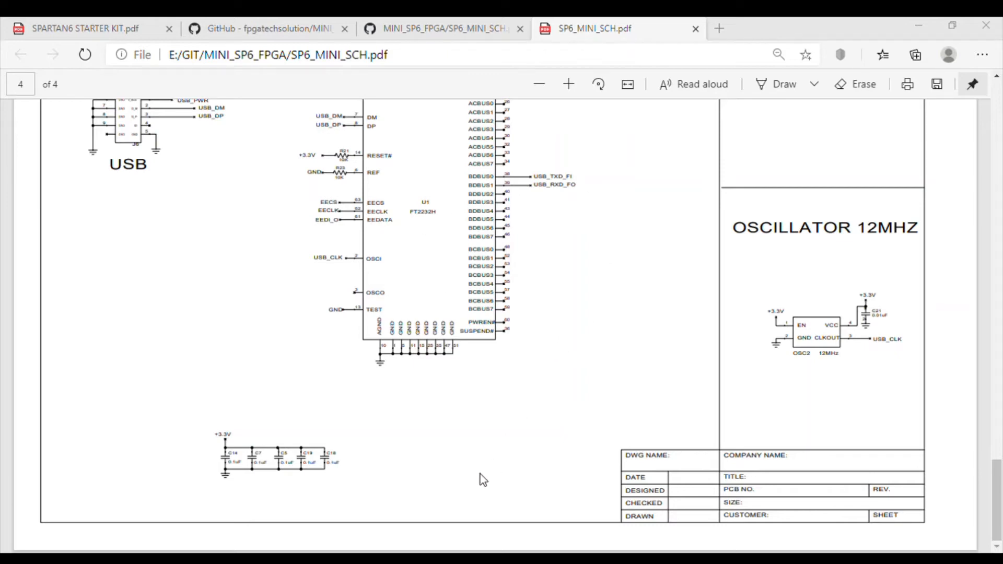
mouse_move(427, 376)
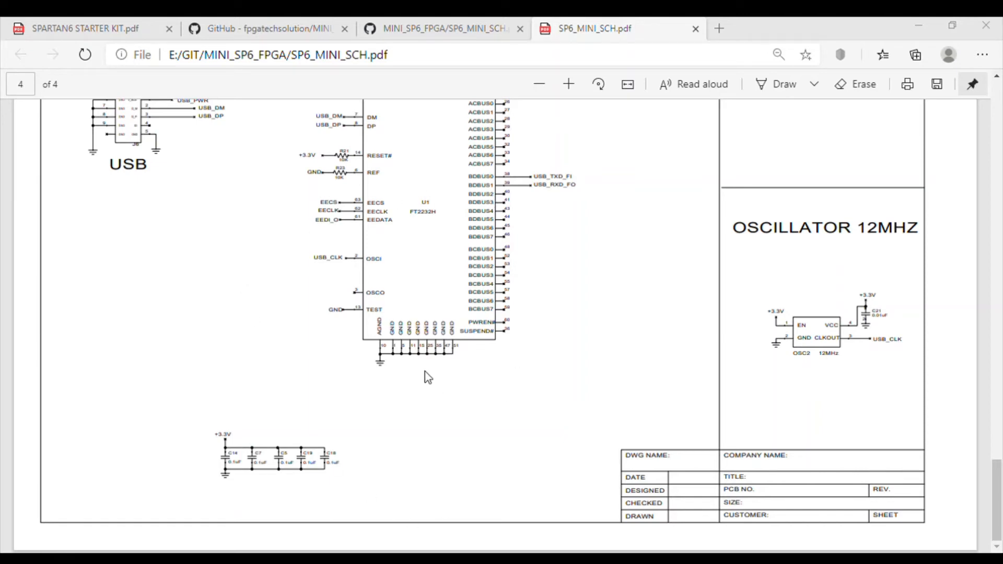
mouse_move(477, 333)
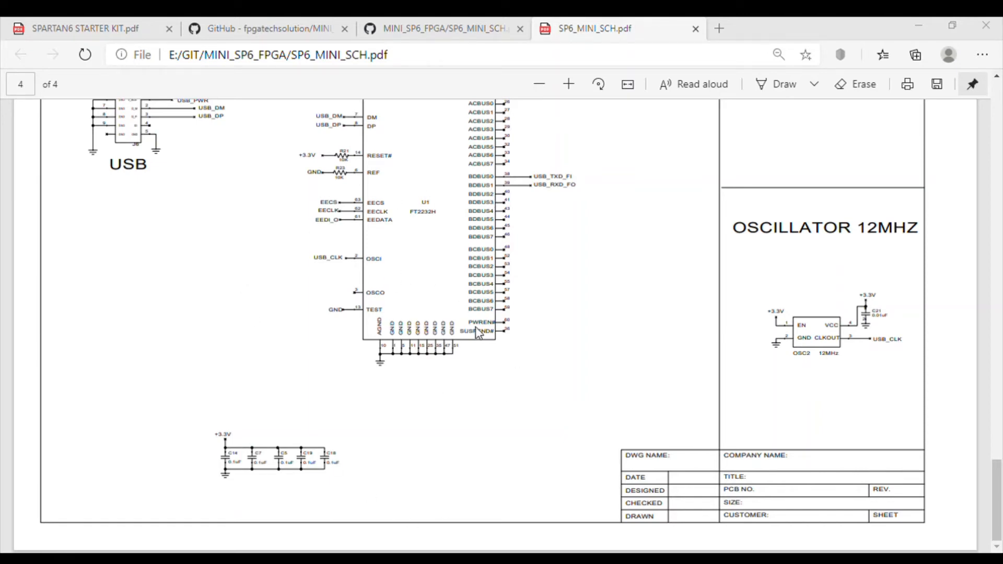
mouse_move(618, 515)
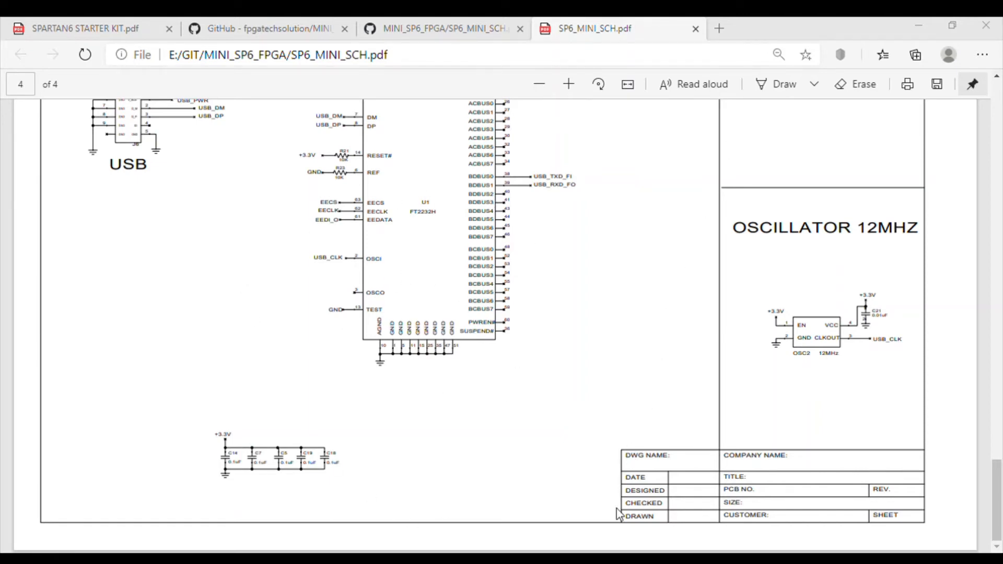
mouse_move(301, 142)
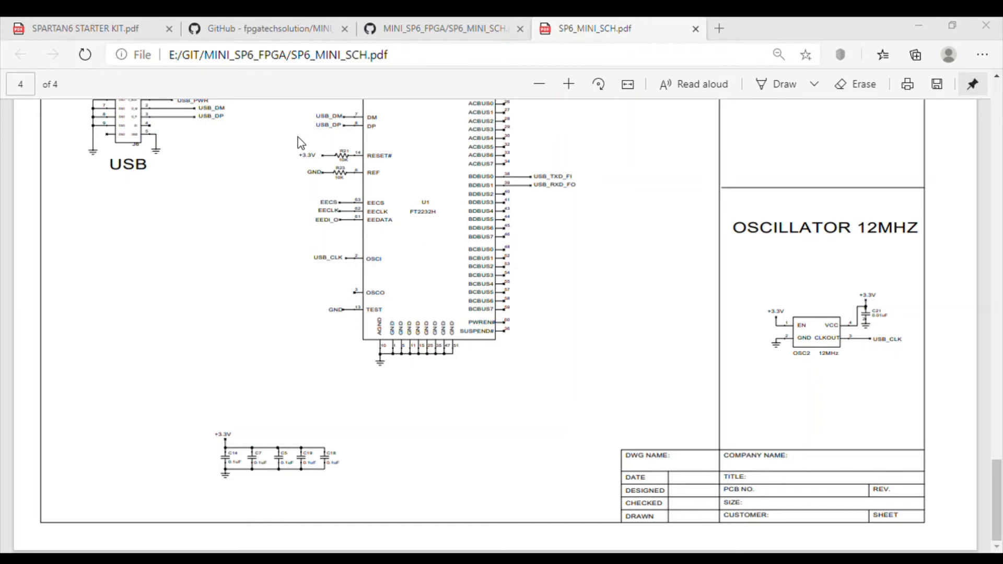
mouse_move(270, 131)
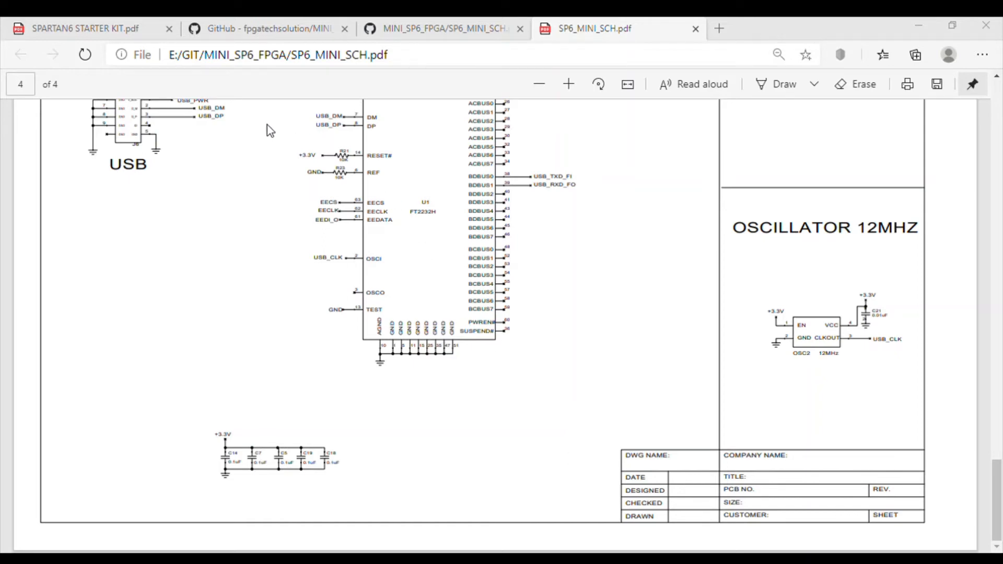
mouse_move(317, 154)
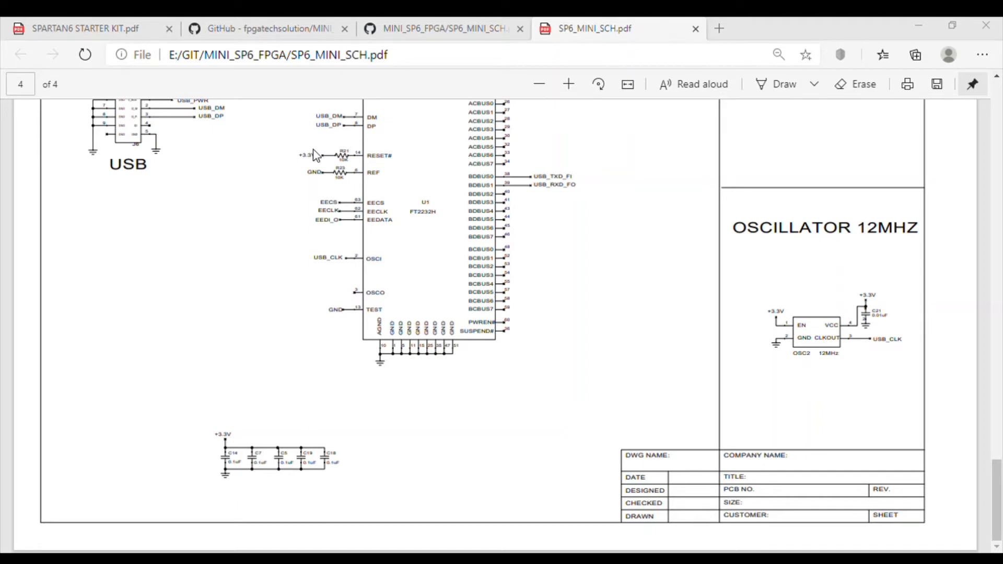
mouse_move(342, 202)
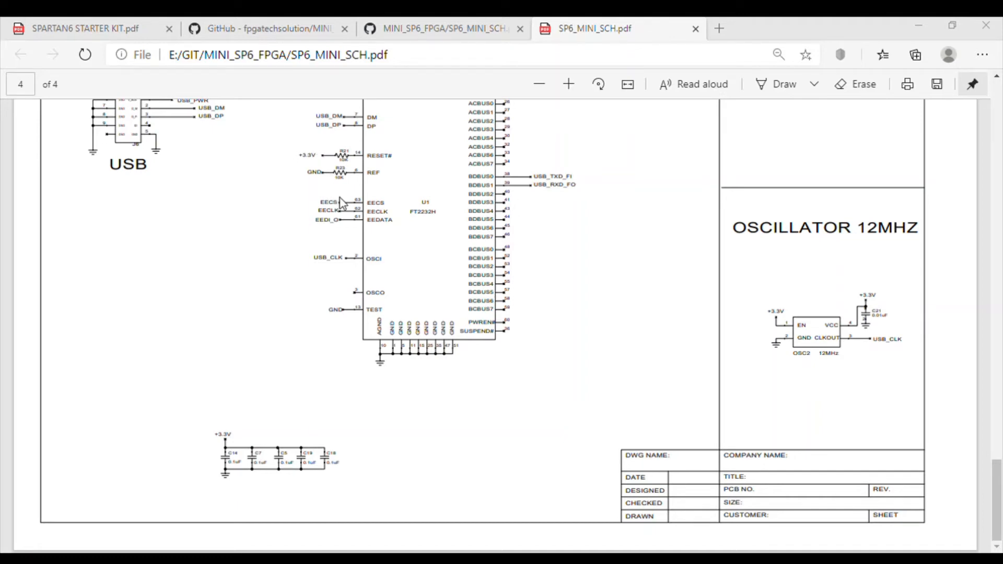
mouse_move(201, 252)
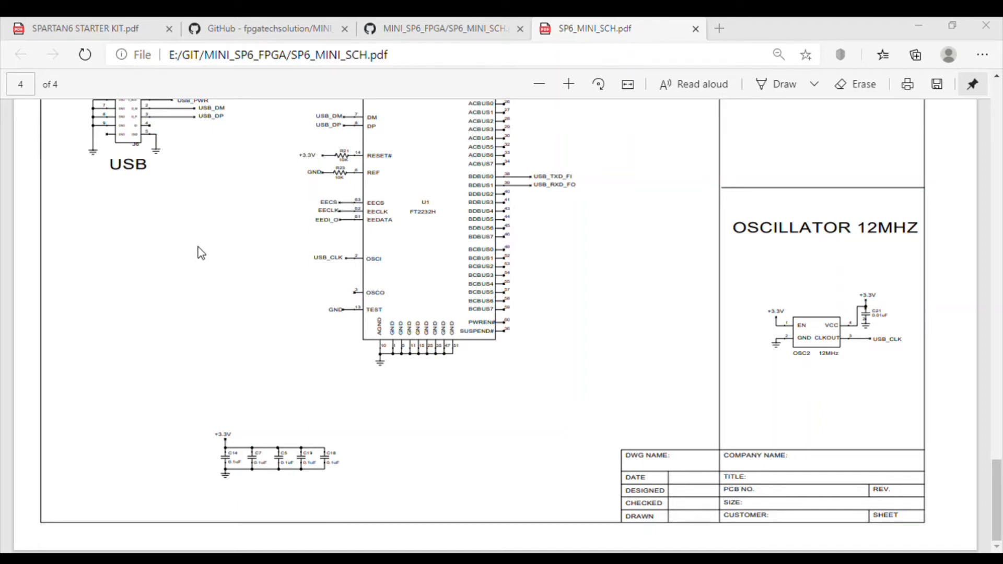
mouse_move(78, 283)
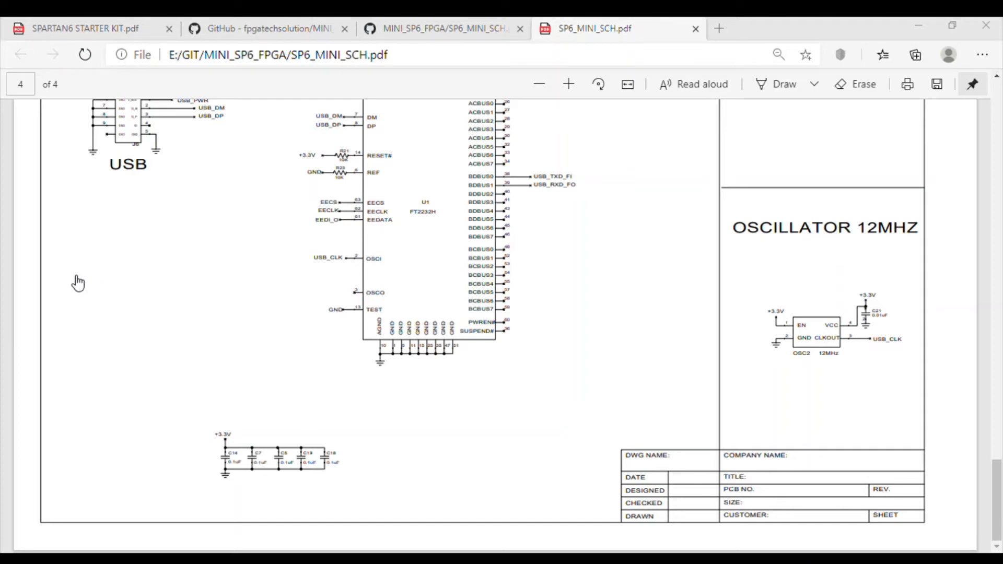
mouse_move(91, 260)
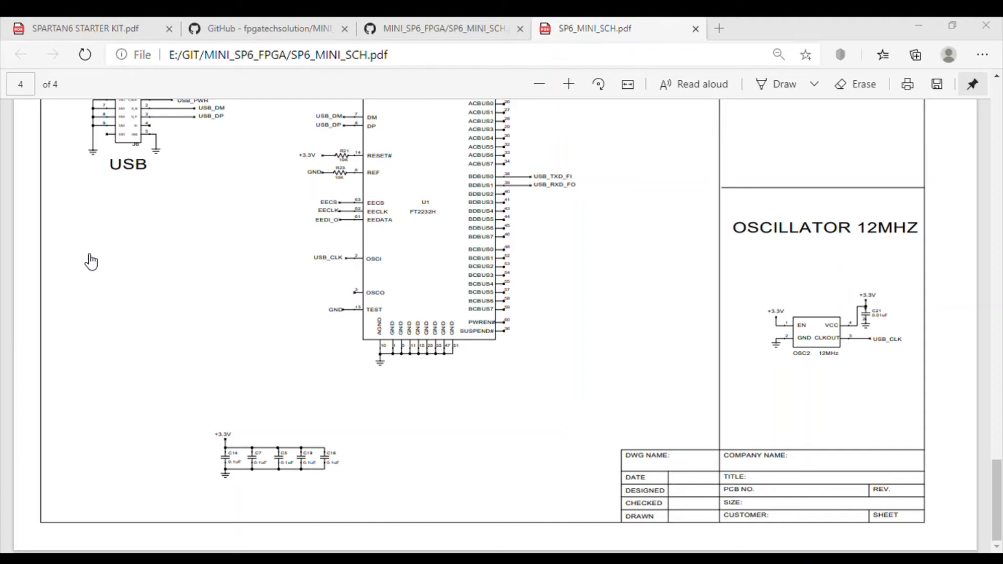
mouse_move(196, 197)
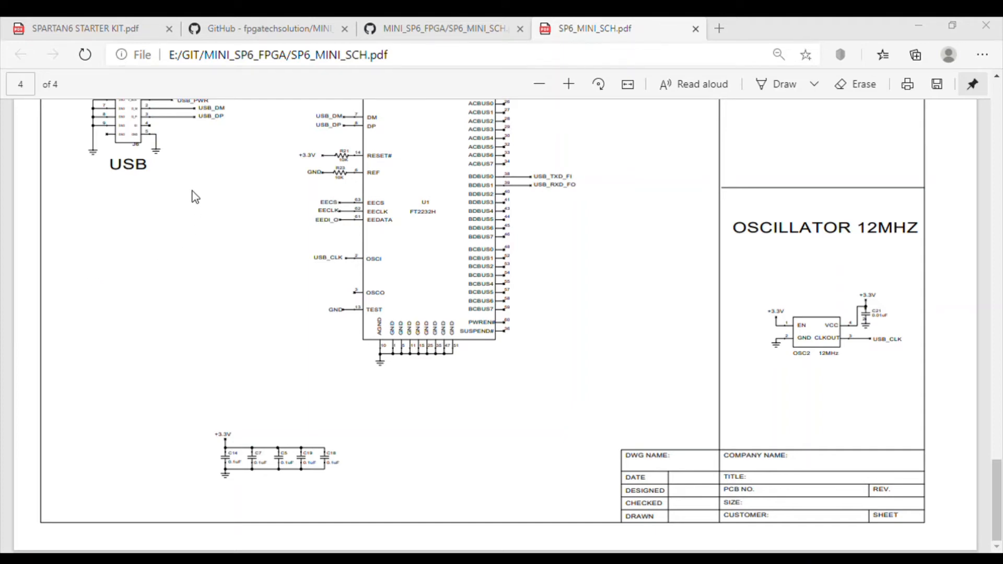
mouse_move(166, 154)
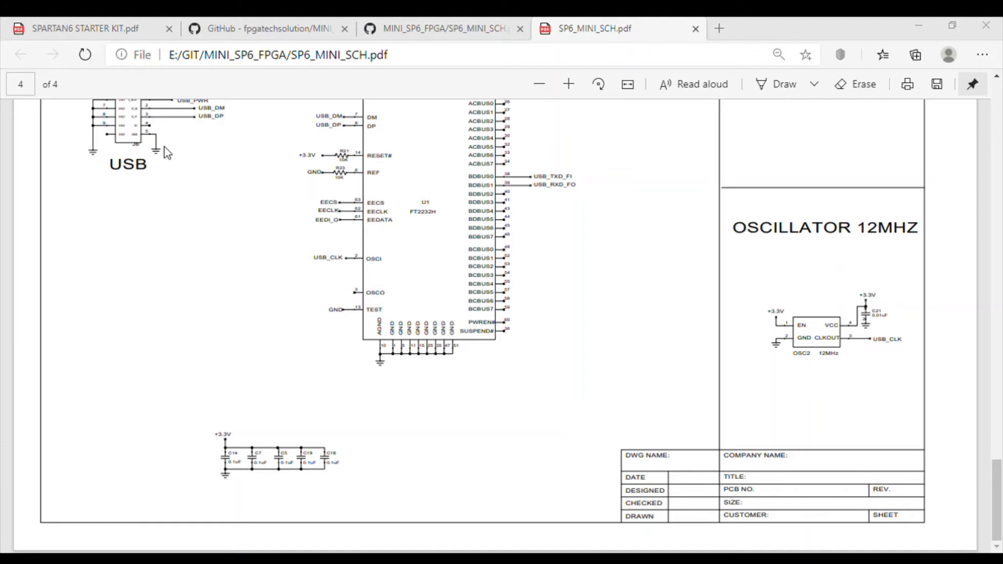
mouse_move(165, 156)
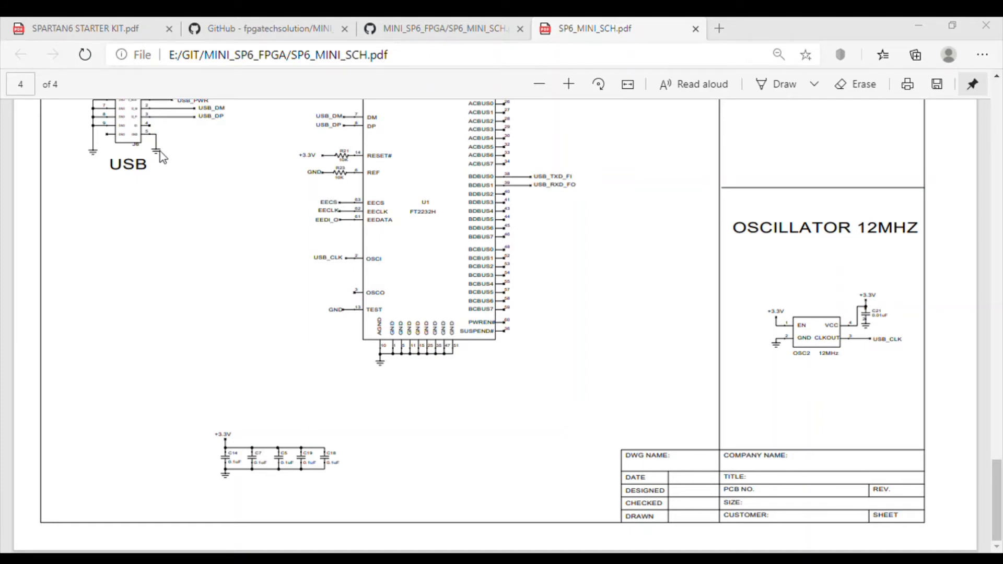
mouse_move(226, 240)
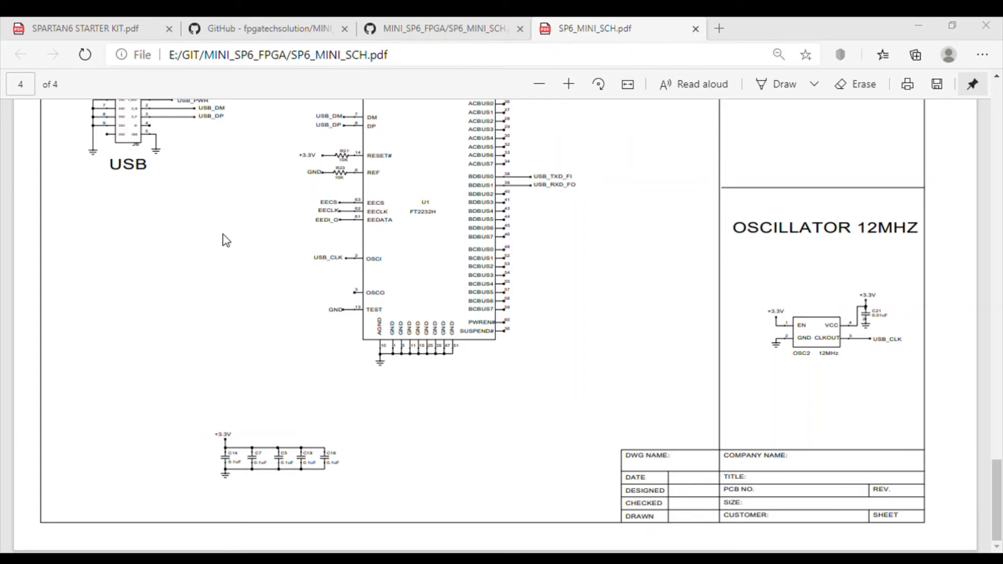
mouse_move(202, 197)
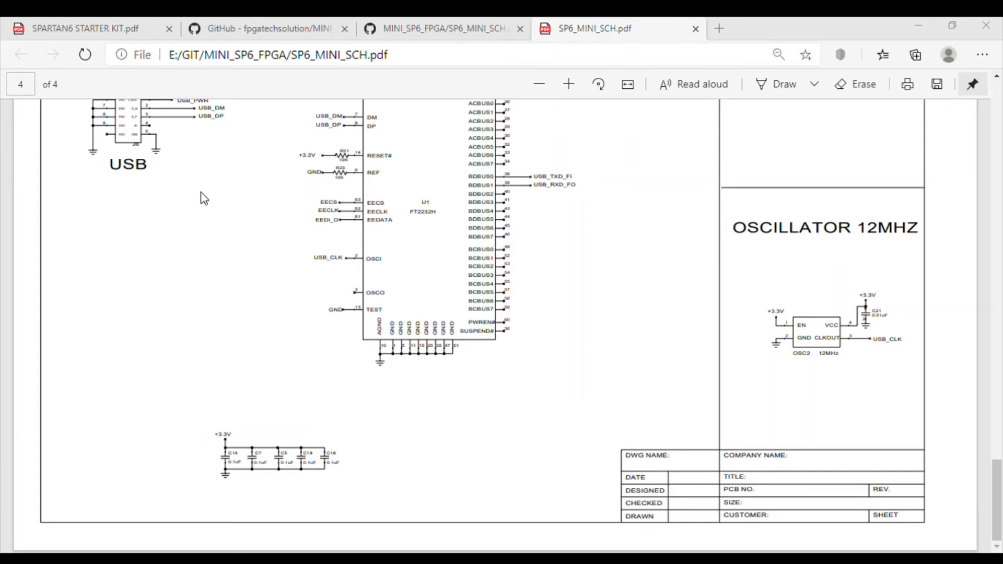
mouse_move(206, 197)
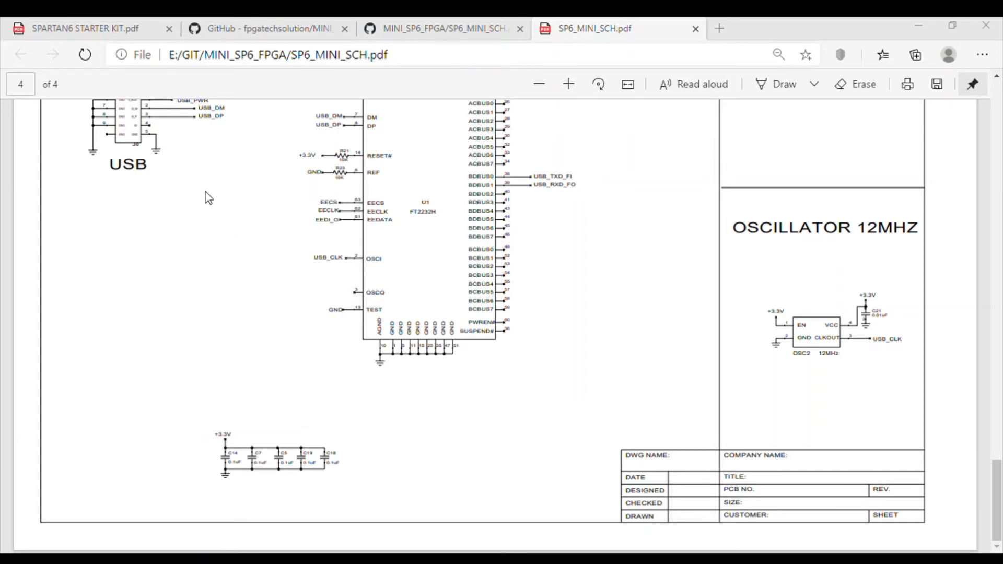
mouse_move(177, 183)
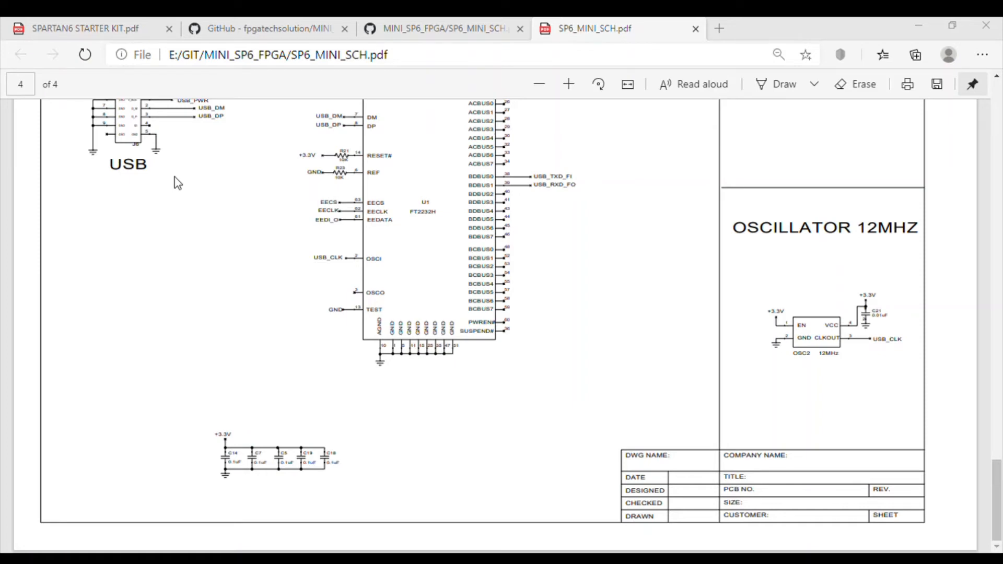
mouse_move(282, 146)
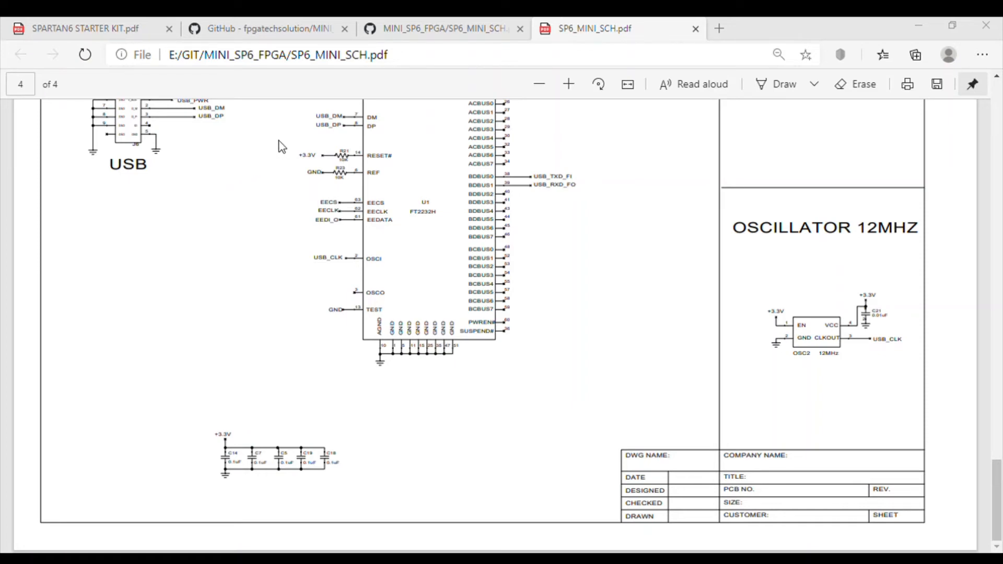
mouse_move(271, 136)
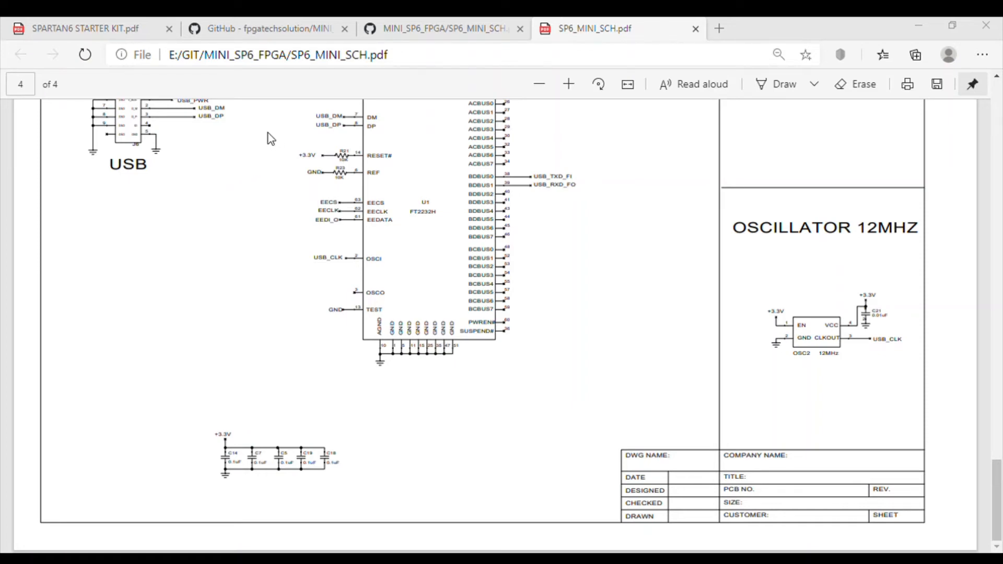
mouse_move(277, 135)
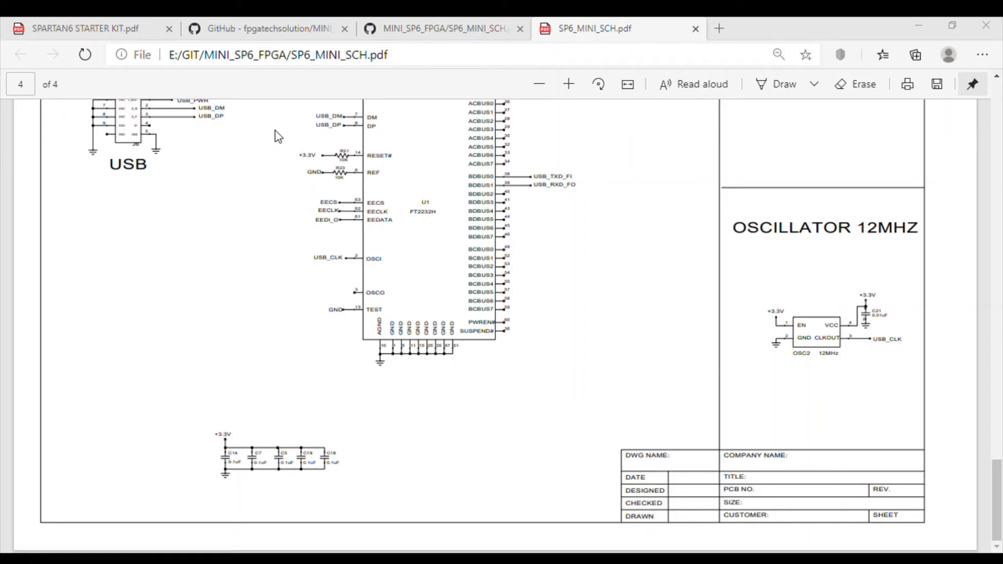
mouse_move(437, 278)
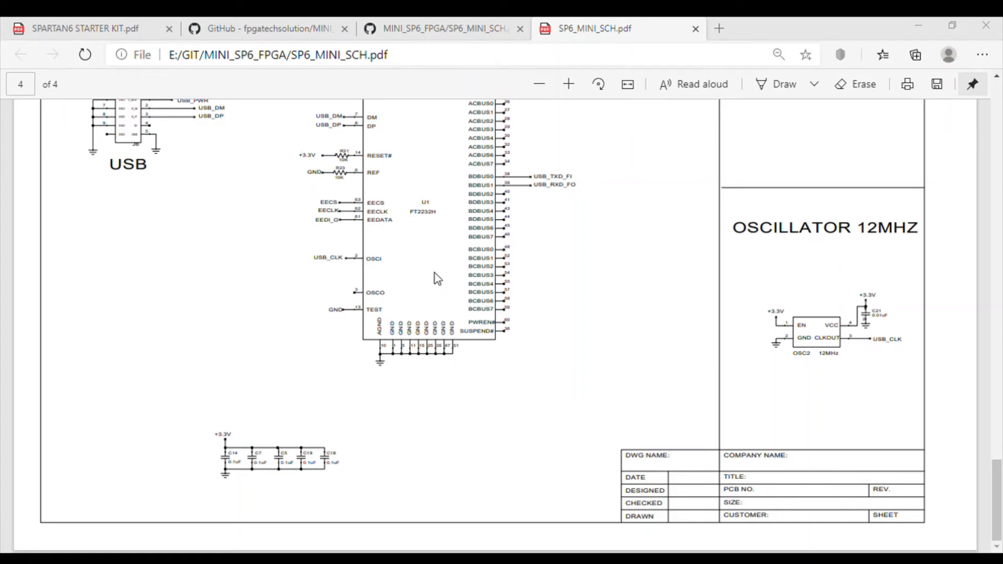
mouse_move(534, 305)
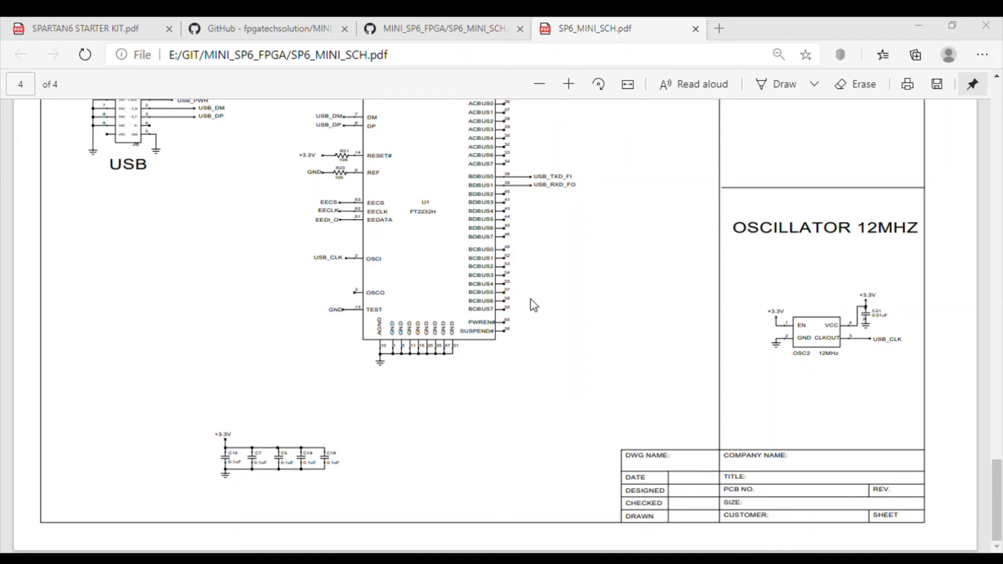
mouse_move(271, 132)
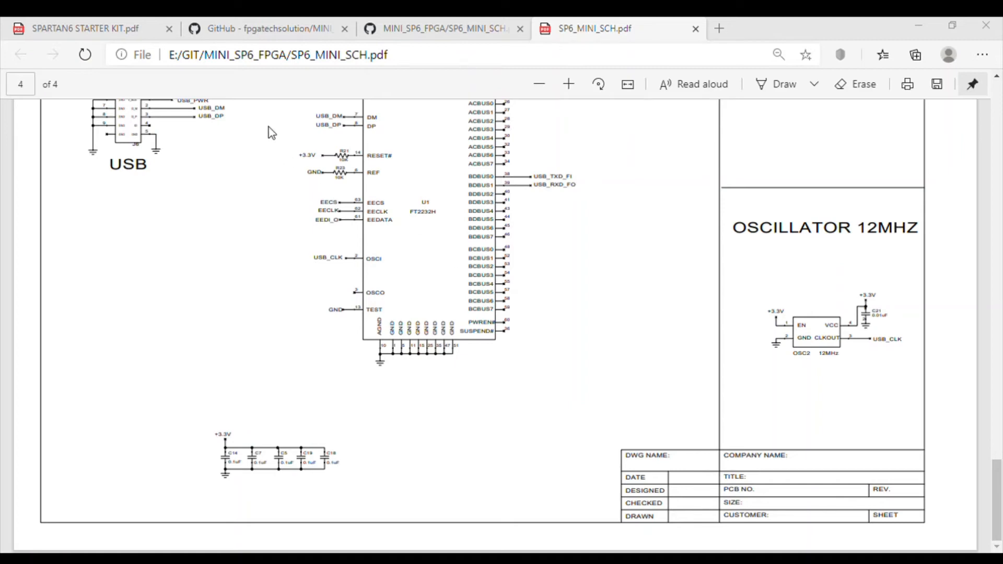
mouse_move(303, 146)
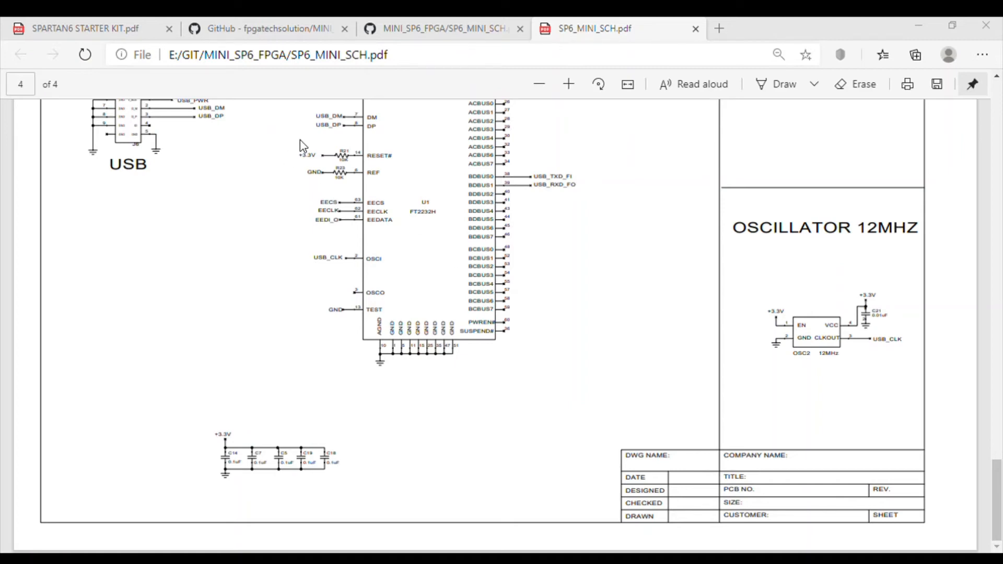
mouse_move(670, 428)
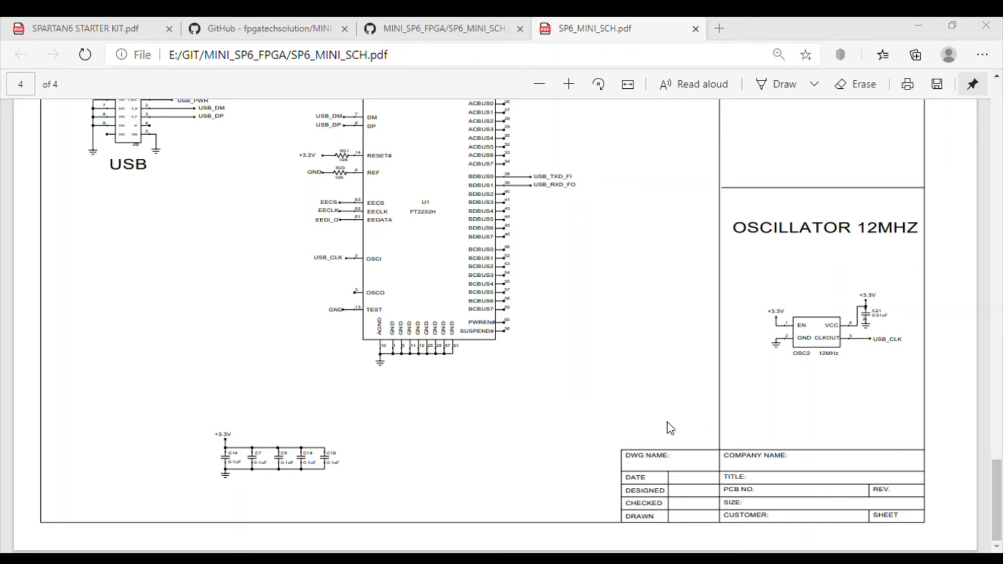
mouse_move(559, 423)
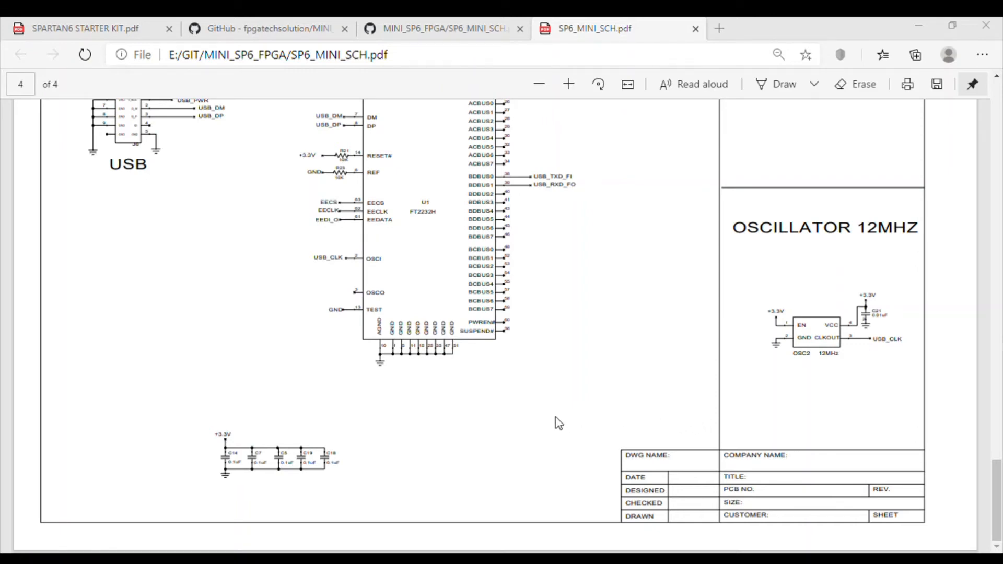
mouse_move(577, 356)
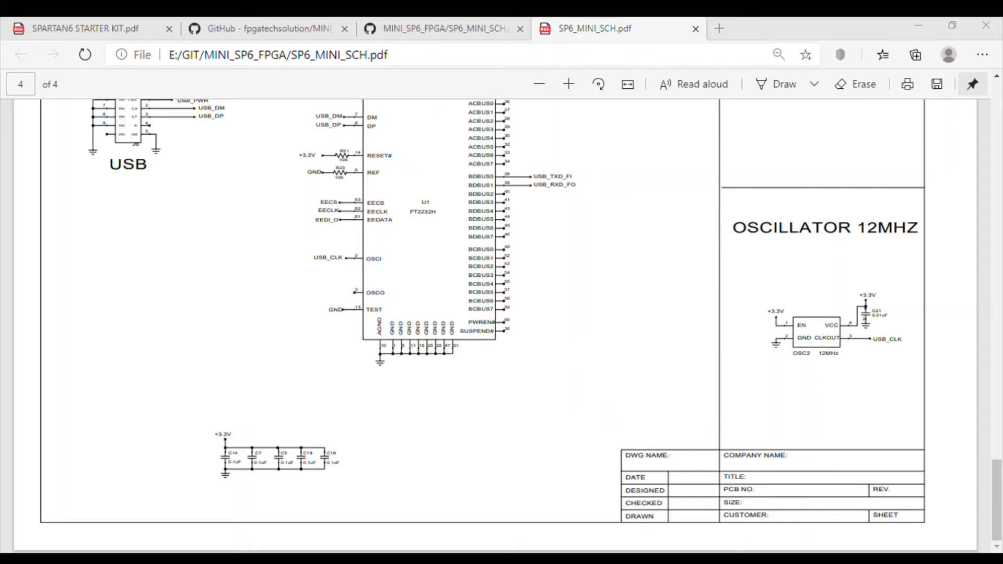
mouse_move(363, 132)
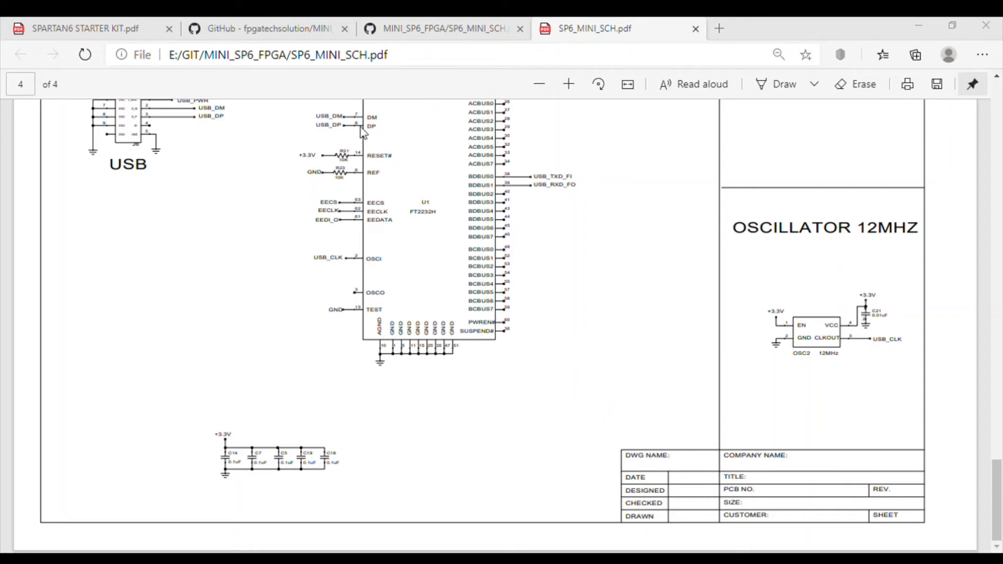
mouse_move(445, 366)
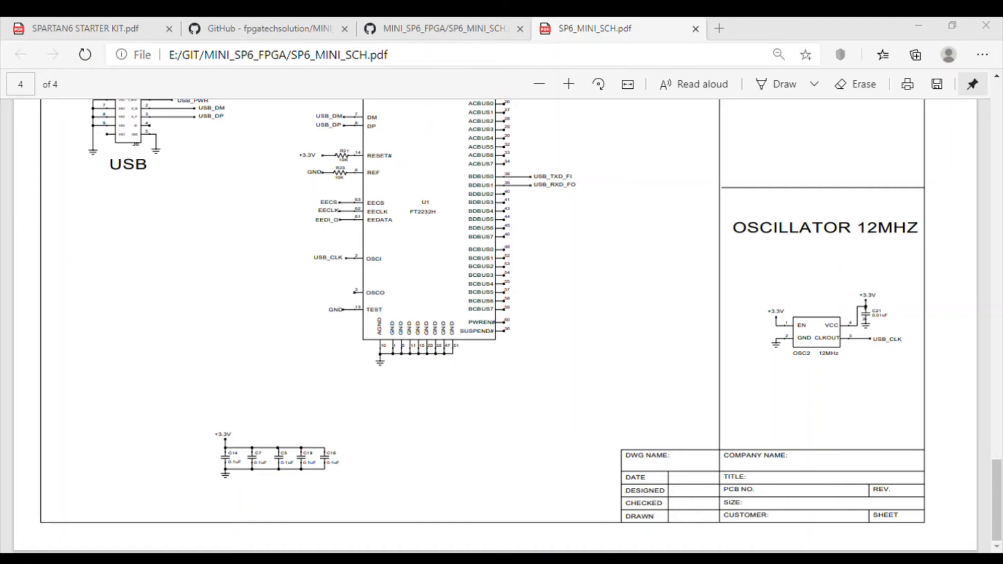
mouse_move(273, 143)
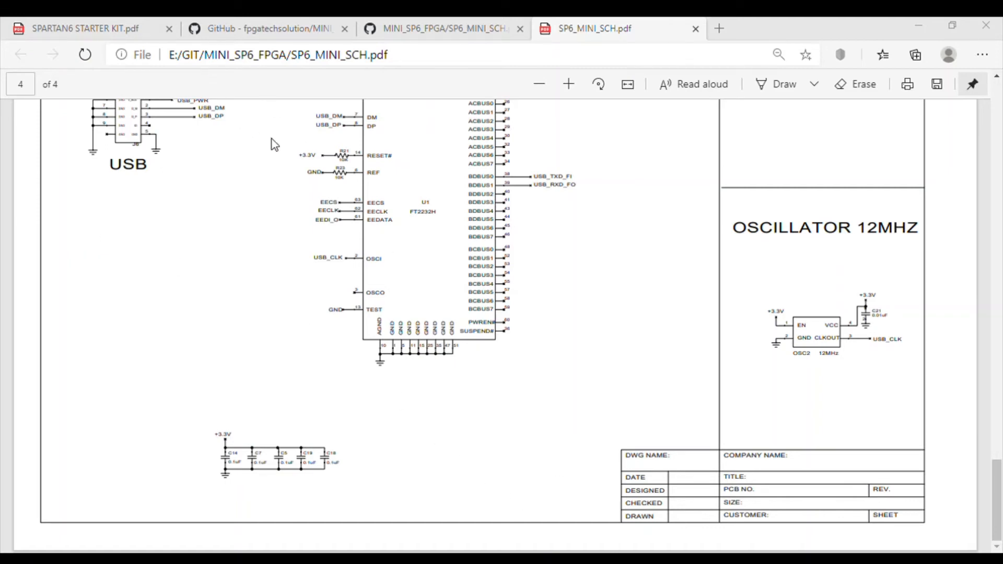
mouse_move(354, 257)
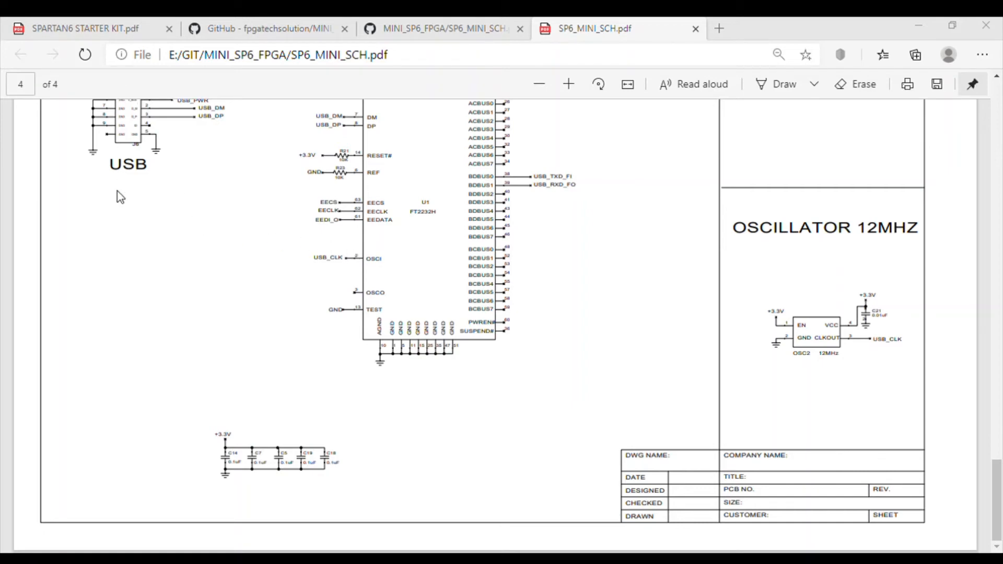
mouse_move(174, 162)
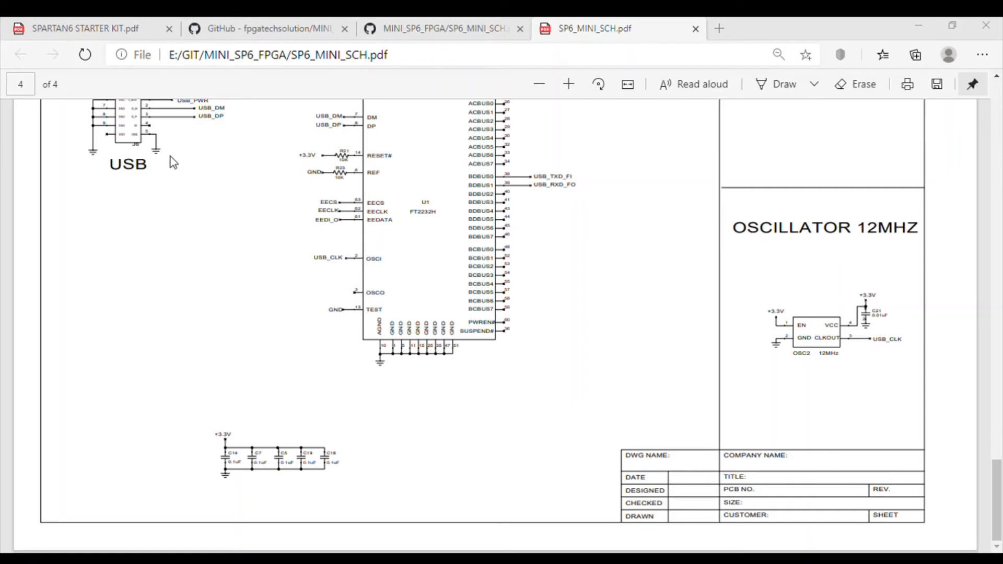
mouse_move(176, 186)
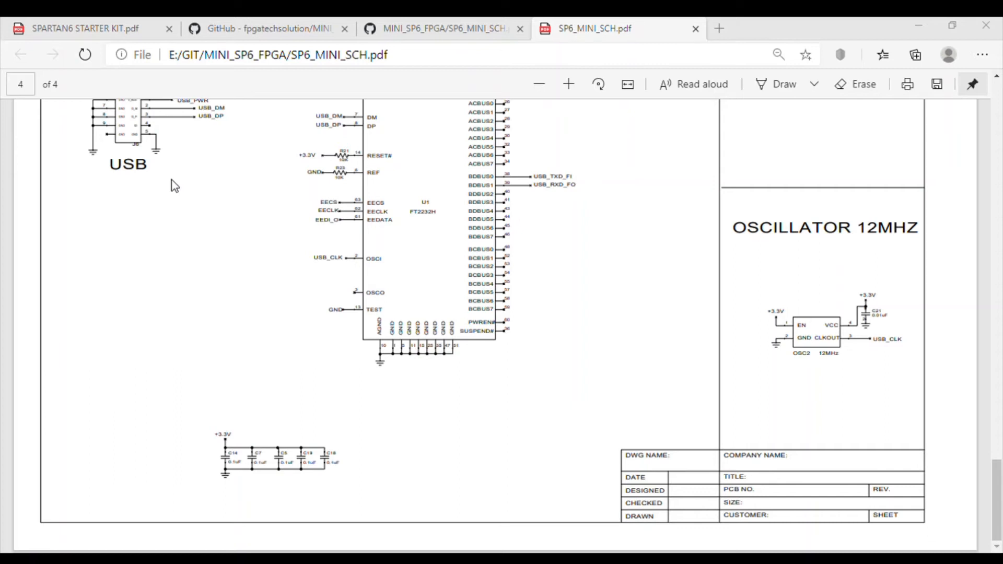
mouse_move(205, 189)
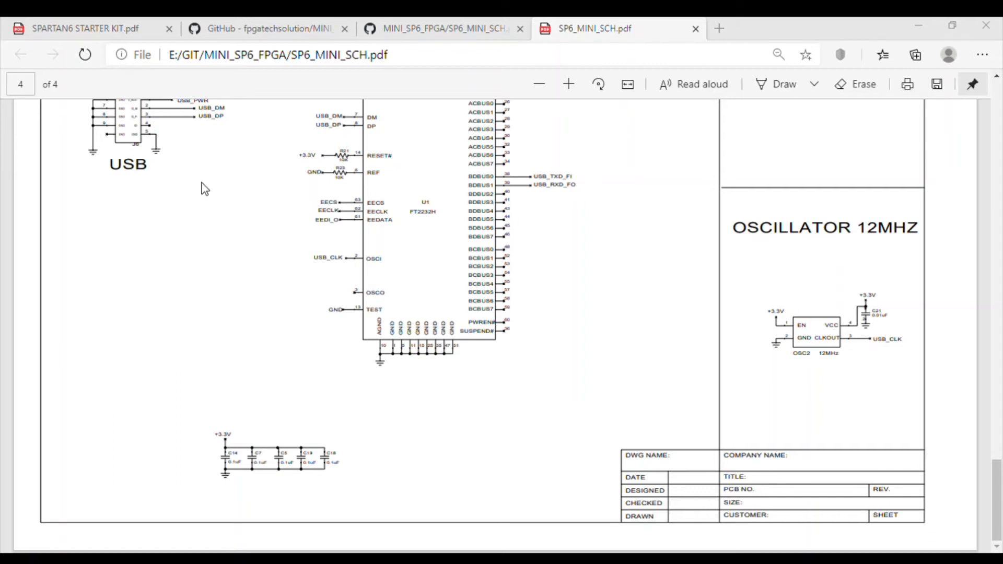
mouse_move(208, 185)
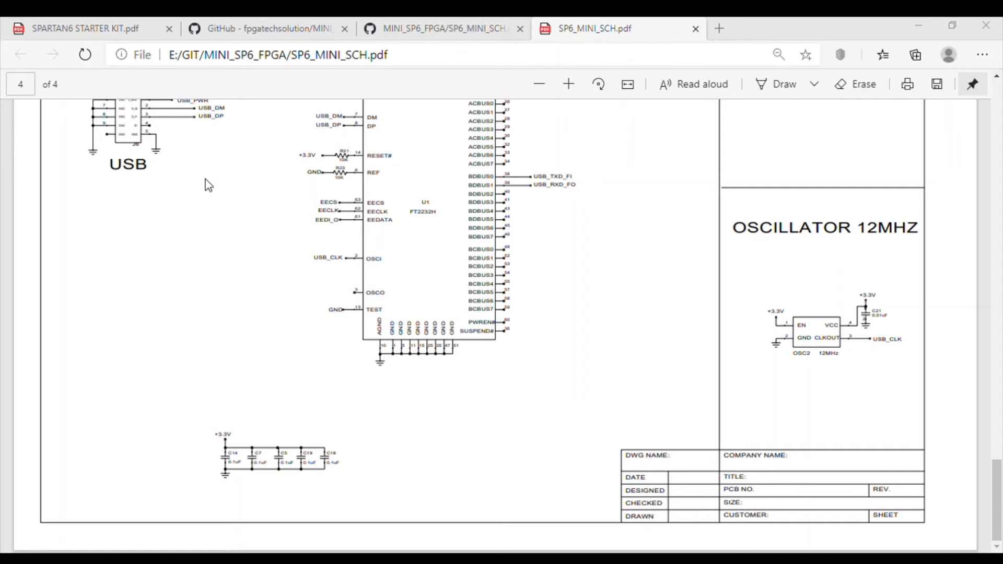
mouse_move(218, 162)
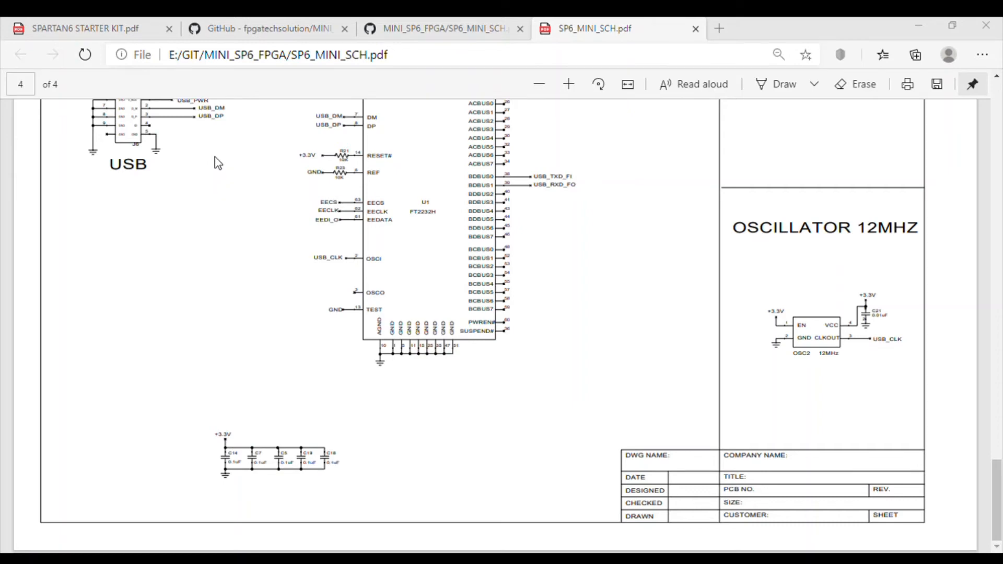
mouse_move(225, 182)
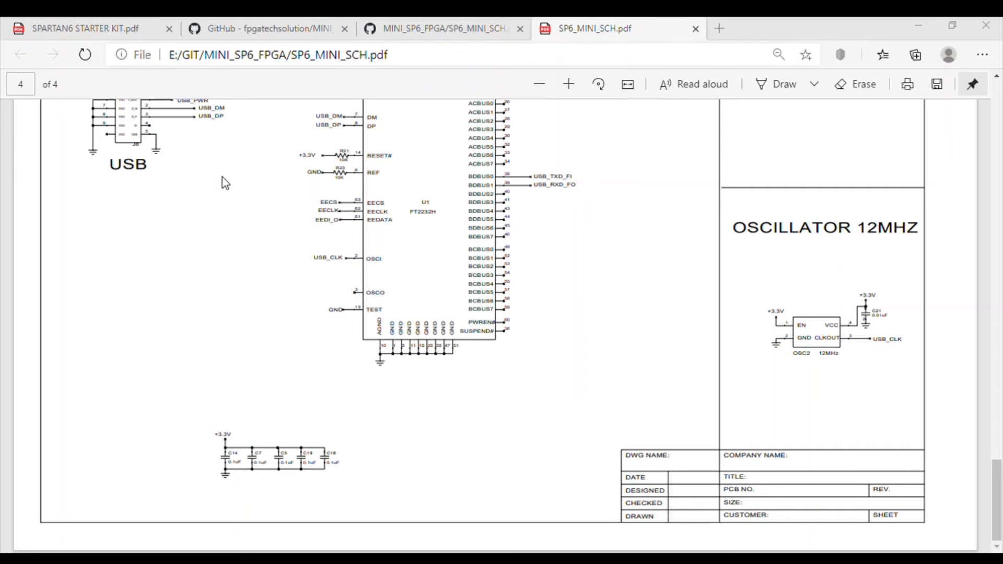
mouse_move(177, 215)
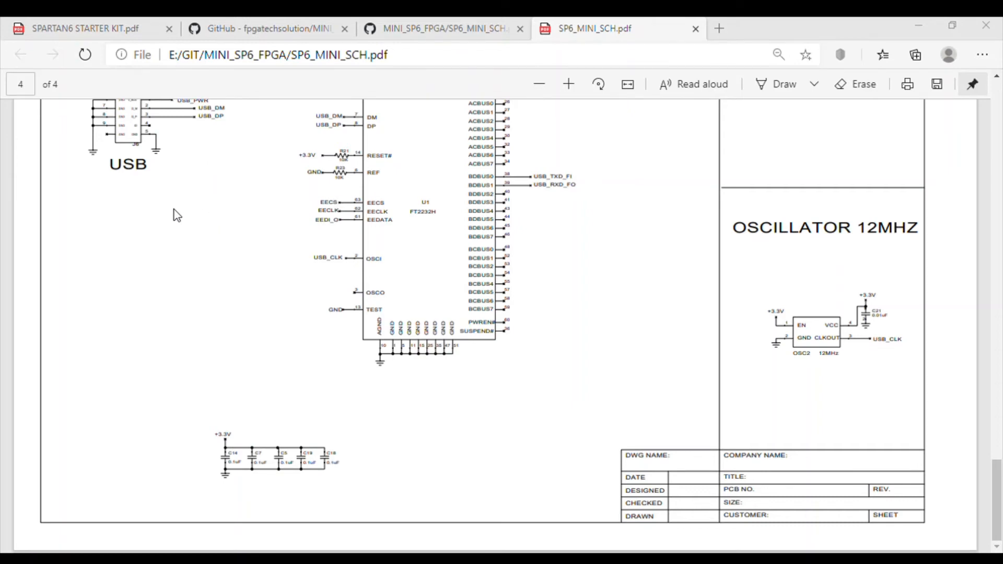
mouse_move(286, 192)
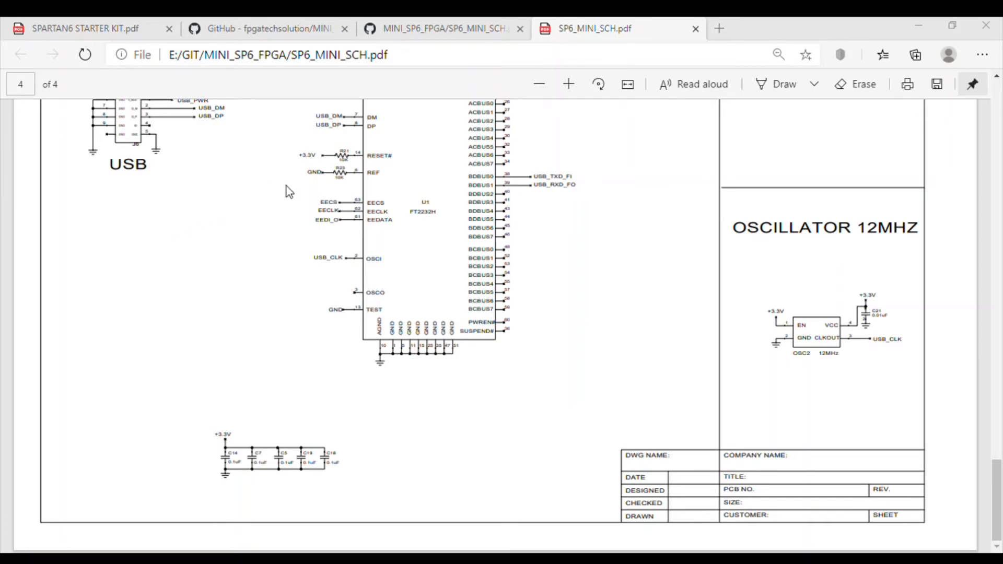
mouse_move(400, 224)
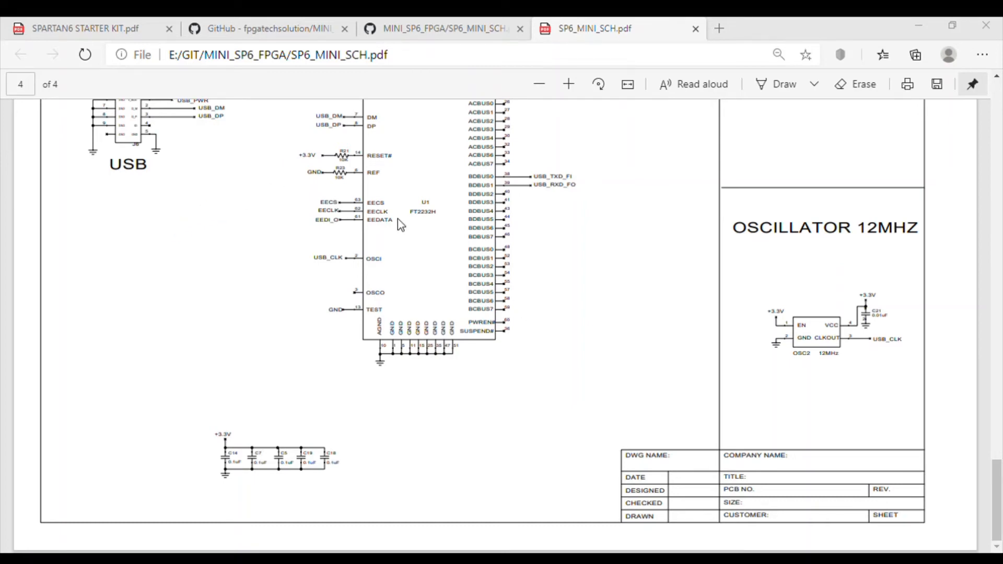
mouse_move(284, 137)
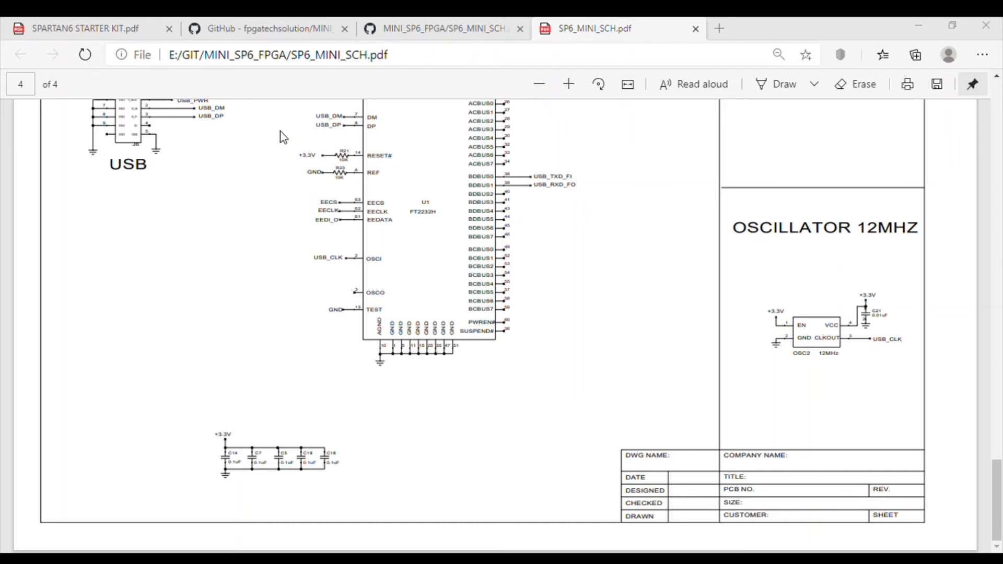
mouse_move(702, 378)
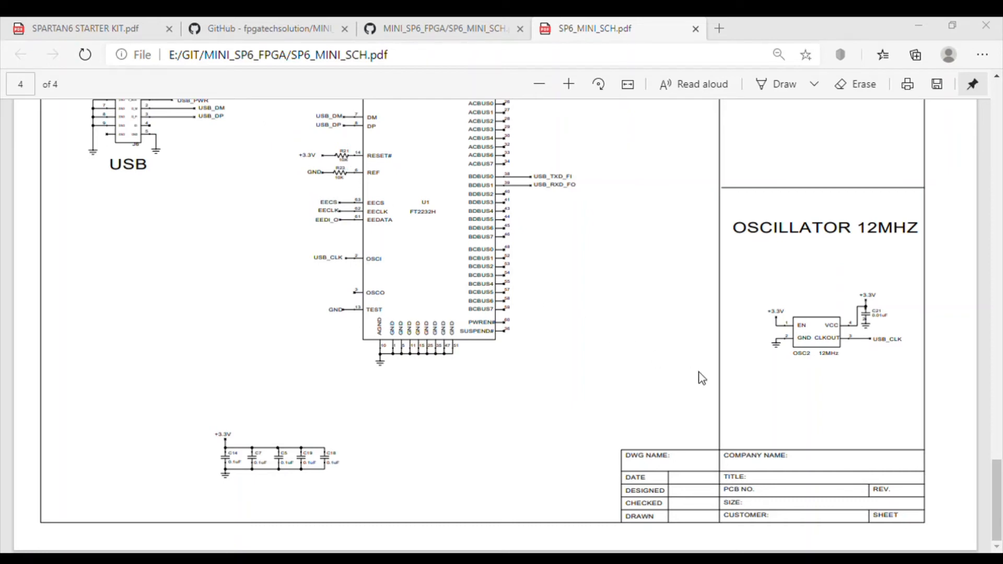
mouse_move(544, 420)
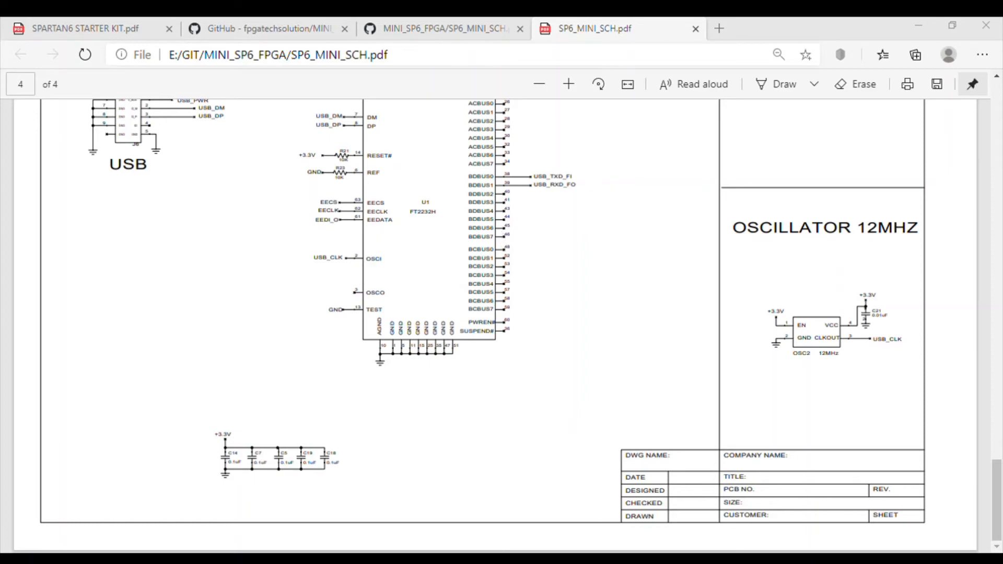
mouse_move(436, 484)
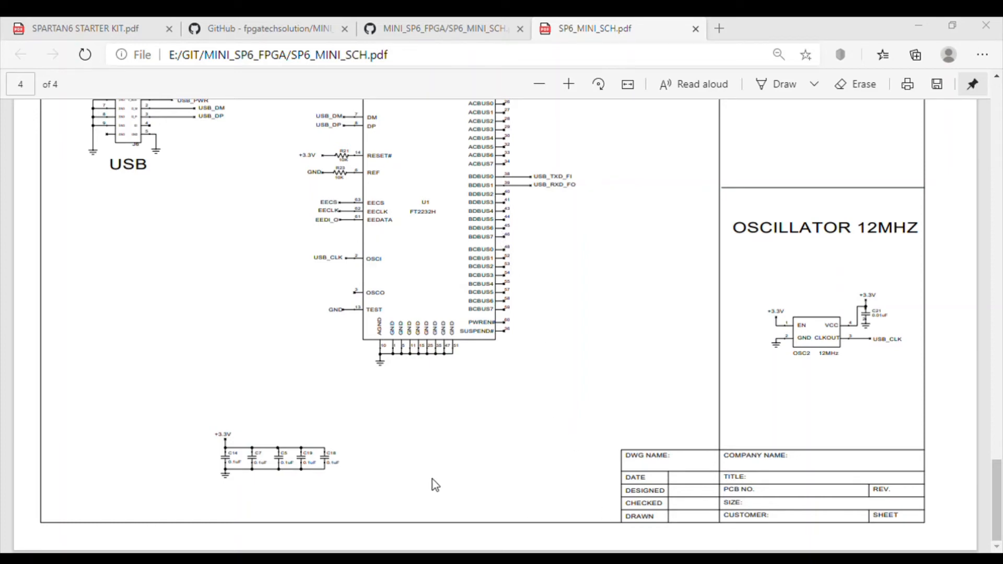
mouse_move(367, 490)
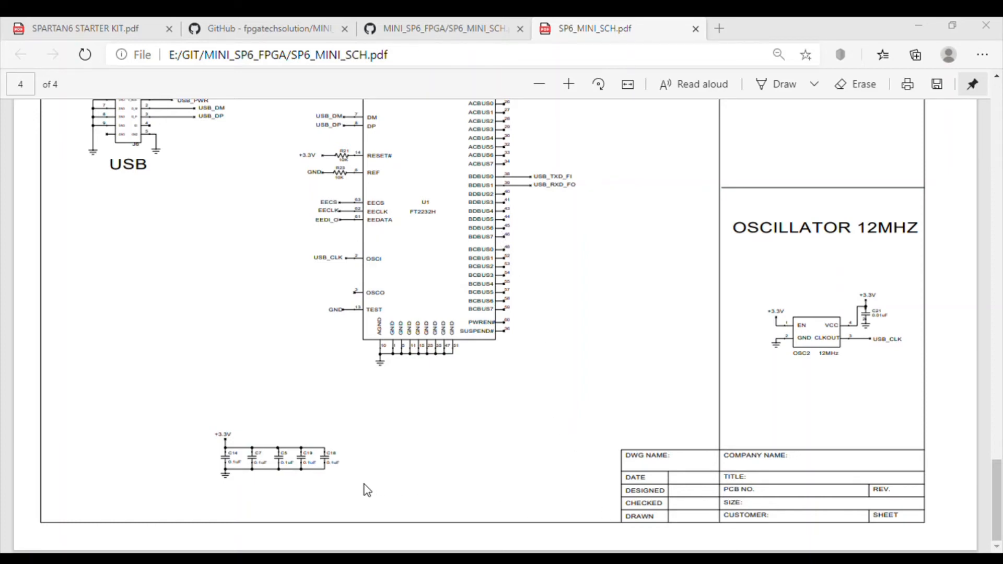
mouse_move(364, 490)
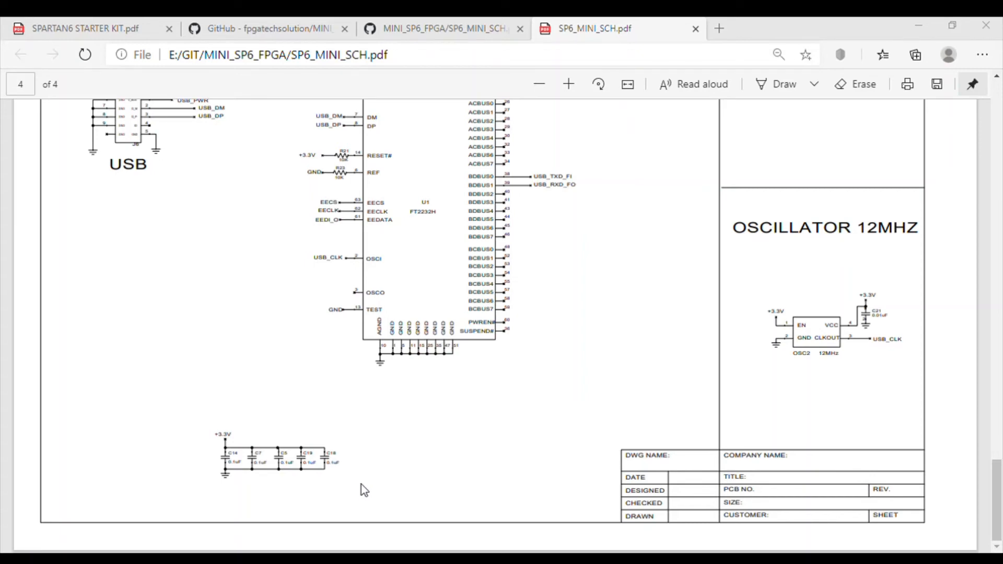
mouse_move(542, 482)
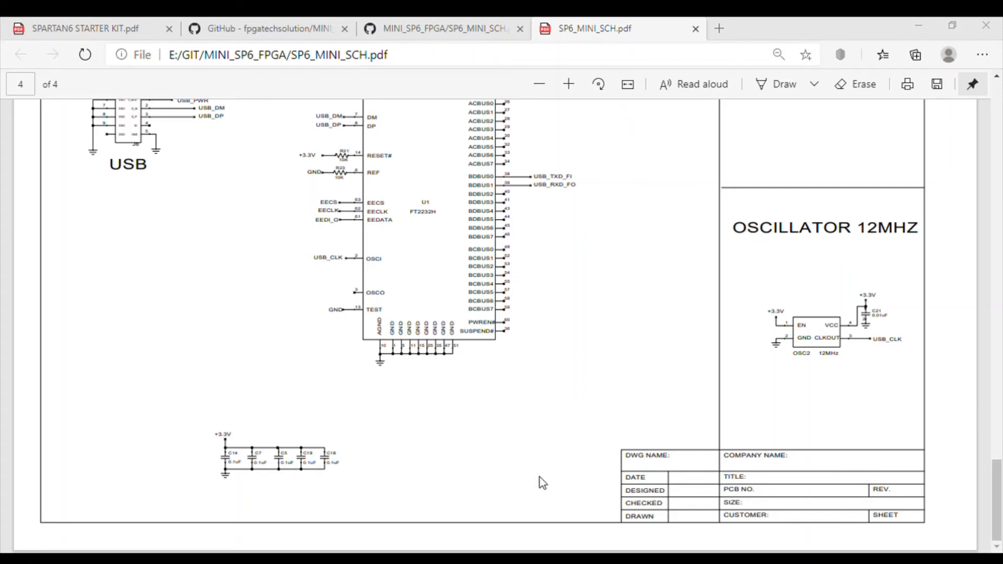
mouse_move(302, 176)
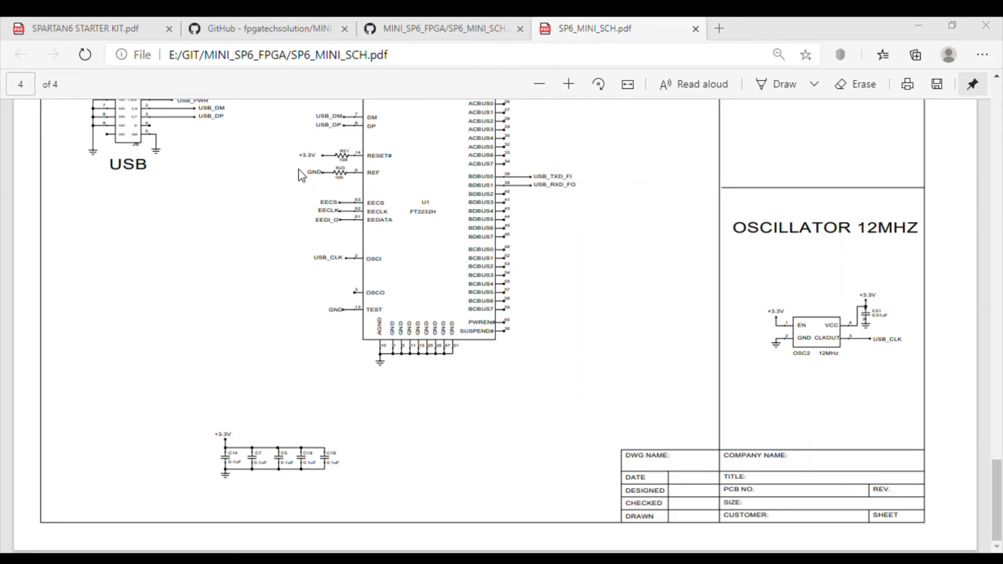
mouse_move(296, 382)
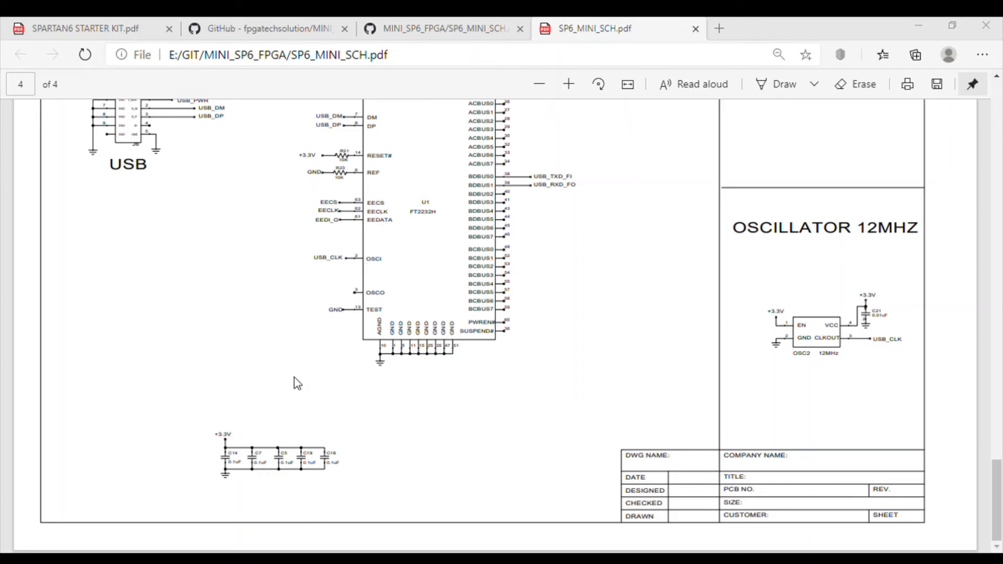
mouse_move(390, 499)
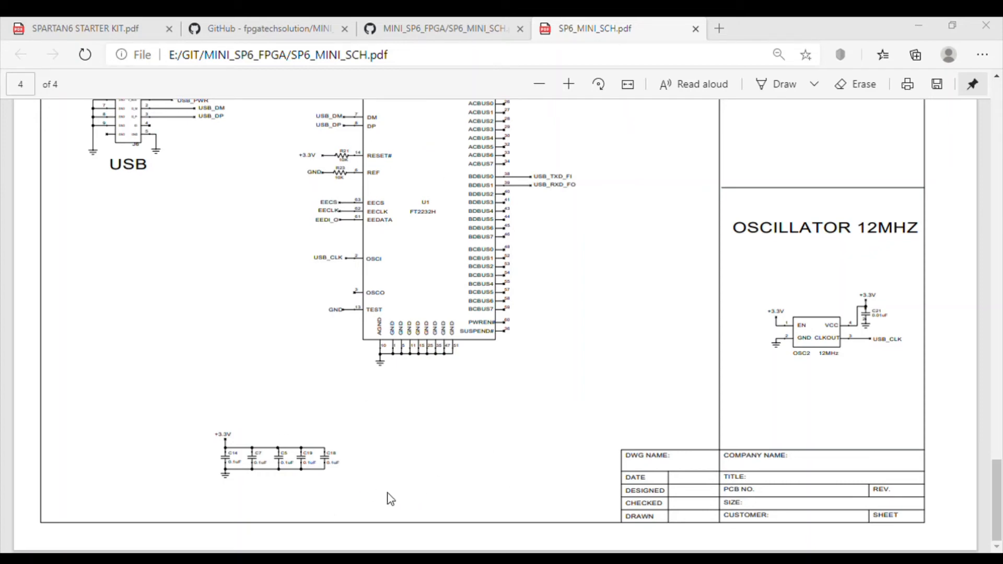
mouse_move(452, 323)
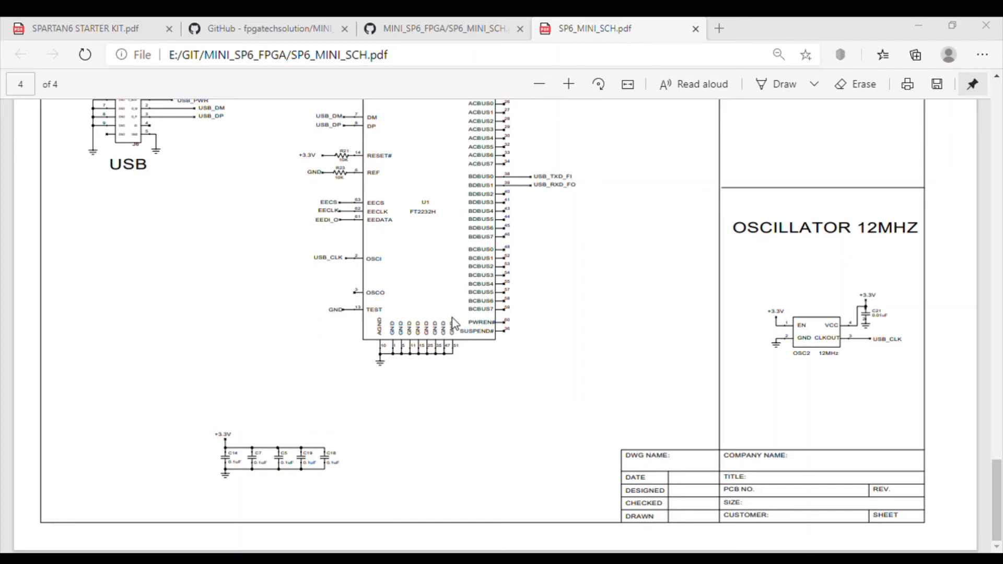
mouse_move(452, 392)
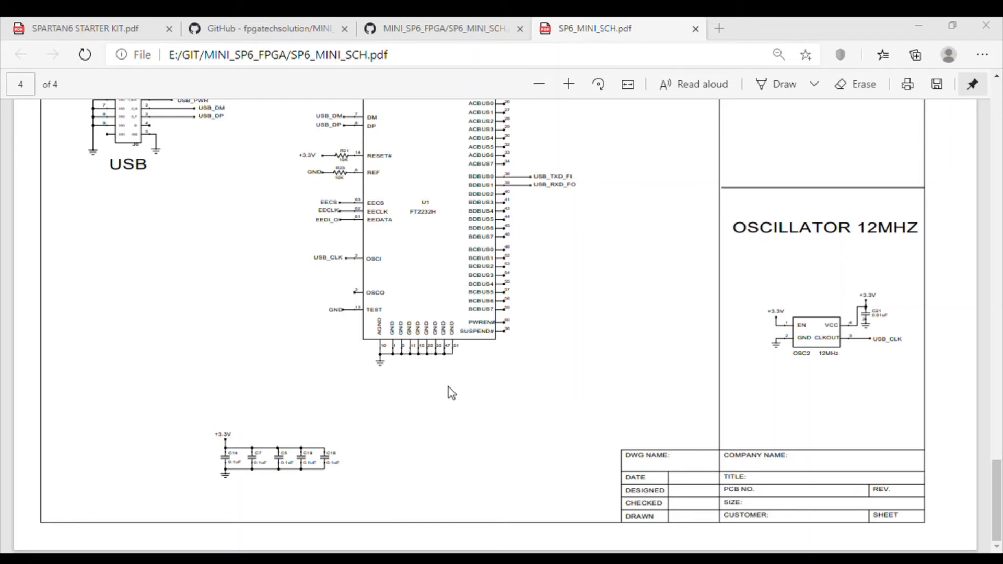
mouse_move(825, 385)
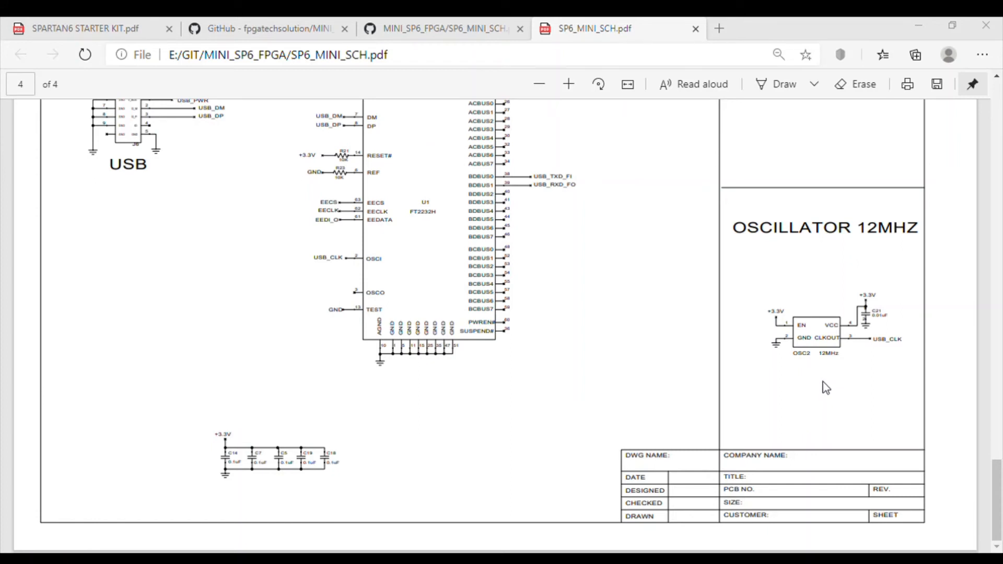
mouse_move(755, 378)
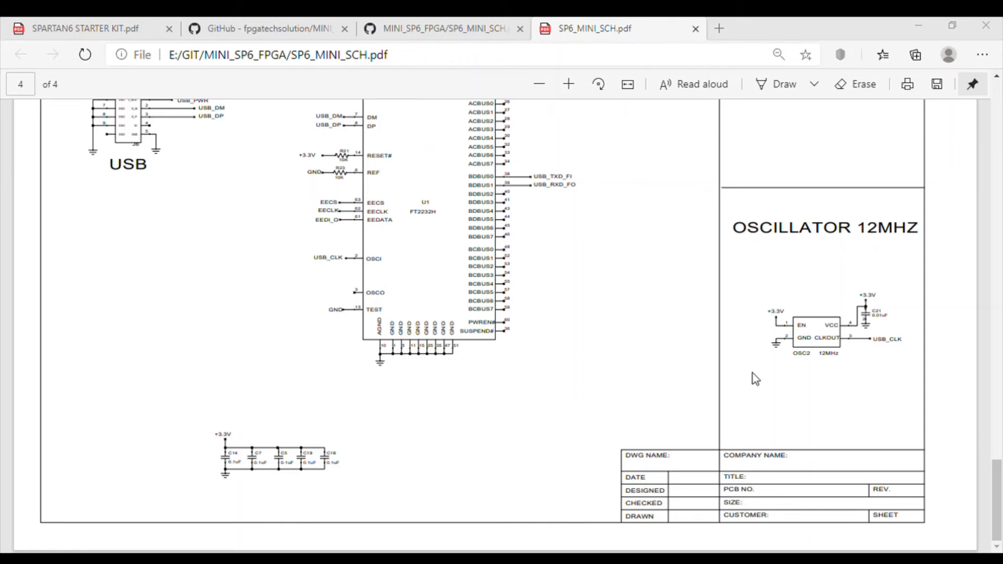
mouse_move(656, 354)
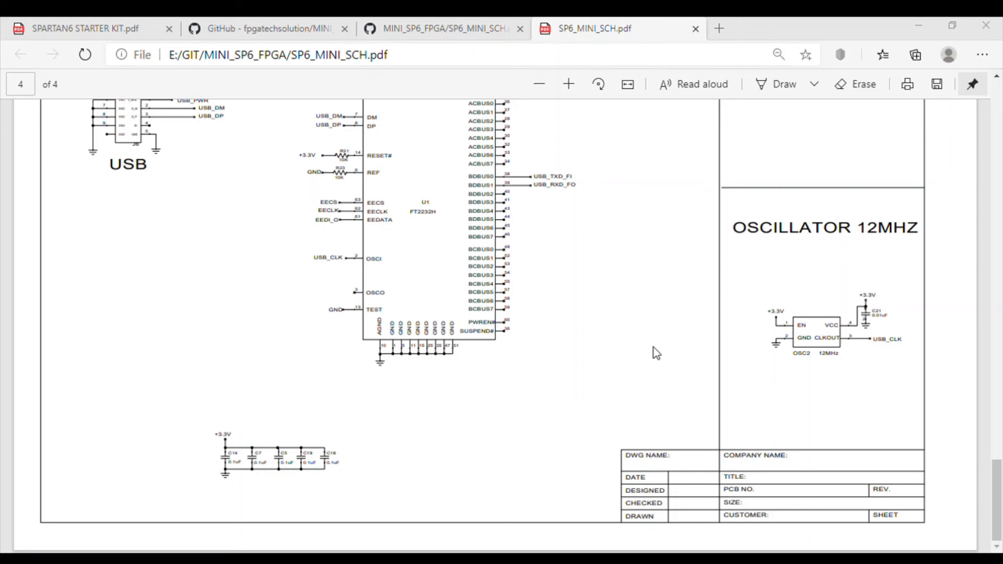
mouse_move(542, 318)
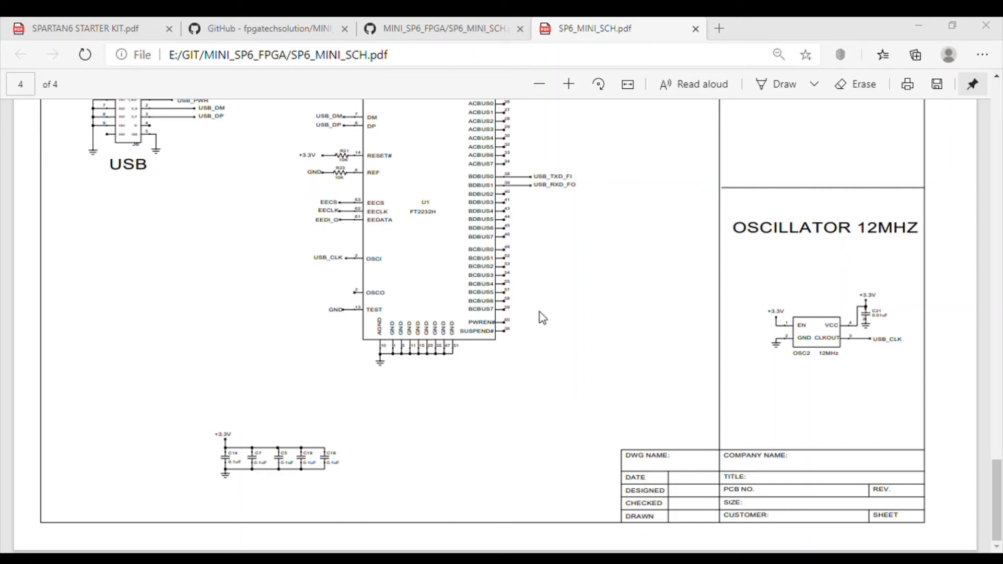
mouse_move(734, 289)
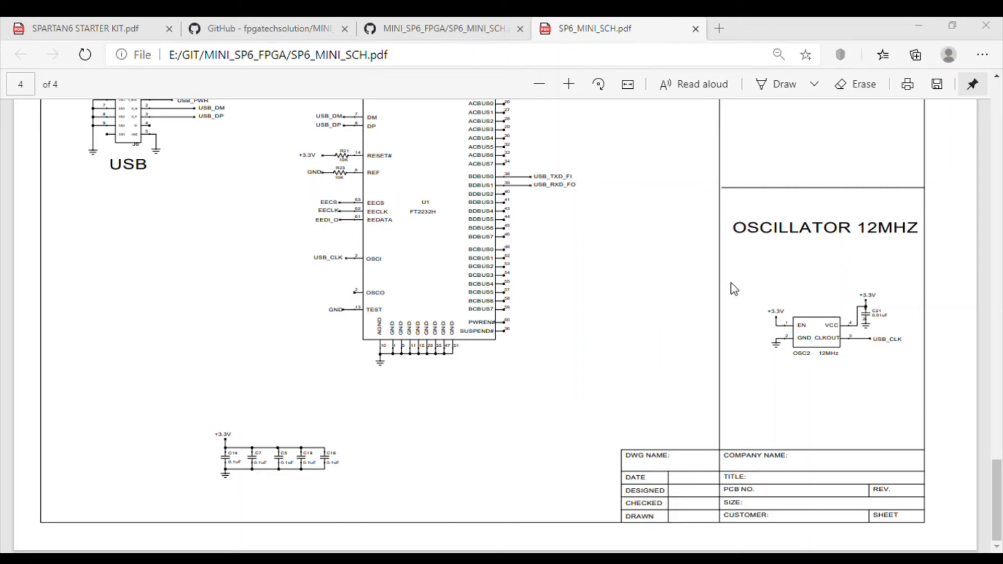
mouse_move(289, 221)
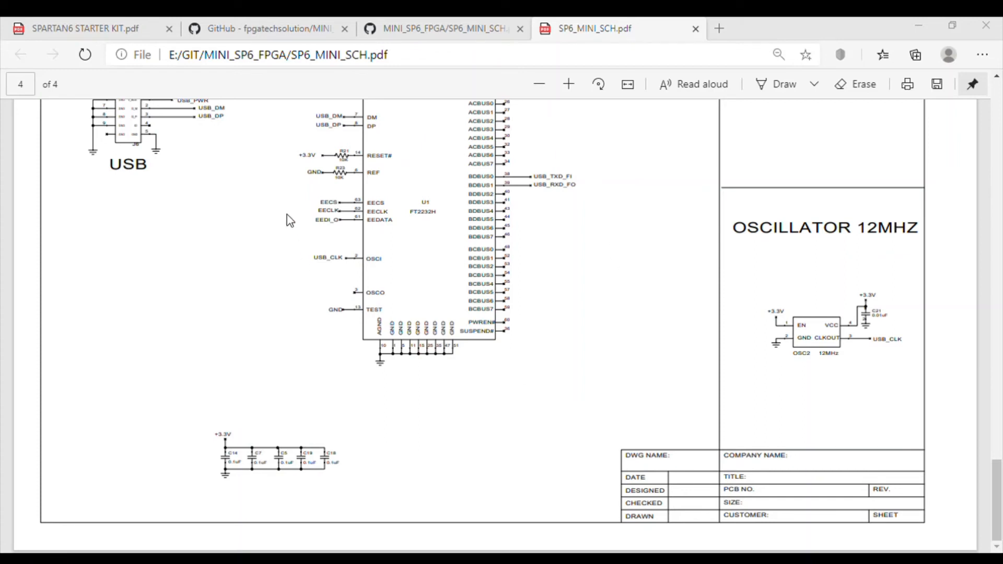
mouse_move(877, 276)
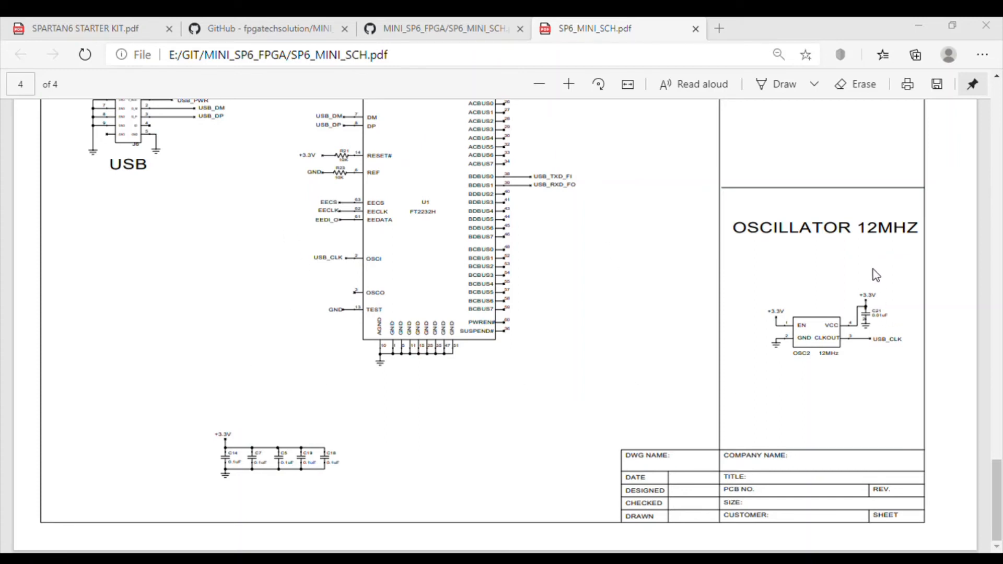
mouse_move(680, 360)
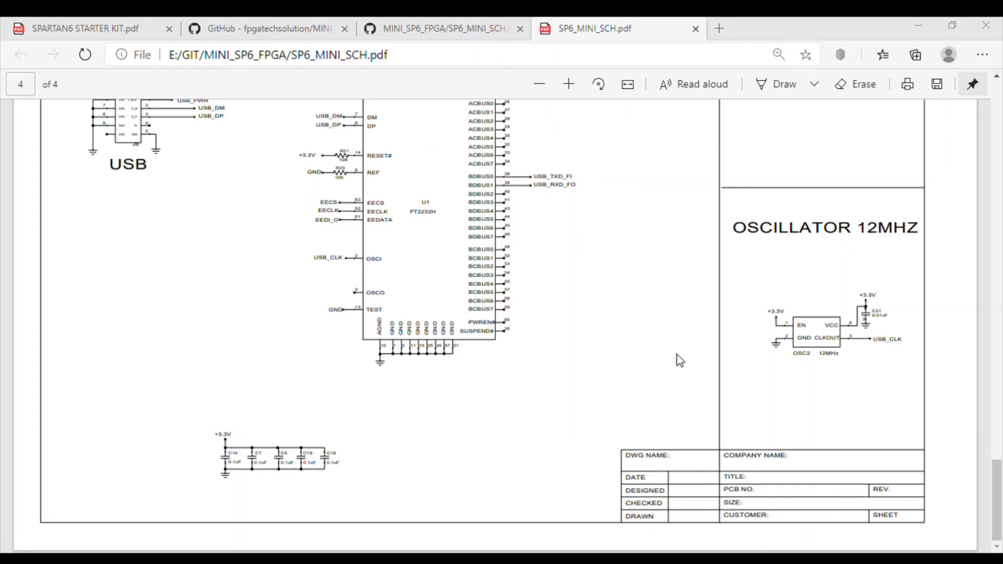
mouse_move(680, 357)
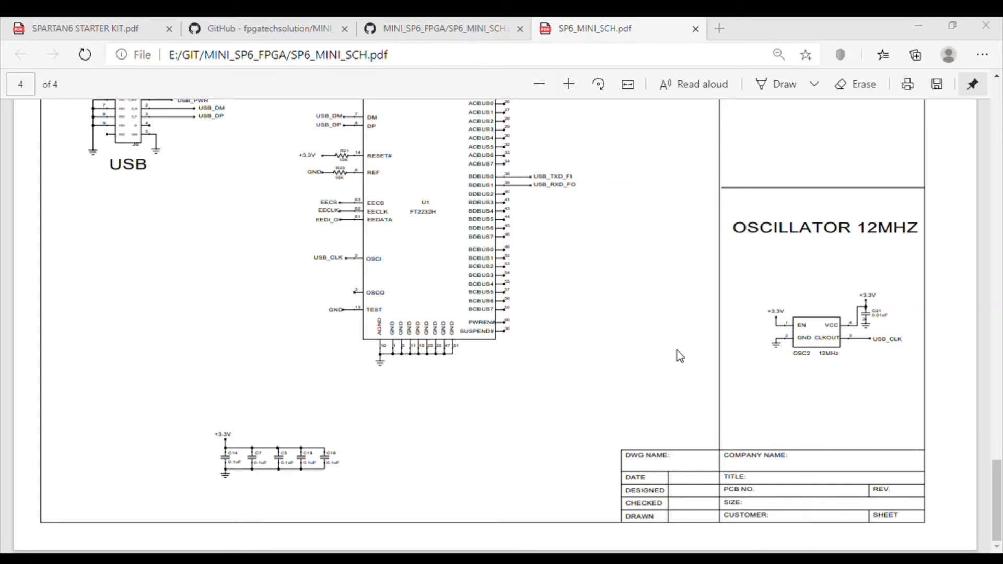
mouse_move(679, 354)
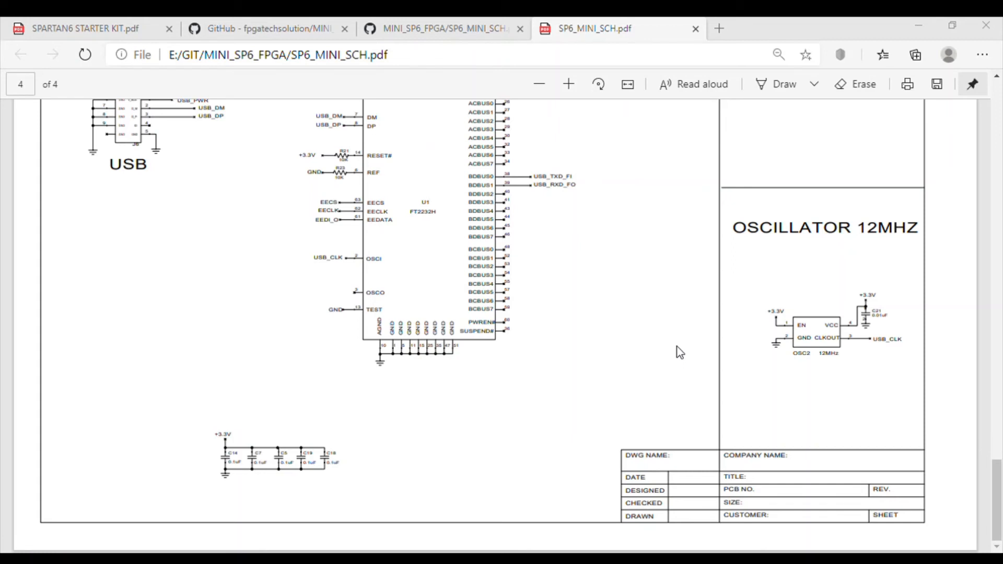
mouse_move(643, 357)
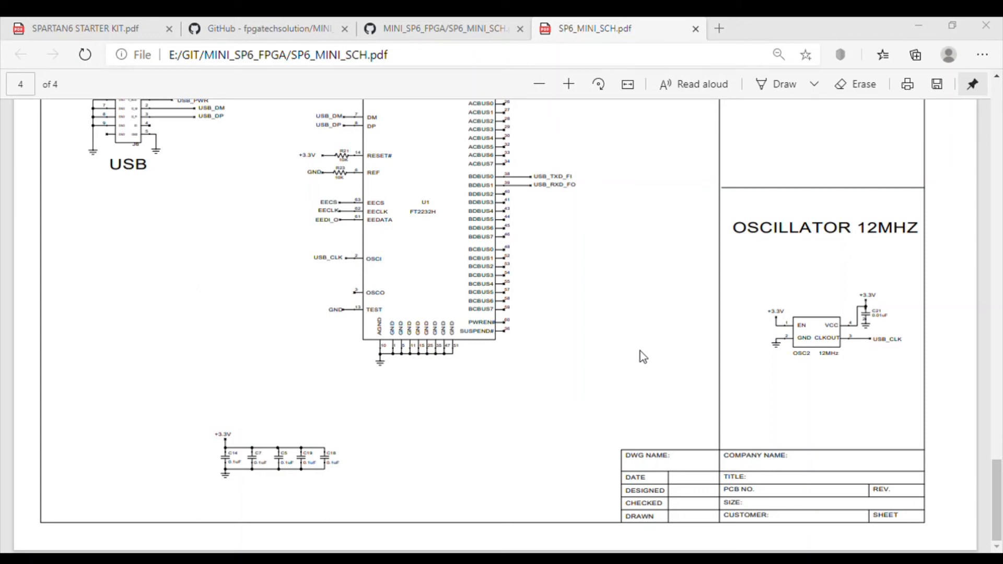
mouse_move(474, 287)
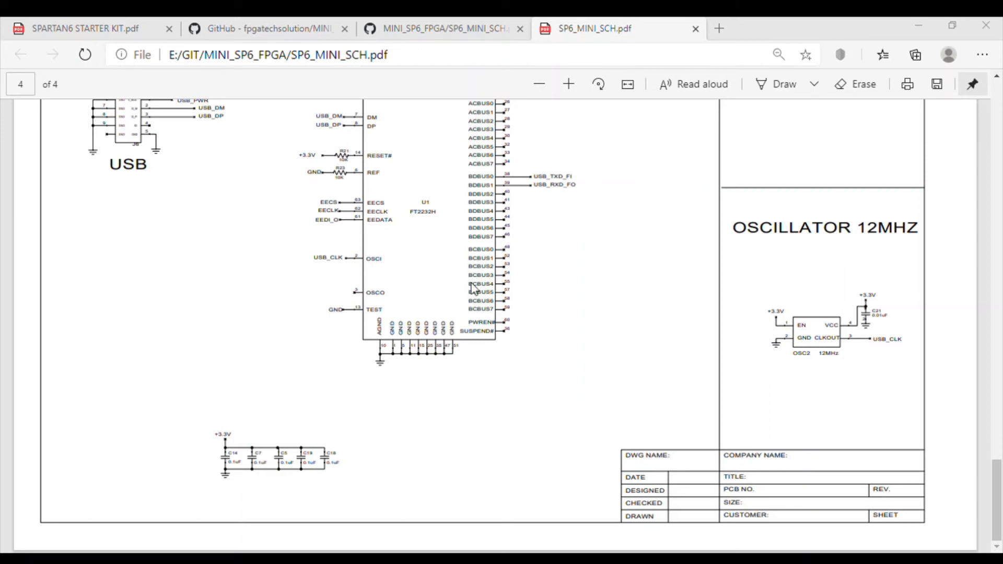
mouse_move(649, 288)
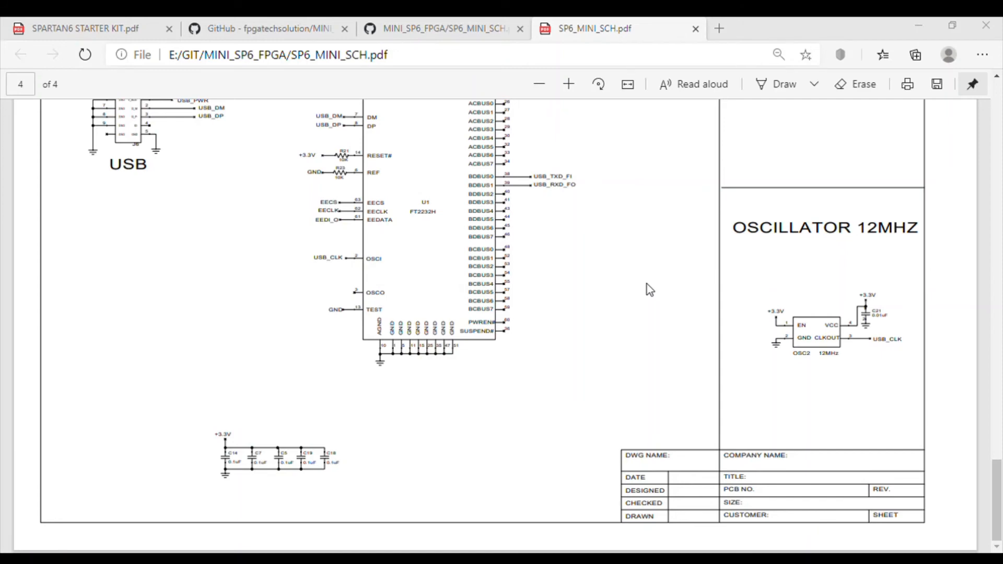
mouse_move(875, 223)
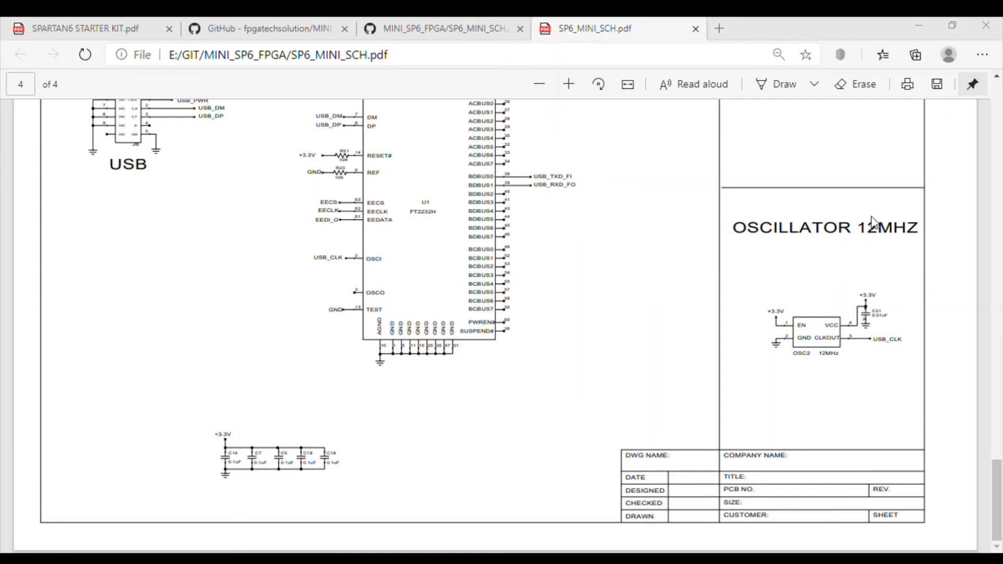
mouse_move(877, 213)
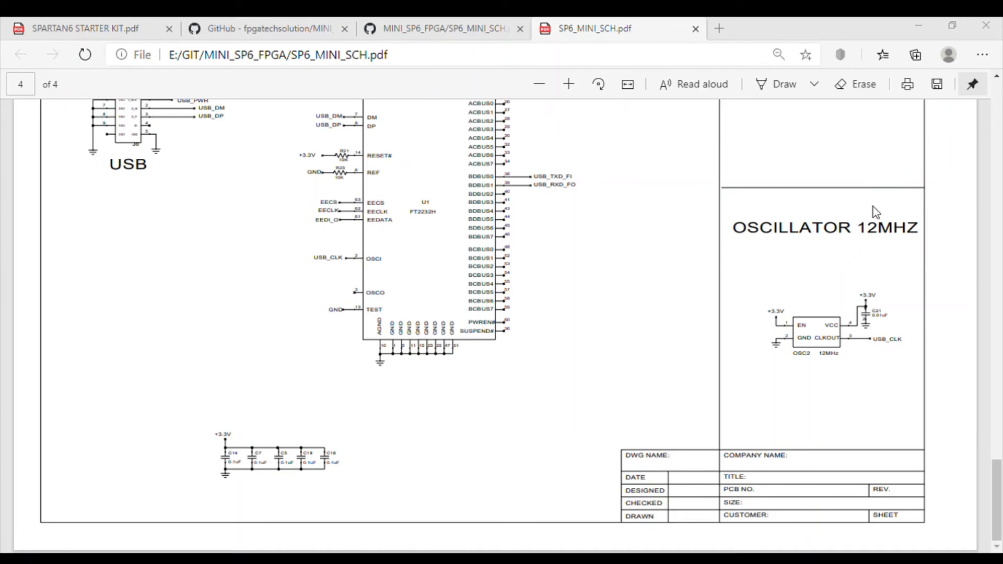
mouse_move(936, 126)
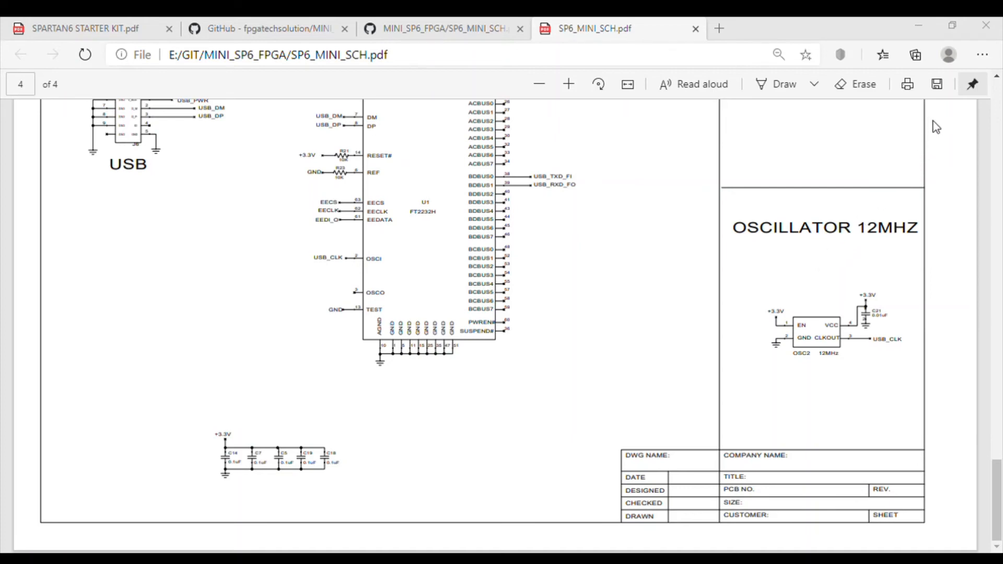